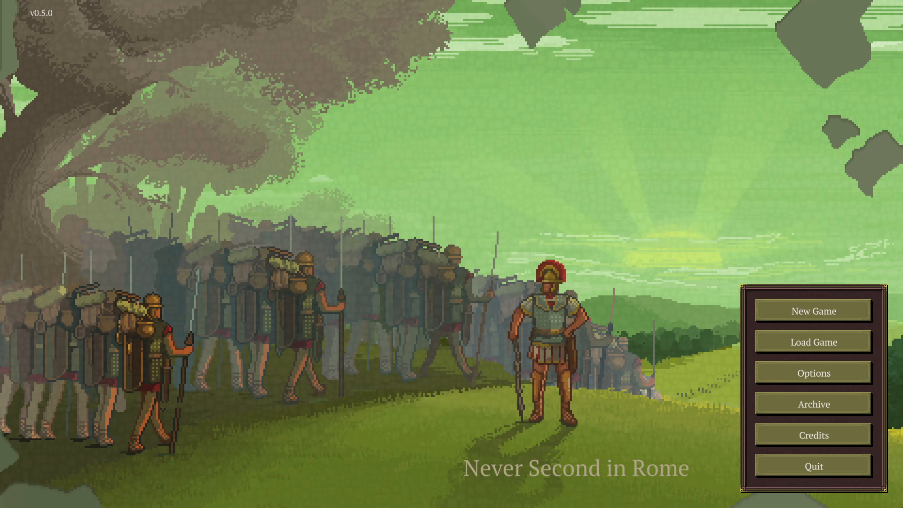
# Start a new game from the main menu and reach attribute allocation.
pyautogui.click(814, 311)
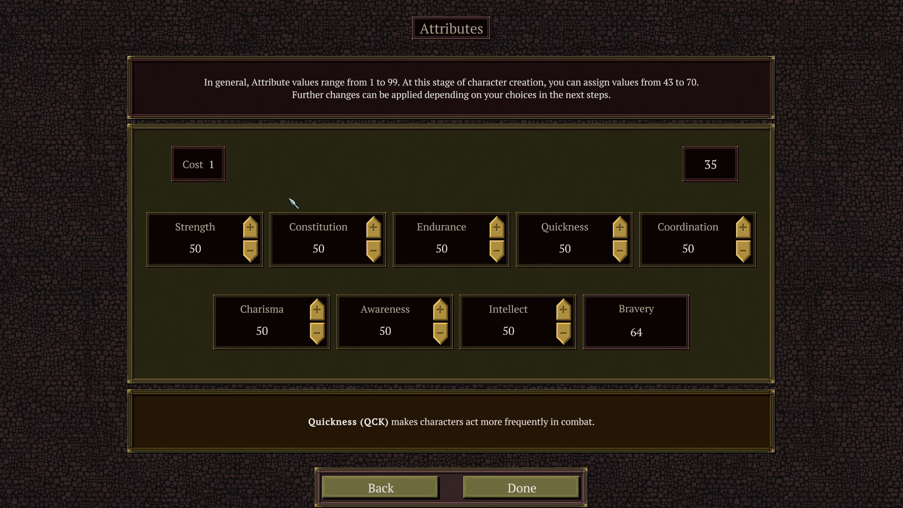
pyautogui.moveTo(732, 342)
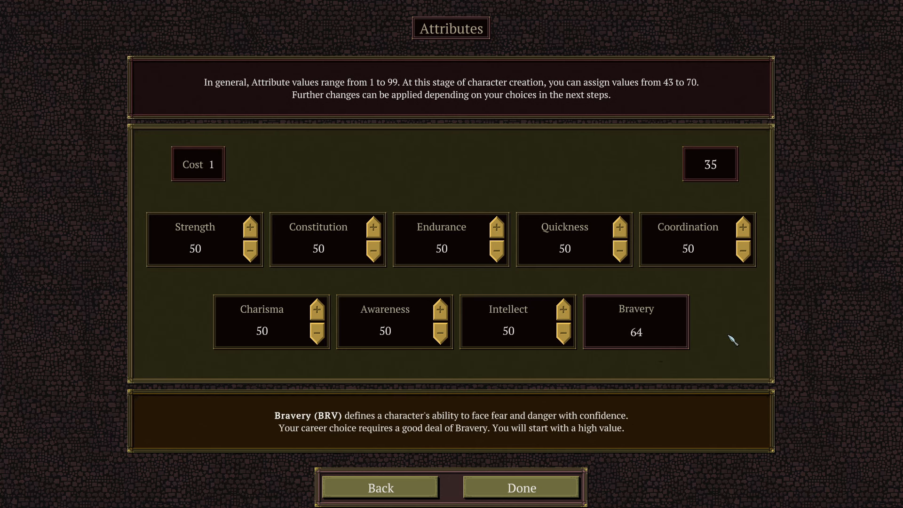
pyautogui.moveTo(612, 262)
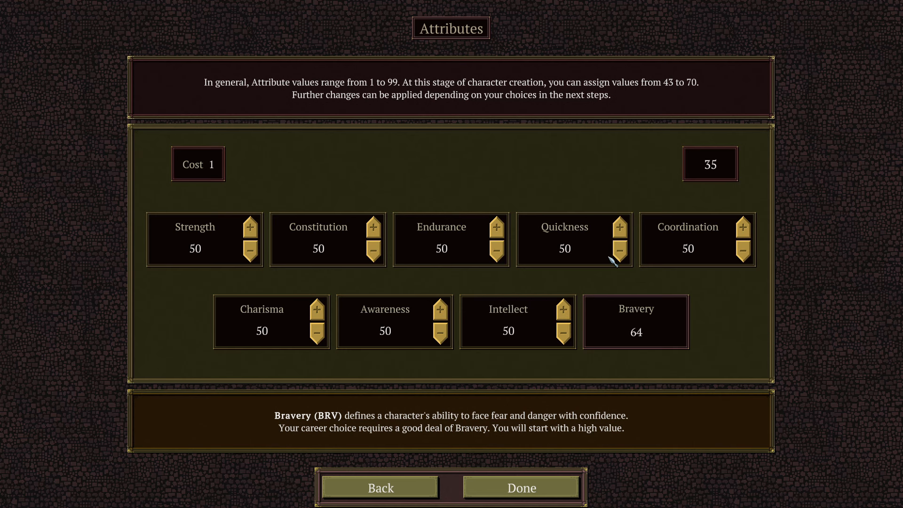
pyautogui.moveTo(701, 365)
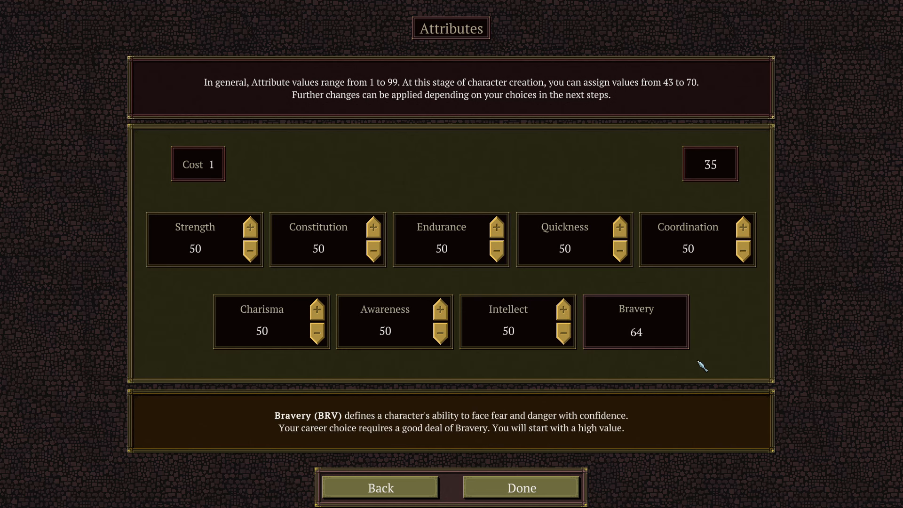
pyautogui.moveTo(258, 240)
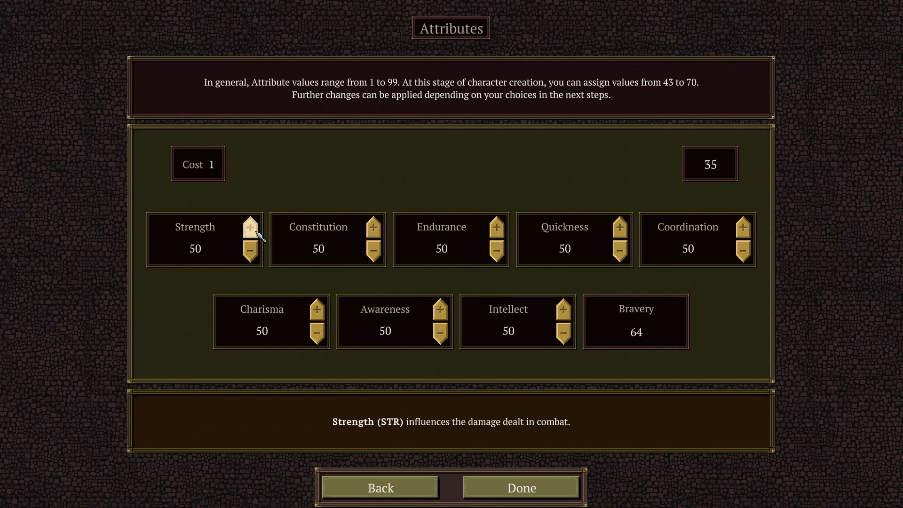
# Raise Strength to 58, spend the remaining points across the other attributes, and confirm.
pyautogui.click(249, 227)
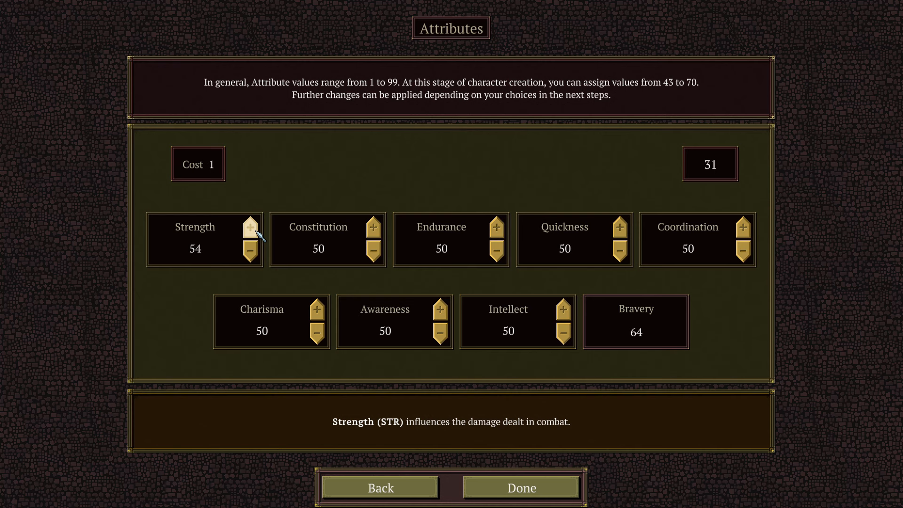
pyautogui.click(248, 226)
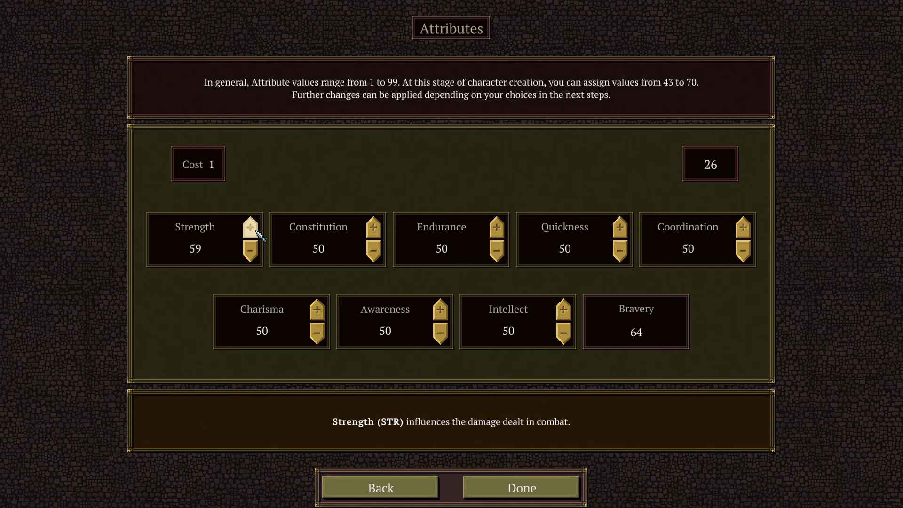
pyautogui.click(251, 231)
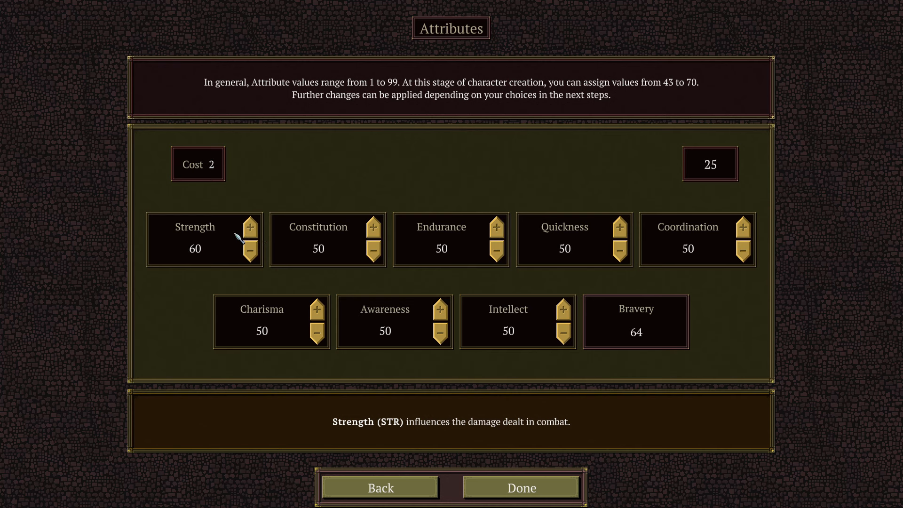
pyautogui.click(249, 230)
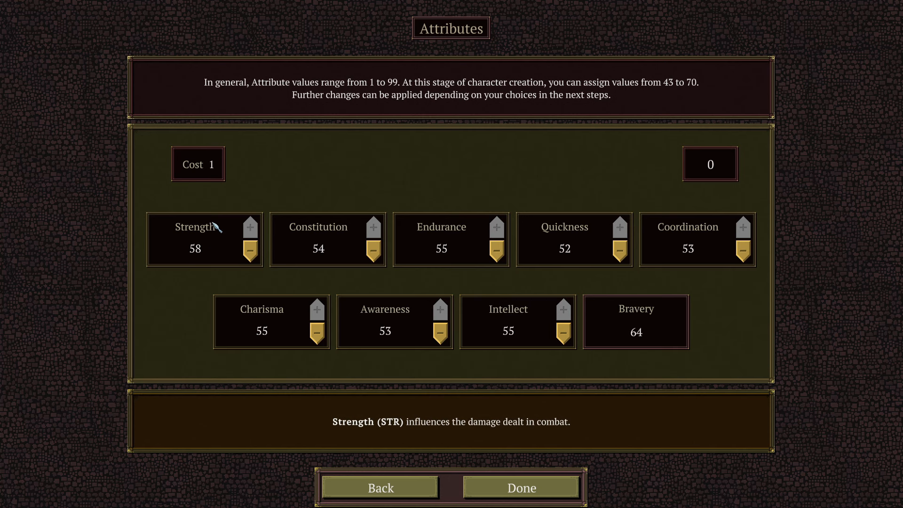
pyautogui.moveTo(452, 181)
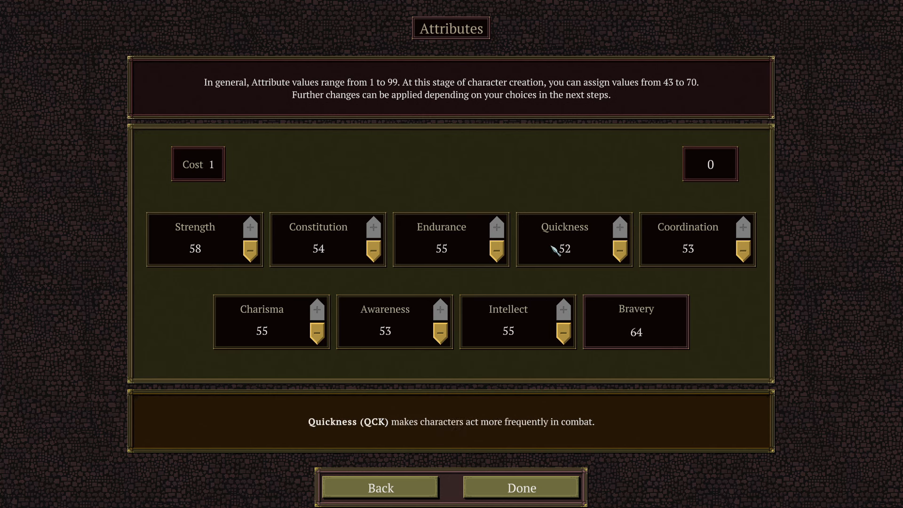
pyautogui.moveTo(326, 247)
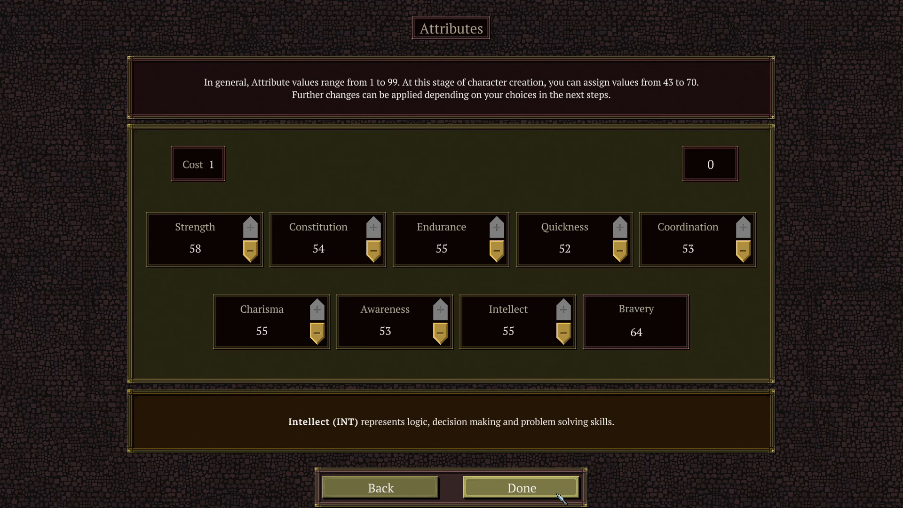
pyautogui.click(523, 501)
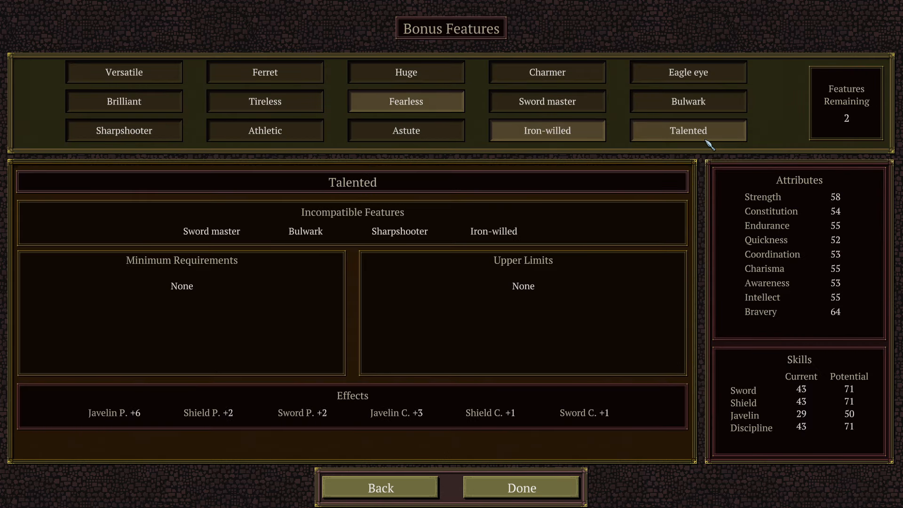
# Inspect the Fearless and Iron-willed features, then take Fearless as the second bonus feature.
pyautogui.click(406, 102)
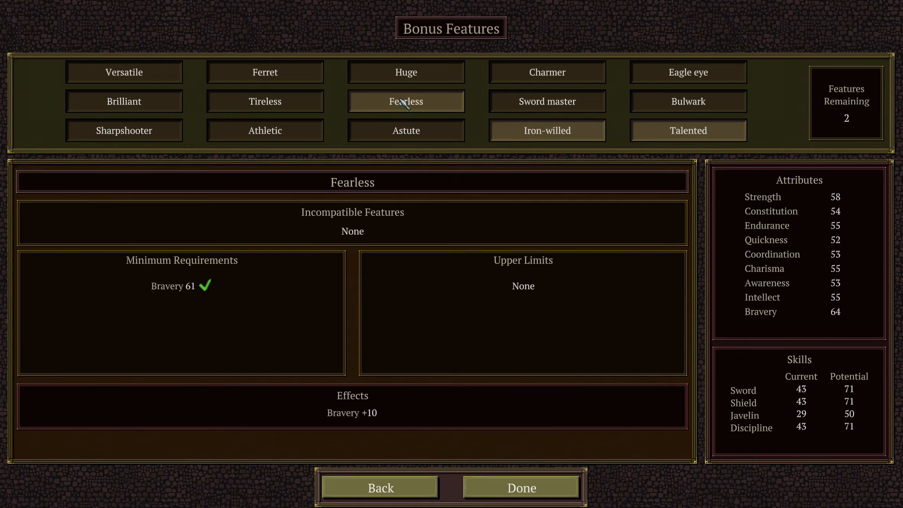
pyautogui.moveTo(423, 106)
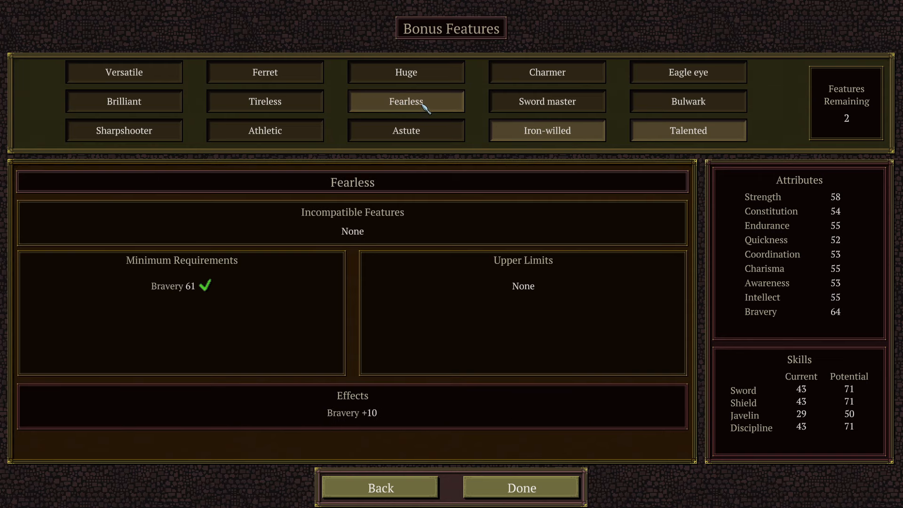
pyautogui.moveTo(410, 114)
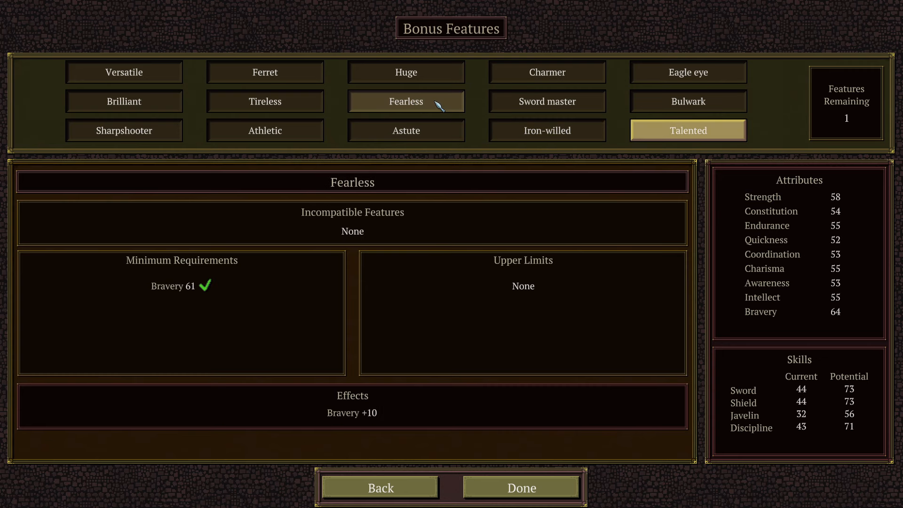
pyautogui.click(547, 130)
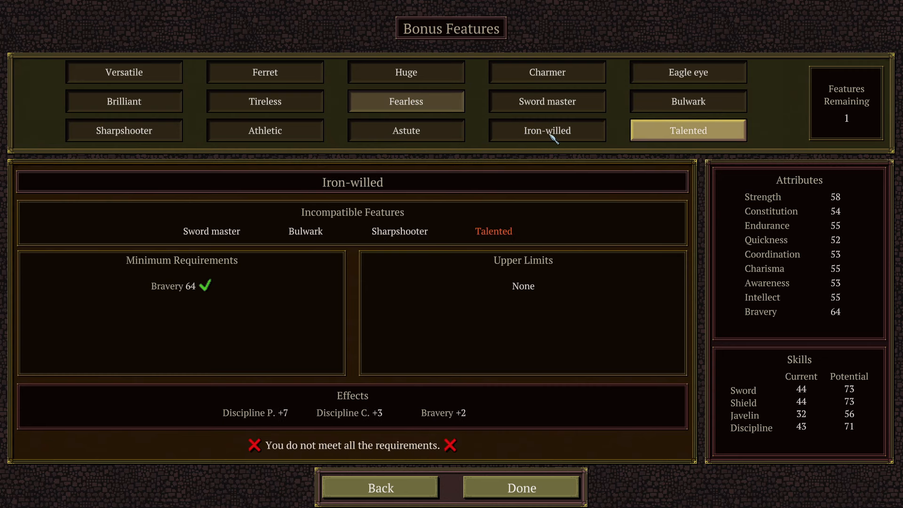
pyautogui.click(406, 102)
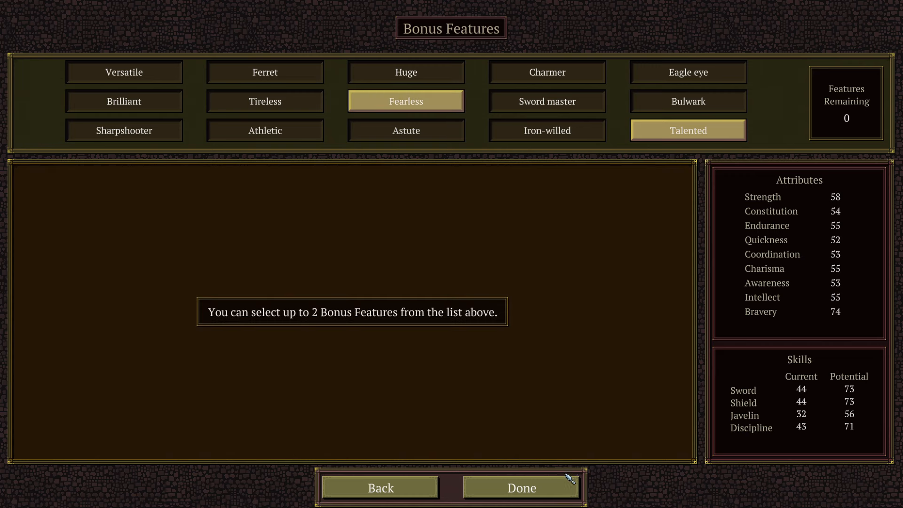
# Confirm the bonus features and choose Direct commission as the centurion's past.
pyautogui.click(522, 488)
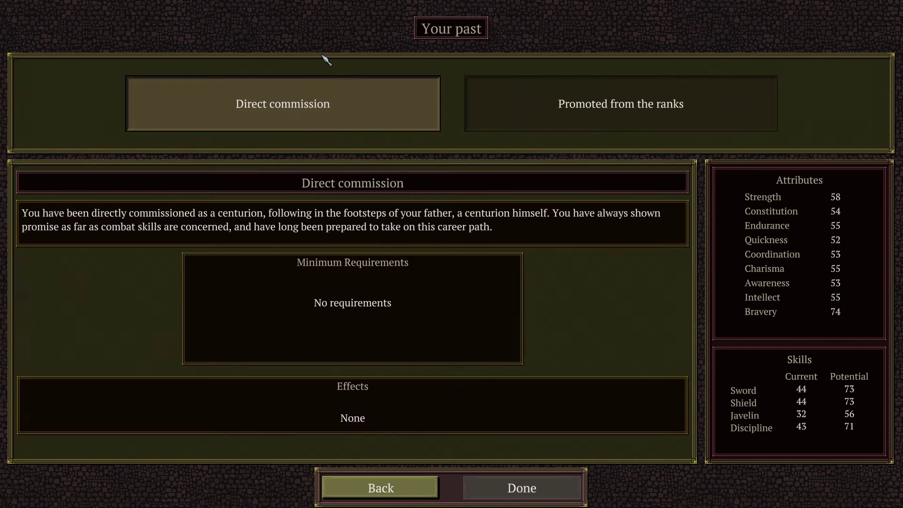
pyautogui.moveTo(354, 111)
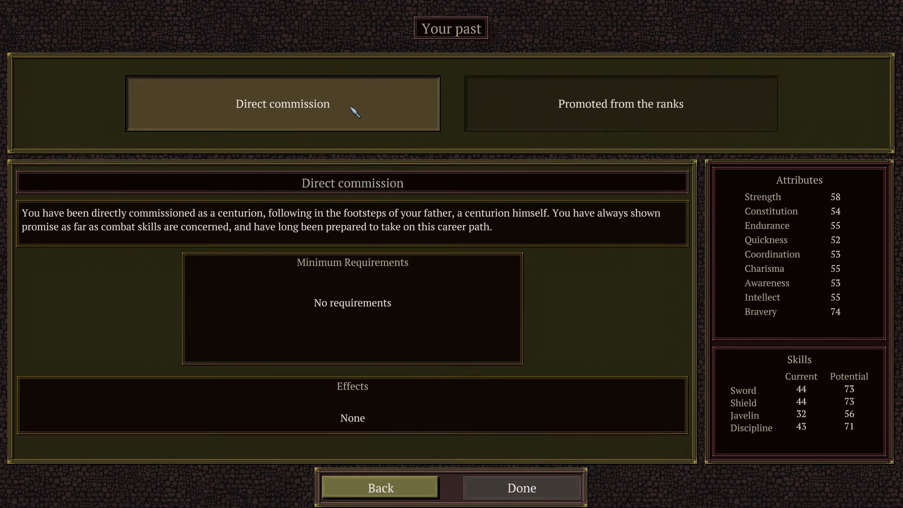
pyautogui.click(620, 103)
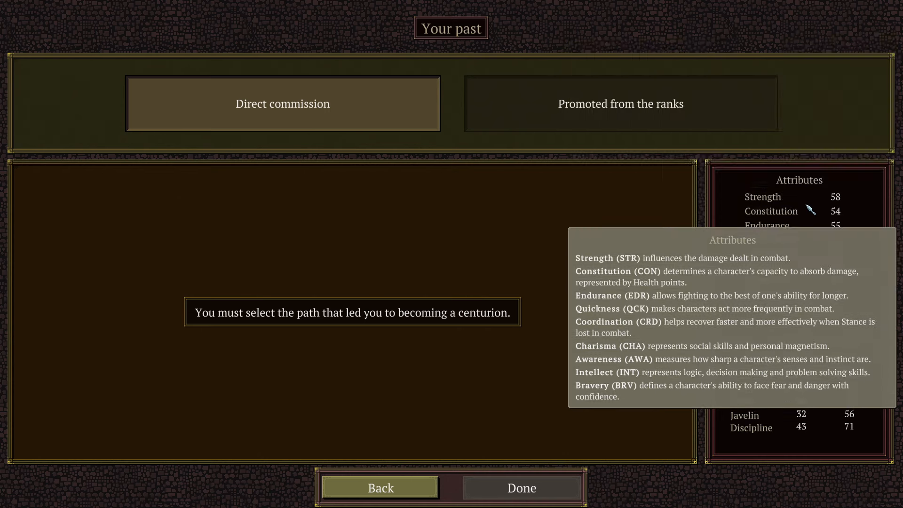
pyautogui.moveTo(548, 248)
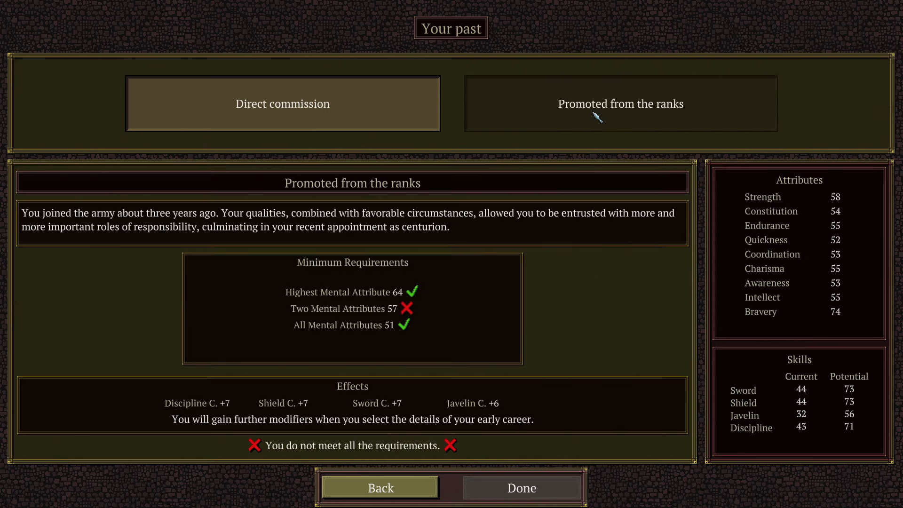
pyautogui.click(282, 103)
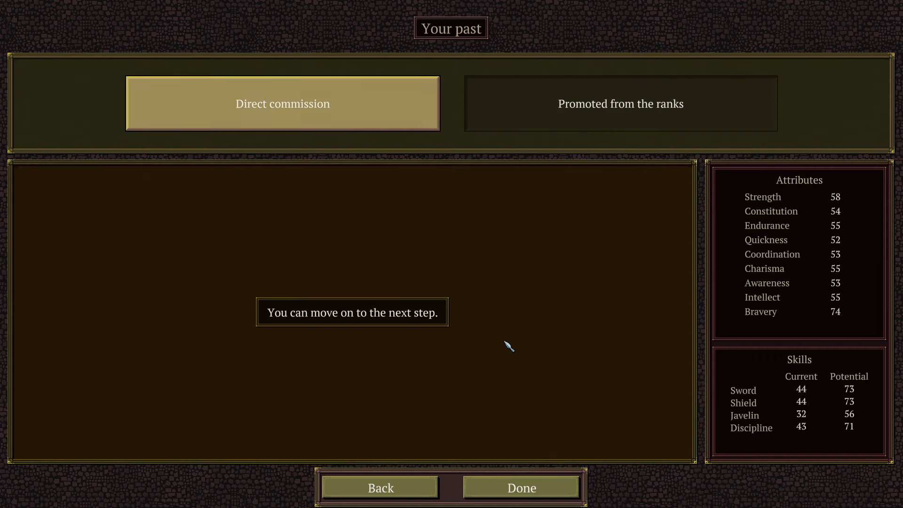
pyautogui.click(522, 488)
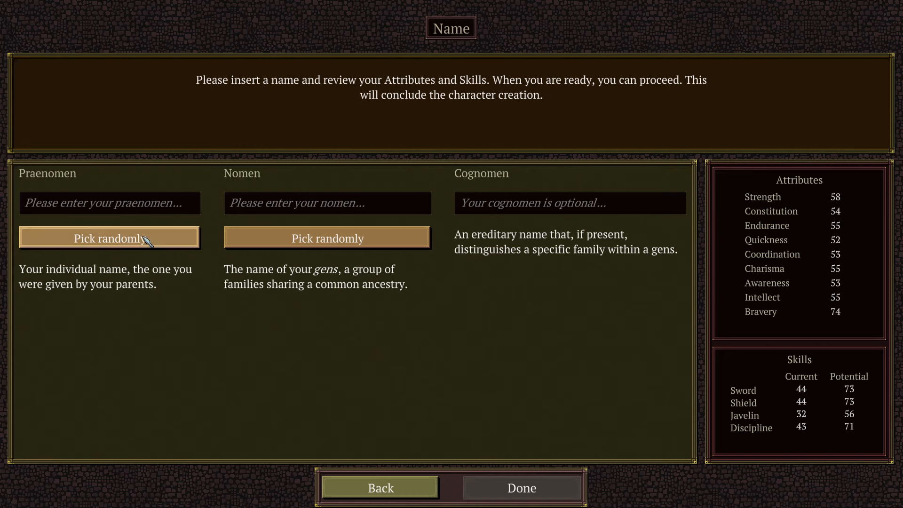
# Generate the random name Gaius Pacilius and finish naming the centurion.
pyautogui.click(109, 238)
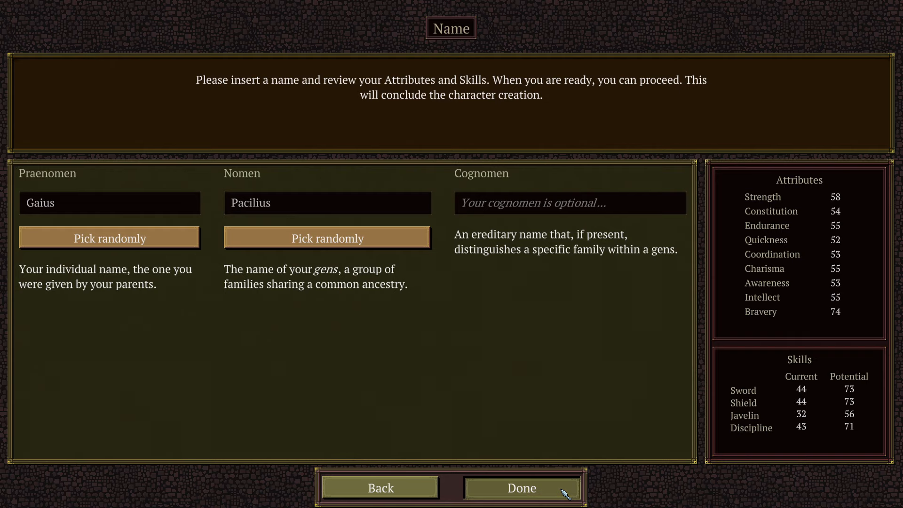
pyautogui.click(522, 501)
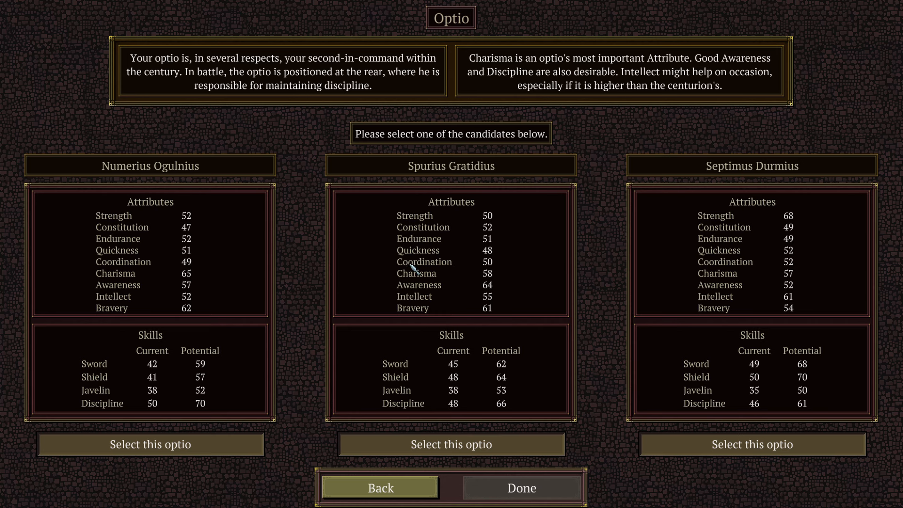
pyautogui.moveTo(545, 213)
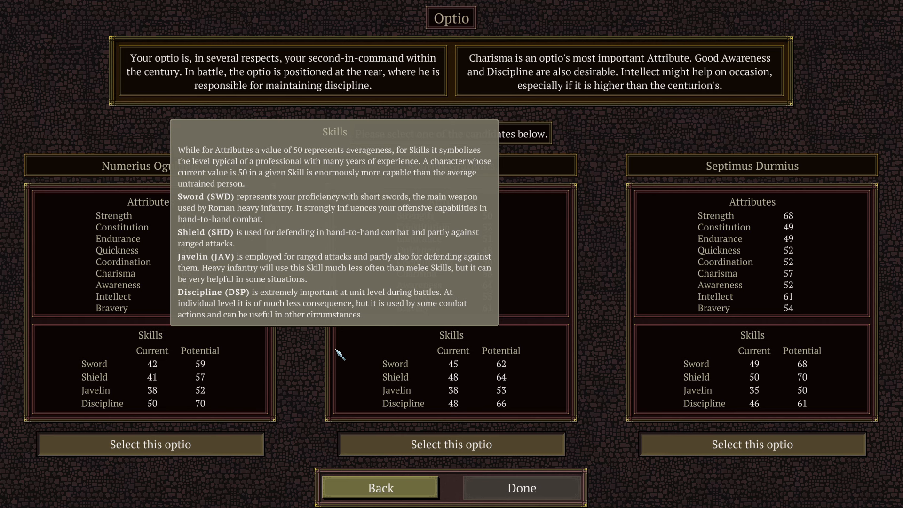
pyautogui.moveTo(606, 323)
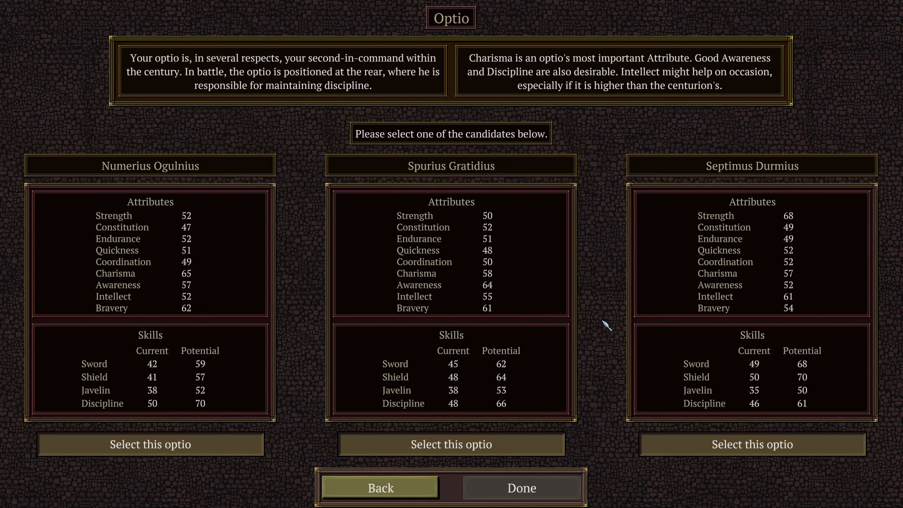
pyautogui.moveTo(447, 82)
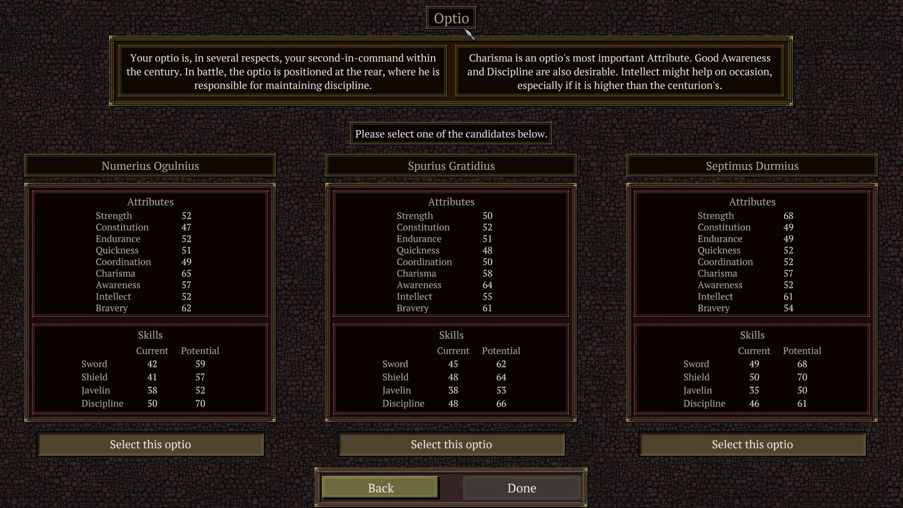
pyautogui.moveTo(615, 169)
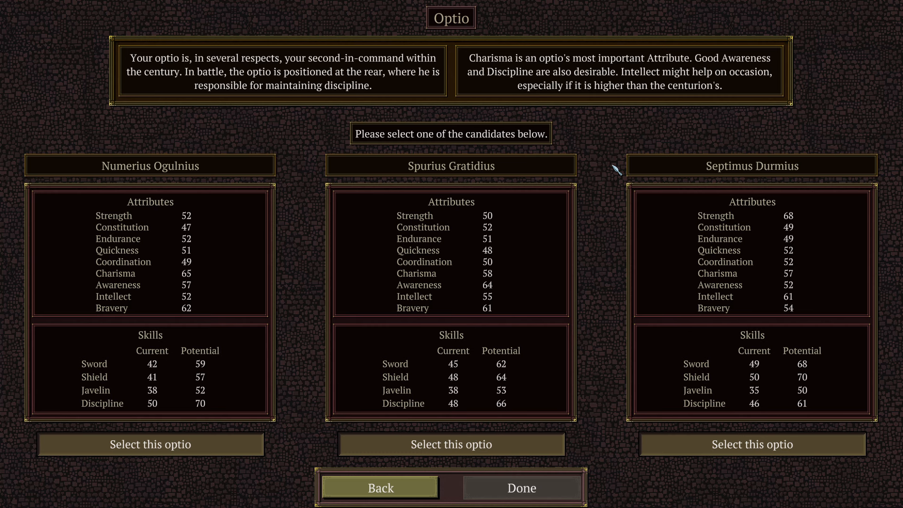
pyautogui.moveTo(593, 72)
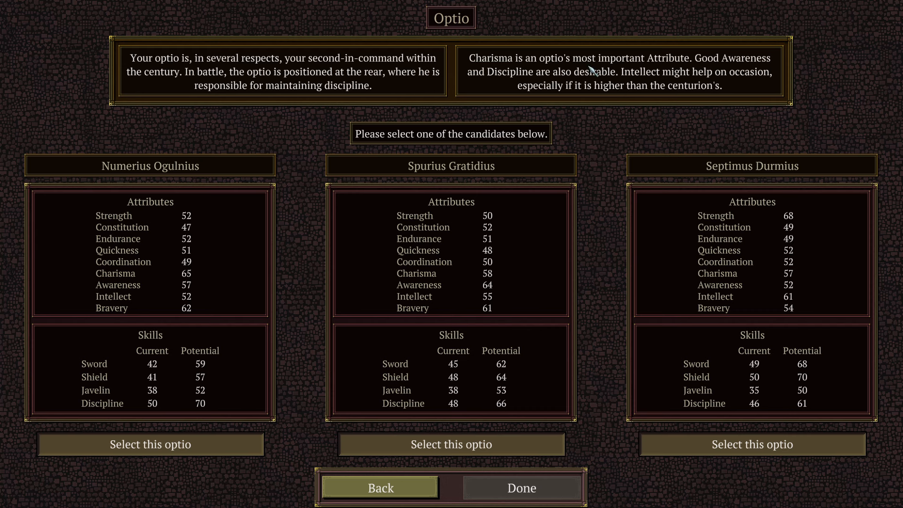
pyautogui.moveTo(678, 73)
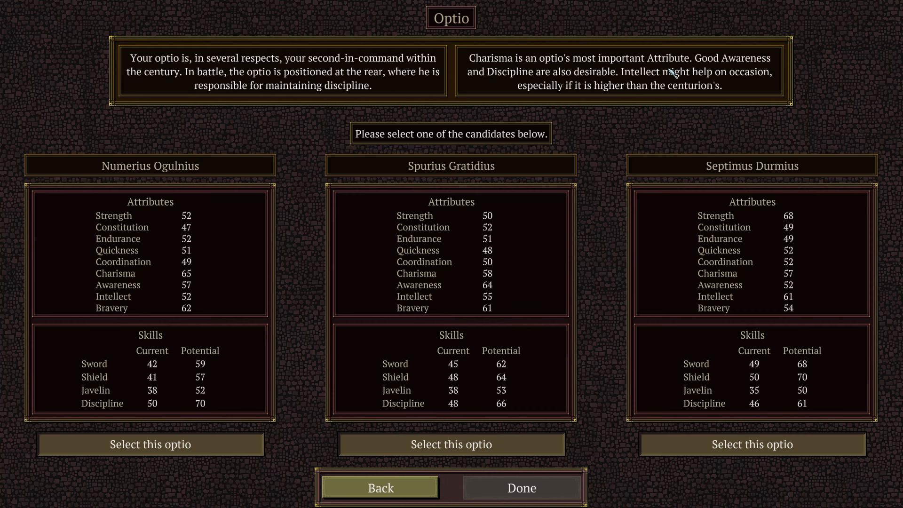
pyautogui.moveTo(219, 279)
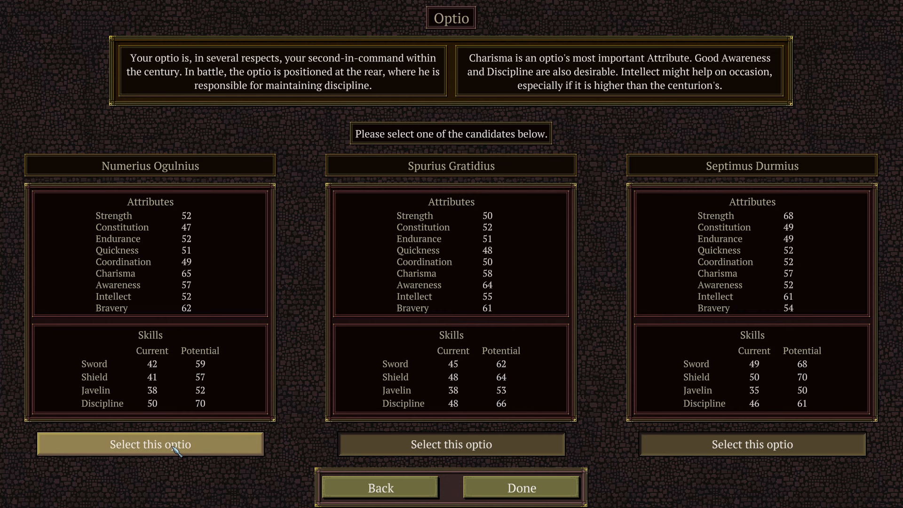
# Confirm the optio and century summary, check the century stats, and return to Pacilius's stats.
pyautogui.click(150, 444)
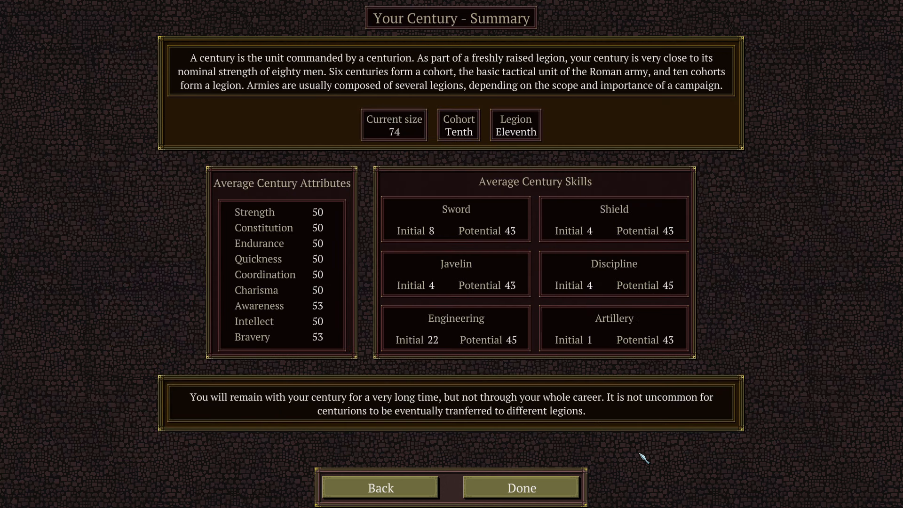
pyautogui.moveTo(212, 23)
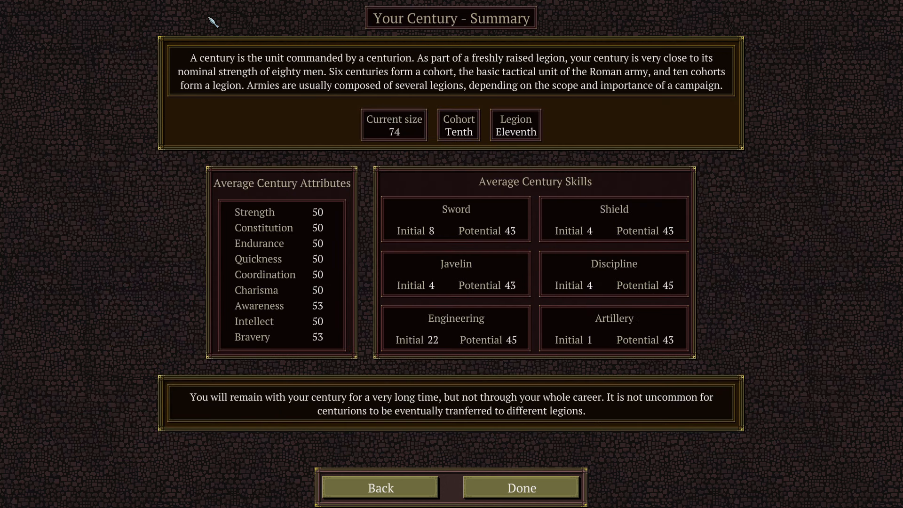
pyautogui.moveTo(459, 34)
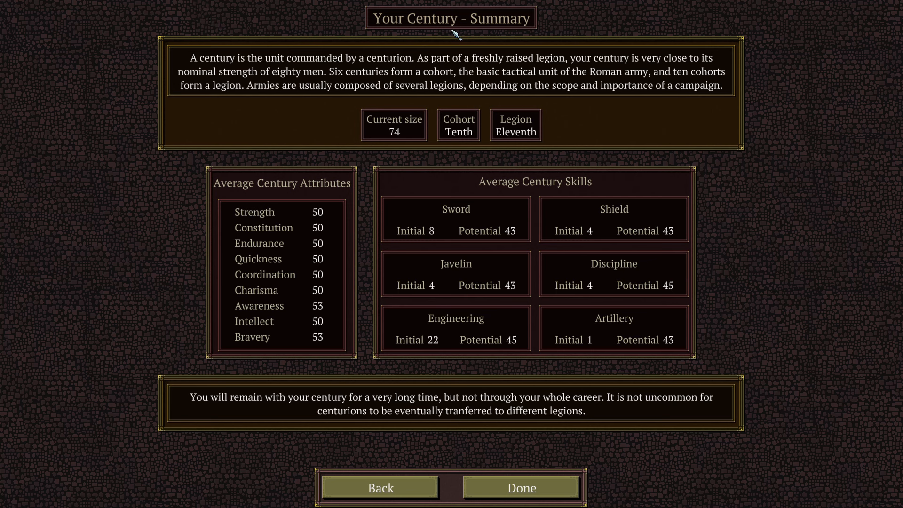
pyautogui.moveTo(510, 131)
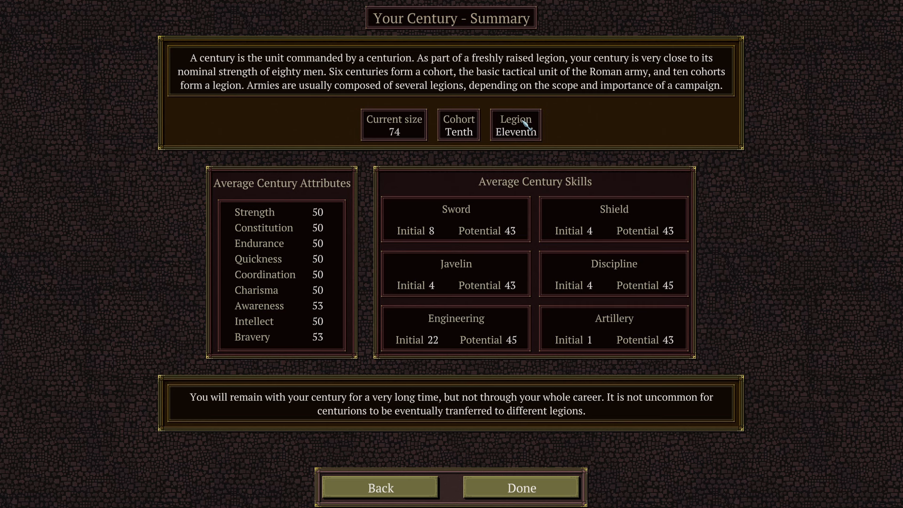
pyautogui.click(522, 500)
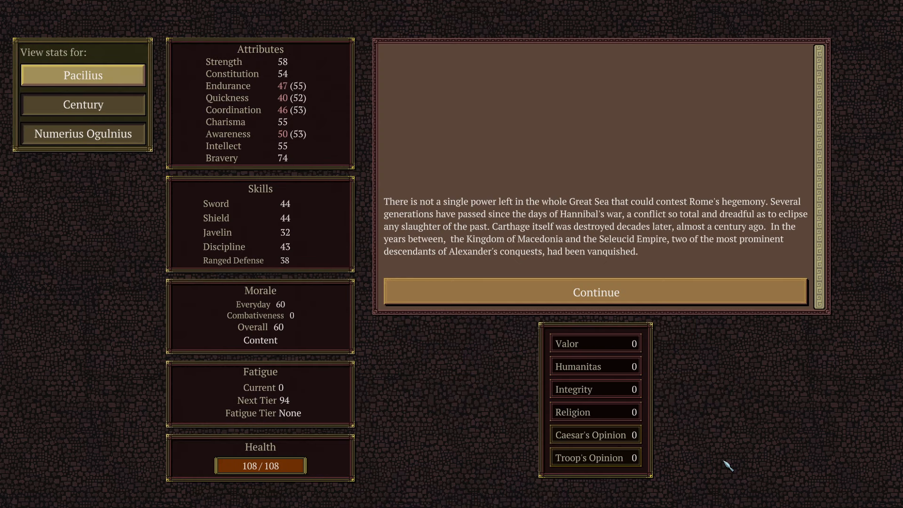
pyautogui.moveTo(648, 252)
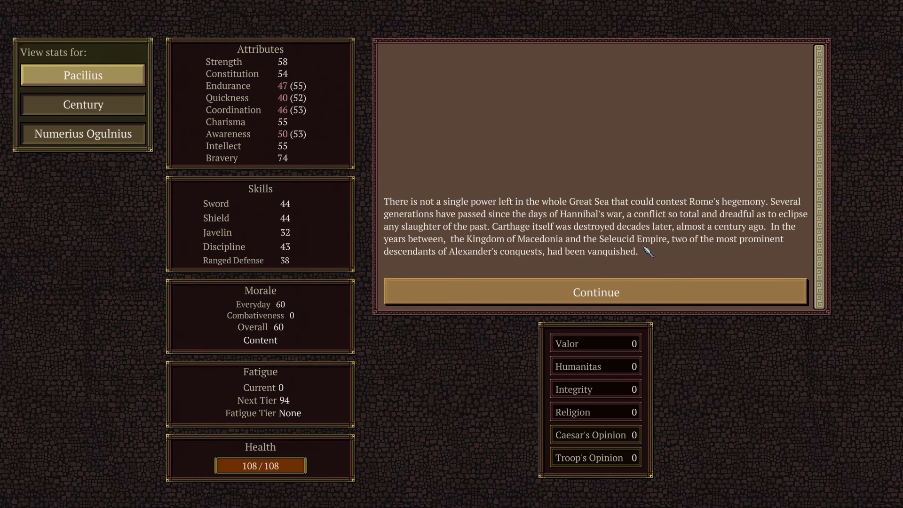
pyautogui.moveTo(860, 260)
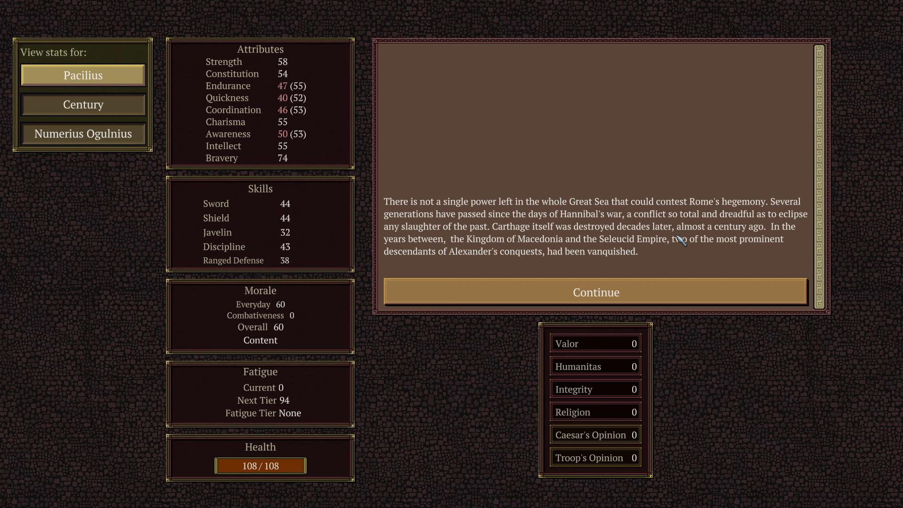
pyautogui.moveTo(587, 442)
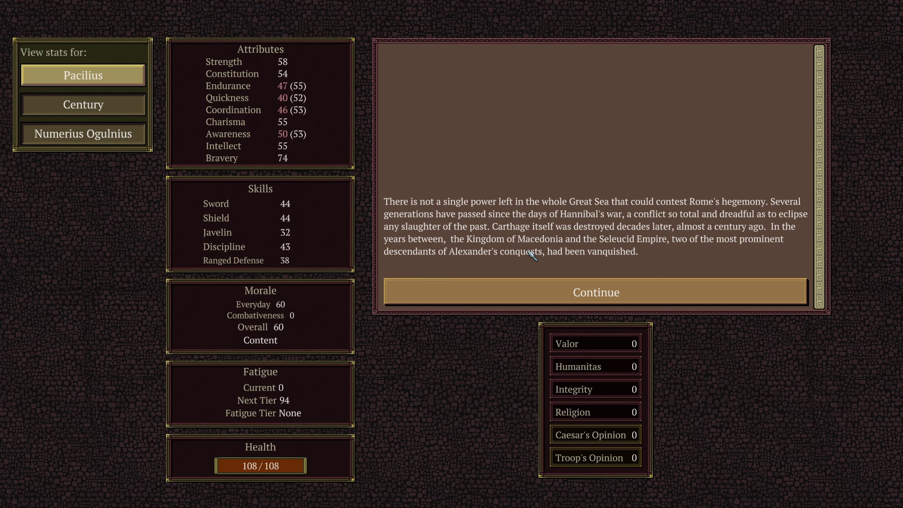
pyautogui.moveTo(502, 205)
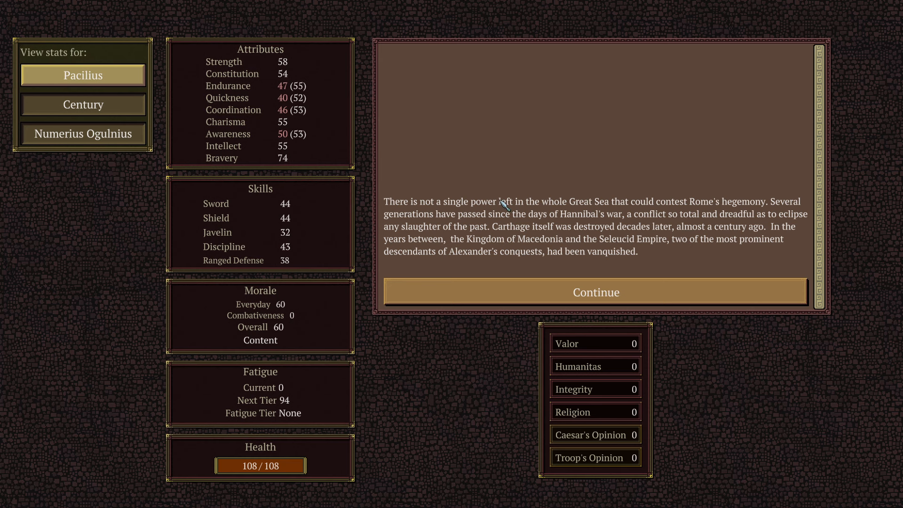
pyautogui.moveTo(495, 226)
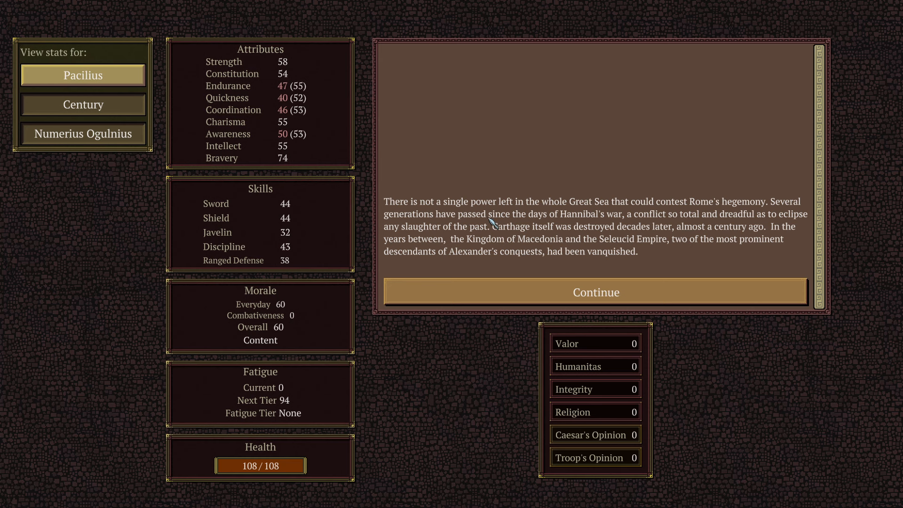
pyautogui.moveTo(657, 224)
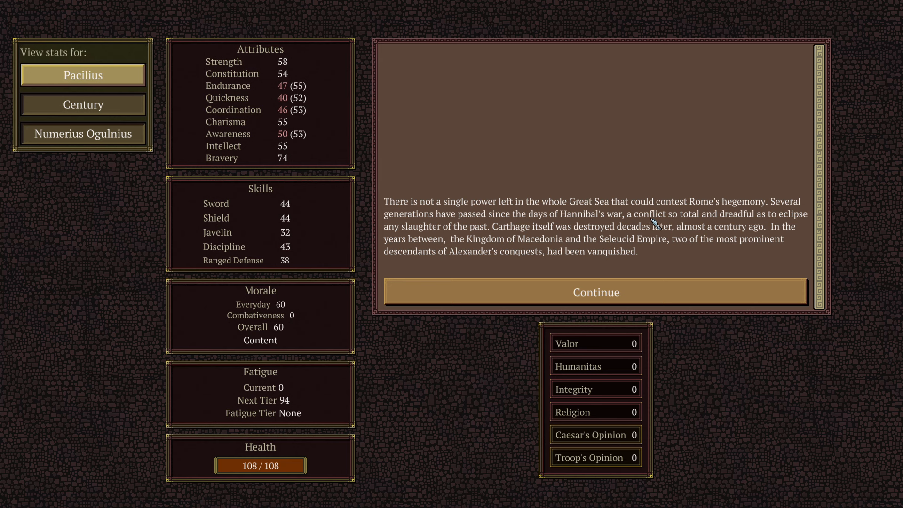
pyautogui.moveTo(537, 225)
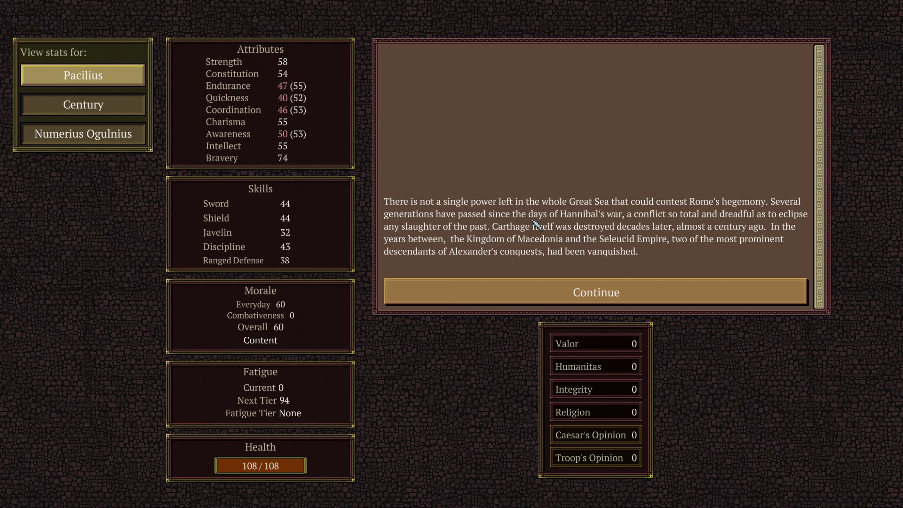
pyautogui.moveTo(464, 244)
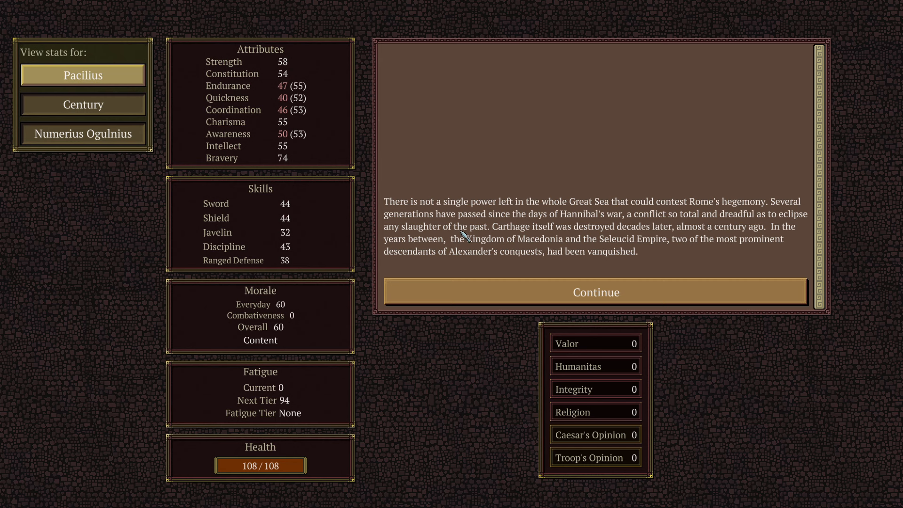
pyautogui.moveTo(595, 241)
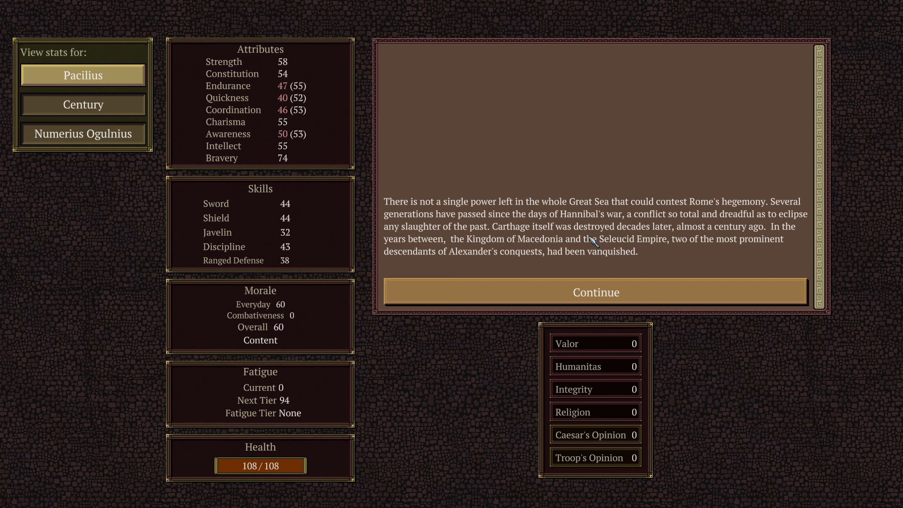
pyautogui.moveTo(565, 239)
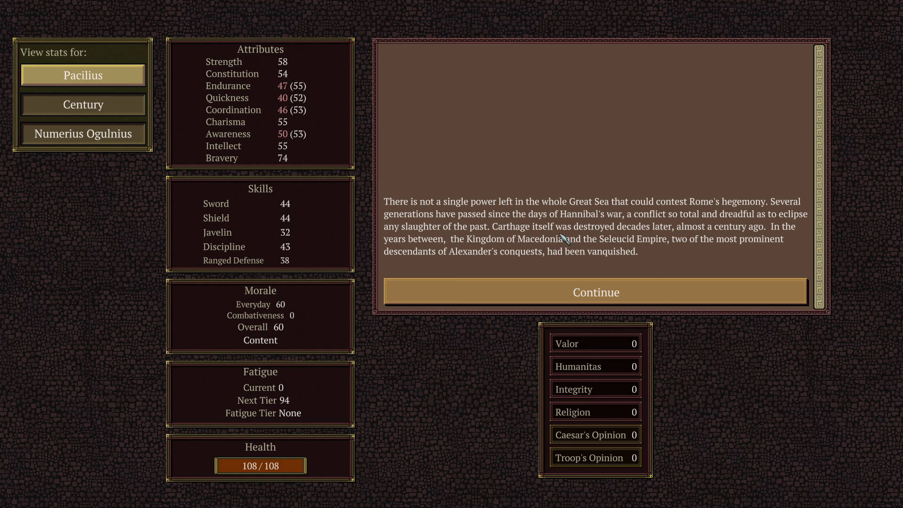
pyautogui.moveTo(338, 269)
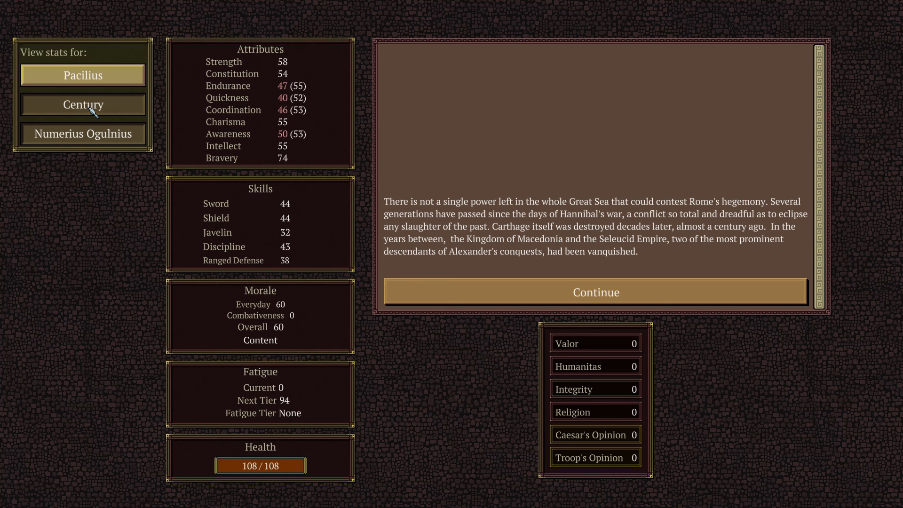
pyautogui.click(82, 104)
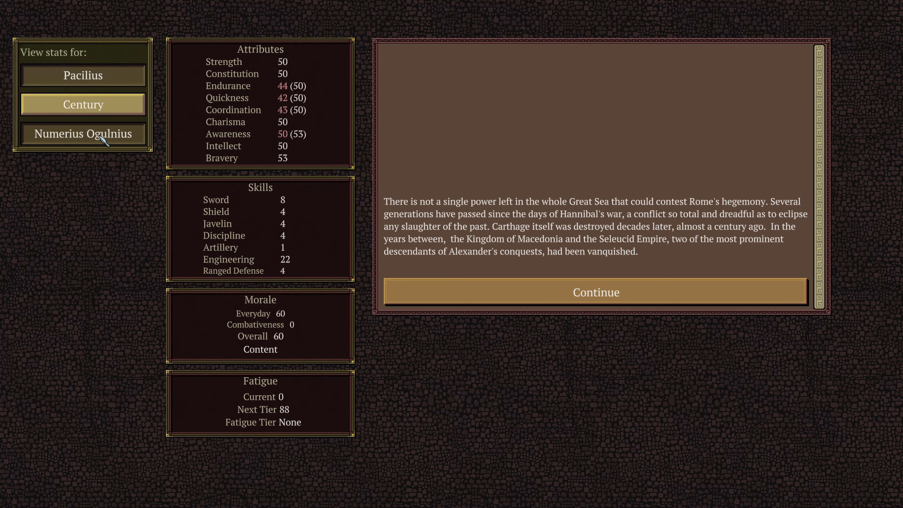
pyautogui.click(83, 134)
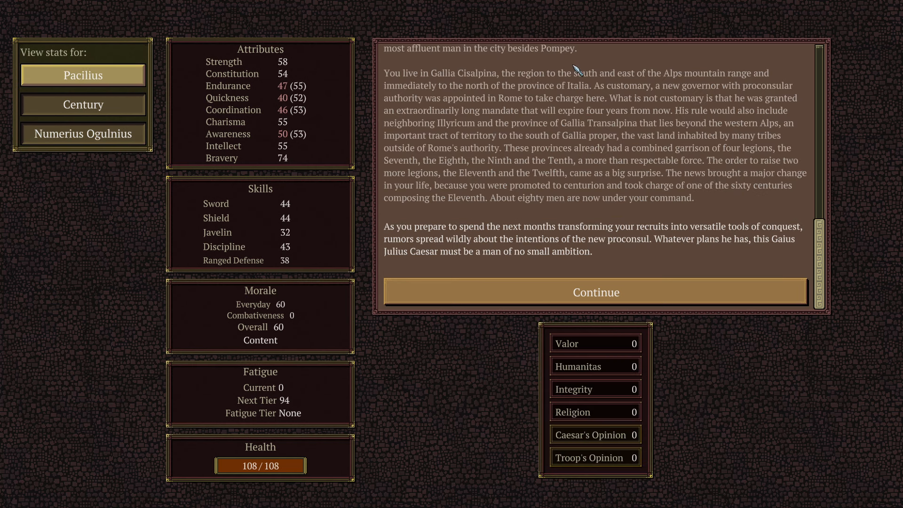
pyautogui.moveTo(647, 80)
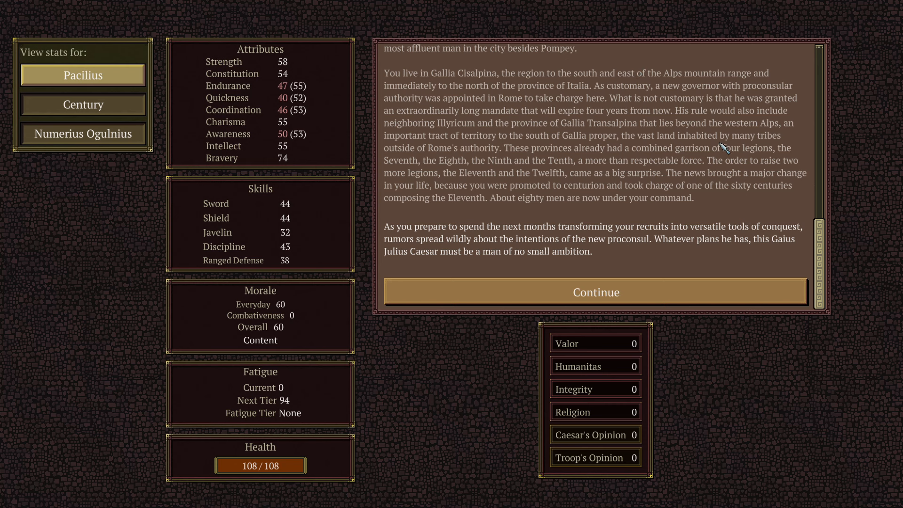
pyautogui.moveTo(580, 200)
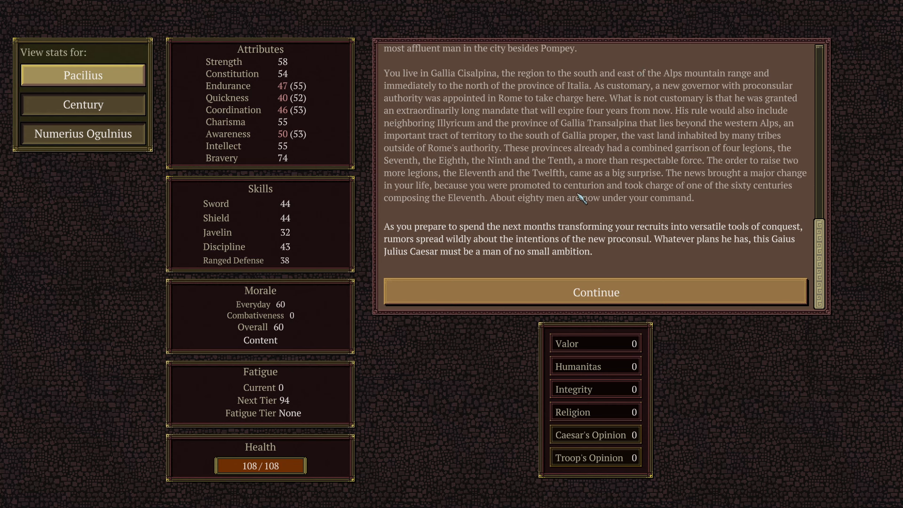
pyautogui.moveTo(471, 186)
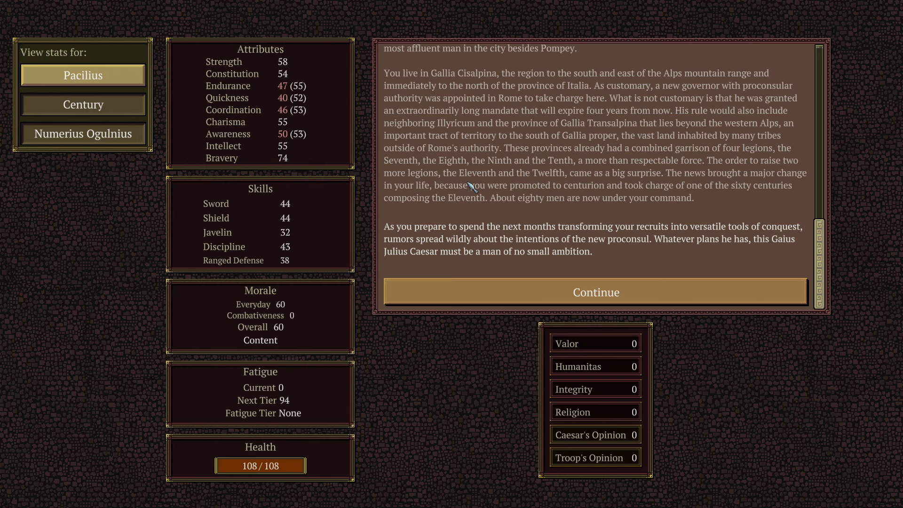
pyautogui.moveTo(410, 241)
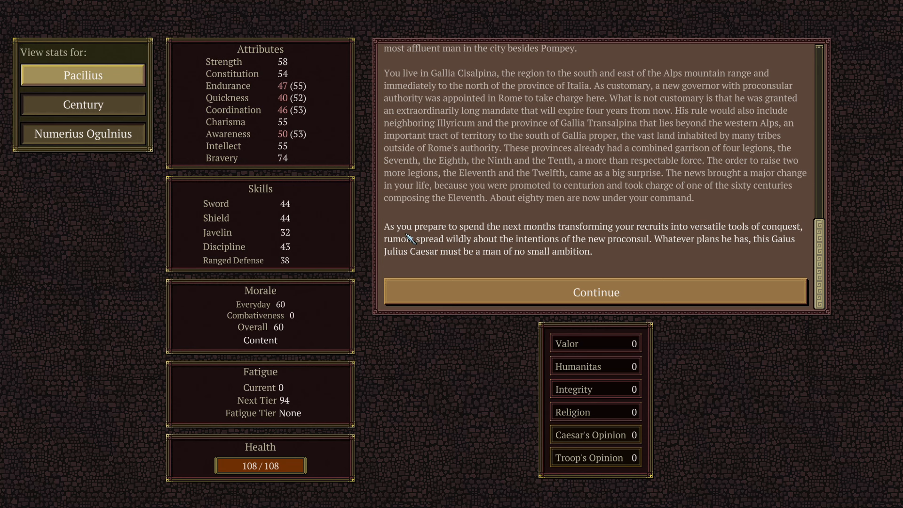
pyautogui.moveTo(629, 237)
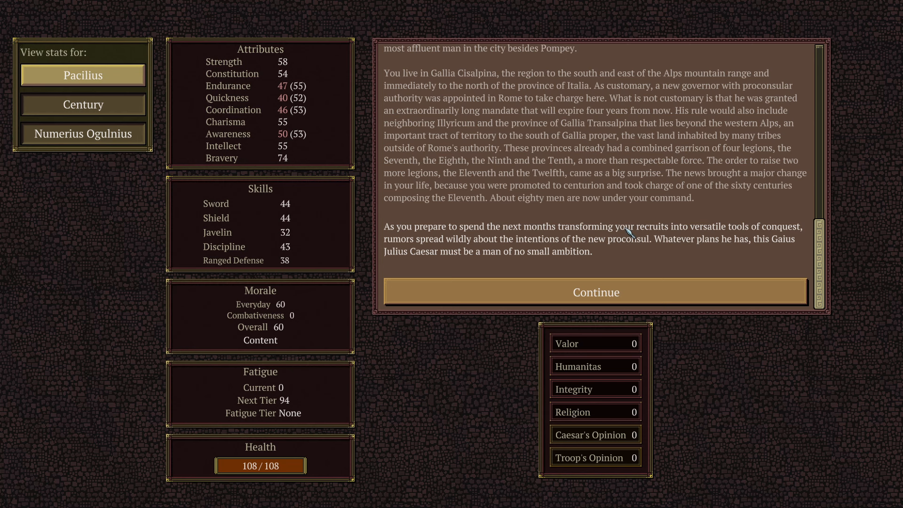
pyautogui.moveTo(762, 246)
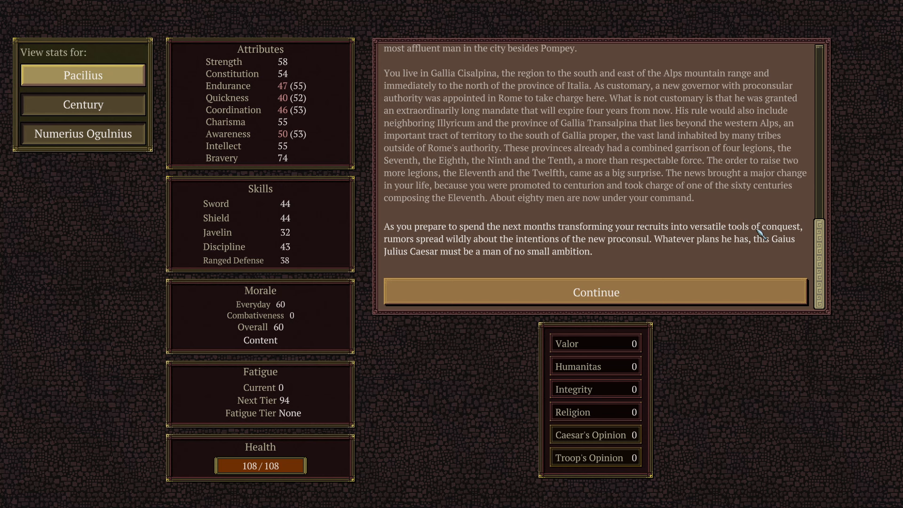
pyautogui.moveTo(541, 248)
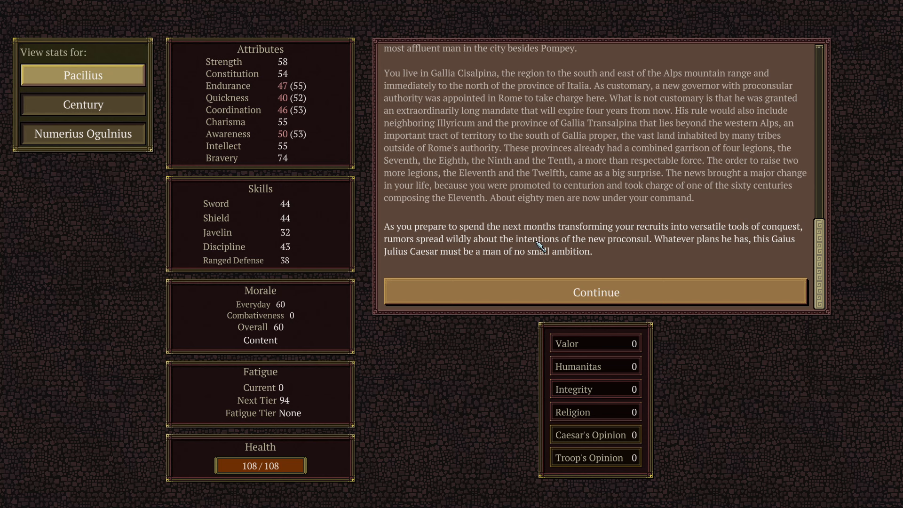
pyautogui.moveTo(666, 254)
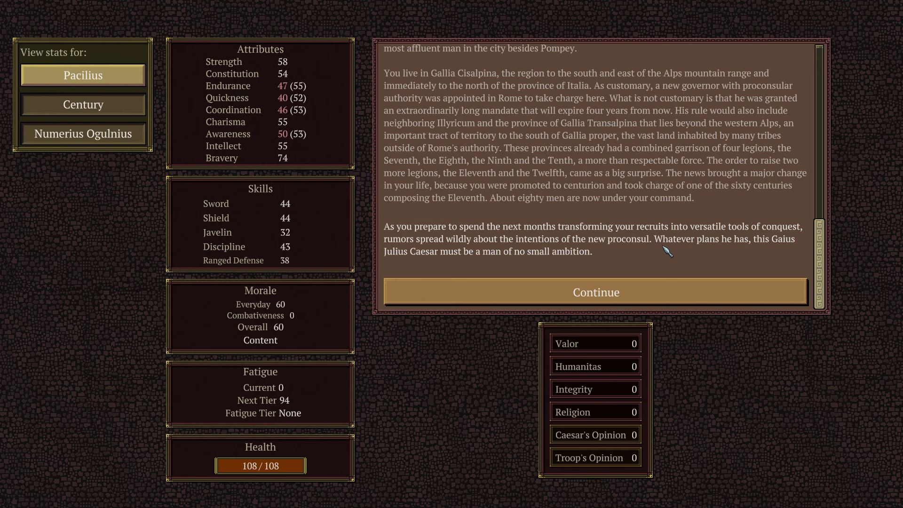
pyautogui.moveTo(790, 254)
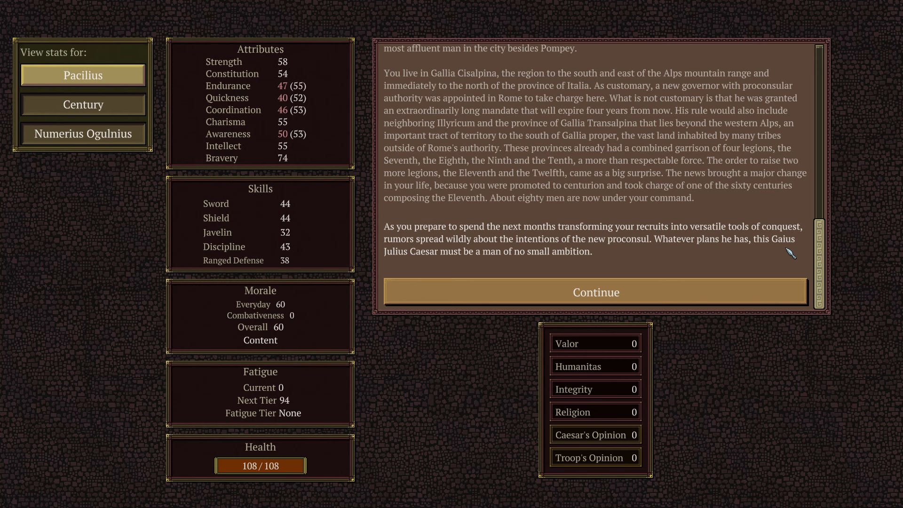
pyautogui.moveTo(546, 277)
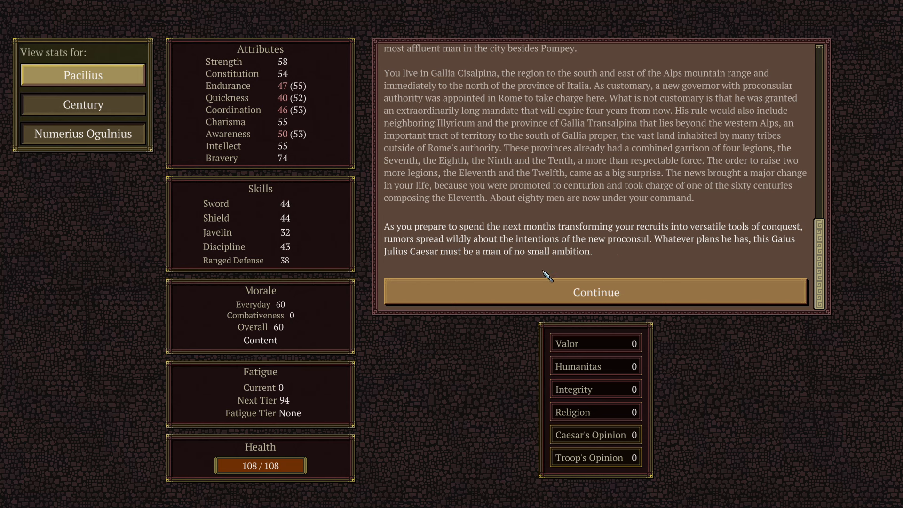
pyautogui.click(596, 291)
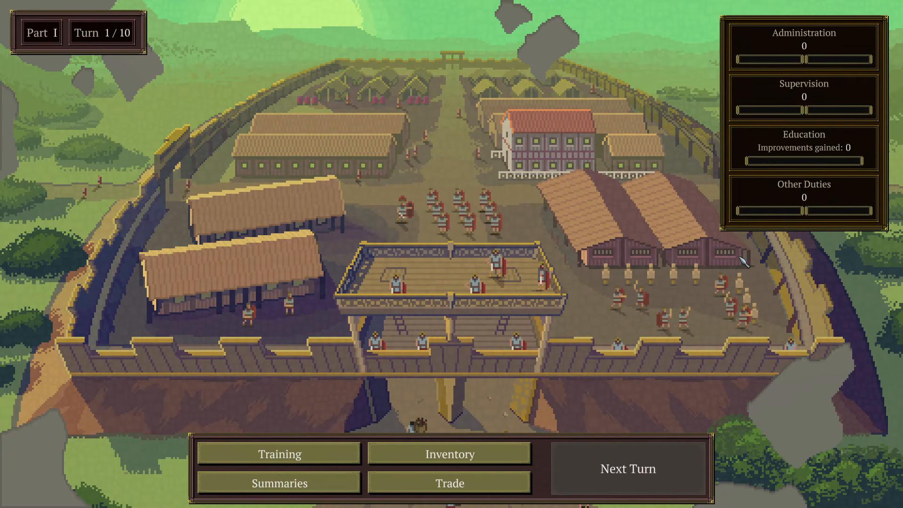
pyautogui.moveTo(355, 360)
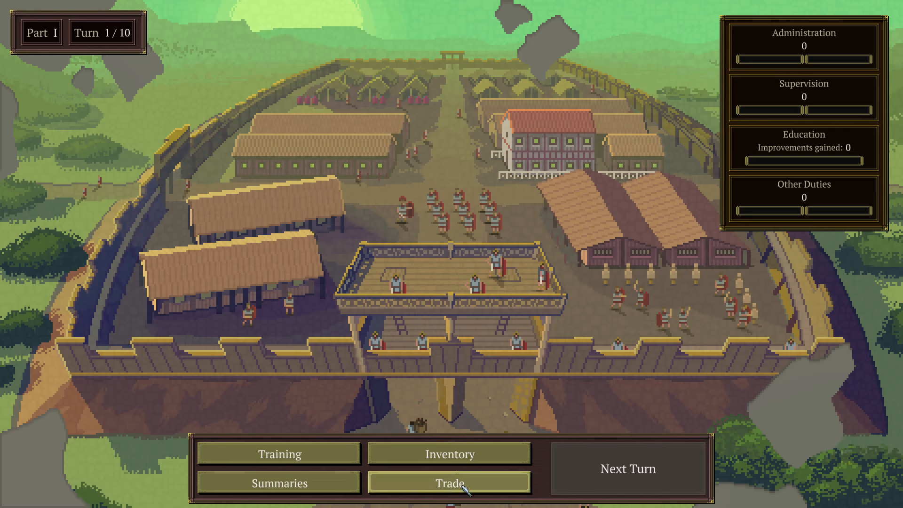
pyautogui.moveTo(108, 47)
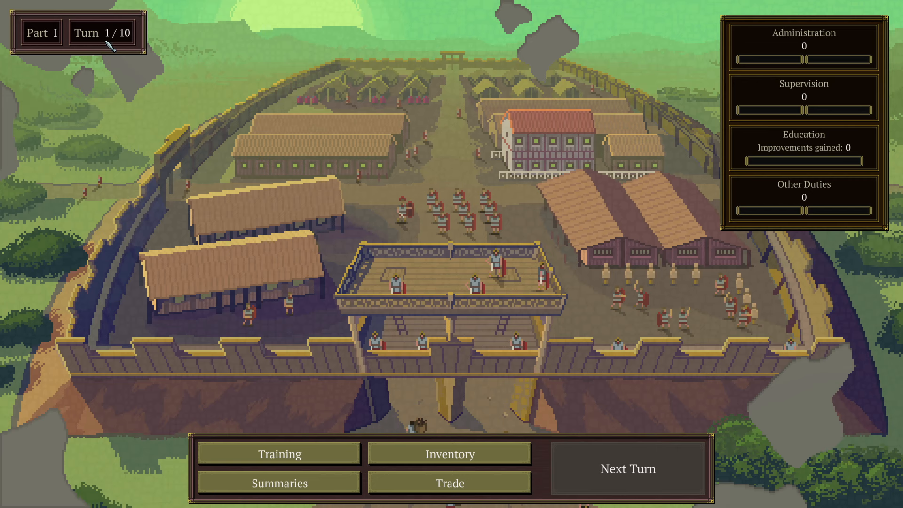
pyautogui.moveTo(448, 239)
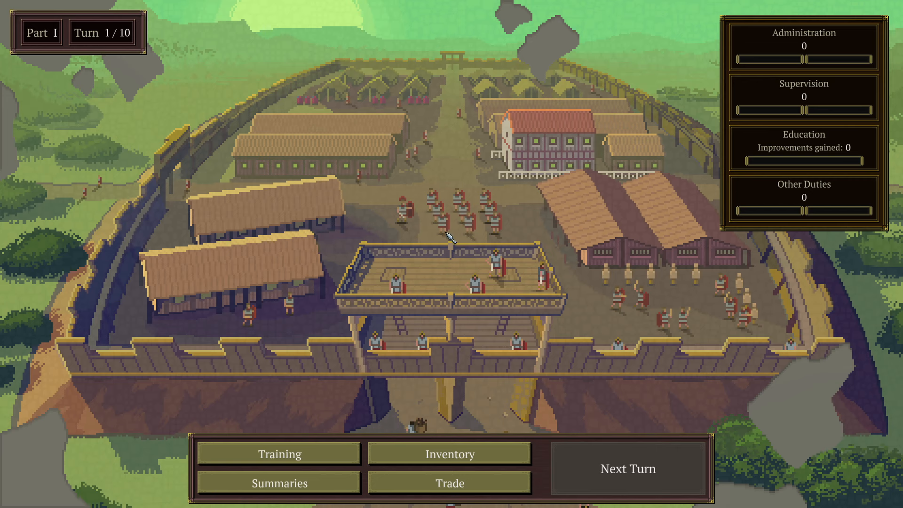
pyautogui.moveTo(831, 103)
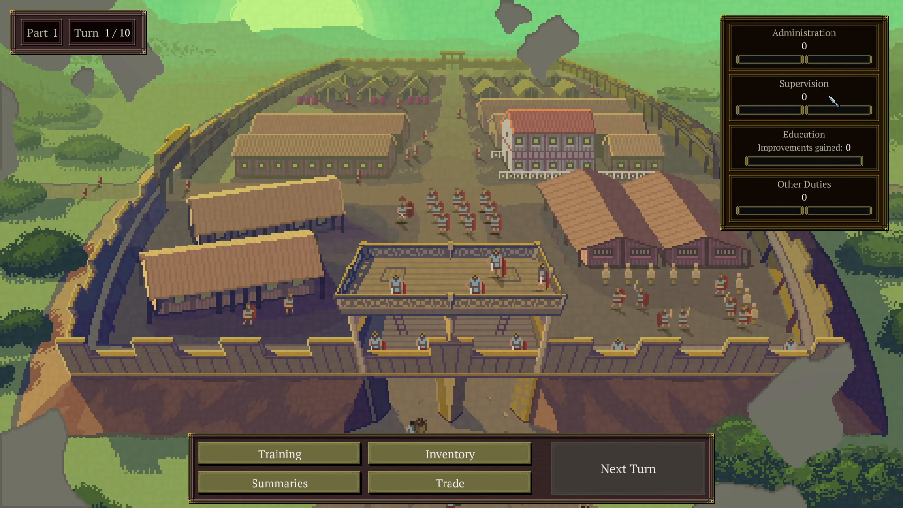
pyautogui.moveTo(818, 64)
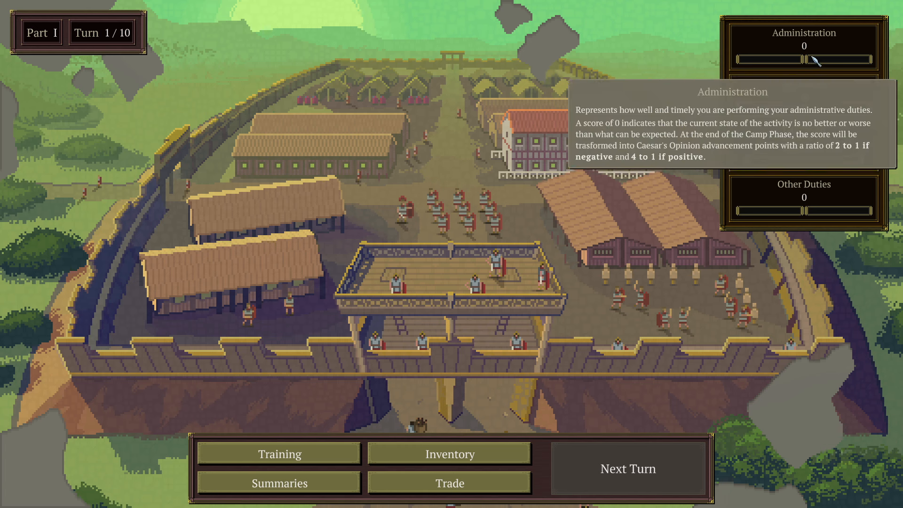
pyautogui.moveTo(820, 106)
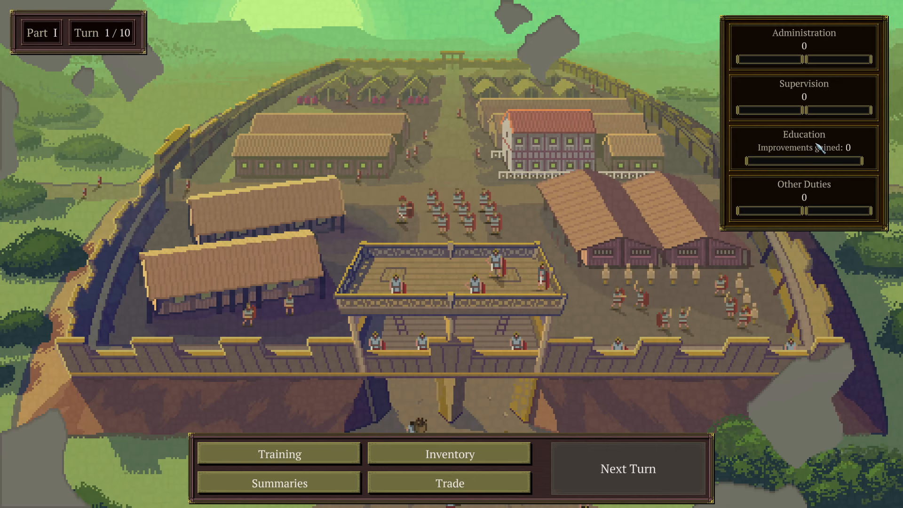
pyautogui.moveTo(811, 145)
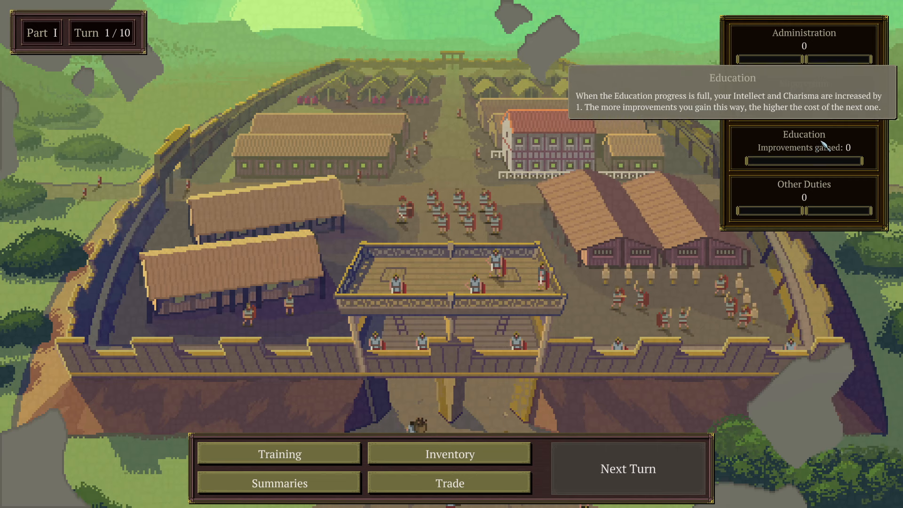
pyautogui.moveTo(812, 197)
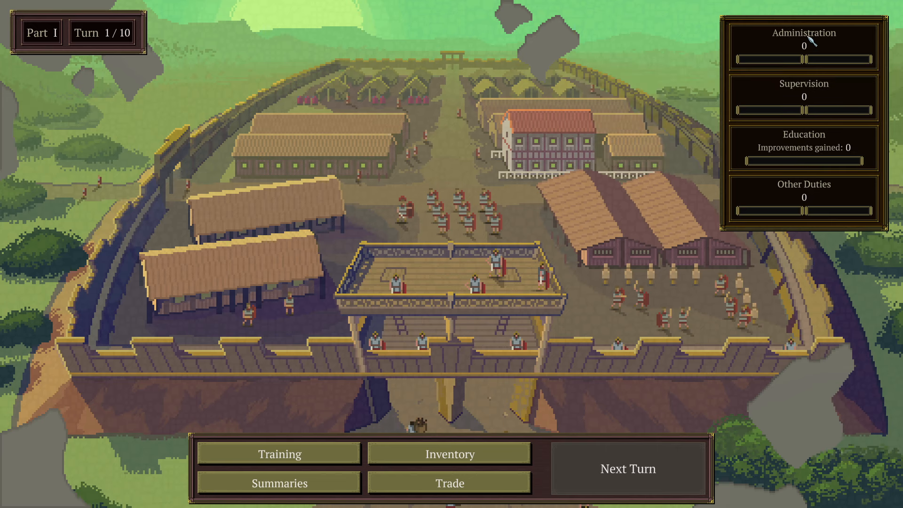
pyautogui.moveTo(729, 215)
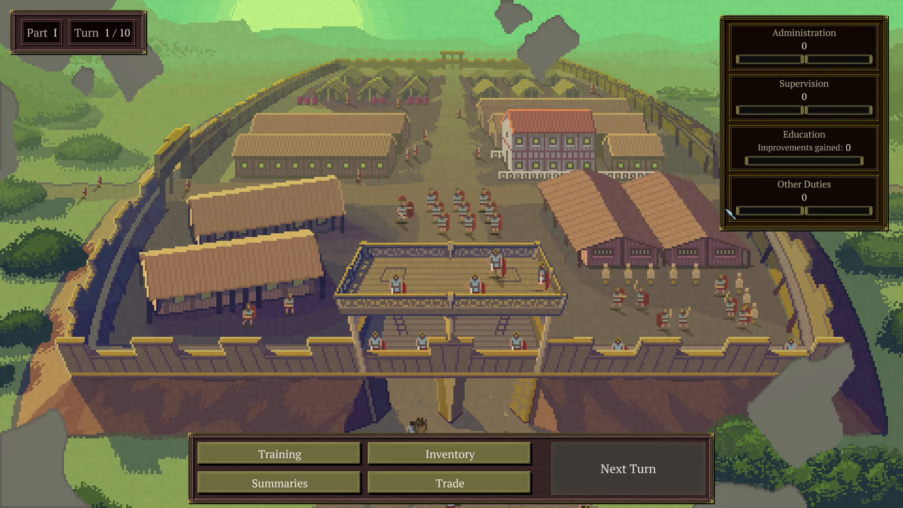
pyautogui.moveTo(702, 240)
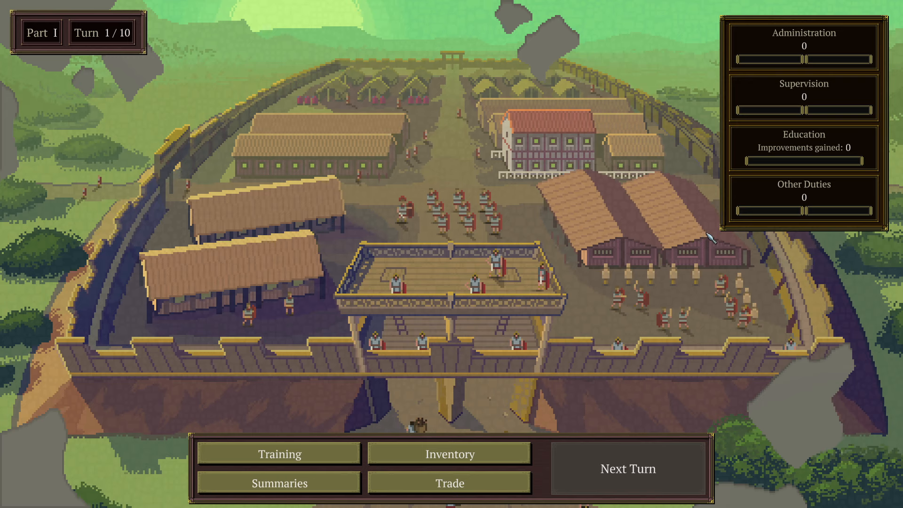
pyautogui.moveTo(777, 206)
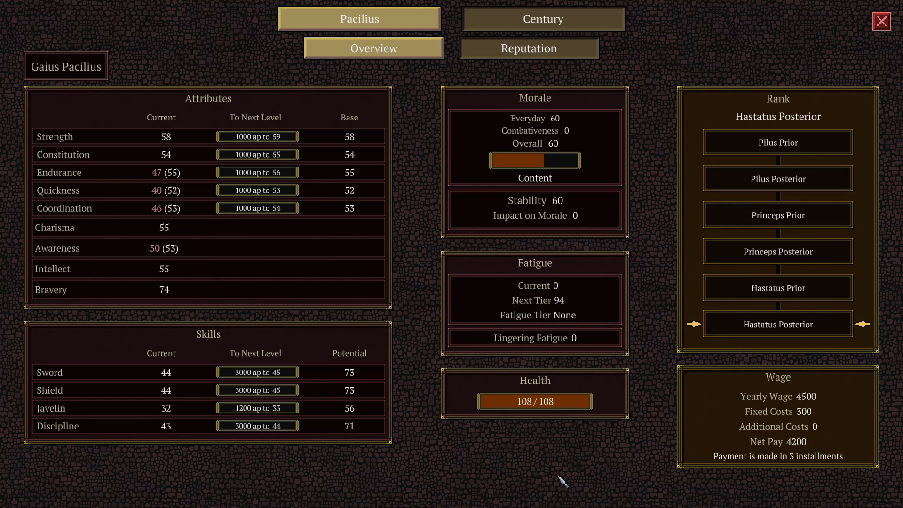
pyautogui.moveTo(760, 104)
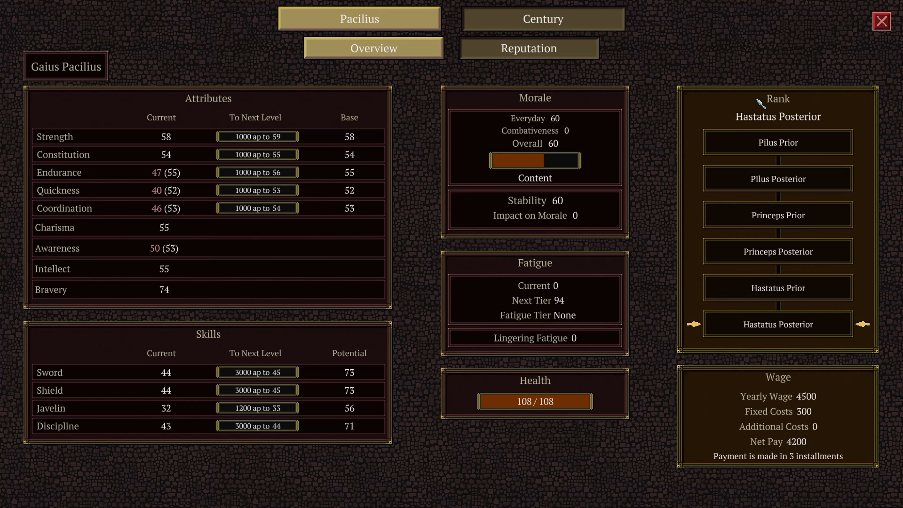
pyautogui.moveTo(782, 339)
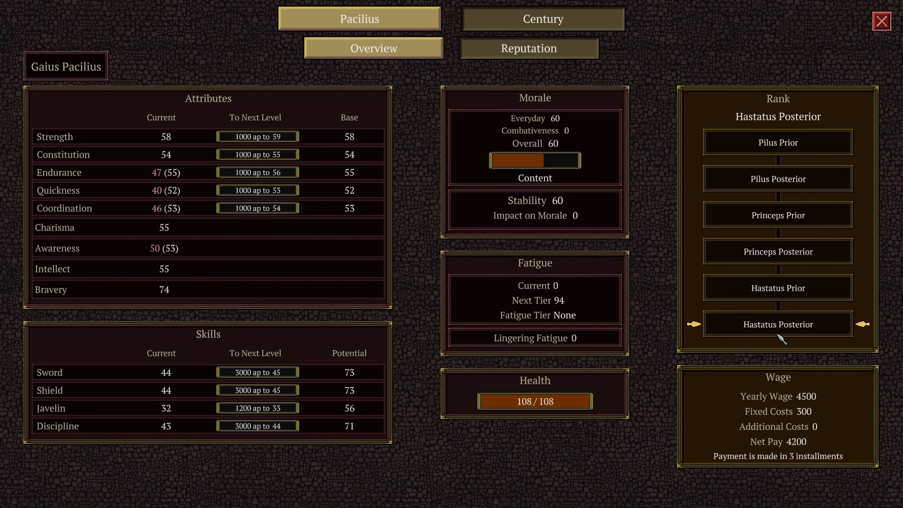
pyautogui.moveTo(711, 162)
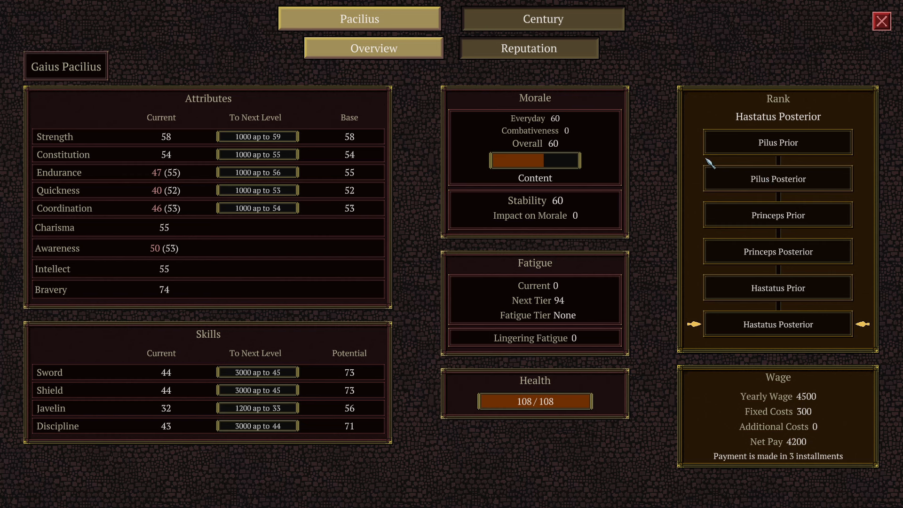
pyautogui.moveTo(385, 30)
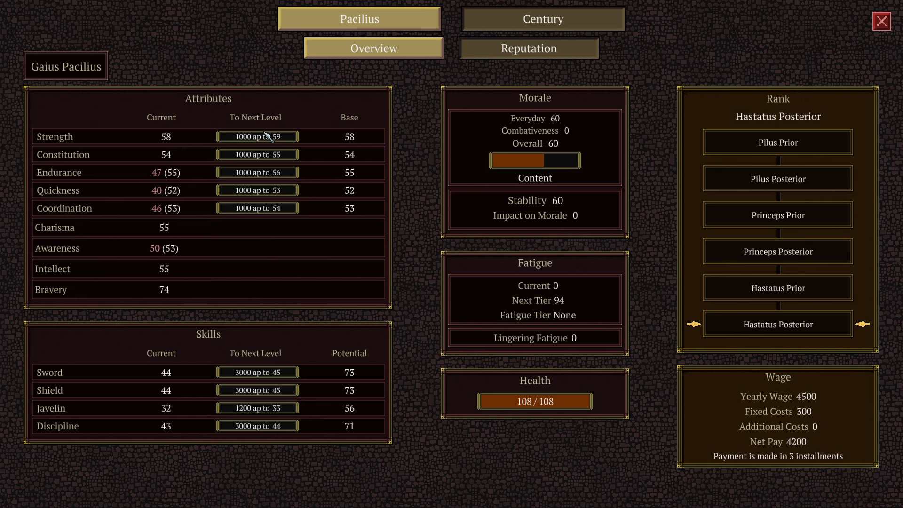
pyautogui.moveTo(263, 284)
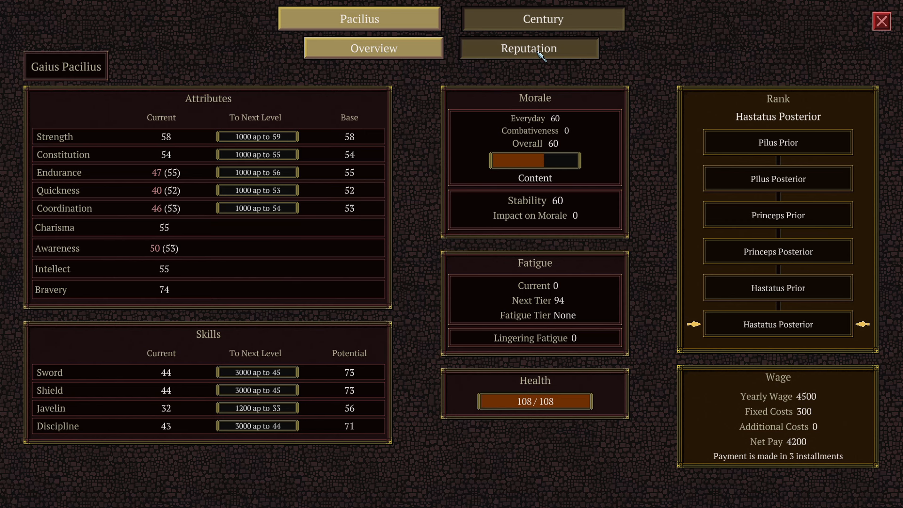
# View Pacilius's reputation traits and troop opinion, all at level 0.
pyautogui.click(528, 48)
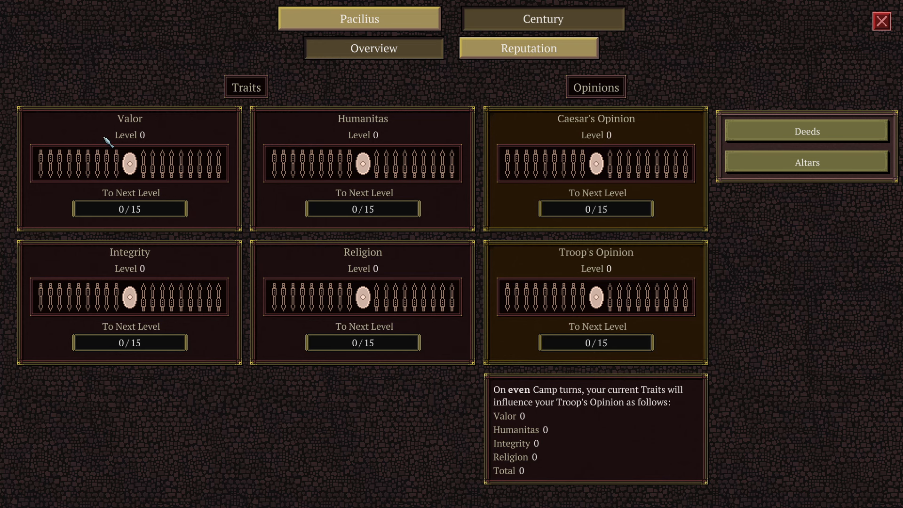
pyautogui.moveTo(562, 134)
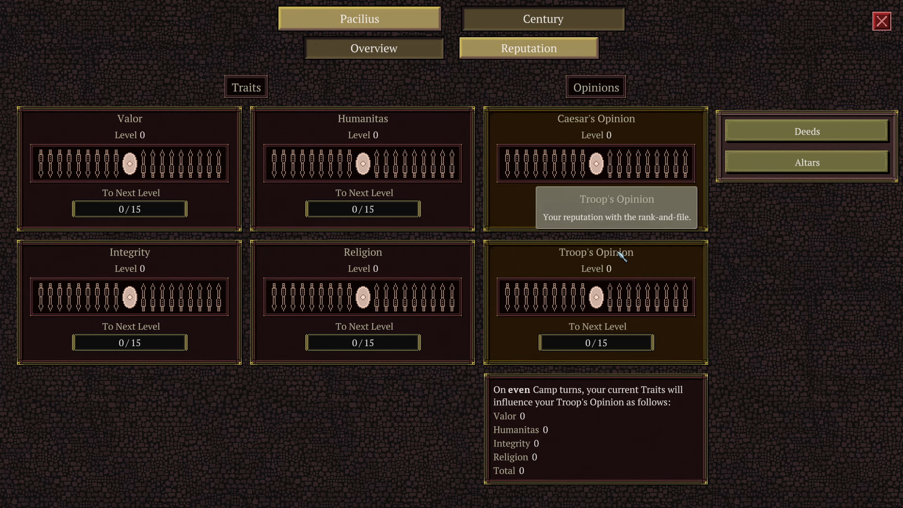
pyautogui.moveTo(132, 265)
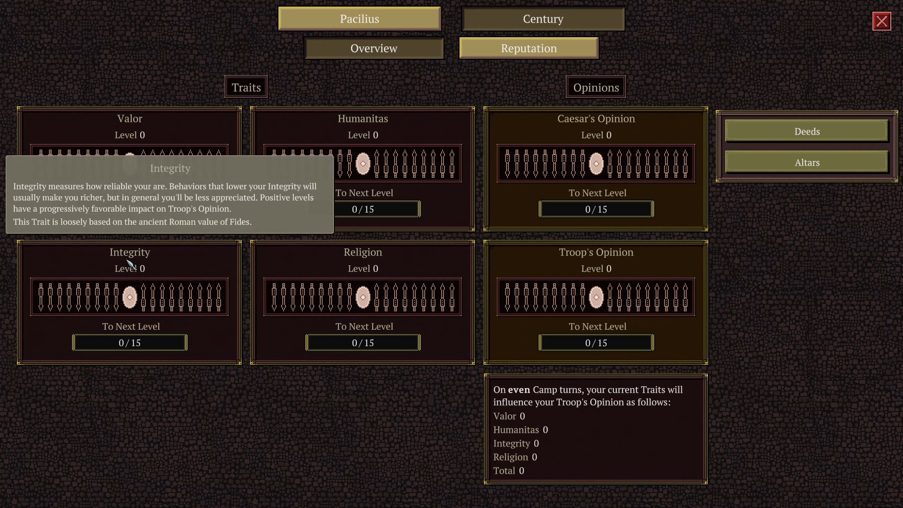
pyautogui.moveTo(133, 284)
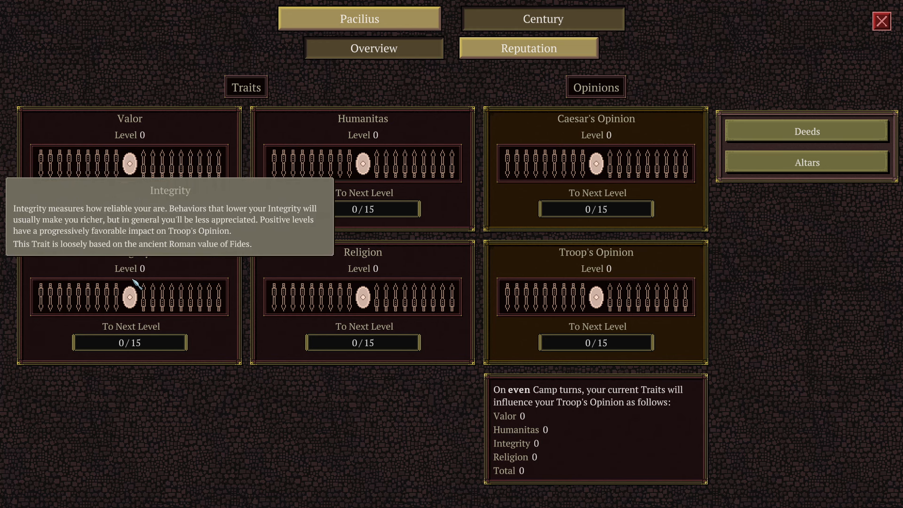
pyautogui.moveTo(143, 285)
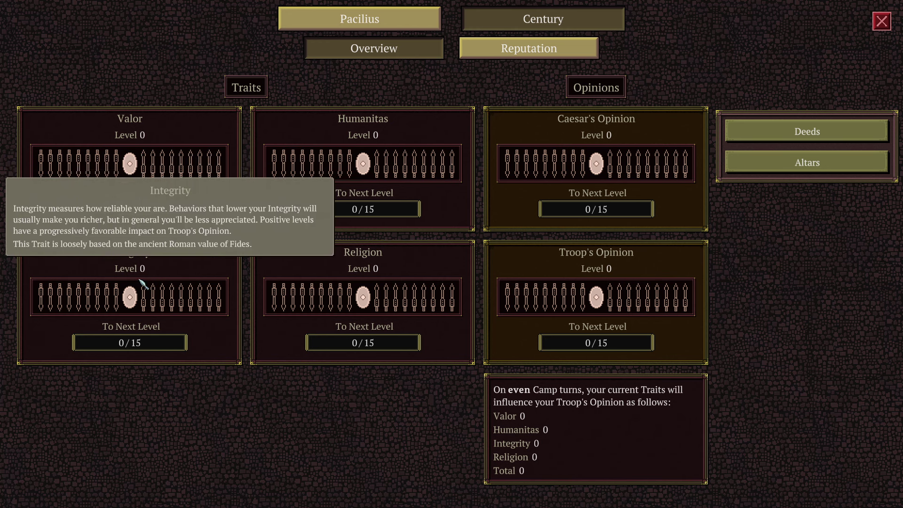
pyautogui.moveTo(430, 267)
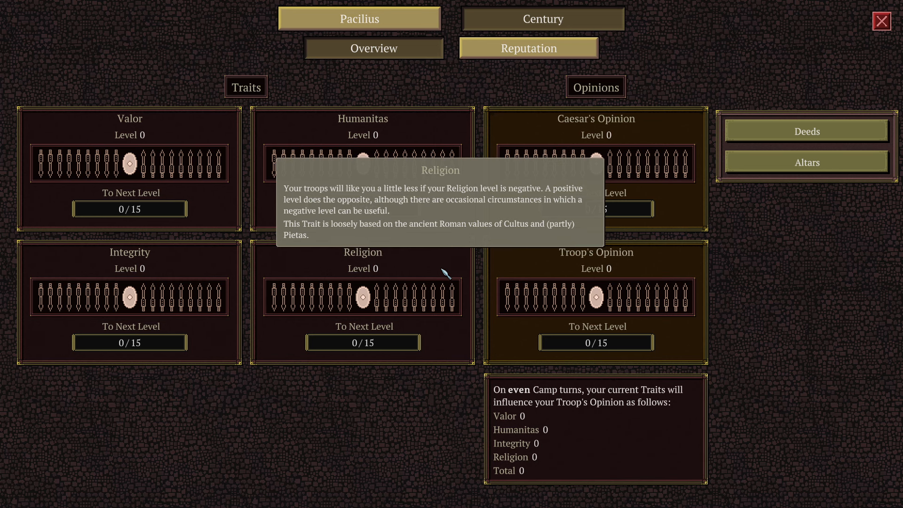
pyautogui.moveTo(146, 165)
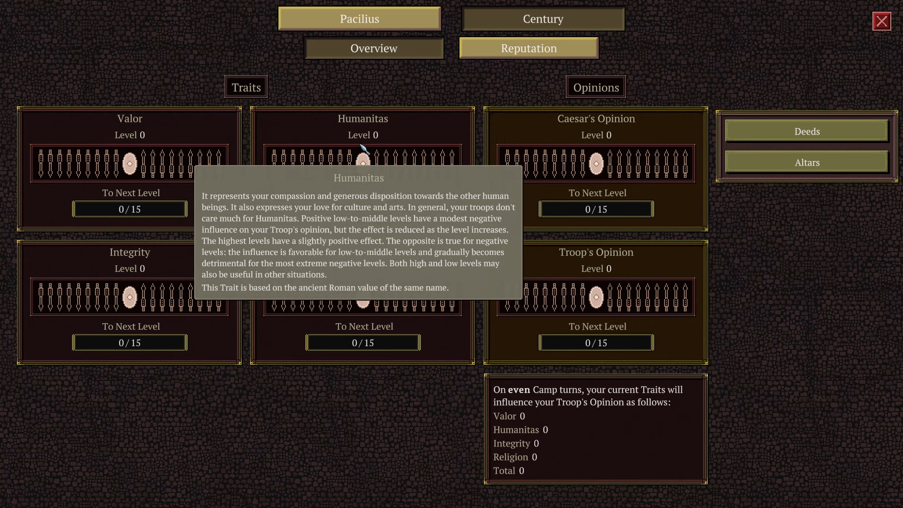
pyautogui.moveTo(706, 262)
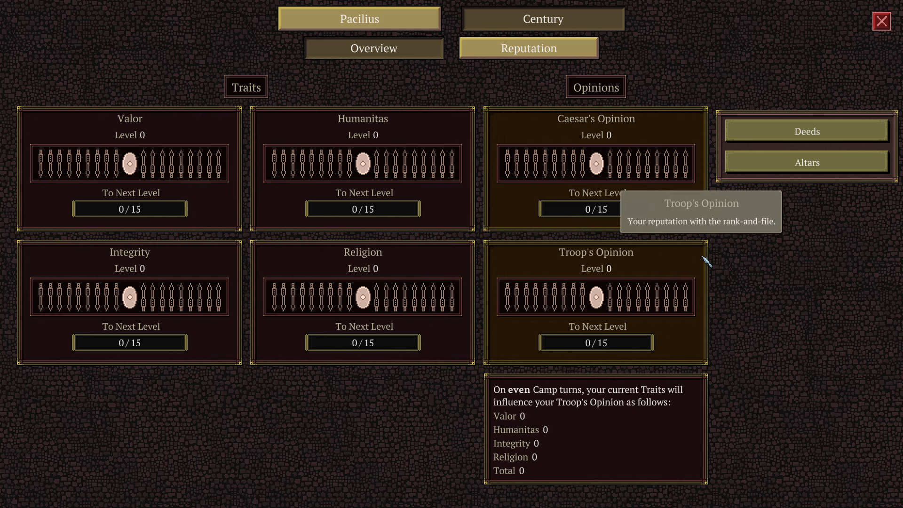
# View Pacilius's altars panel, which lists no altars yet.
pyautogui.click(807, 162)
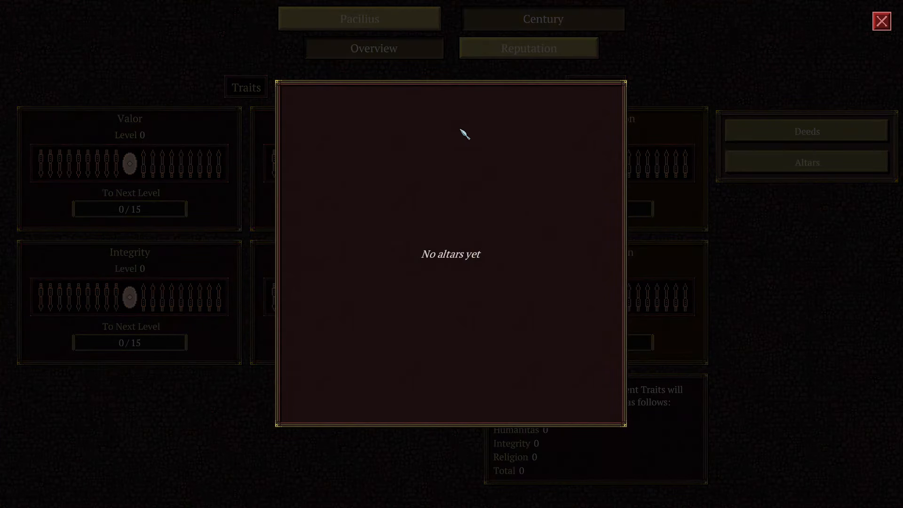
pyautogui.moveTo(399, 156)
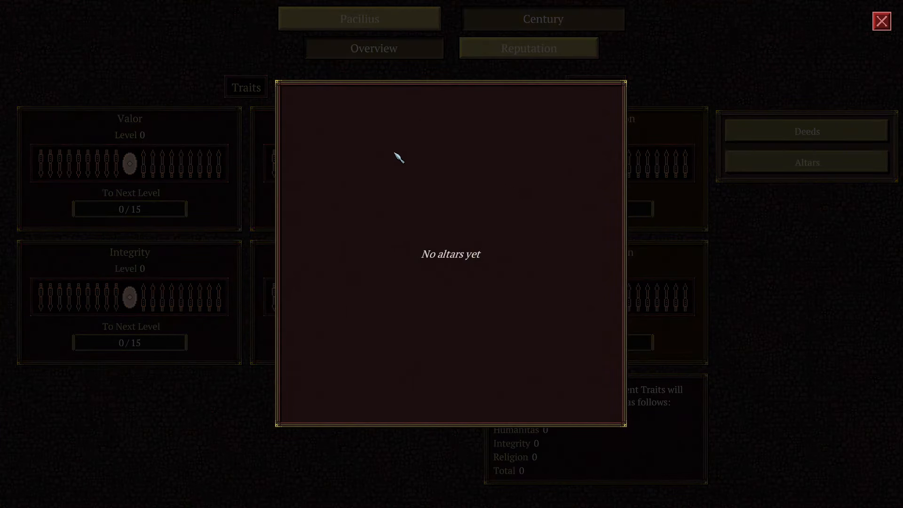
pyautogui.moveTo(475, 164)
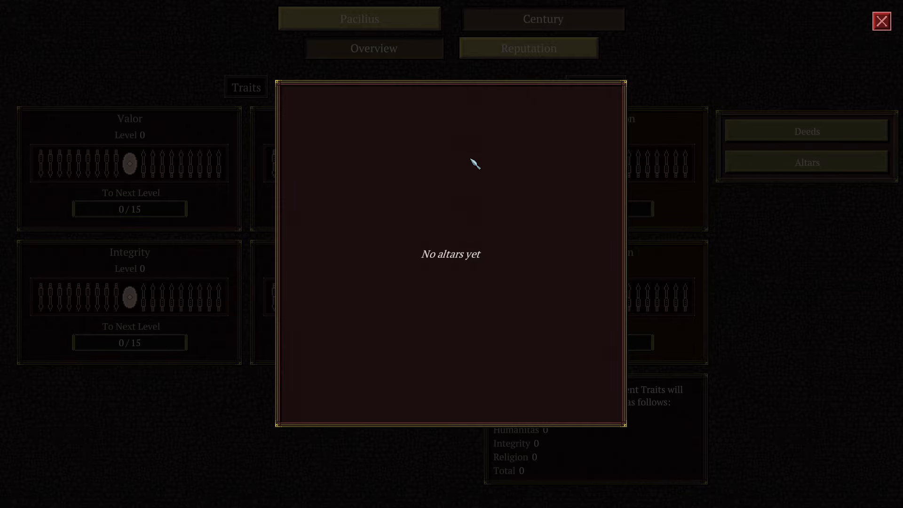
pyautogui.moveTo(429, 147)
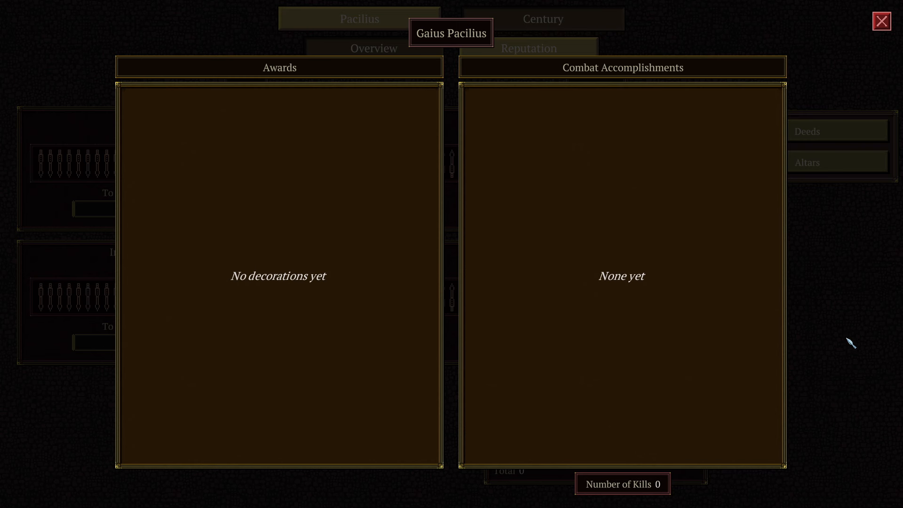
# View the century overview with average attributes, skills, morale 60 and fatigue 0.
pyautogui.click(529, 48)
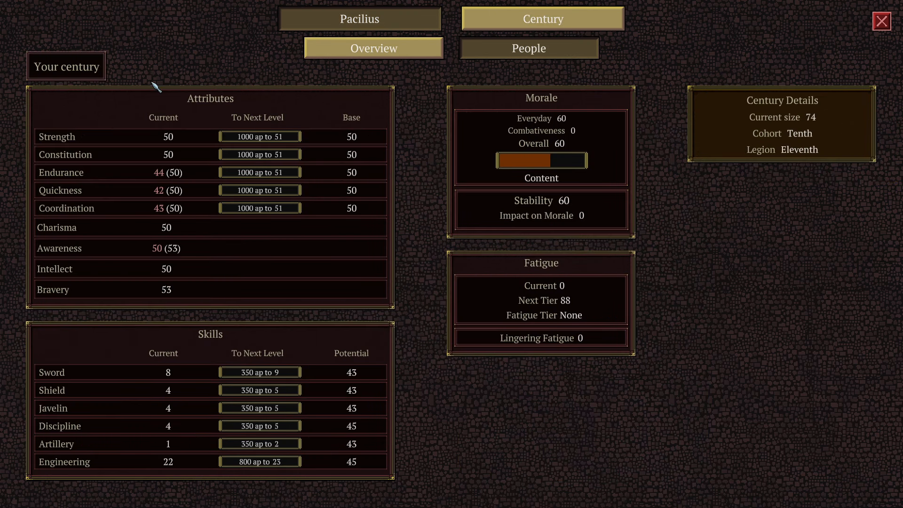
pyautogui.moveTo(224, 127)
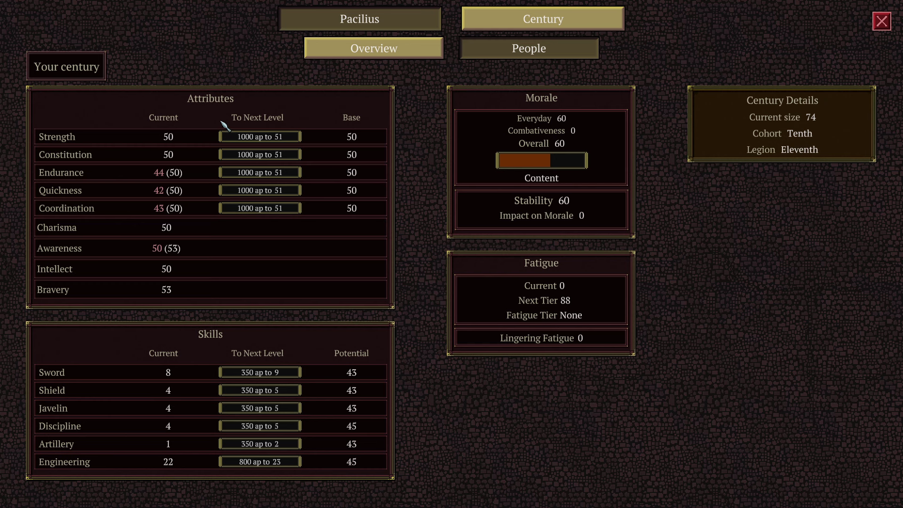
pyautogui.moveTo(237, 361)
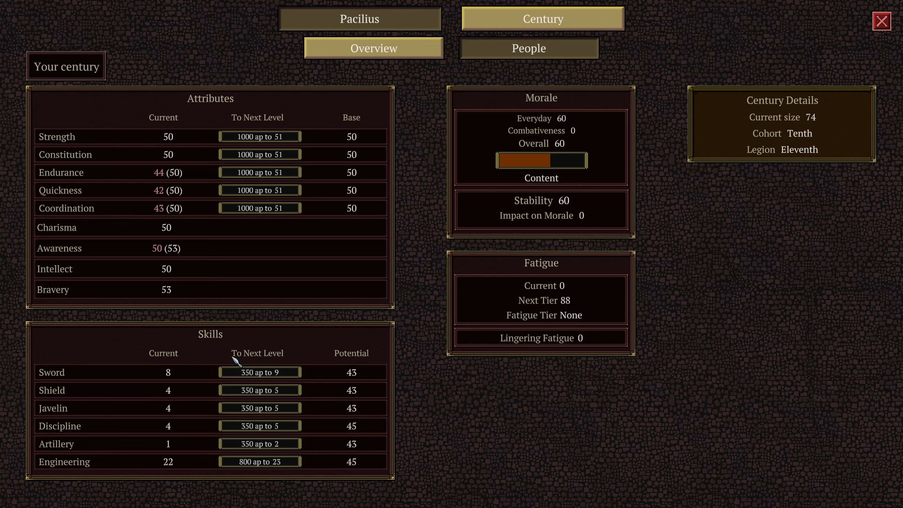
pyautogui.moveTo(297, 271)
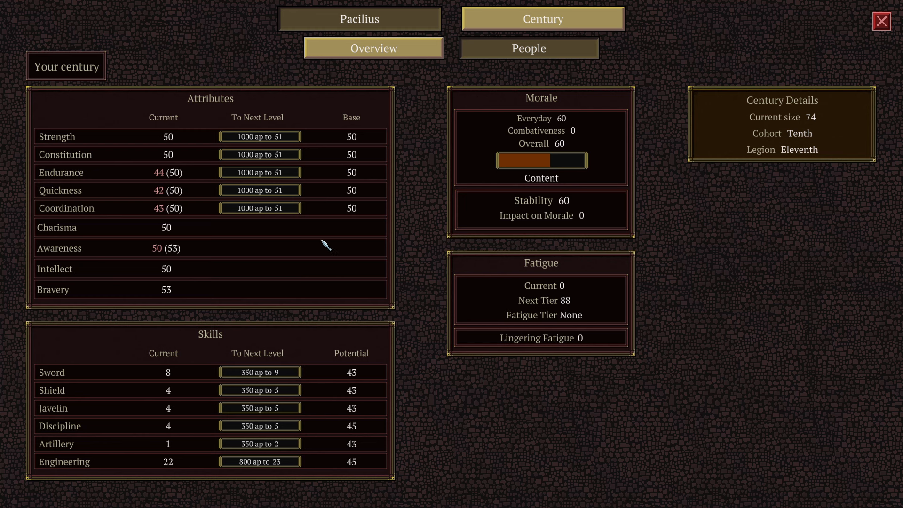
pyautogui.moveTo(246, 240)
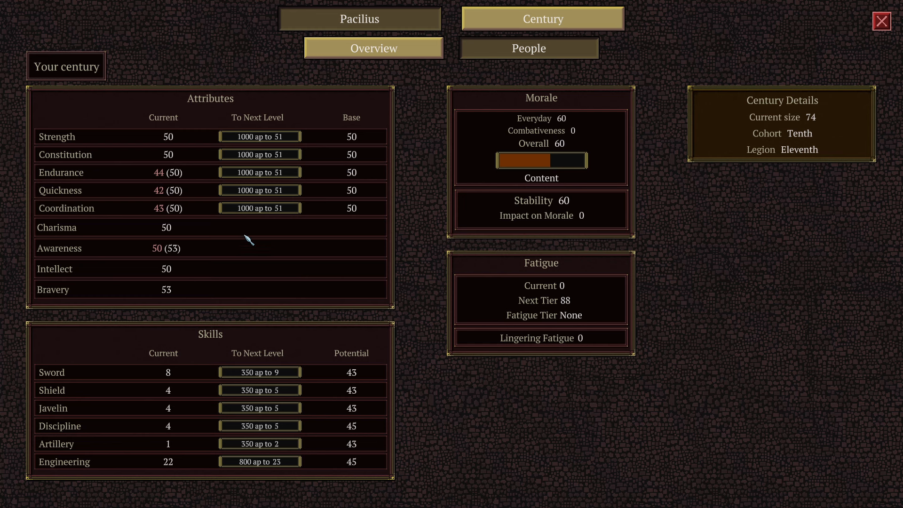
pyautogui.moveTo(260, 448)
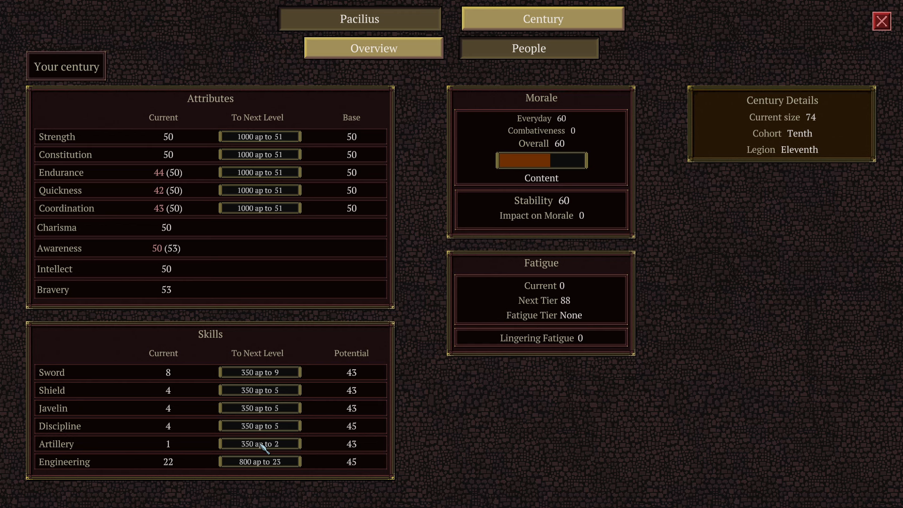
pyautogui.moveTo(122, 393)
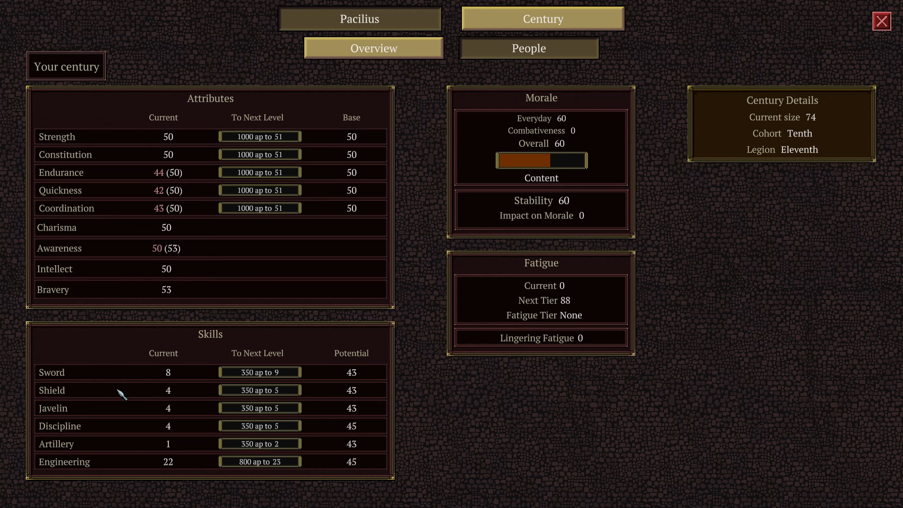
pyautogui.moveTo(105, 404)
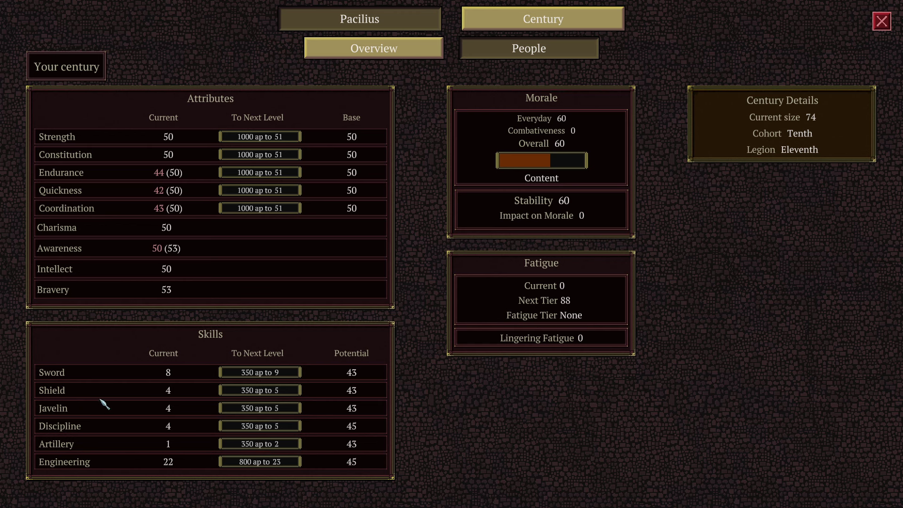
pyautogui.moveTo(465, 439)
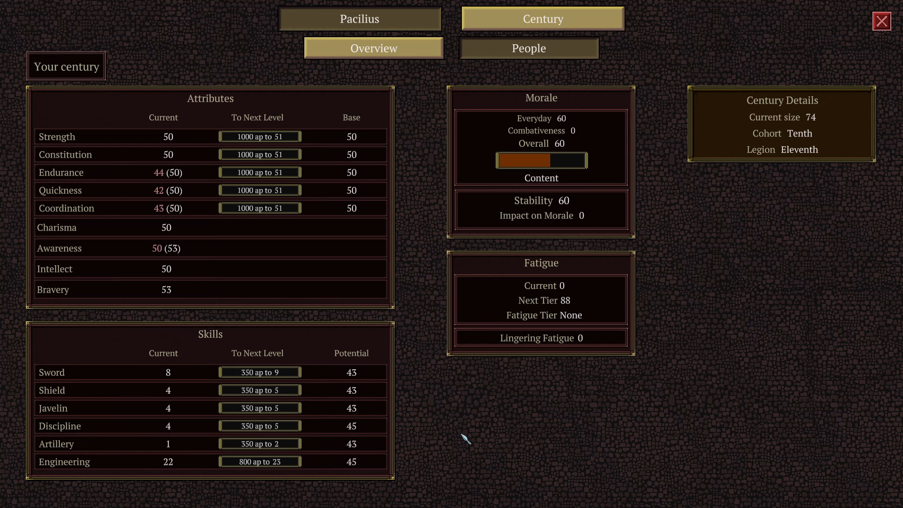
# View the century's people page listing optio Numerius Ogulnius and valor score 0.
pyautogui.click(529, 48)
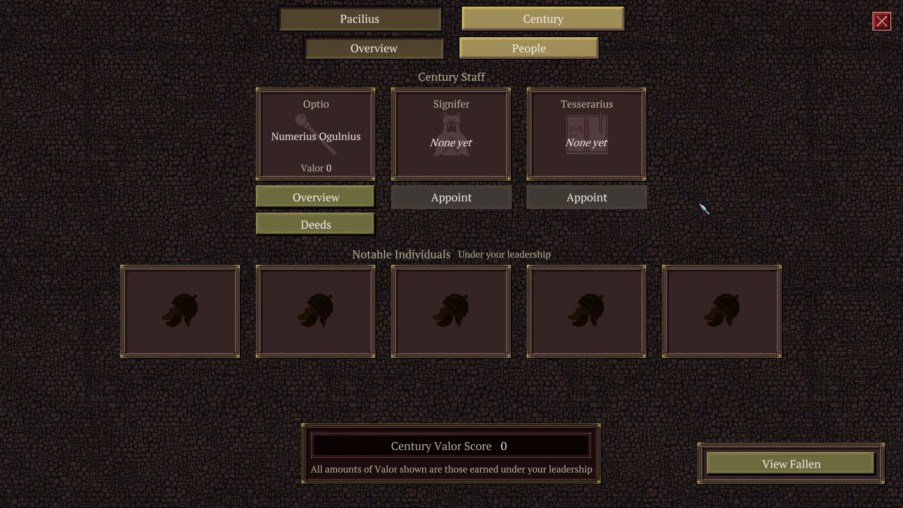
pyautogui.moveTo(556, 145)
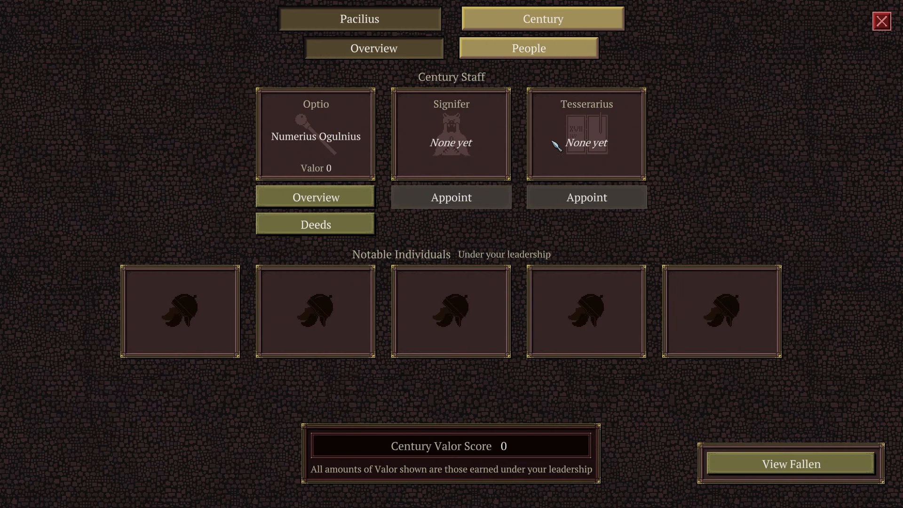
pyautogui.moveTo(633, 142)
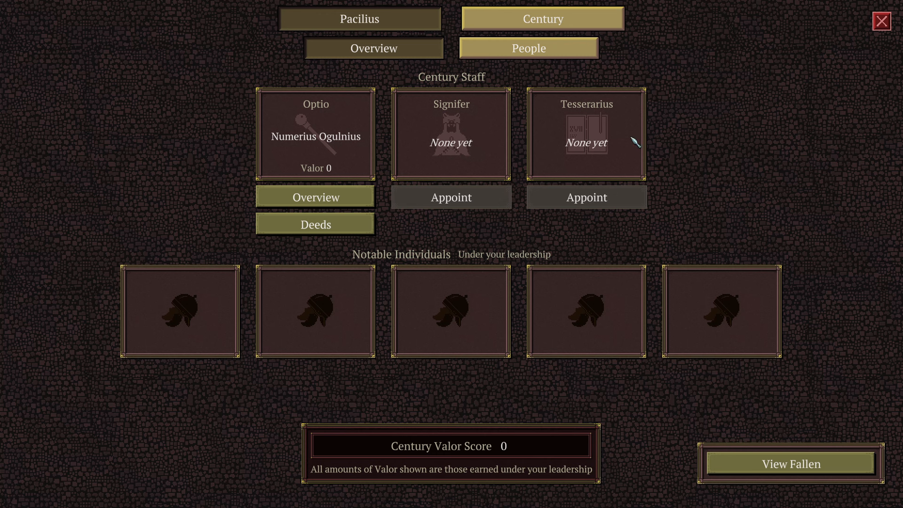
pyautogui.moveTo(510, 117)
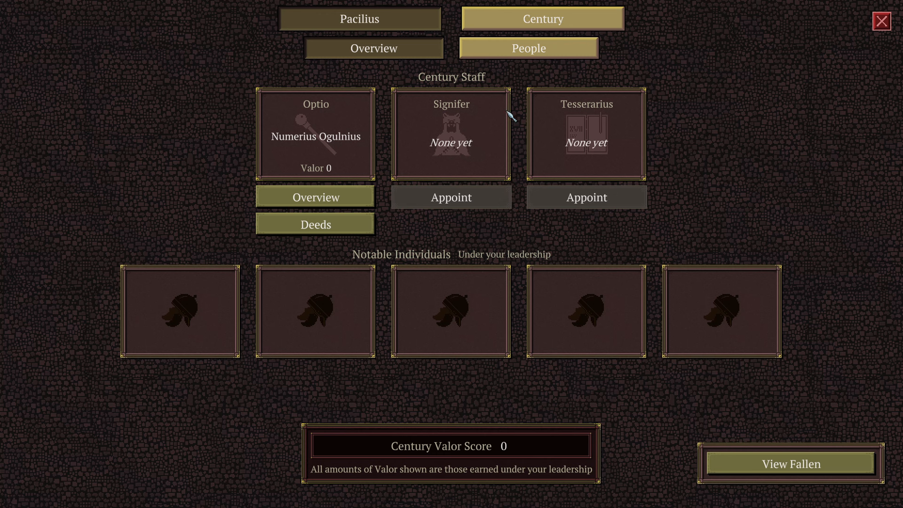
pyautogui.moveTo(458, 127)
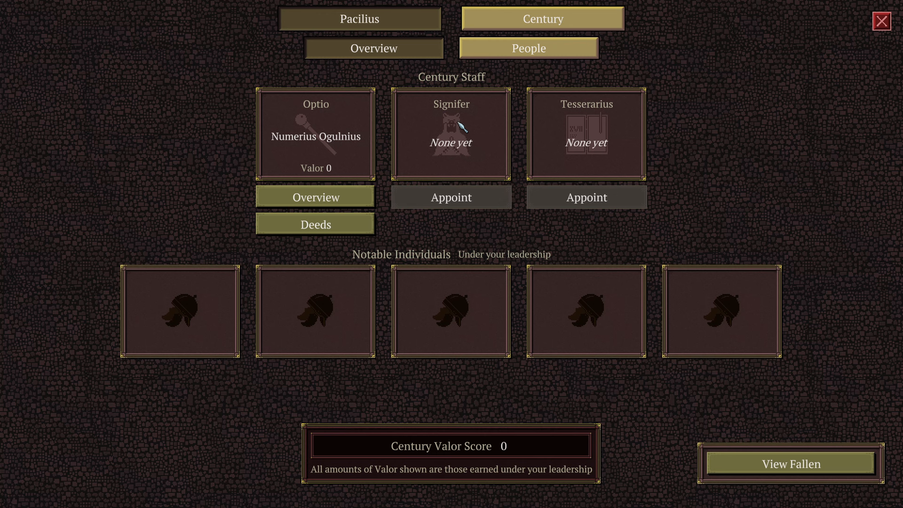
pyautogui.moveTo(421, 365)
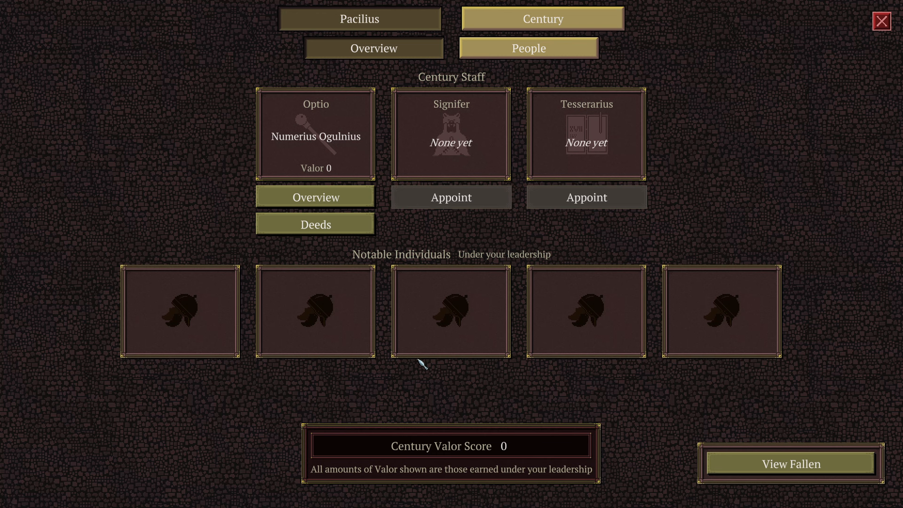
pyautogui.moveTo(186, 307)
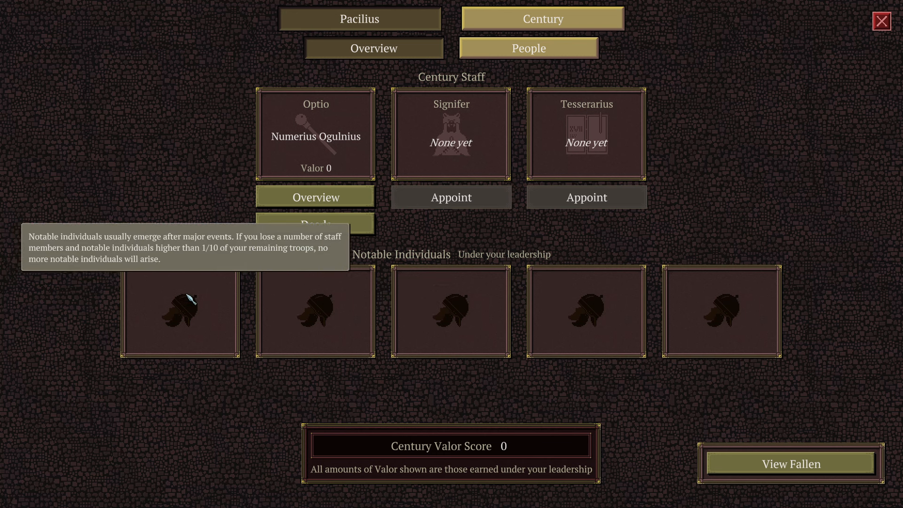
pyautogui.moveTo(727, 318)
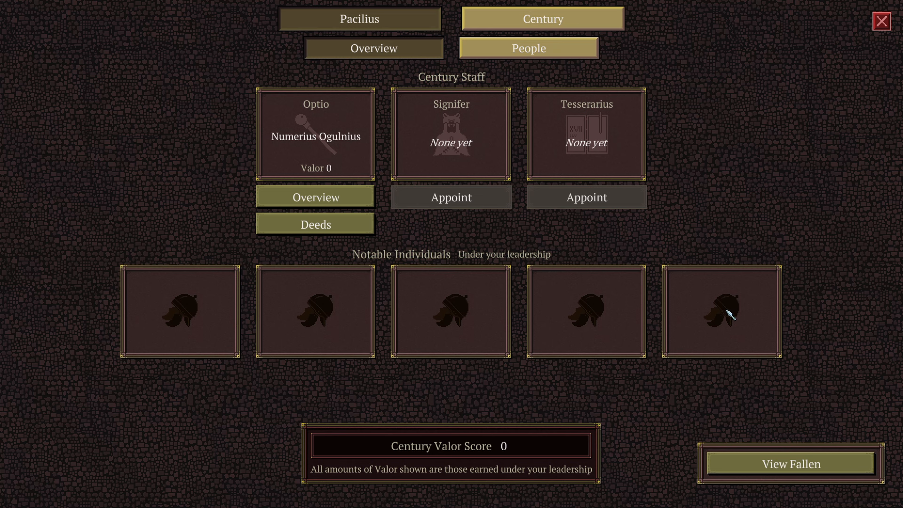
pyautogui.moveTo(447, 296)
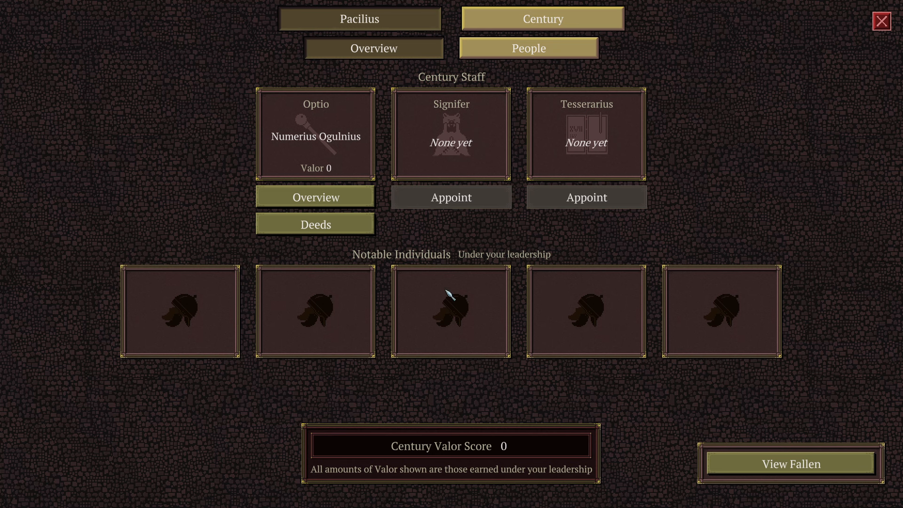
pyautogui.moveTo(372, 117)
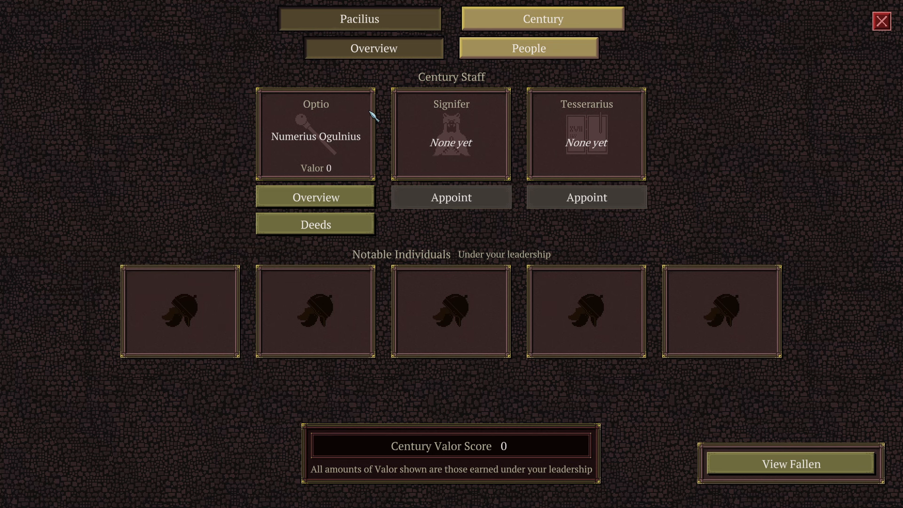
pyautogui.moveTo(454, 149)
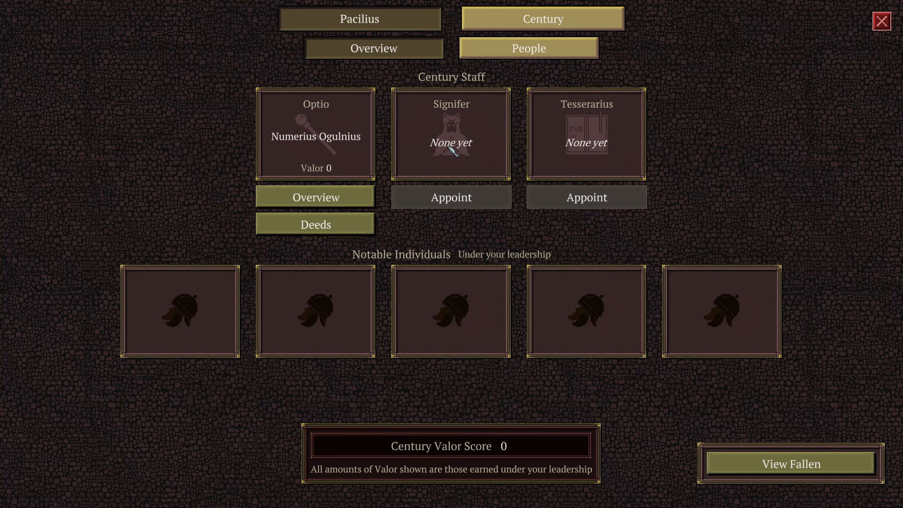
pyautogui.moveTo(441, 161)
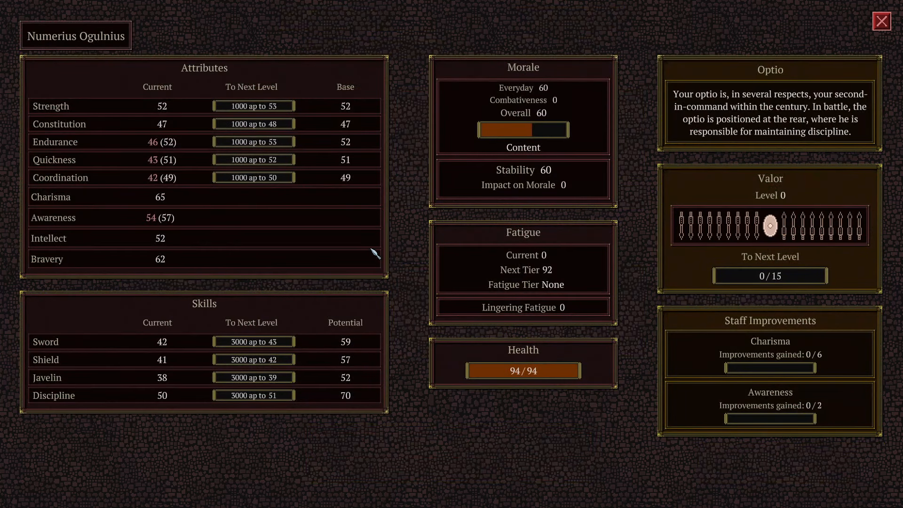
pyautogui.moveTo(246, 362)
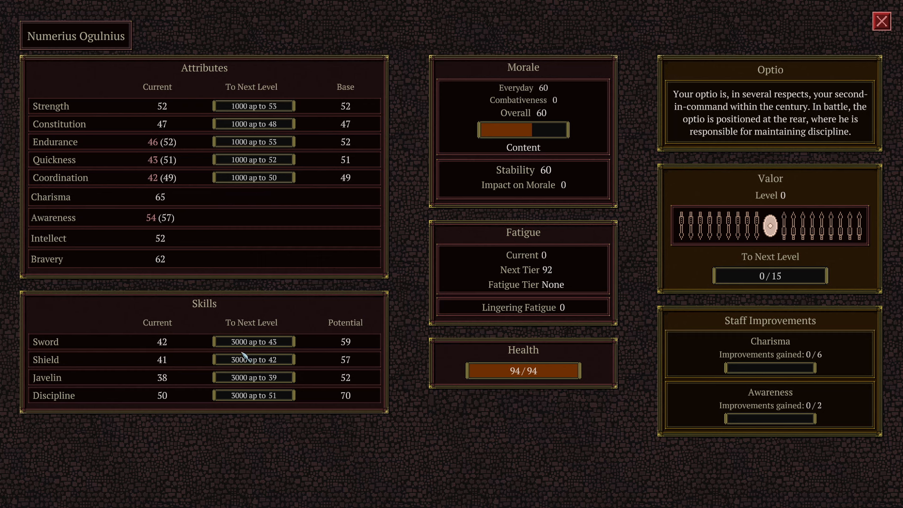
pyautogui.moveTo(267, 338)
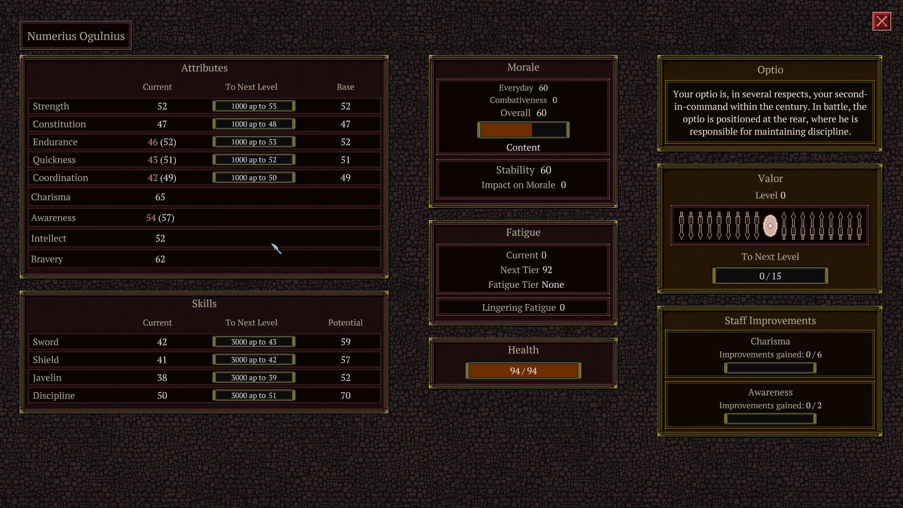
# Close optio Ogulnius's details and return to the Part I, Turn 1 camp map.
pyautogui.click(881, 20)
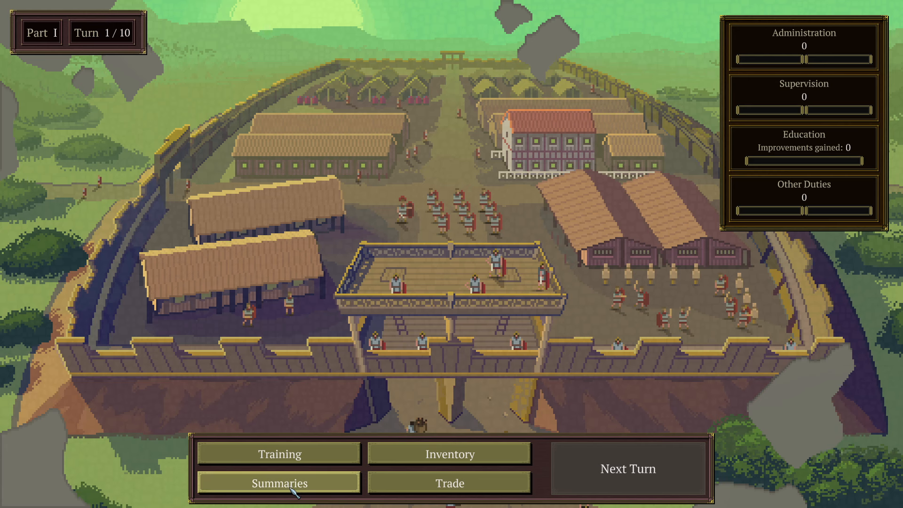
pyautogui.moveTo(301, 461)
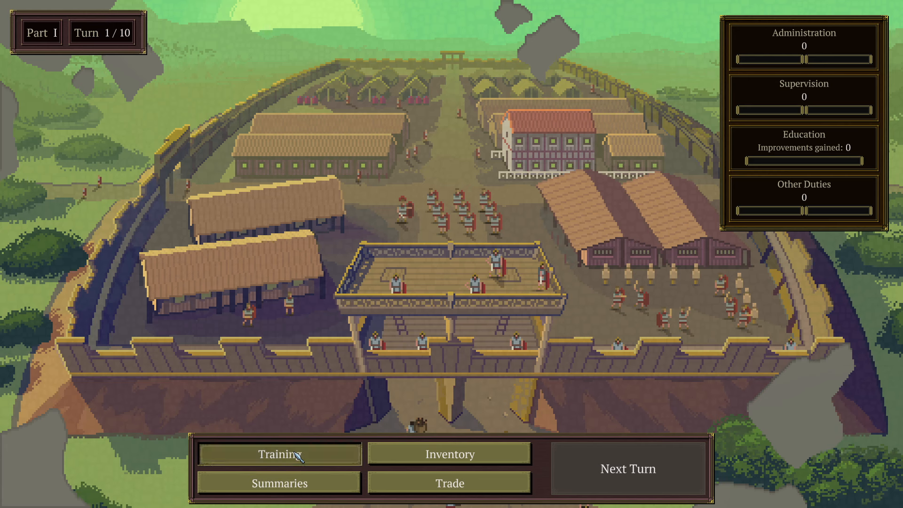
# Assign Pacilius's mandatory points: two to Administration, one to Supervision and one to Strength.
pyautogui.click(279, 456)
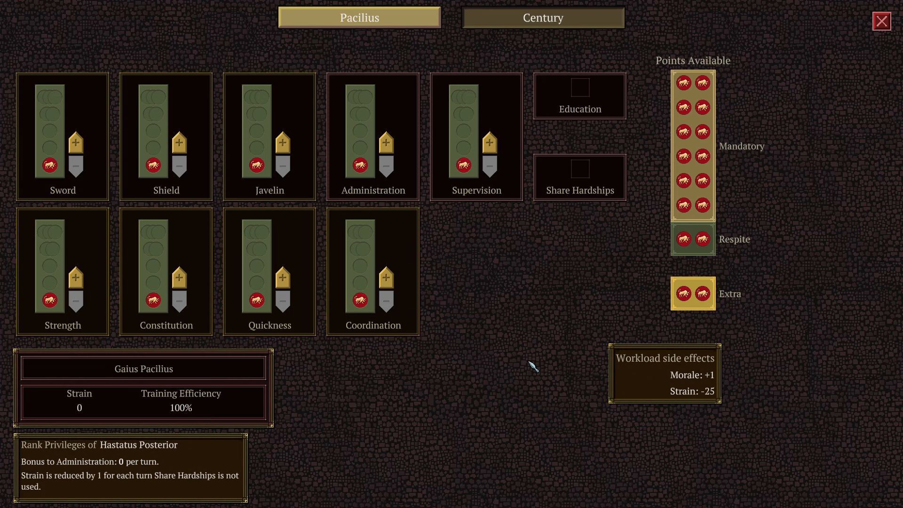
pyautogui.moveTo(705, 117)
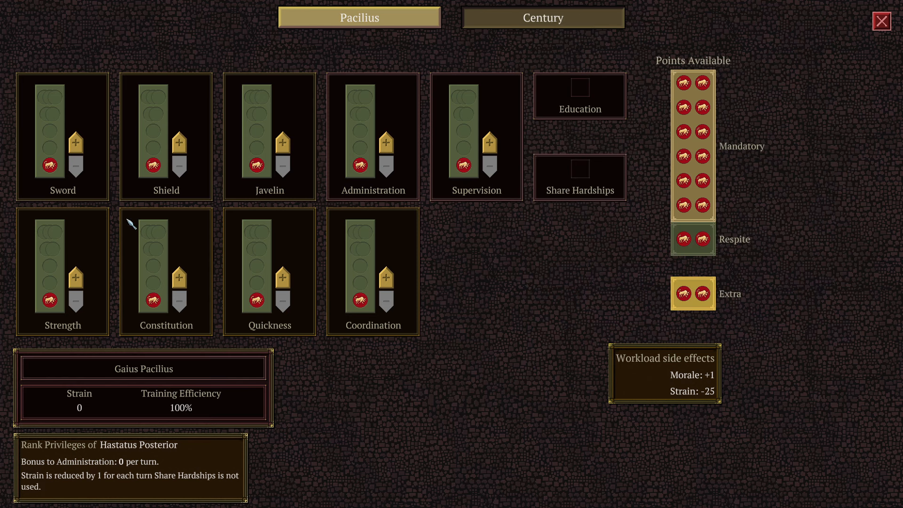
pyautogui.moveTo(696, 251)
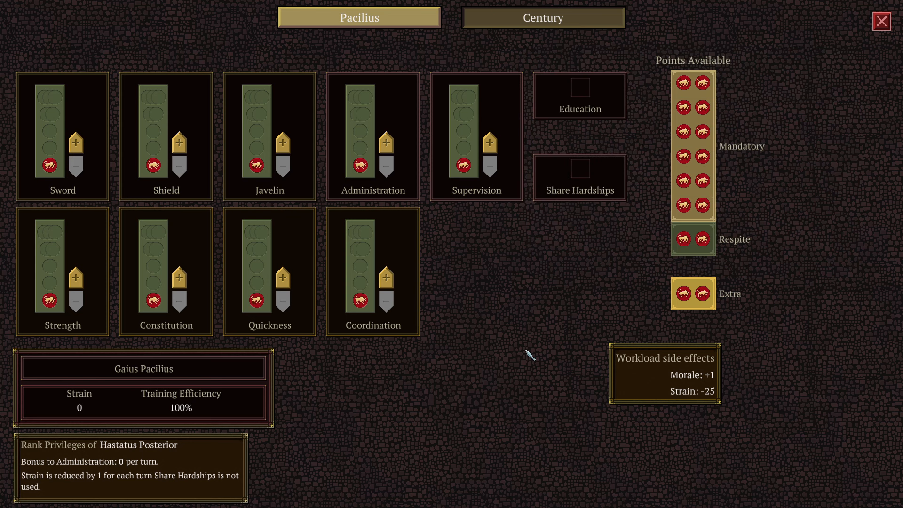
pyautogui.moveTo(333, 277)
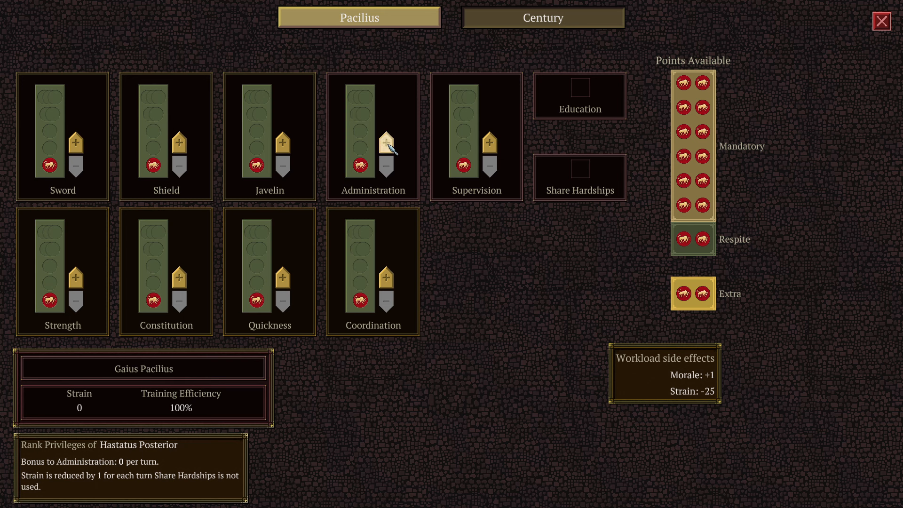
pyautogui.click(386, 141)
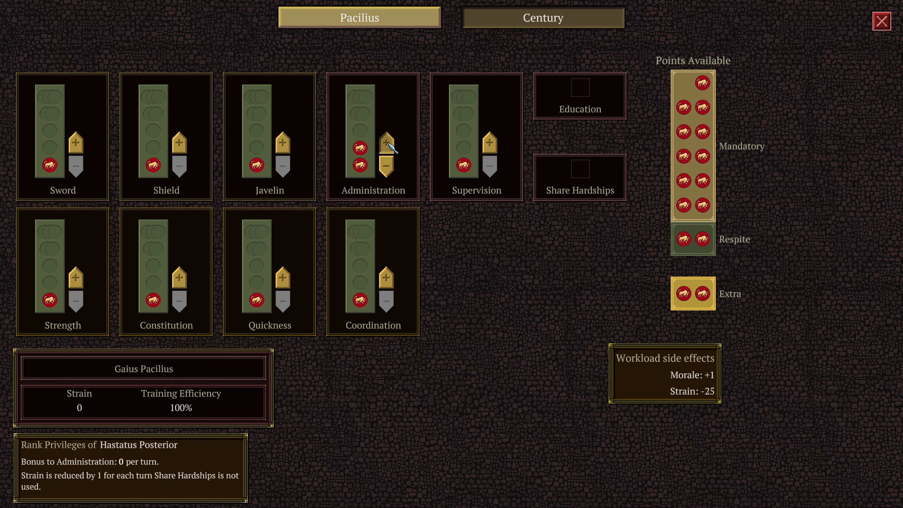
pyautogui.click(386, 145)
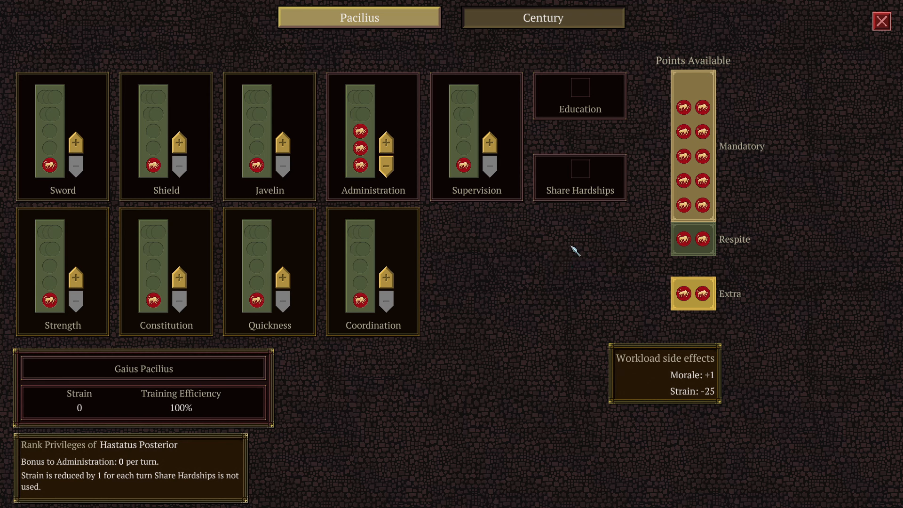
pyautogui.moveTo(76, 142)
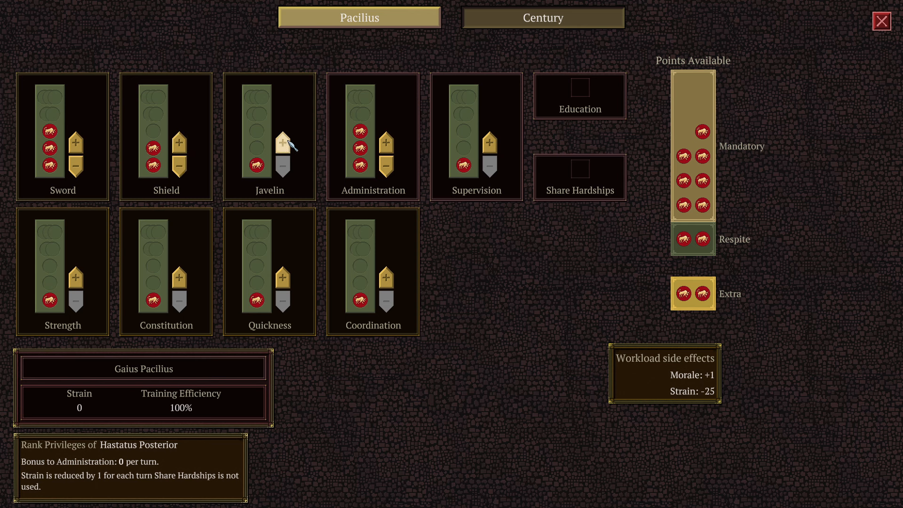
pyautogui.click(490, 143)
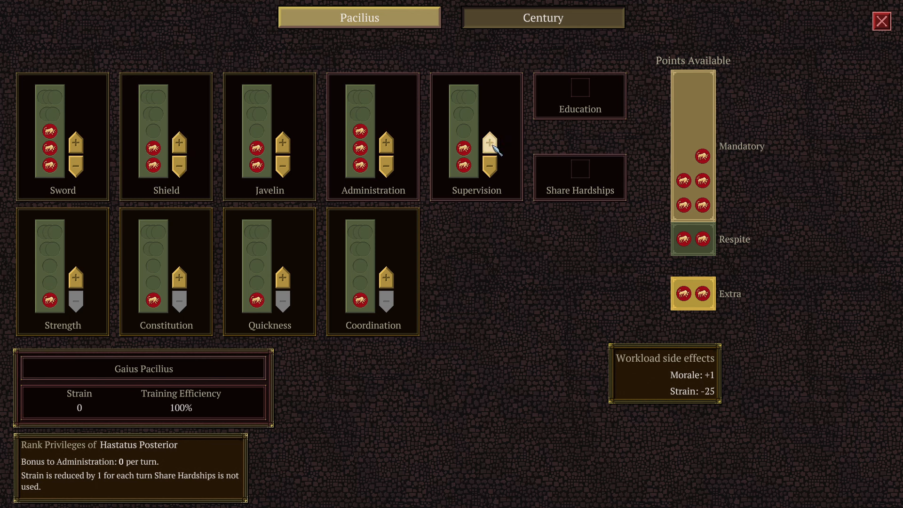
pyautogui.moveTo(494, 320)
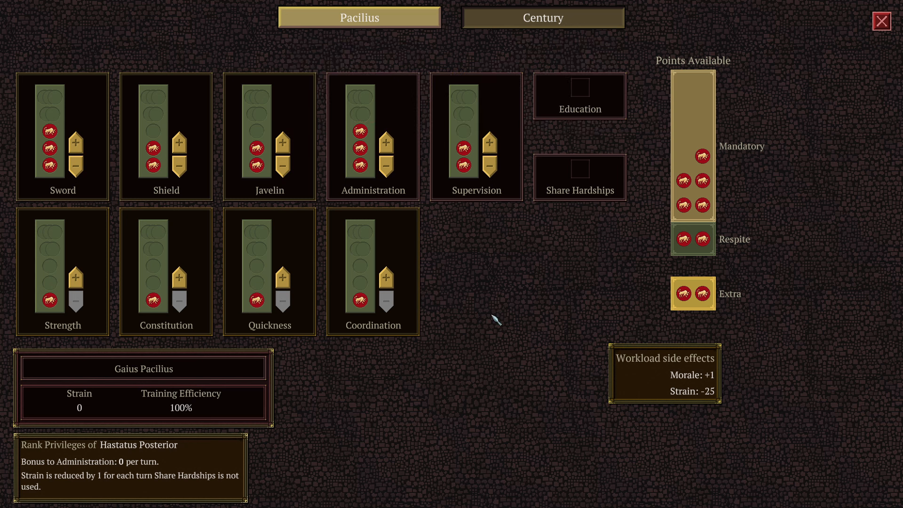
pyautogui.click(75, 276)
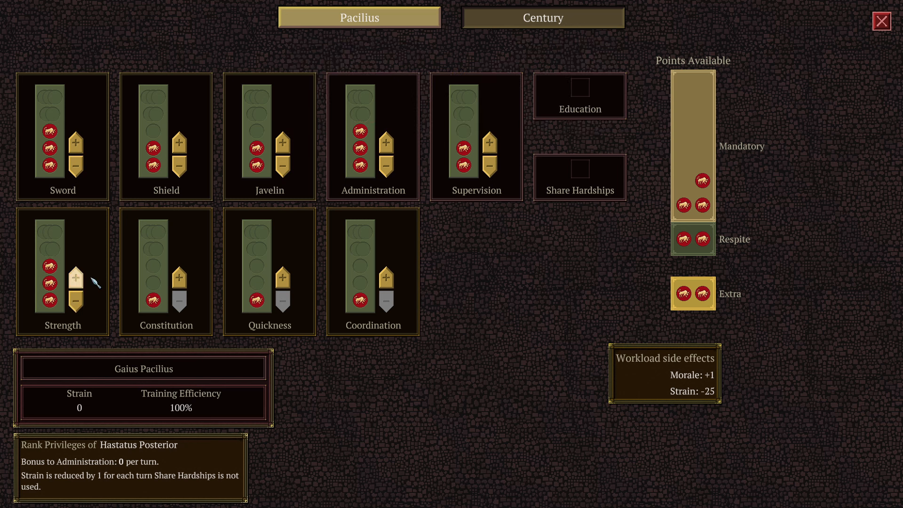
pyautogui.moveTo(179, 281)
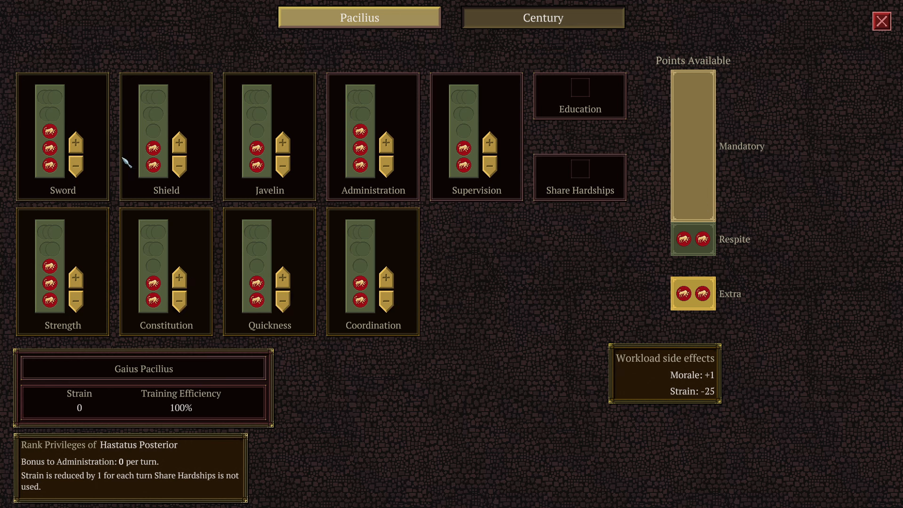
pyautogui.moveTo(382, 143)
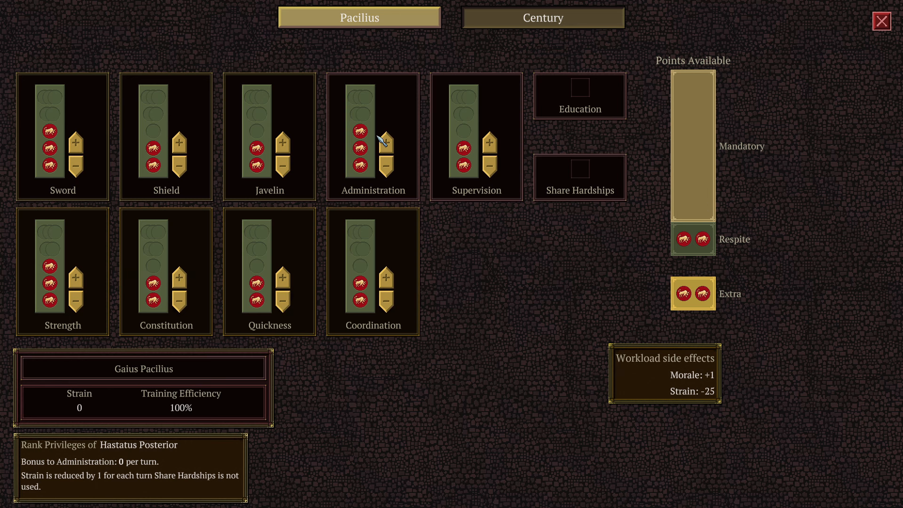
pyautogui.moveTo(305, 315)
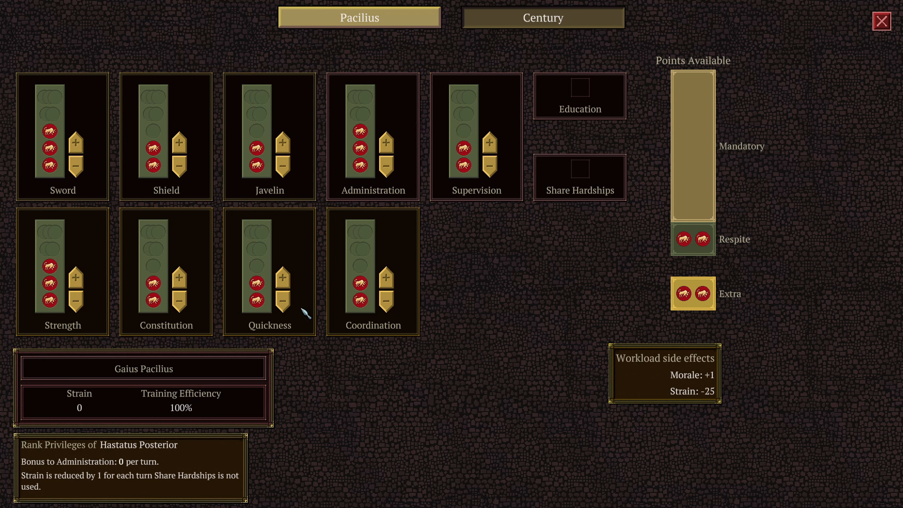
pyautogui.moveTo(257, 131)
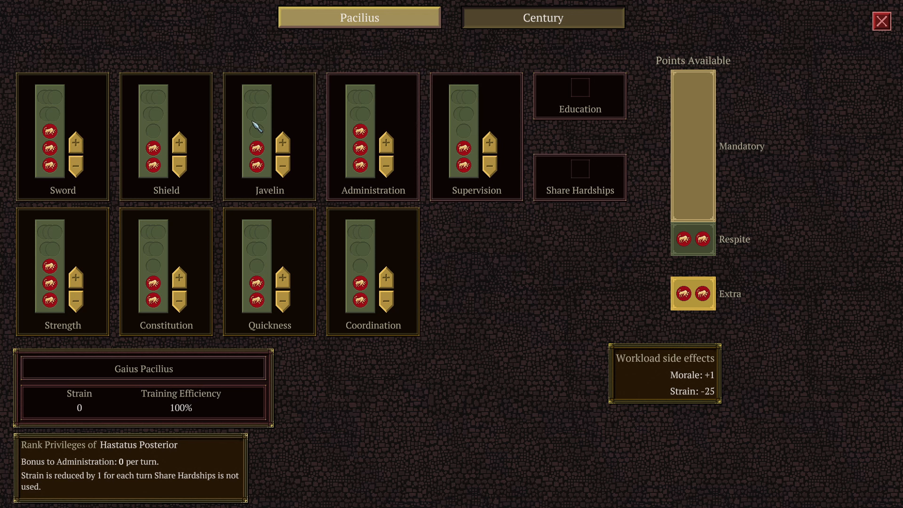
pyautogui.moveTo(704, 243)
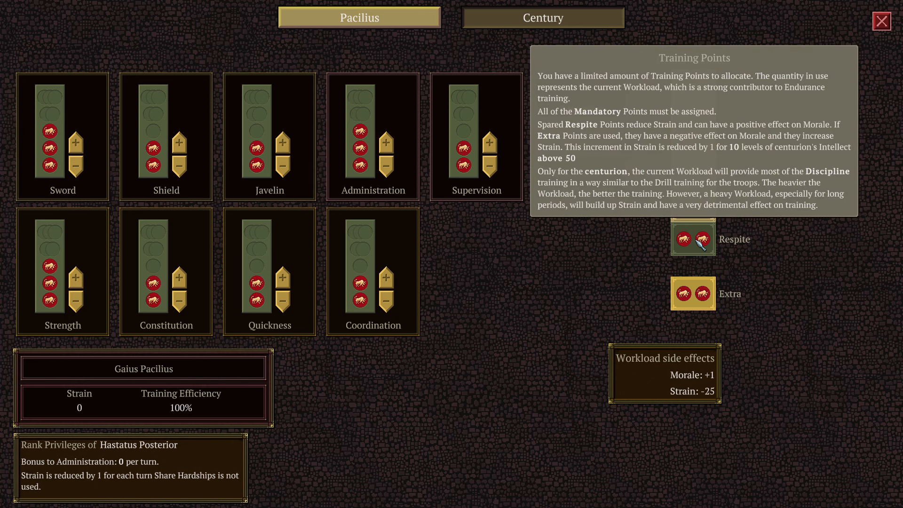
pyautogui.moveTo(504, 314)
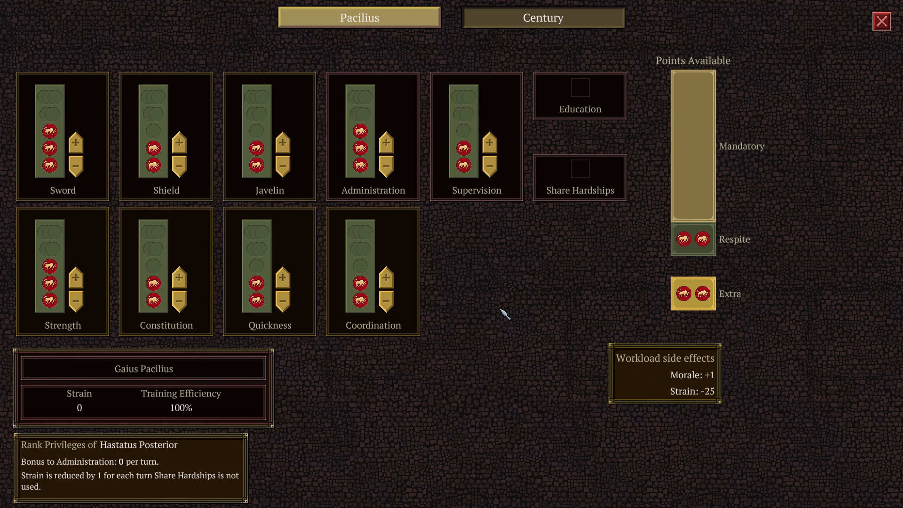
pyautogui.moveTo(664, 379)
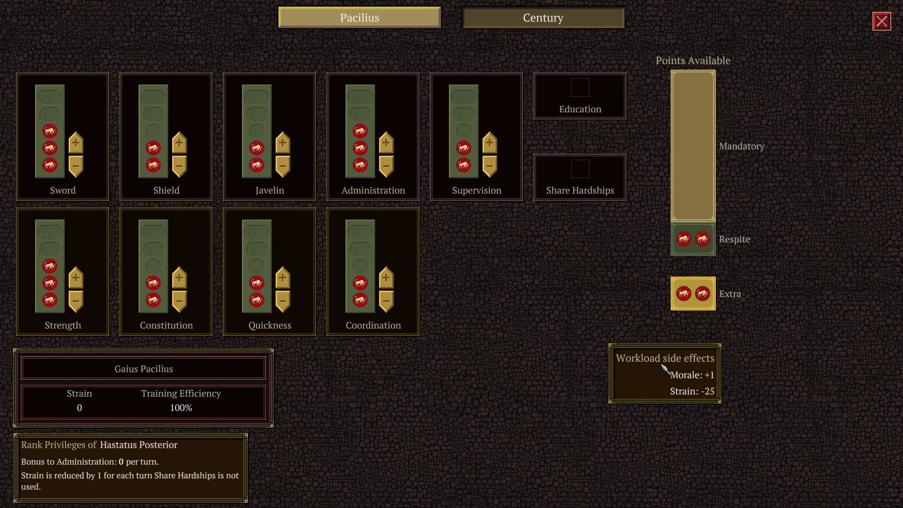
pyautogui.moveTo(152, 143)
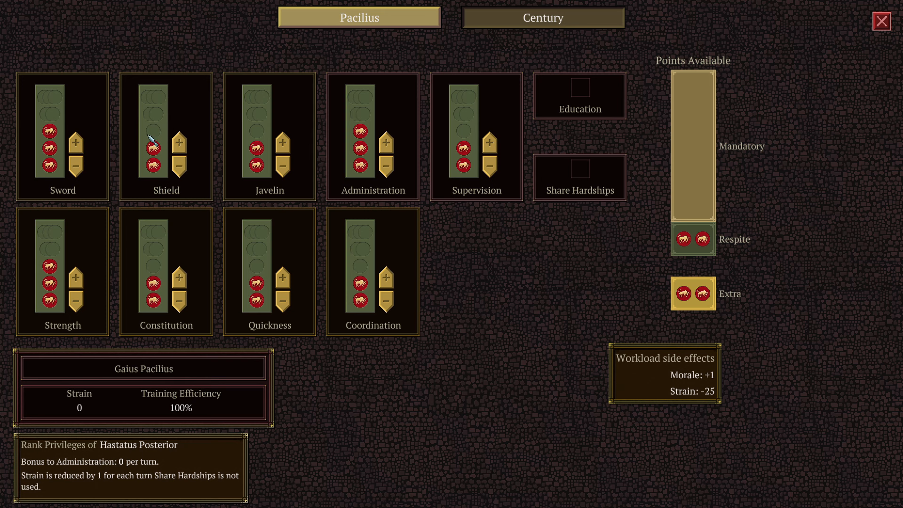
pyautogui.moveTo(442, 288)
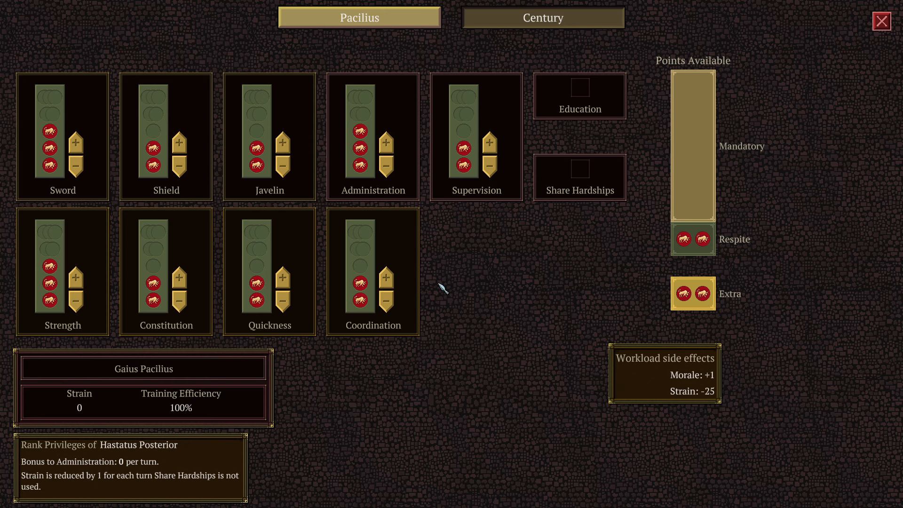
pyautogui.moveTo(180, 146)
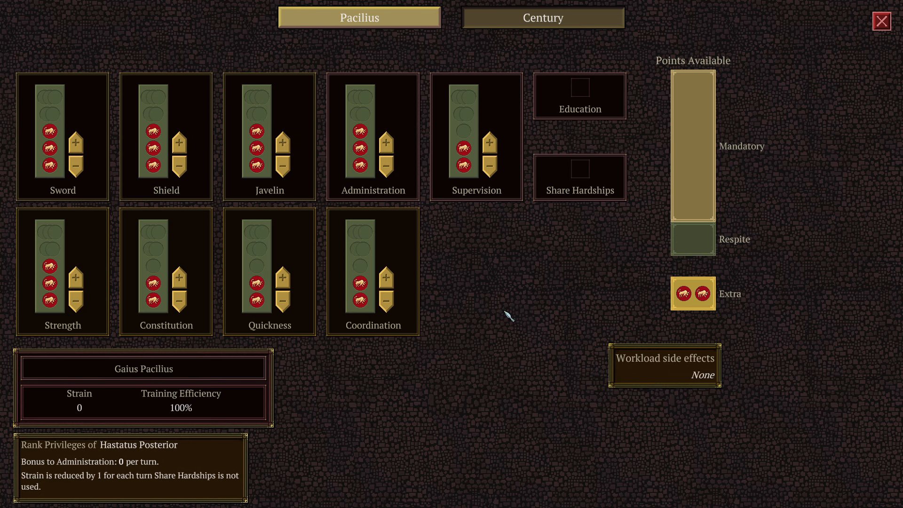
pyautogui.moveTo(303, 259)
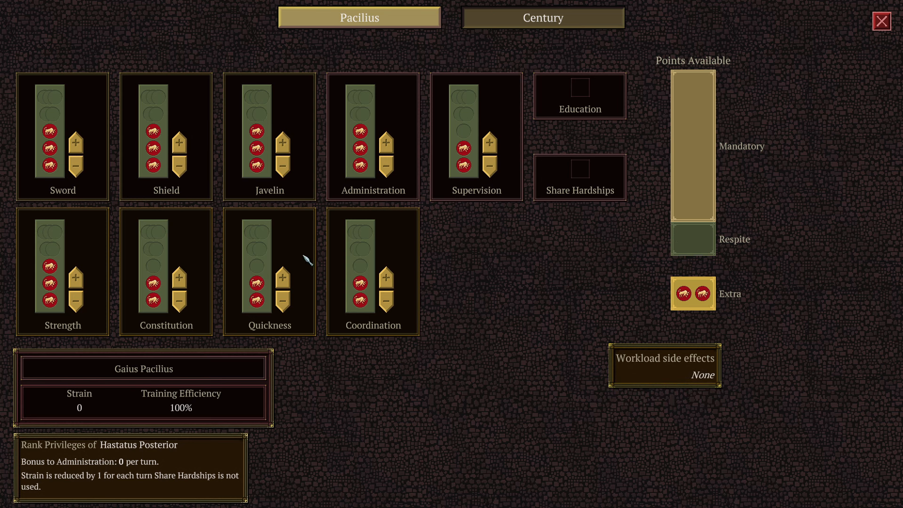
pyautogui.moveTo(179, 290)
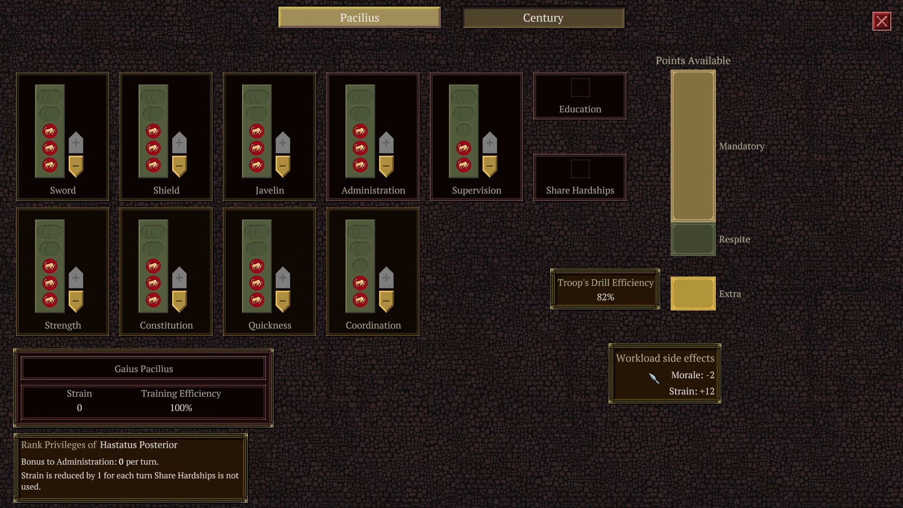
pyautogui.moveTo(666, 411)
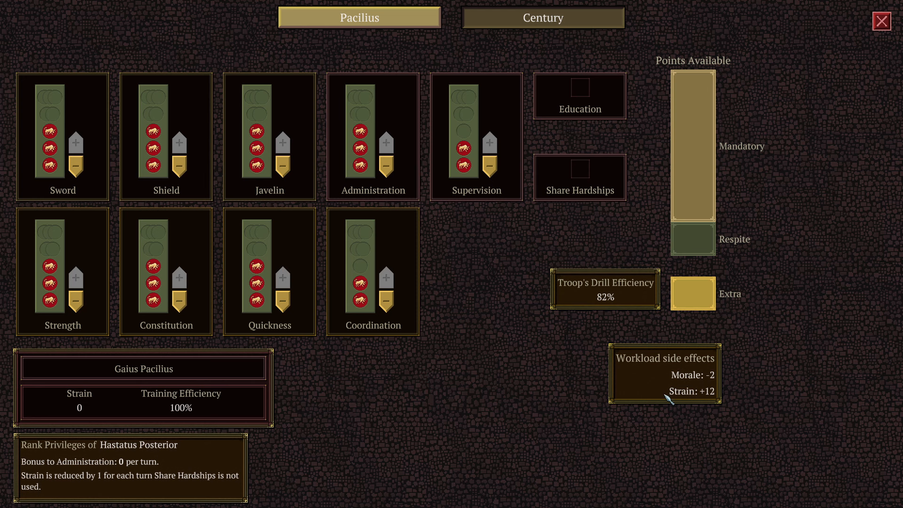
pyautogui.moveTo(80, 407)
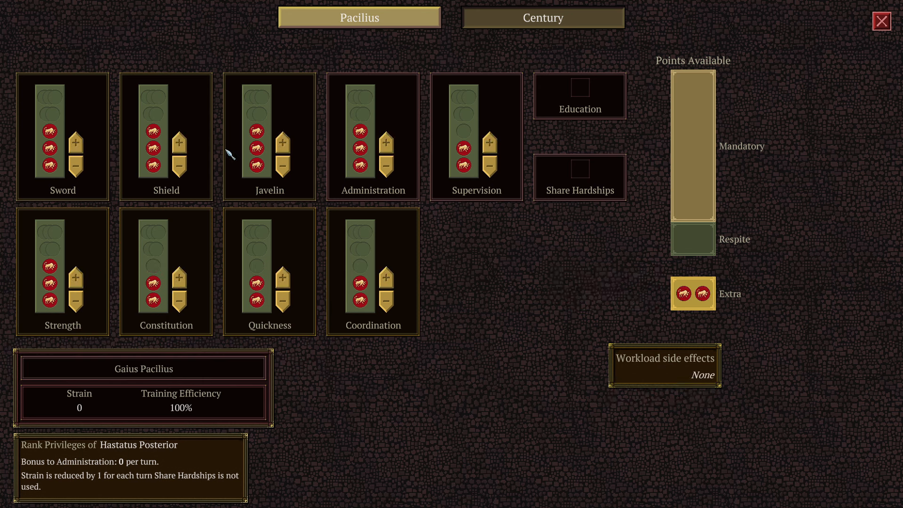
pyautogui.click(491, 167)
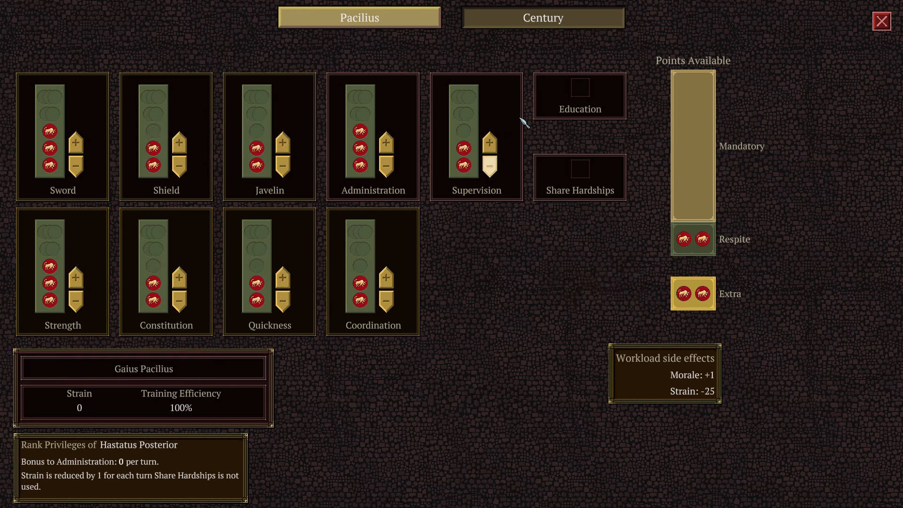
# Allocate the century's points: four to Other Duties, then Drill and the remaining skills.
pyautogui.click(542, 17)
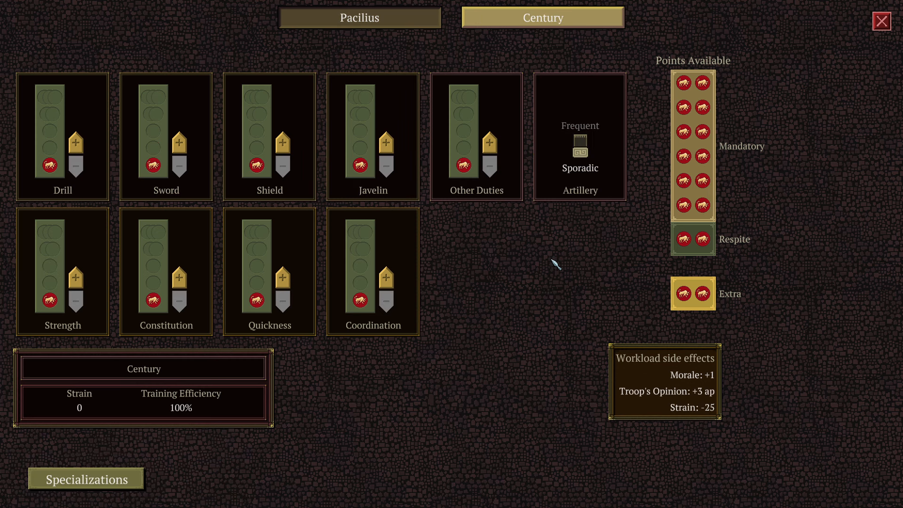
pyautogui.moveTo(510, 231)
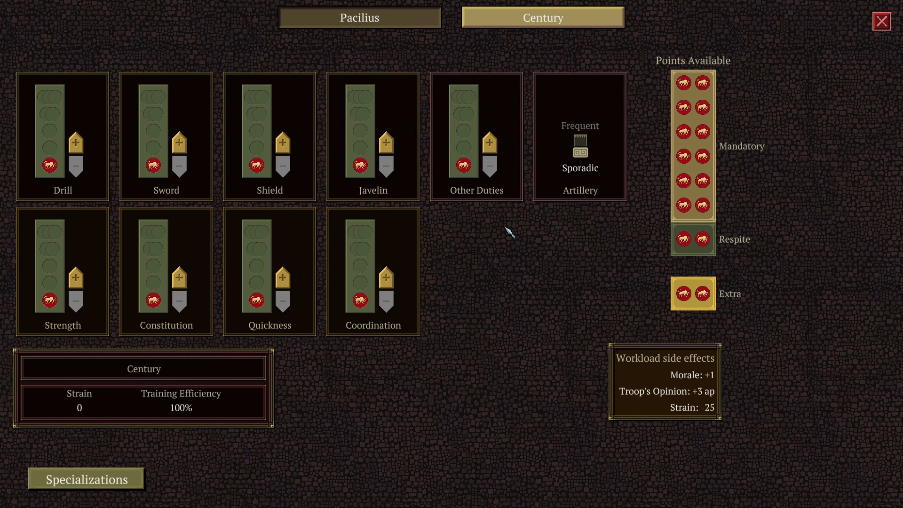
pyautogui.moveTo(380, 294)
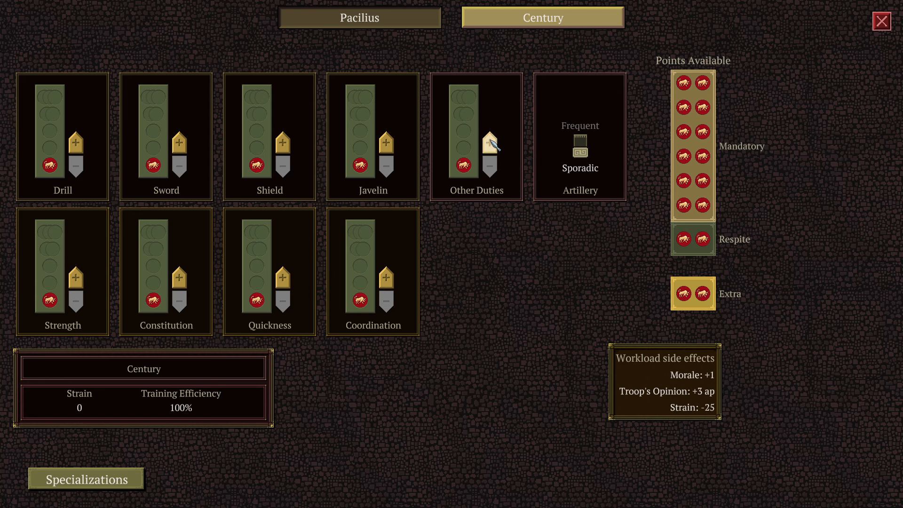
pyautogui.click(490, 143)
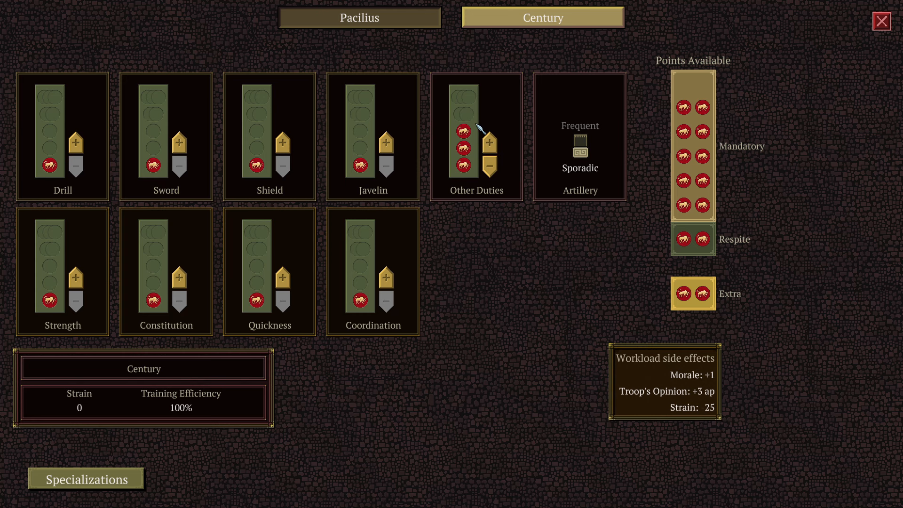
pyautogui.moveTo(477, 137)
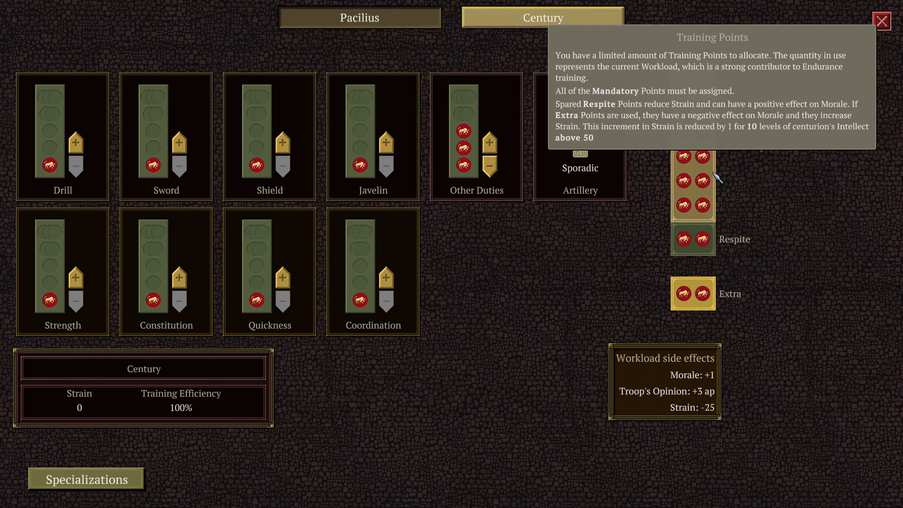
pyautogui.moveTo(497, 242)
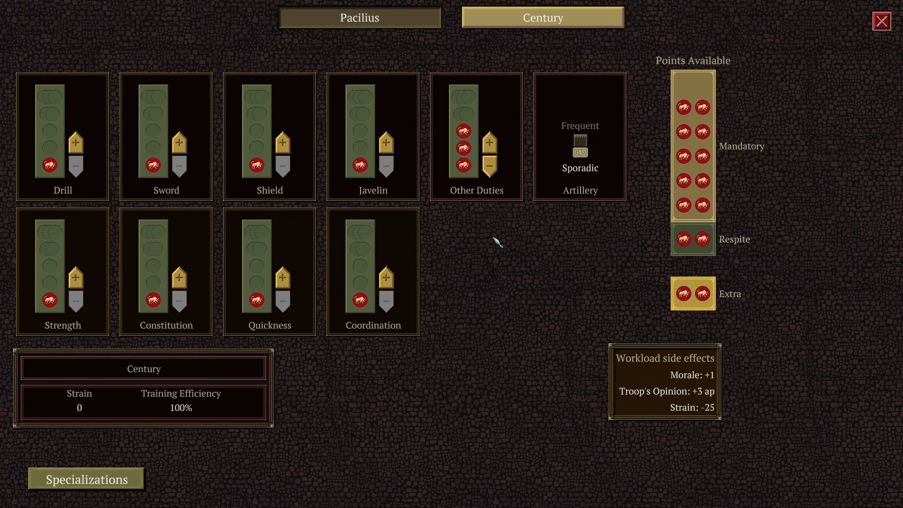
pyautogui.moveTo(503, 203)
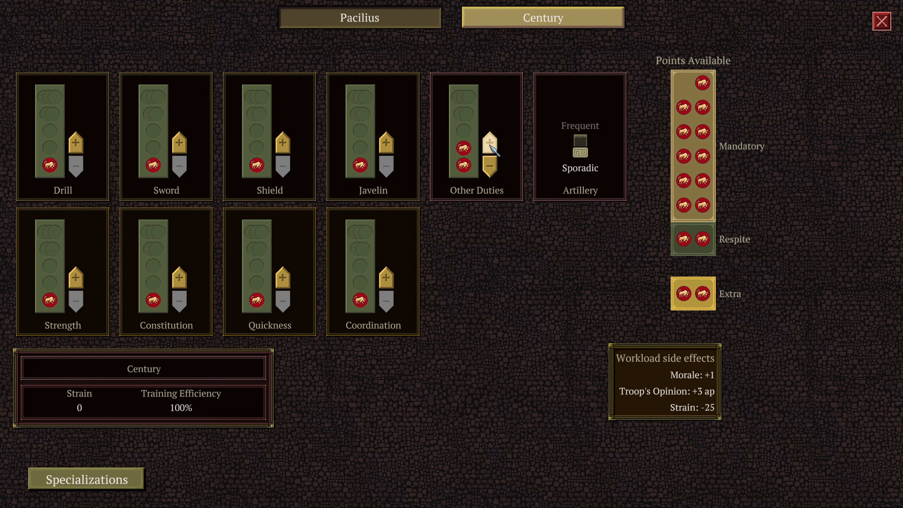
pyautogui.click(492, 143)
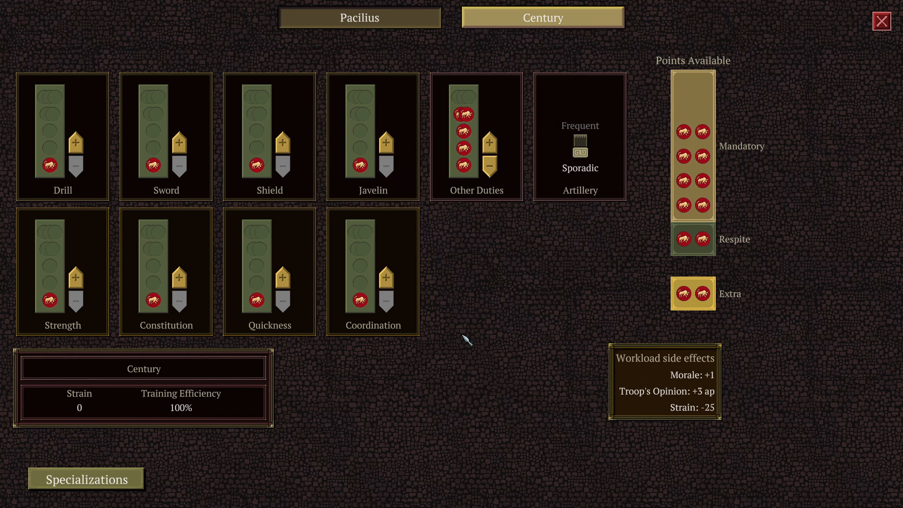
pyautogui.moveTo(696, 114)
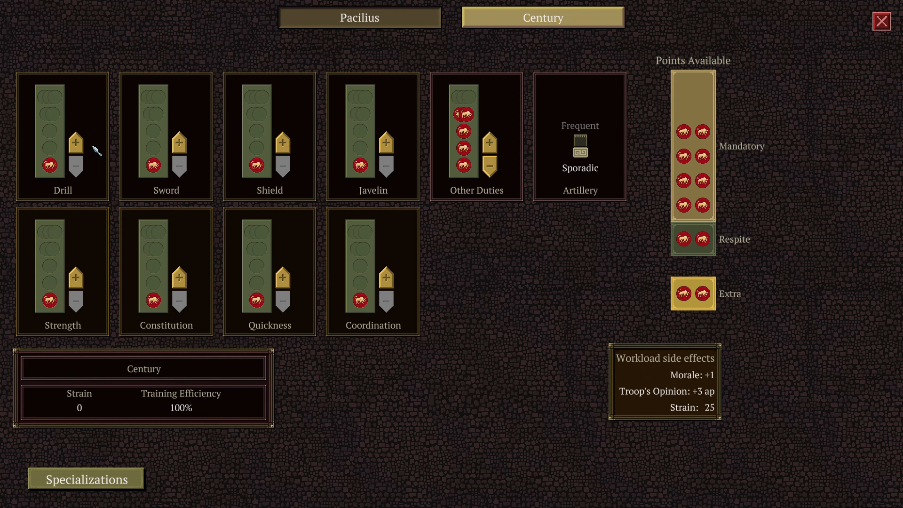
pyautogui.click(75, 143)
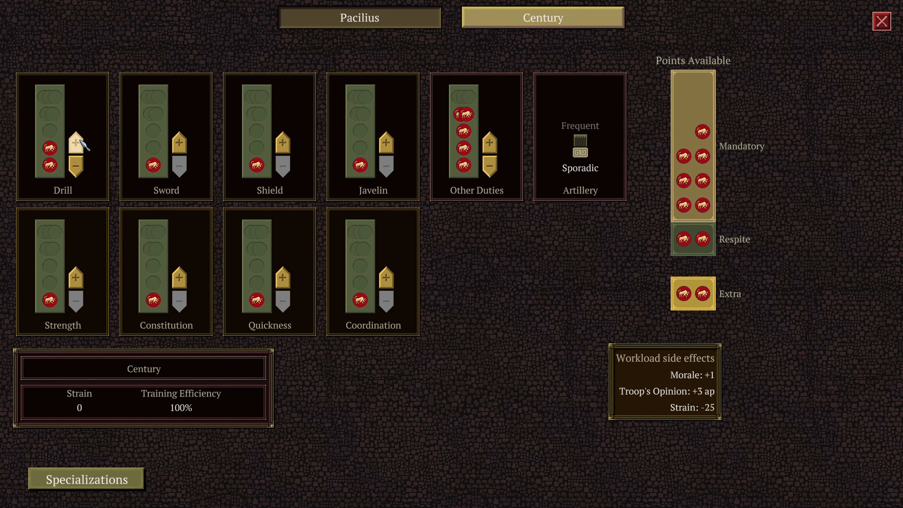
pyautogui.click(387, 143)
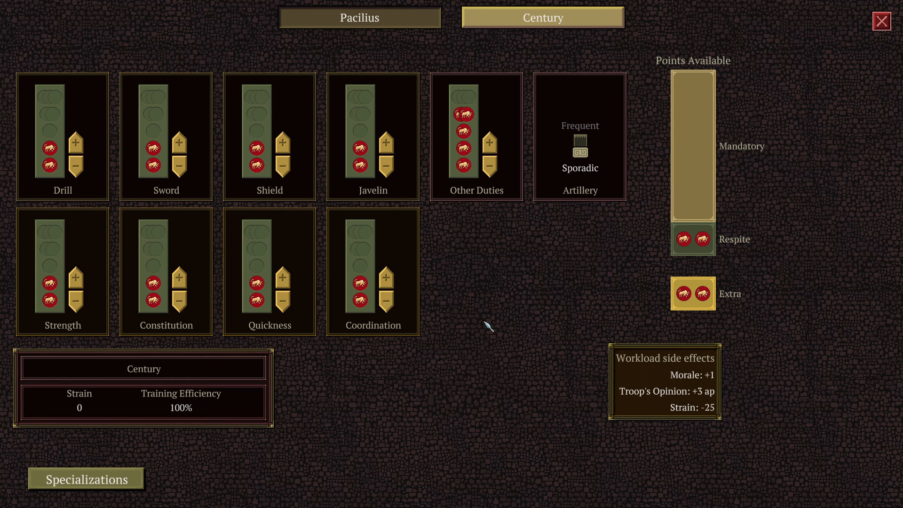
pyautogui.moveTo(504, 340)
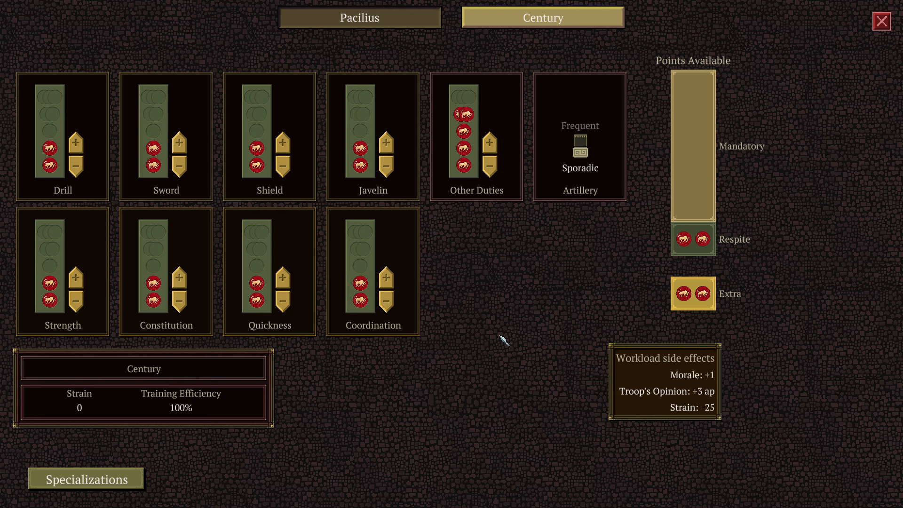
pyautogui.moveTo(525, 272)
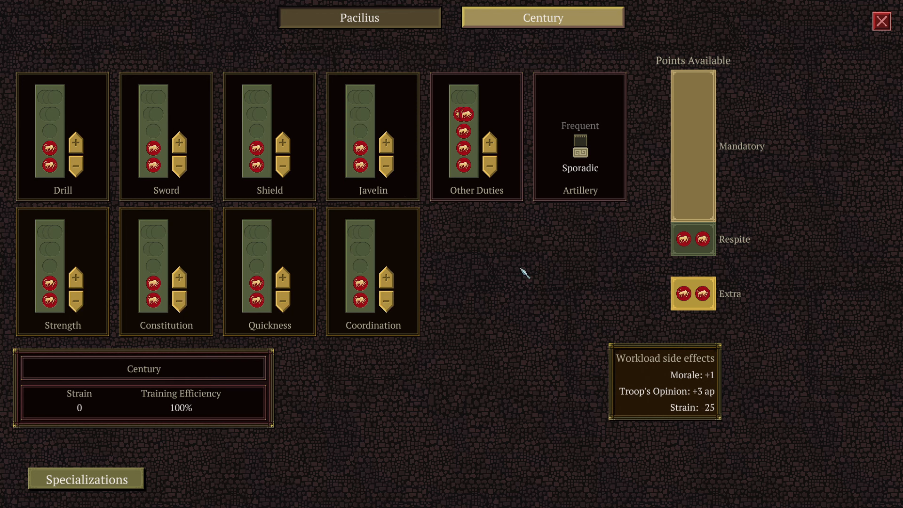
pyautogui.moveTo(516, 295)
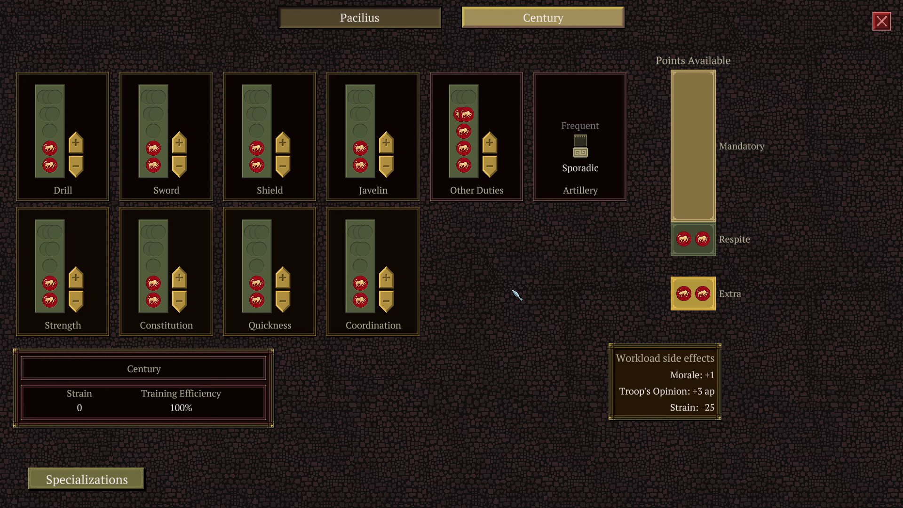
pyautogui.moveTo(49, 146)
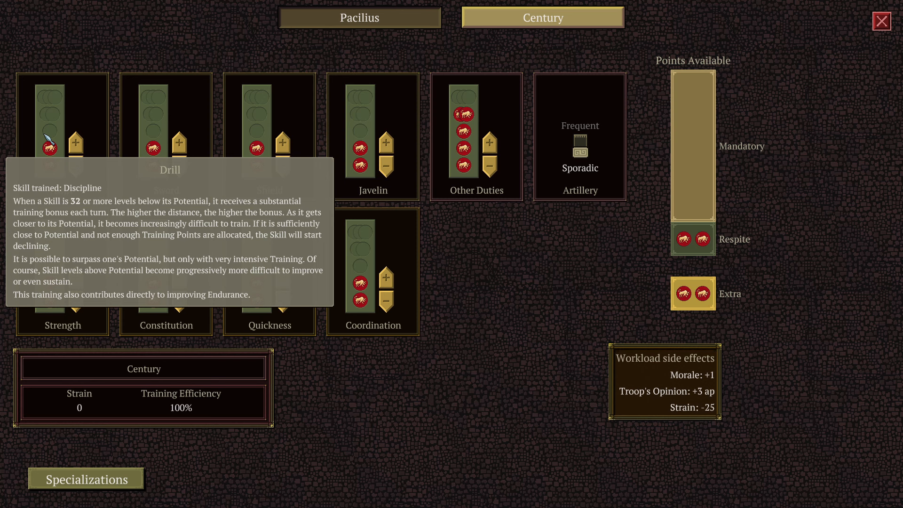
pyautogui.moveTo(469, 303)
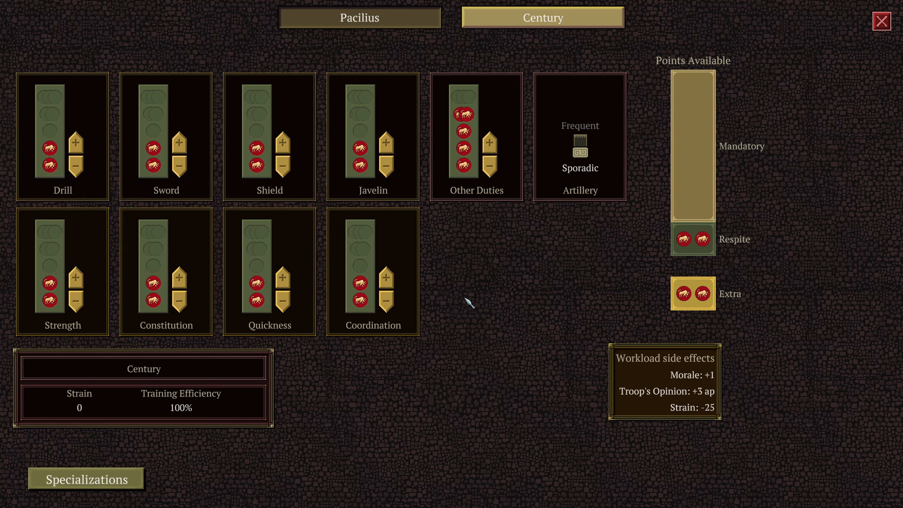
pyautogui.moveTo(489, 377)
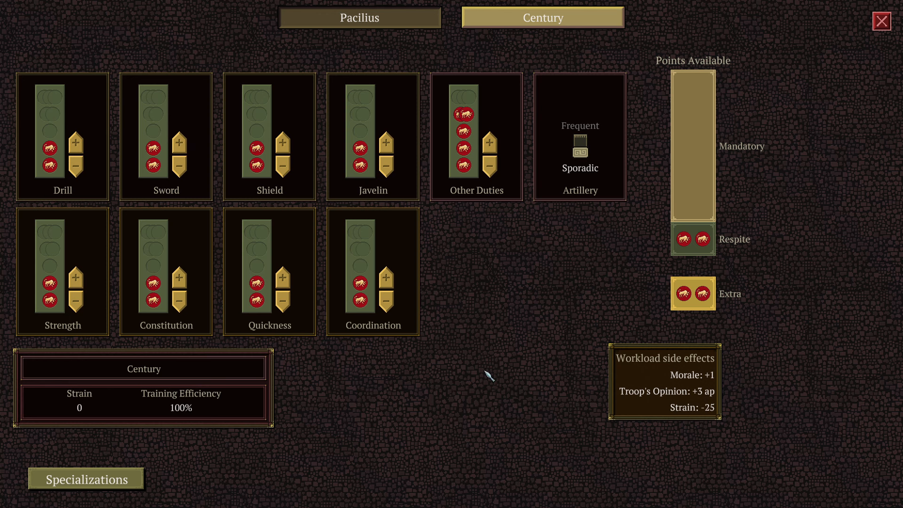
pyautogui.moveTo(480, 365)
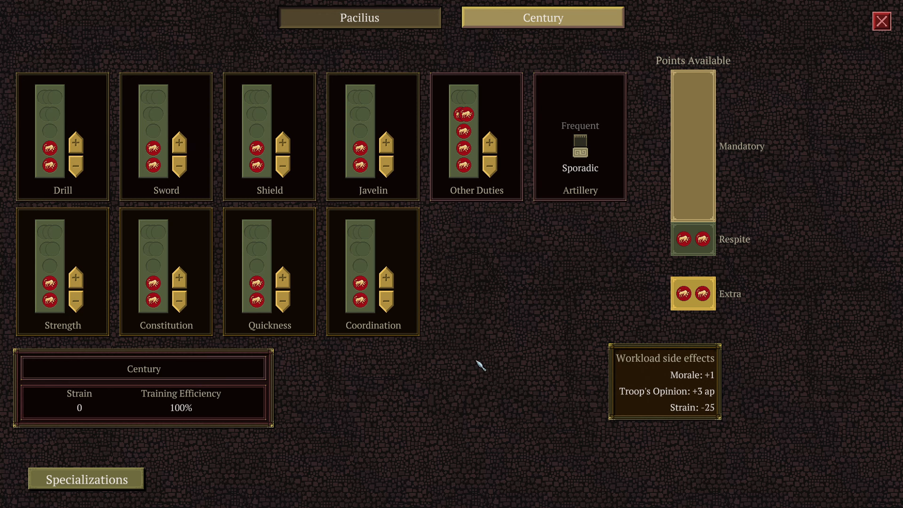
pyautogui.moveTo(578, 194)
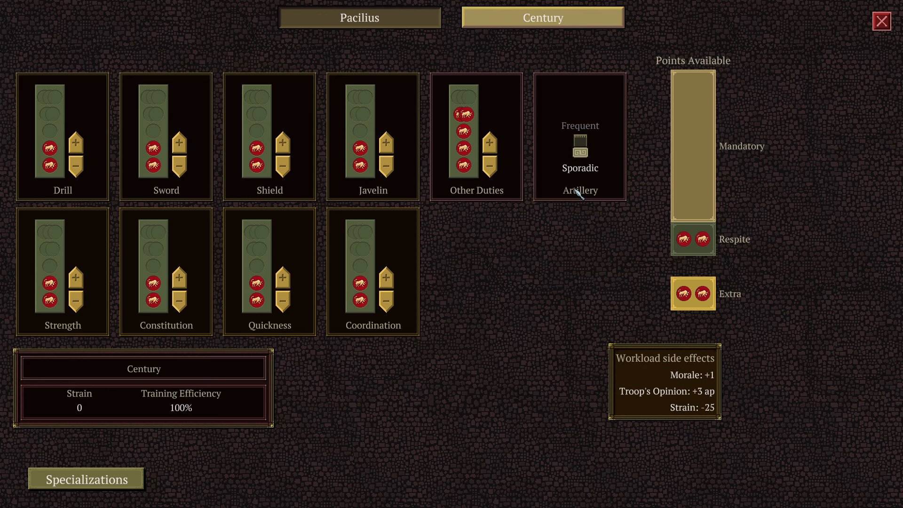
pyautogui.moveTo(581, 193)
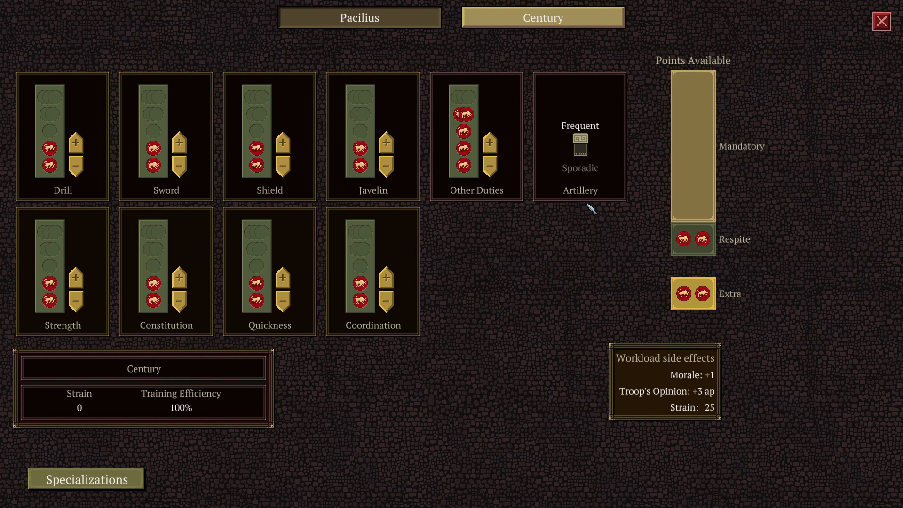
pyautogui.moveTo(588, 207)
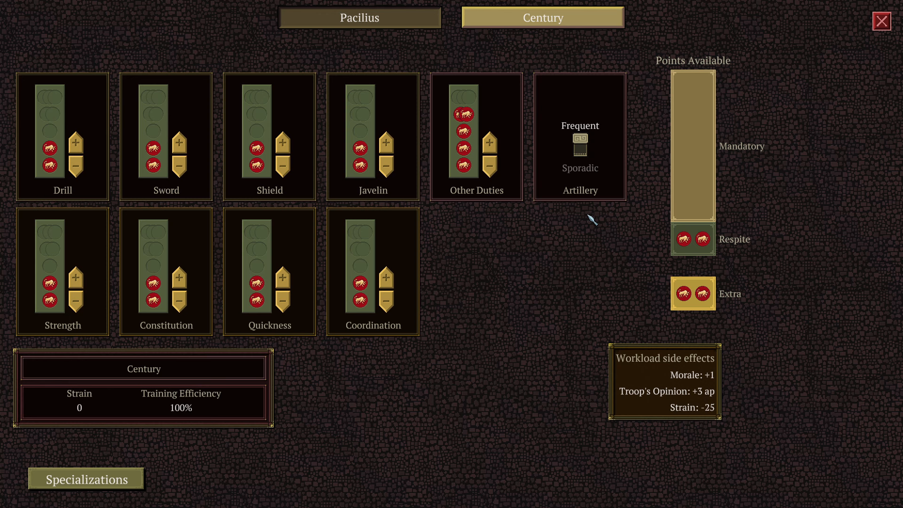
pyautogui.moveTo(547, 271)
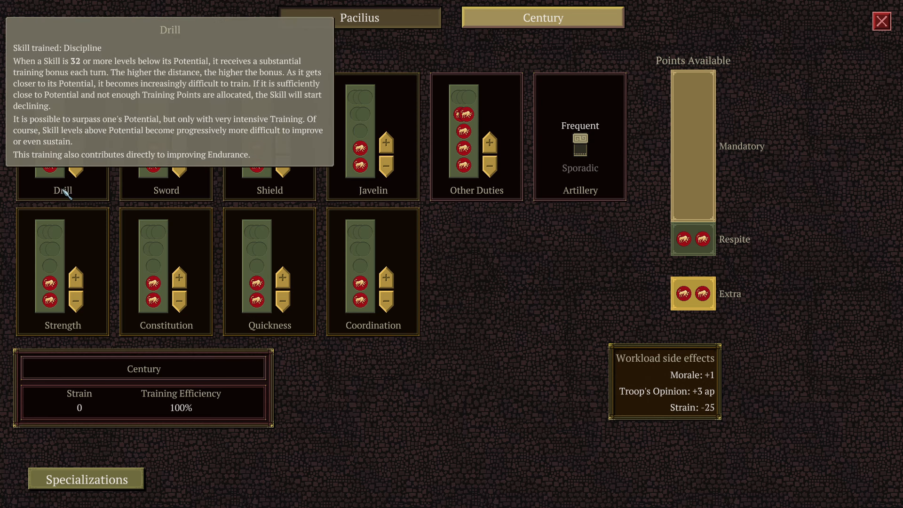
pyautogui.moveTo(179, 166)
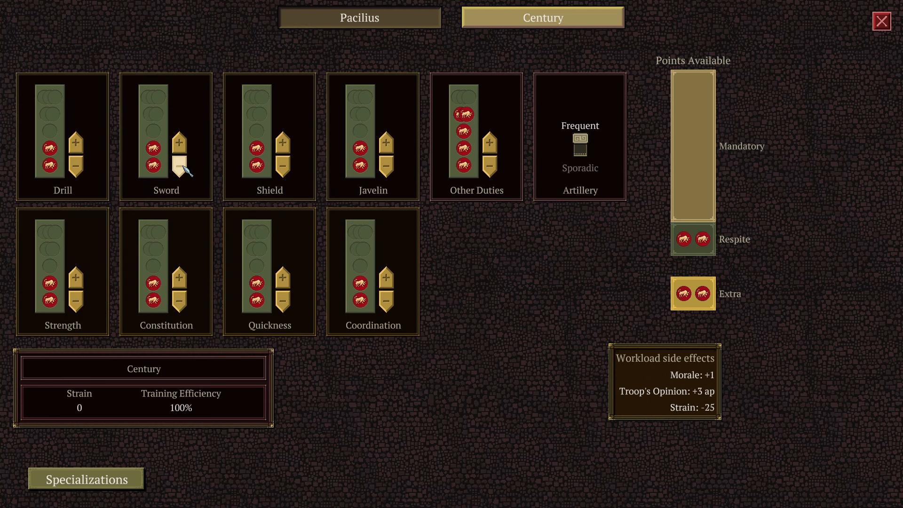
pyautogui.moveTo(482, 138)
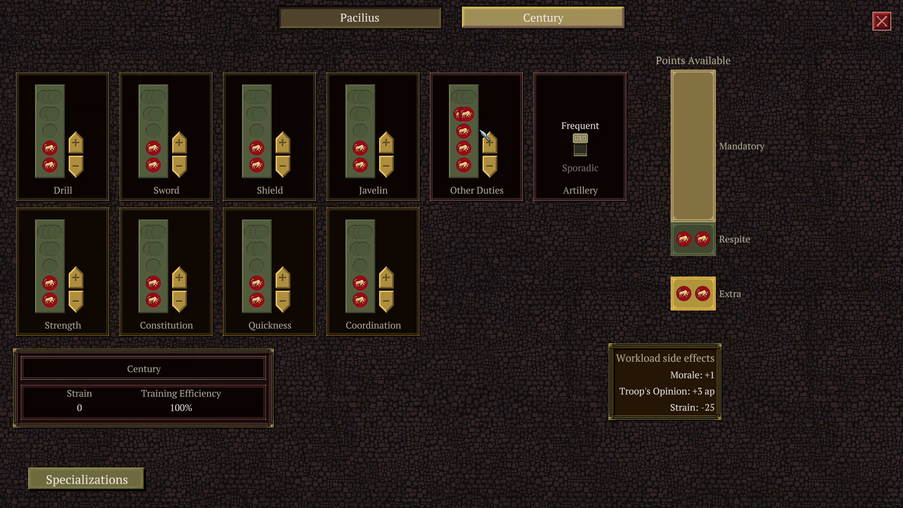
pyautogui.moveTo(480, 135)
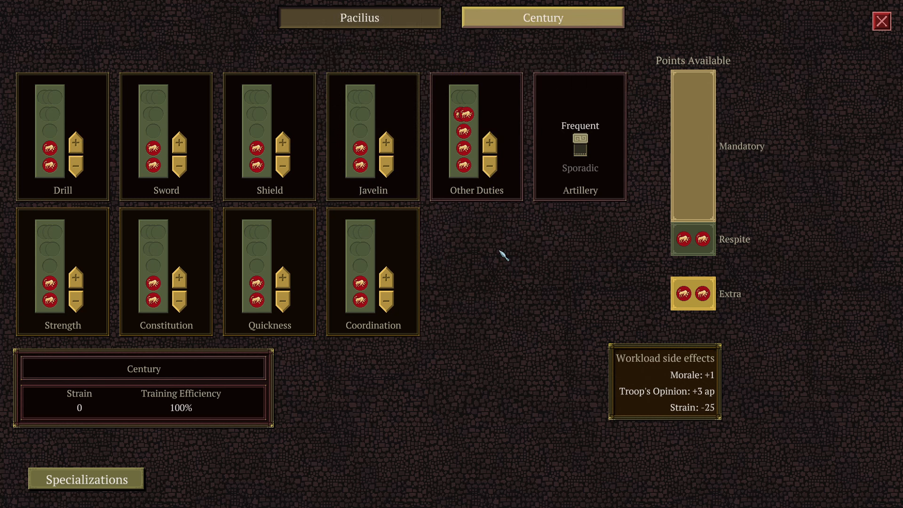
pyautogui.moveTo(414, 24)
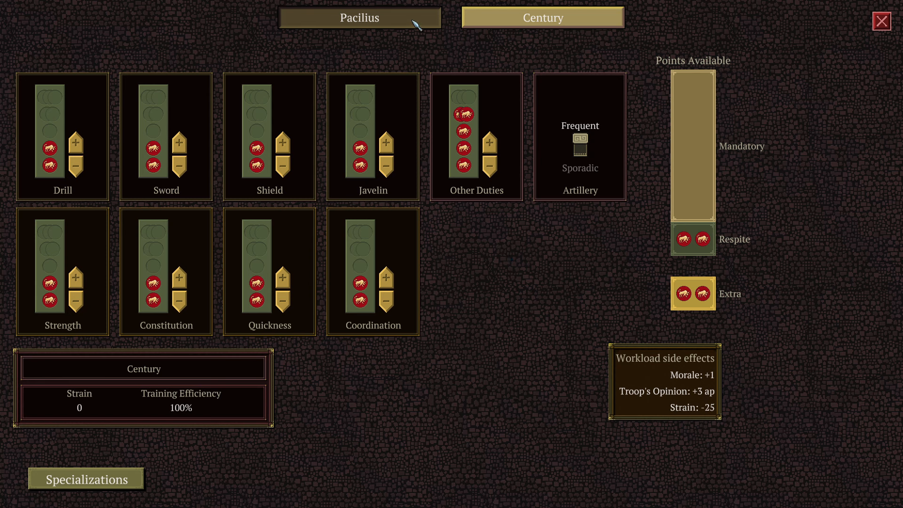
# Tick Education on Pacilius's own training schedule.
pyautogui.click(359, 17)
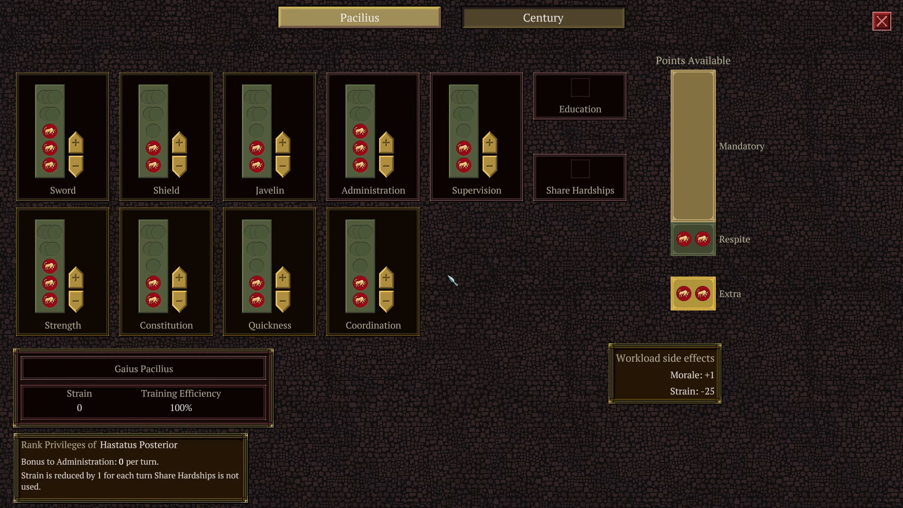
pyautogui.moveTo(519, 343)
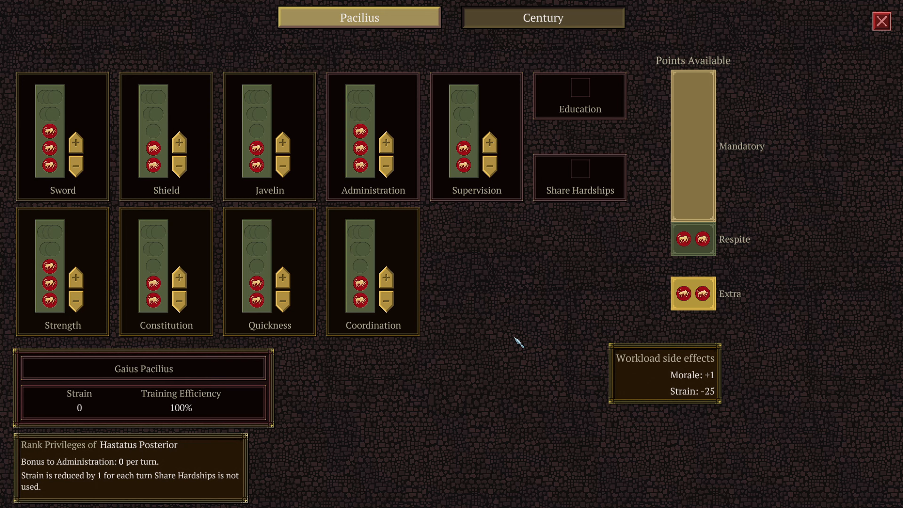
pyautogui.moveTo(560, 124)
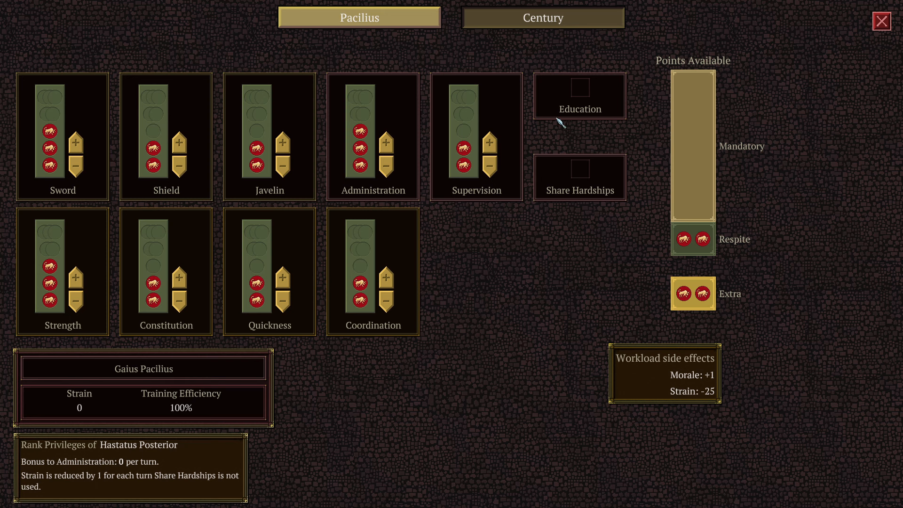
pyautogui.moveTo(583, 93)
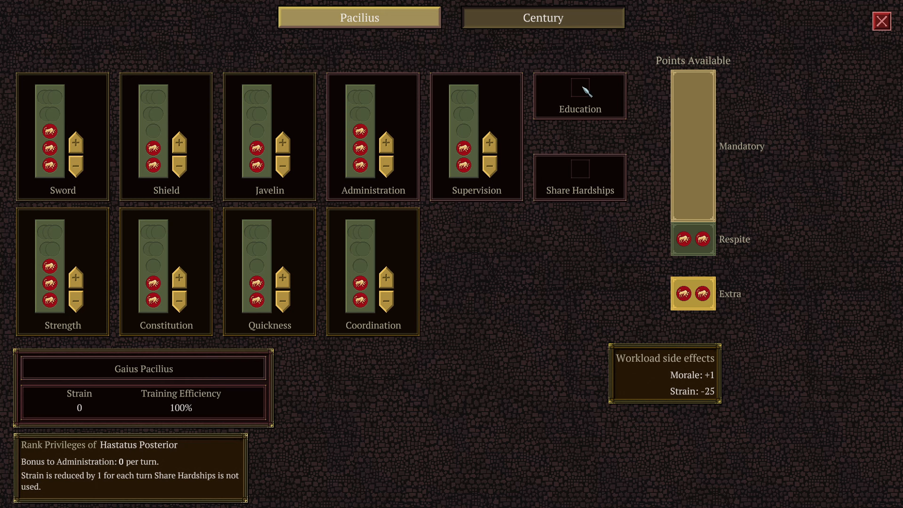
pyautogui.click(579, 90)
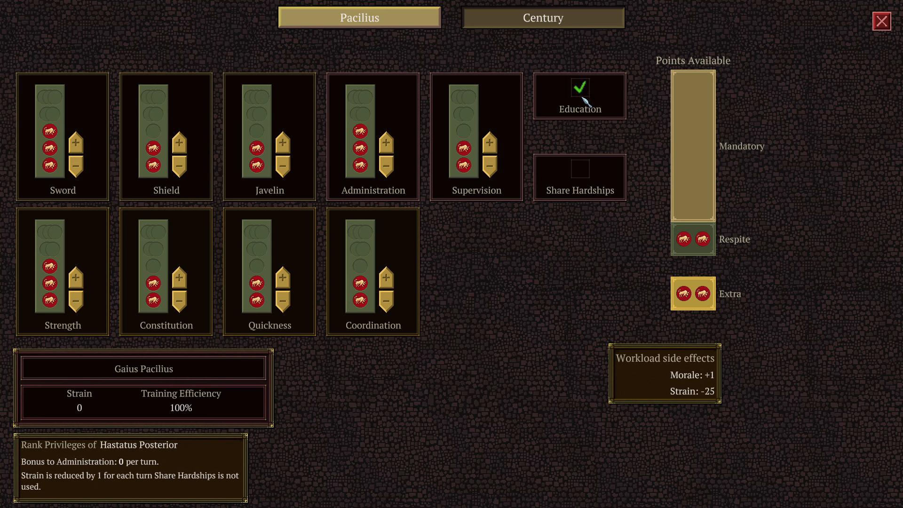
pyautogui.moveTo(586, 112)
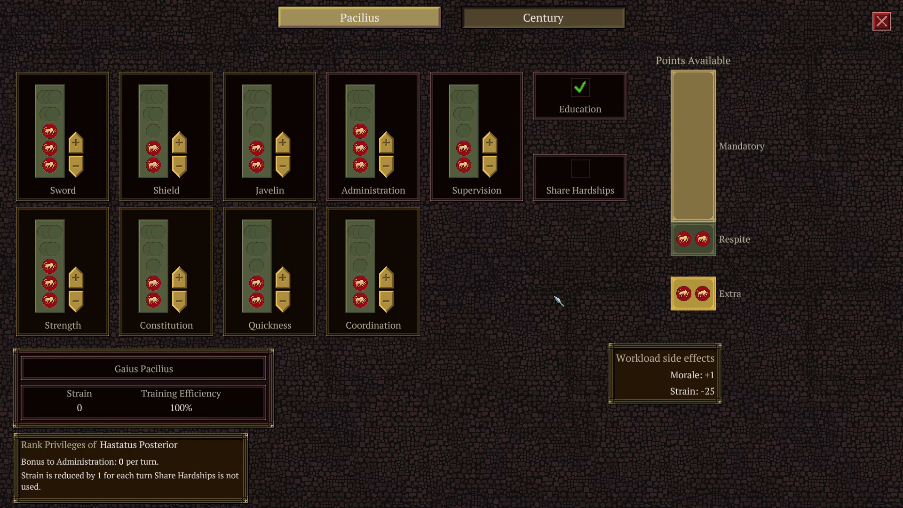
pyautogui.moveTo(733, 32)
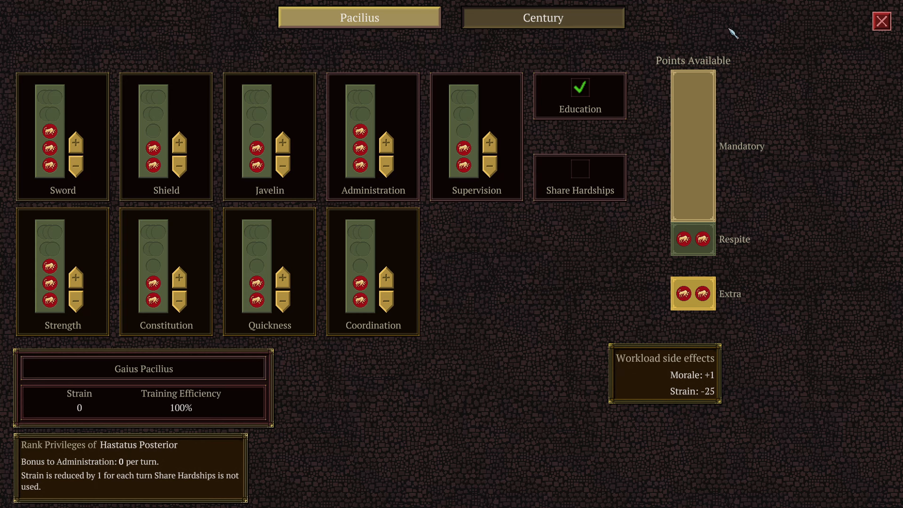
# Compare Pacilius's armour with optio Numerius Ogulnius's gear on the equipment screen.
pyautogui.click(883, 20)
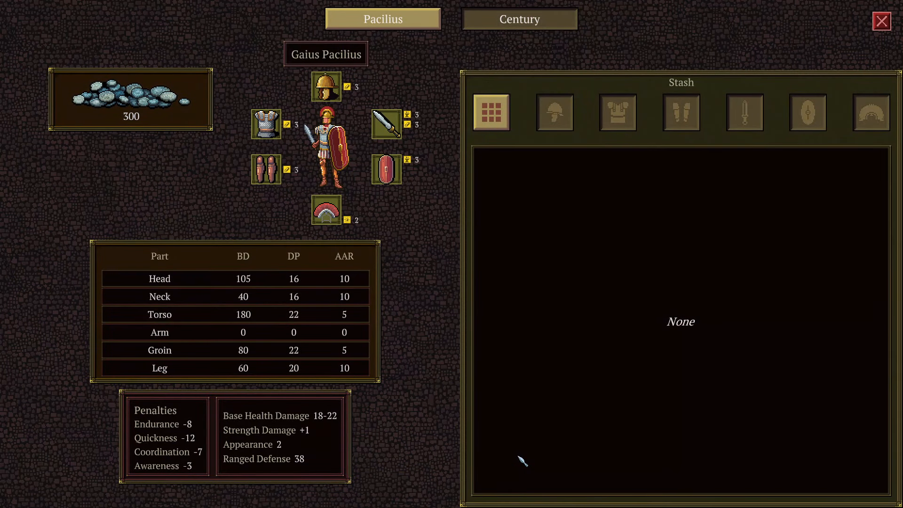
pyautogui.moveTo(114, 106)
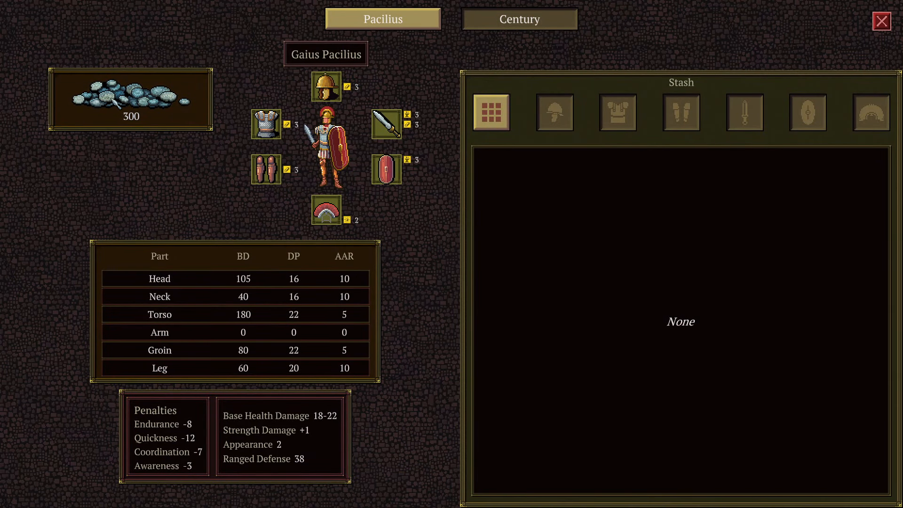
pyautogui.moveTo(290, 98)
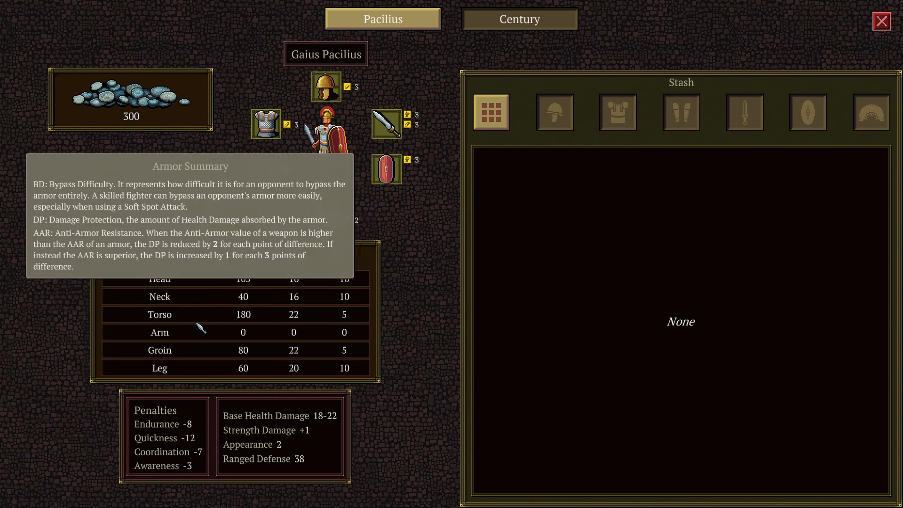
pyautogui.click(519, 19)
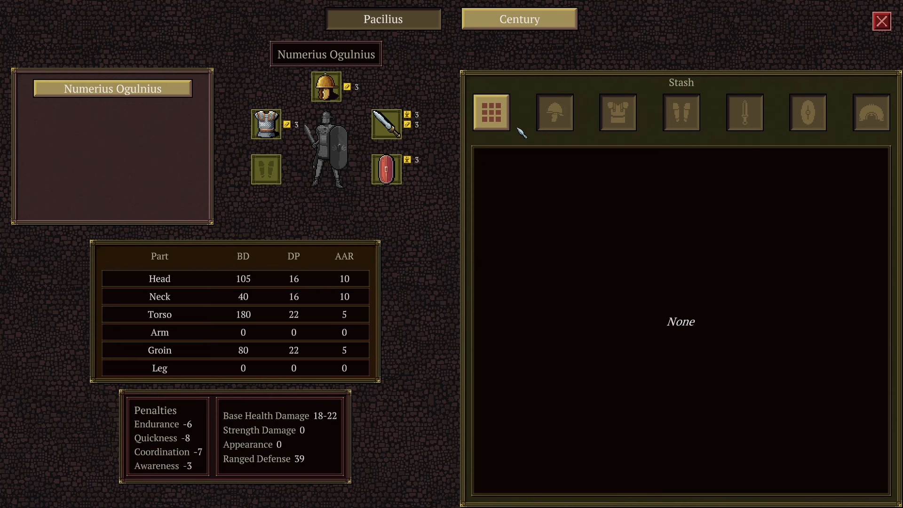
pyautogui.click(379, 19)
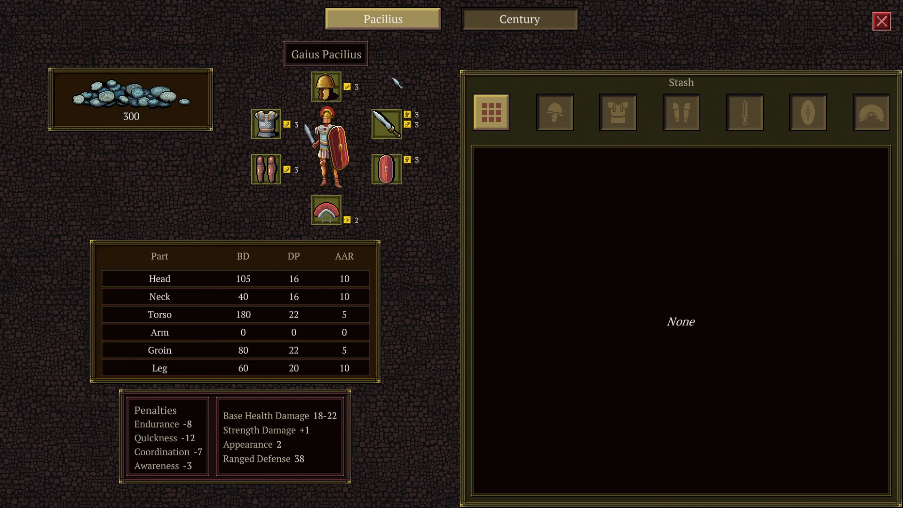
pyautogui.click(519, 18)
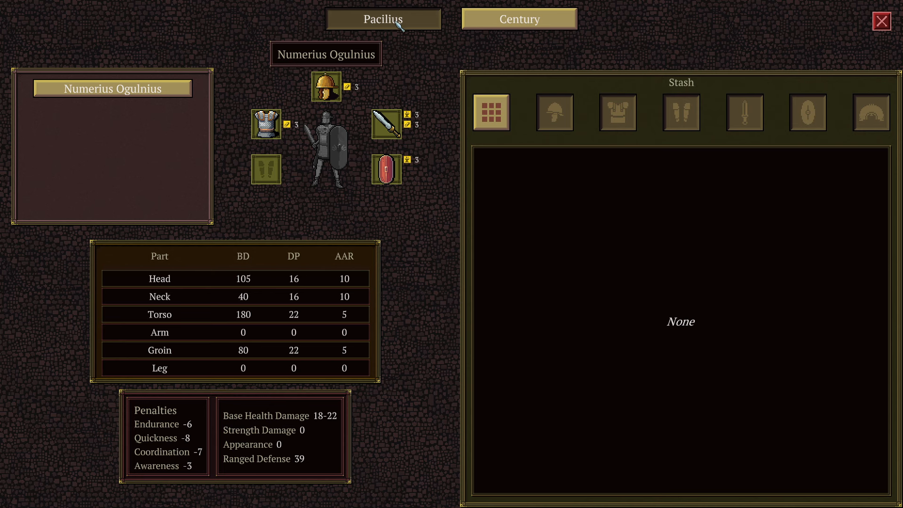
pyautogui.click(382, 19)
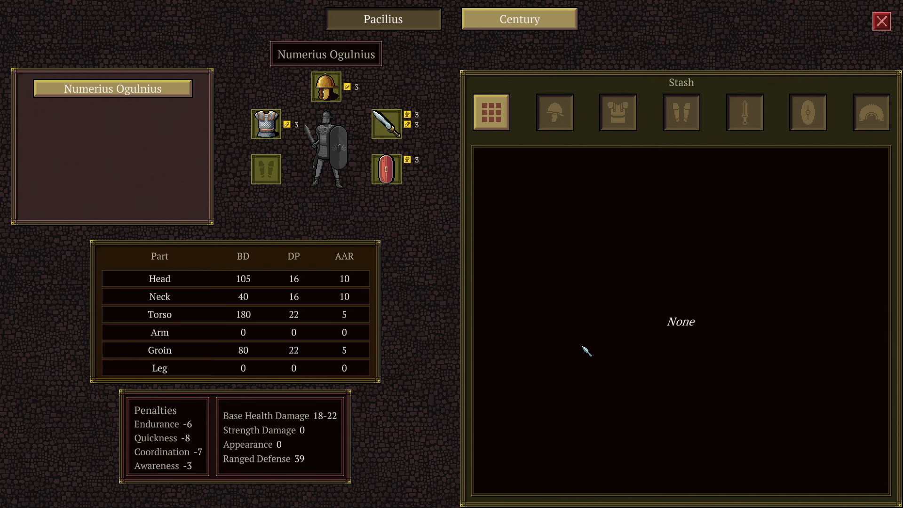
pyautogui.moveTo(582, 113)
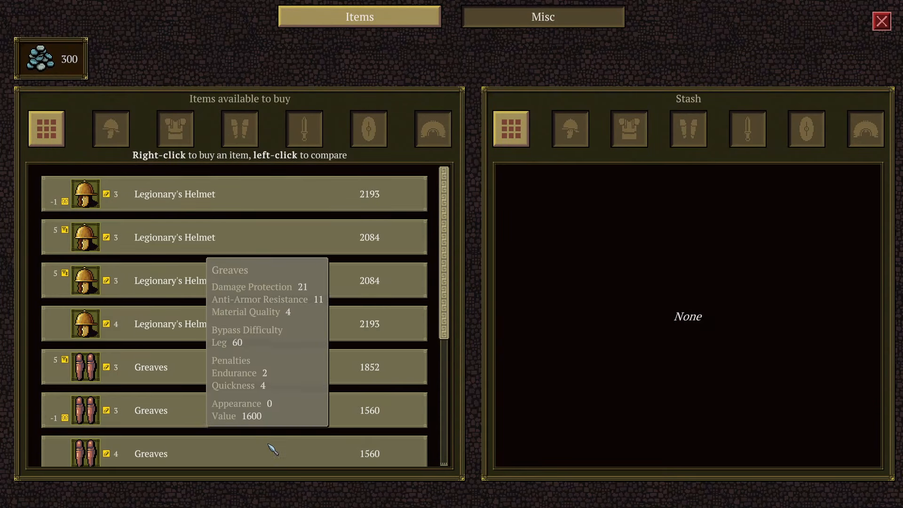
pyautogui.moveTo(335, 252)
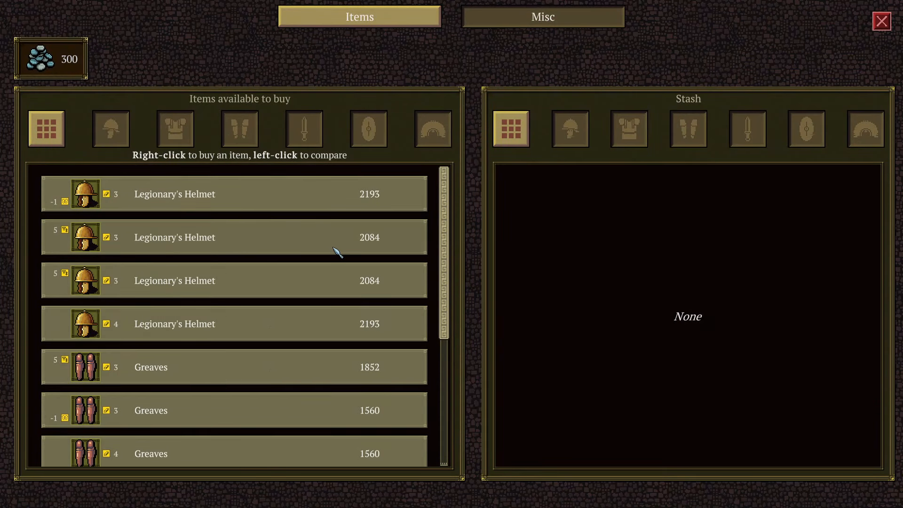
# Scroll the shop's for-sale list down to the swords and shields.
pyautogui.scroll(-3)
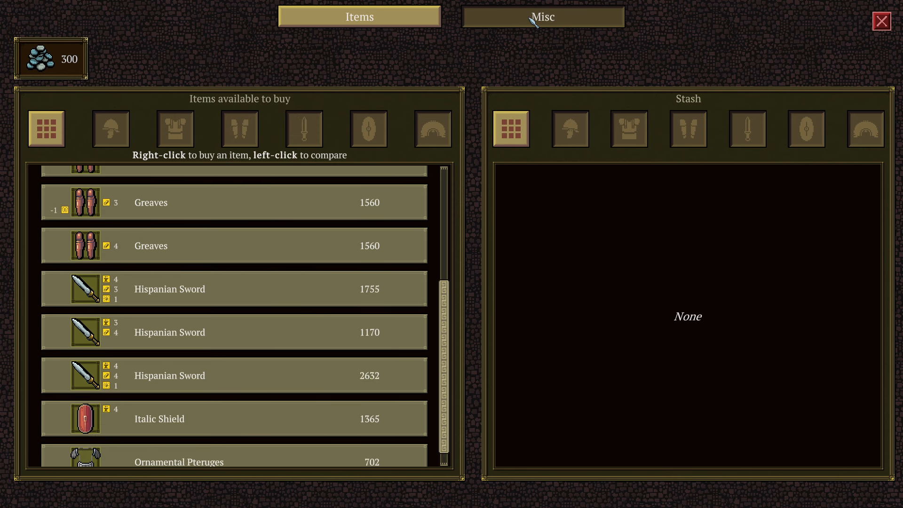
pyautogui.click(541, 17)
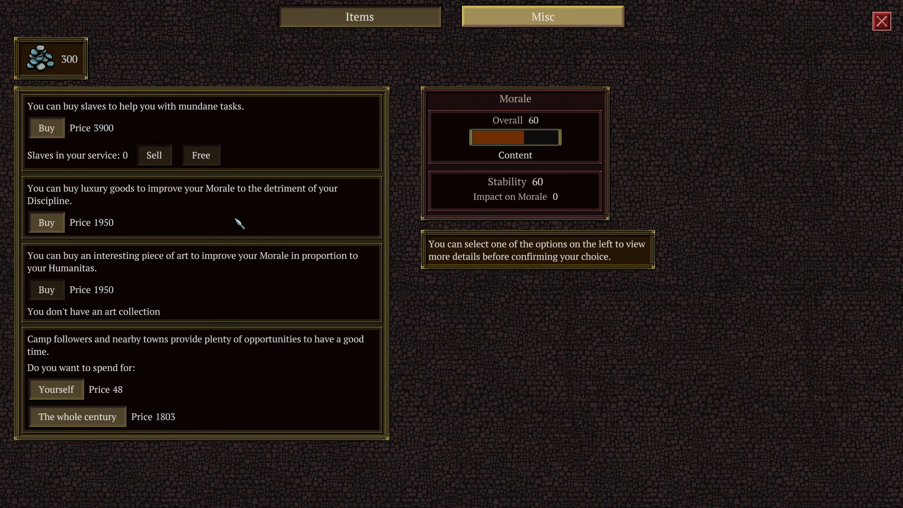
pyautogui.moveTo(159, 358)
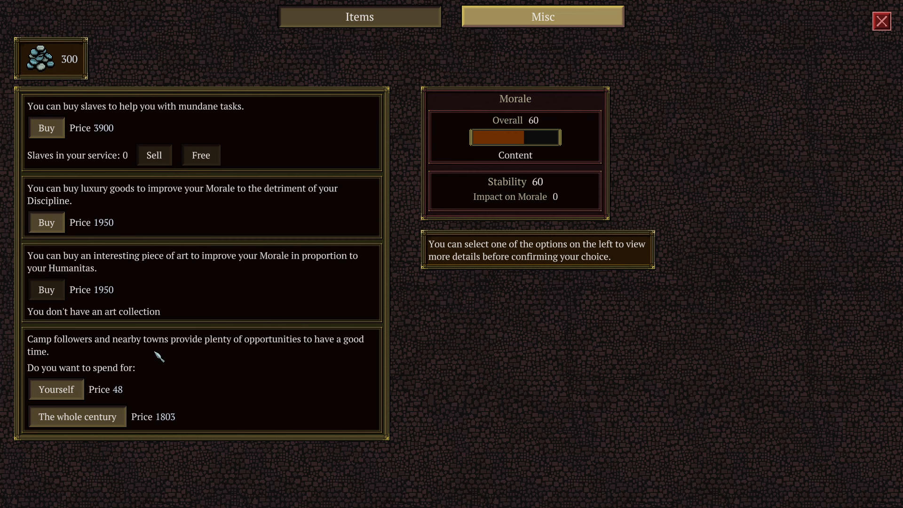
pyautogui.moveTo(224, 361)
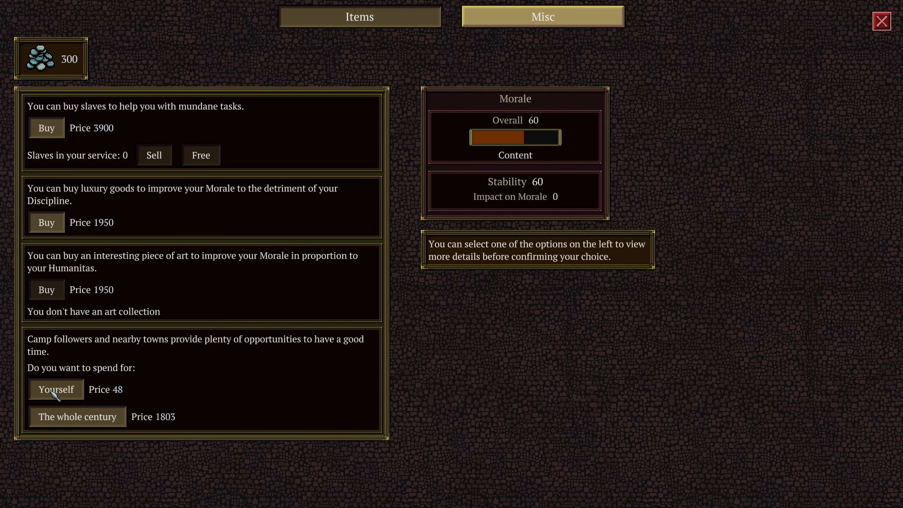
pyautogui.moveTo(162, 429)
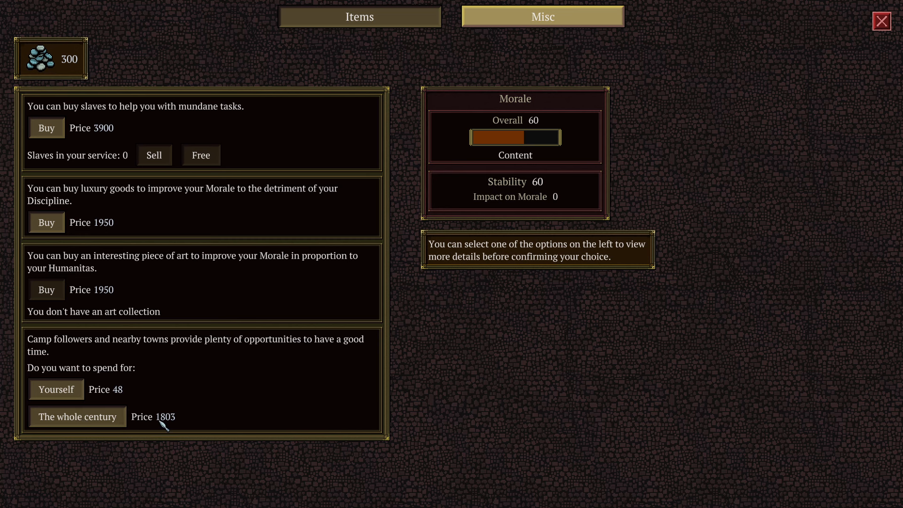
pyautogui.moveTo(207, 389)
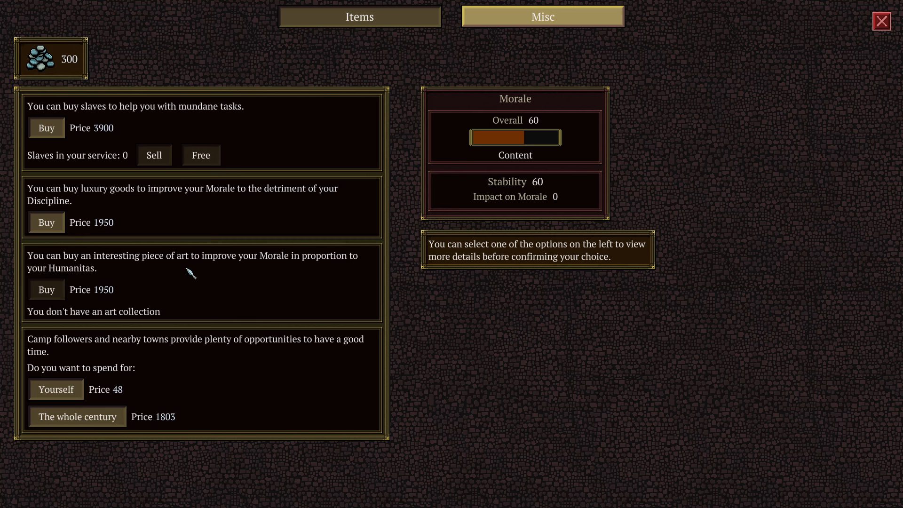
pyautogui.moveTo(255, 288)
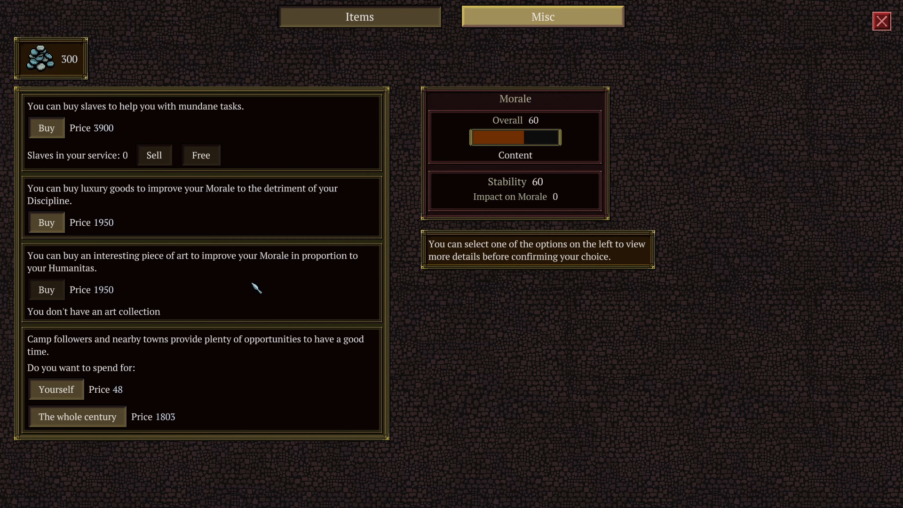
pyautogui.moveTo(240, 290)
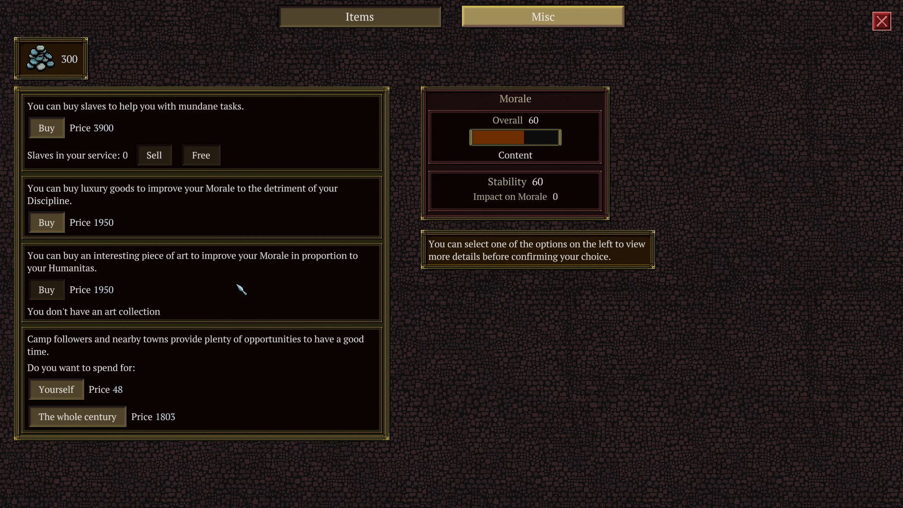
pyautogui.moveTo(235, 299)
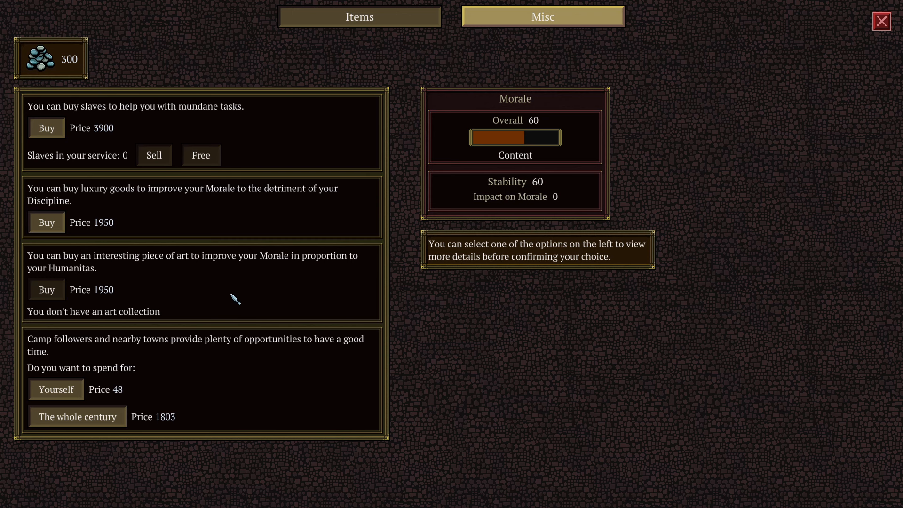
pyautogui.moveTo(241, 273)
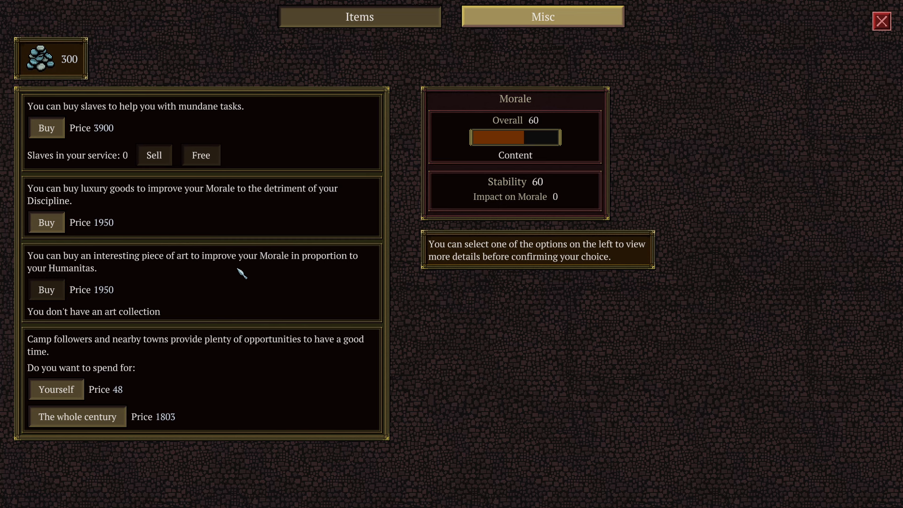
pyautogui.moveTo(120, 306)
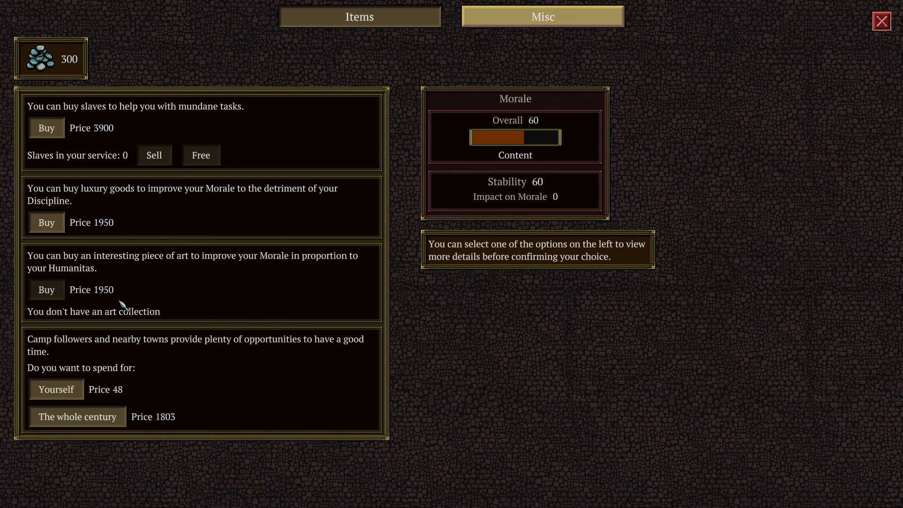
pyautogui.moveTo(83, 206)
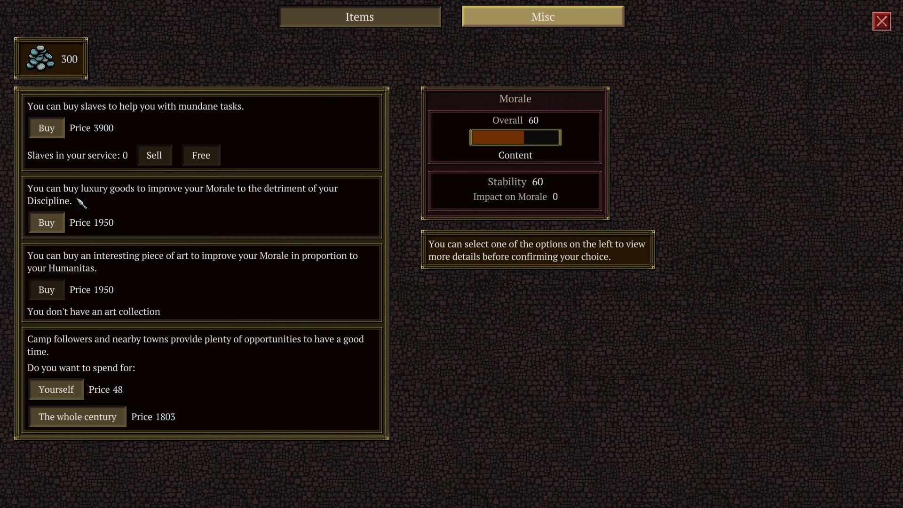
pyautogui.moveTo(204, 205)
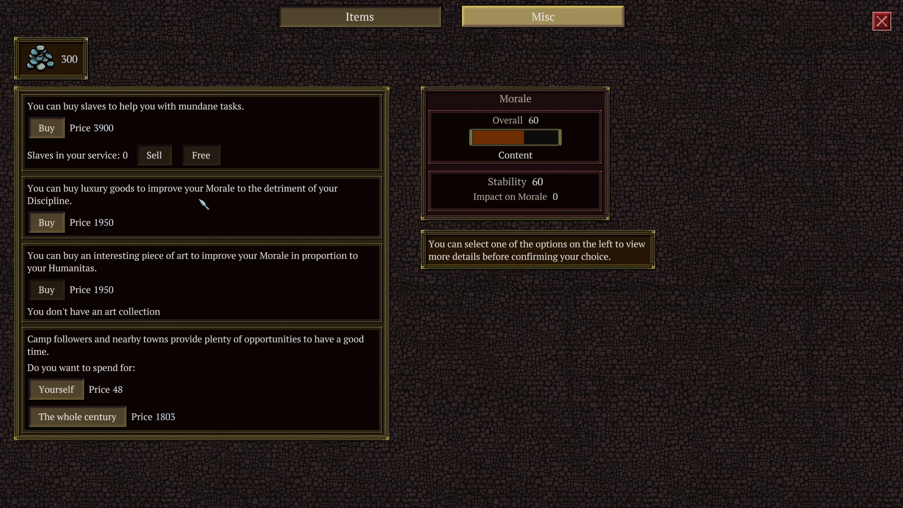
pyautogui.moveTo(90, 114)
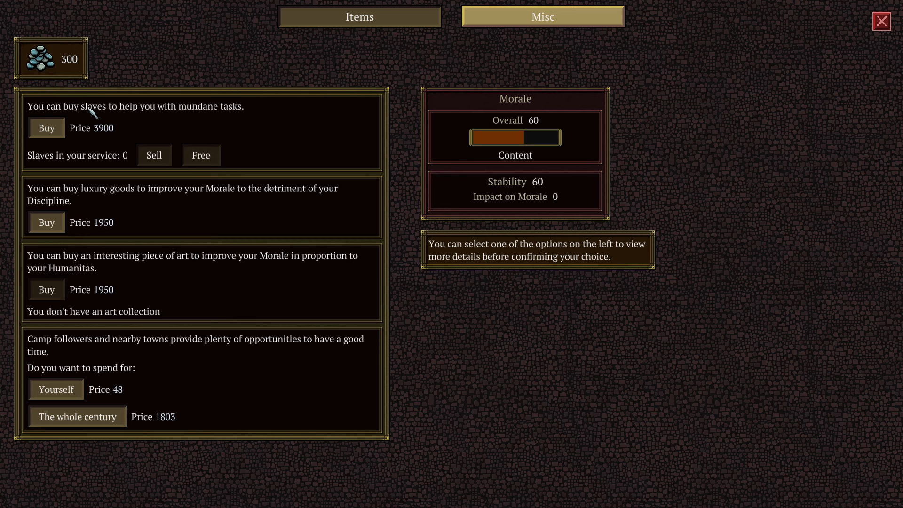
pyautogui.moveTo(162, 120)
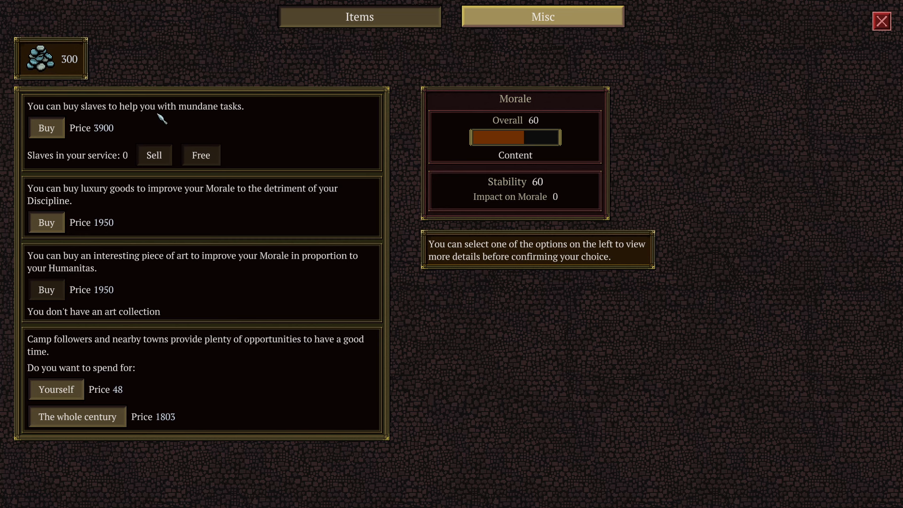
pyautogui.moveTo(156, 163)
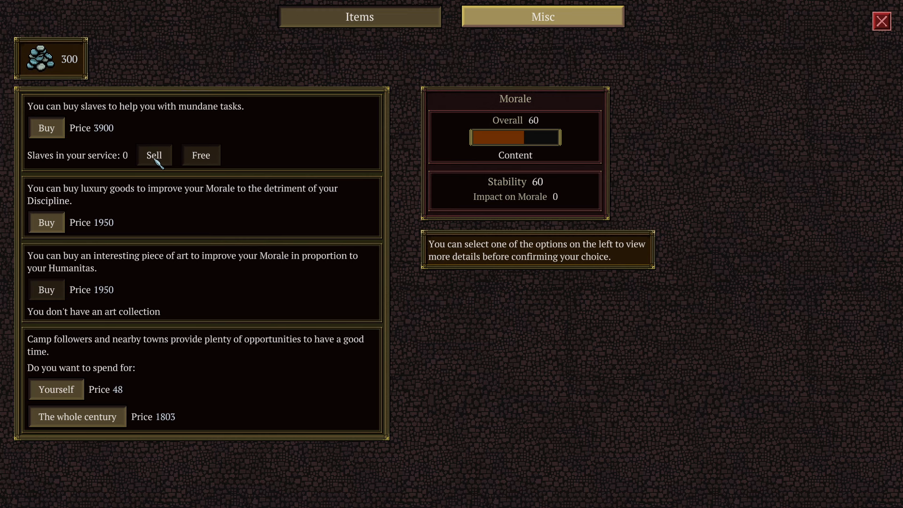
pyautogui.moveTo(829, 83)
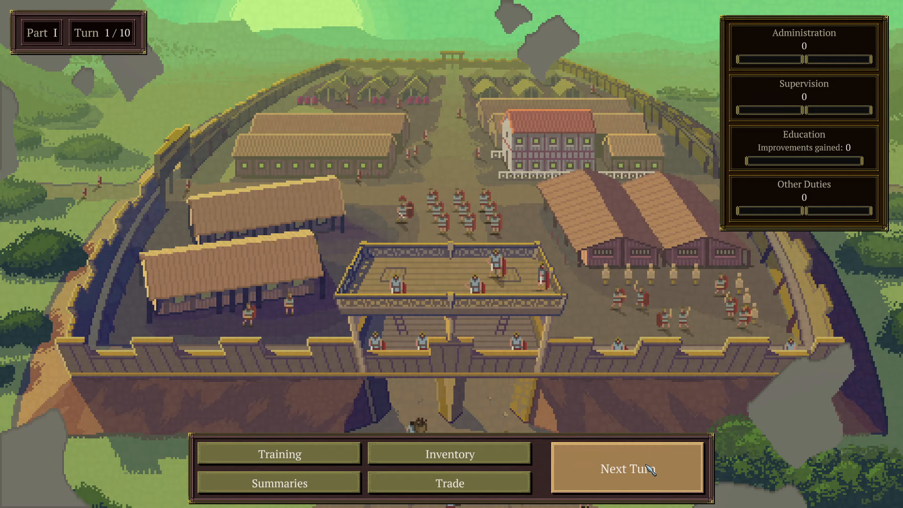
pyautogui.moveTo(647, 470)
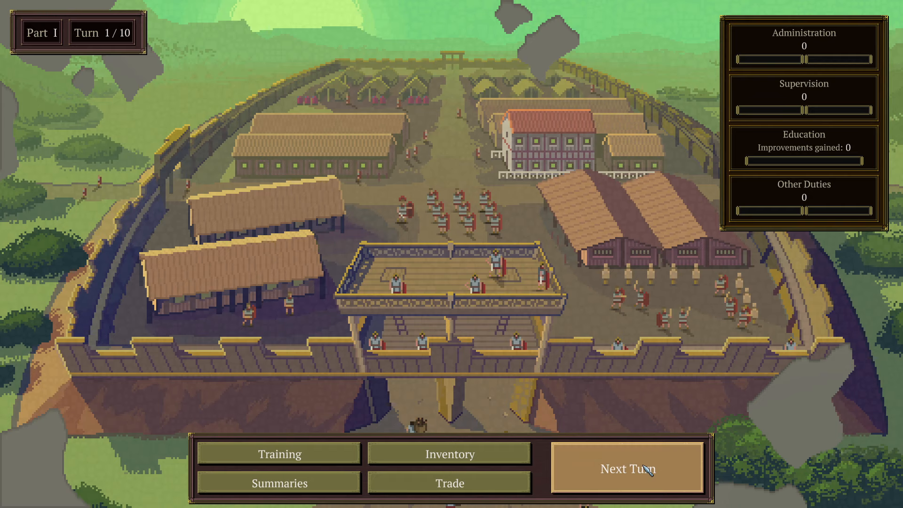
# Advance the camp from turn 1 to turn 2 of 10.
pyautogui.click(628, 468)
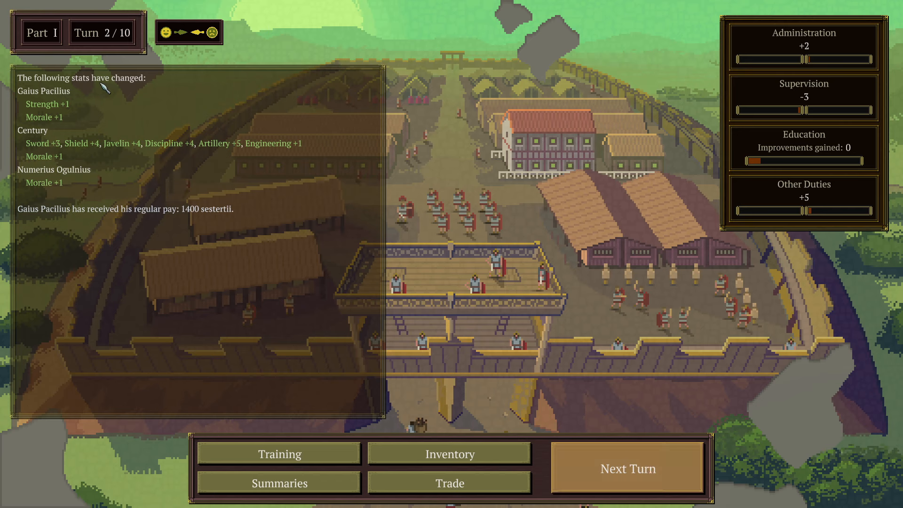
pyautogui.moveTo(44, 98)
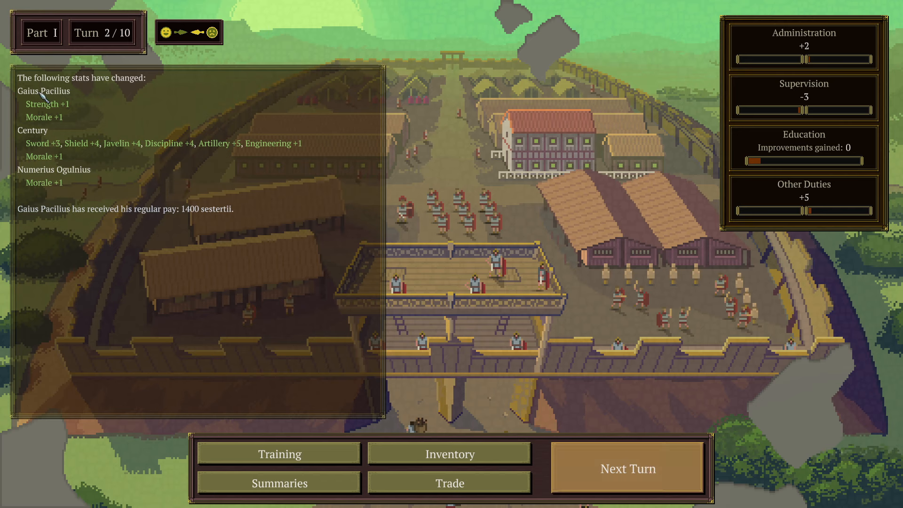
pyautogui.moveTo(57, 124)
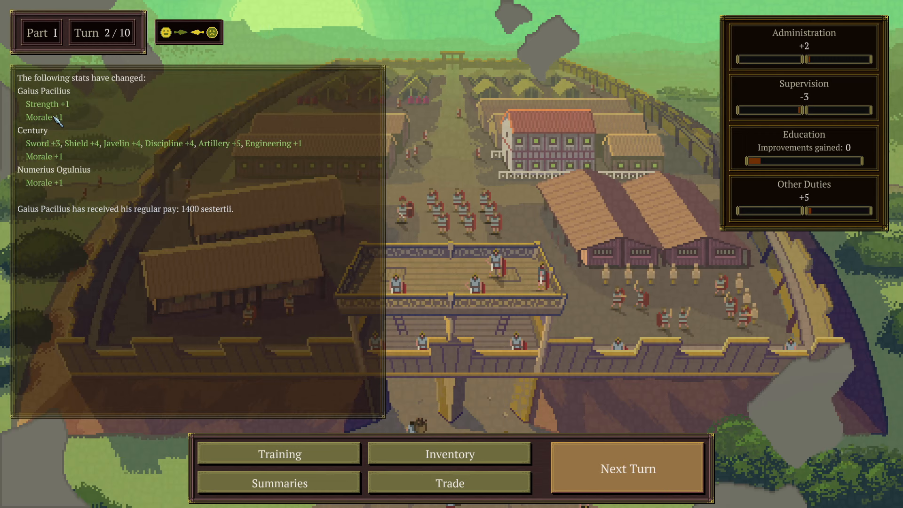
pyautogui.moveTo(84, 147)
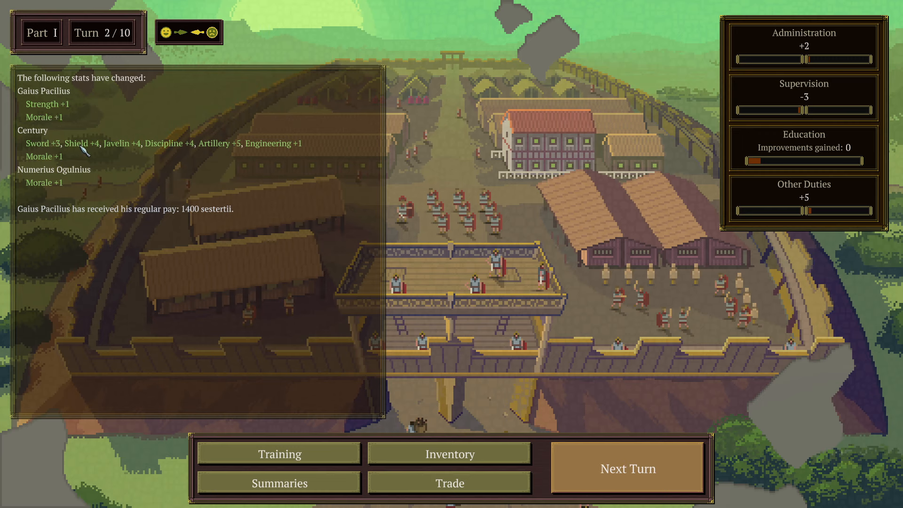
pyautogui.moveTo(134, 147)
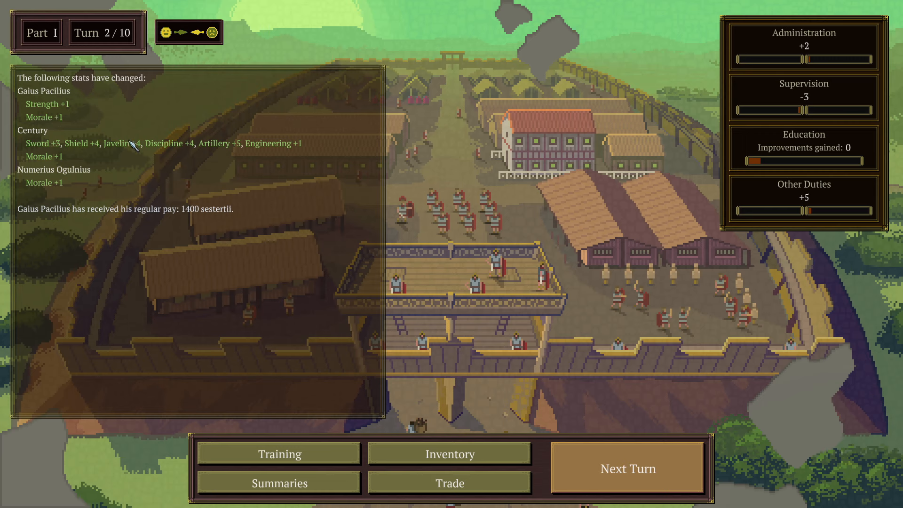
pyautogui.moveTo(93, 154)
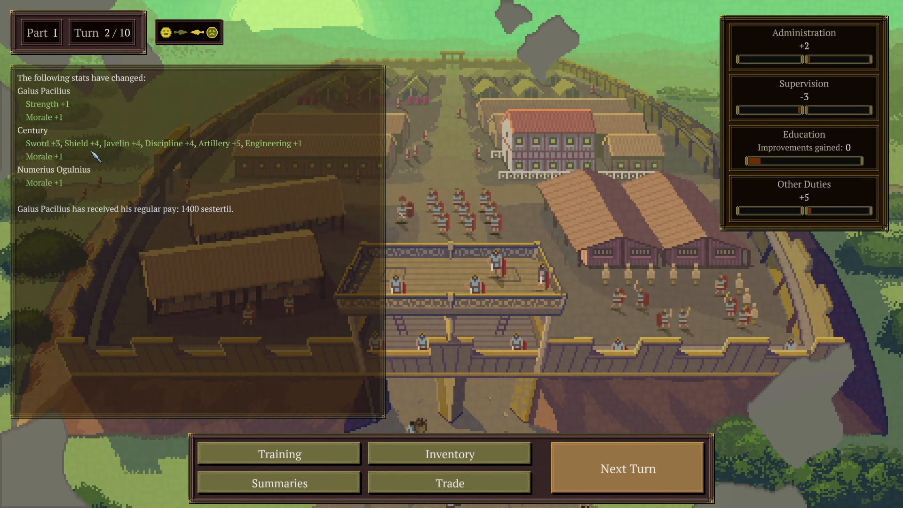
pyautogui.moveTo(130, 225)
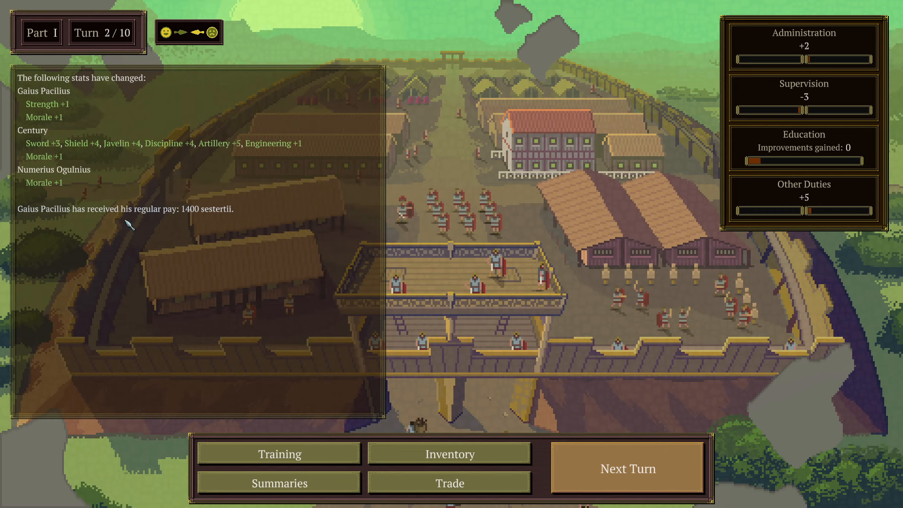
pyautogui.moveTo(230, 221)
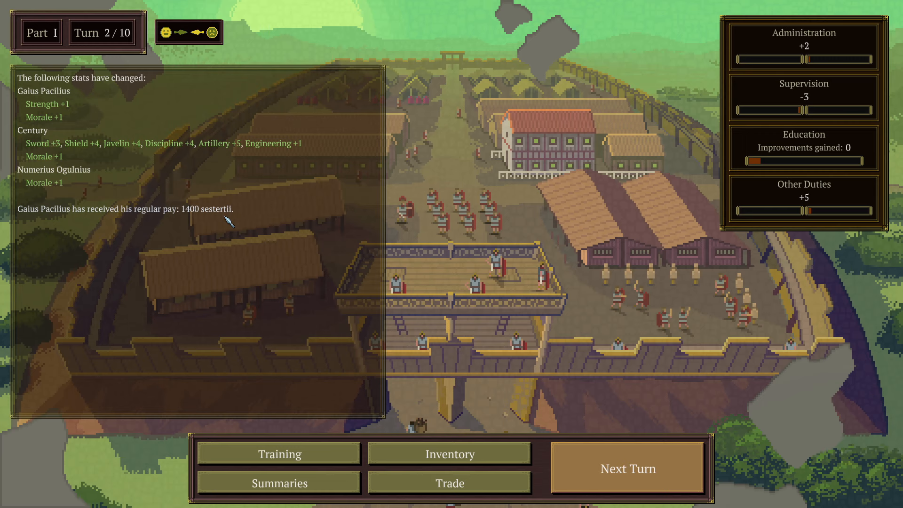
pyautogui.moveTo(447, 155)
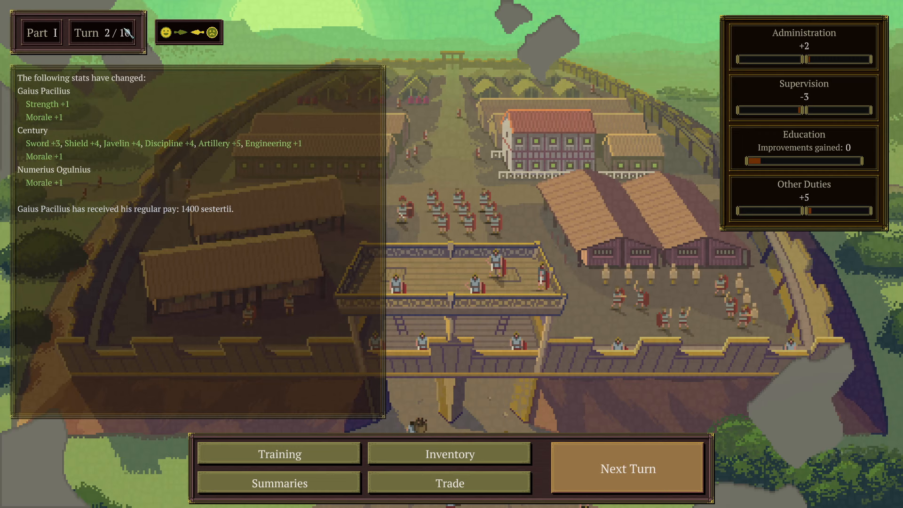
pyautogui.moveTo(563, 200)
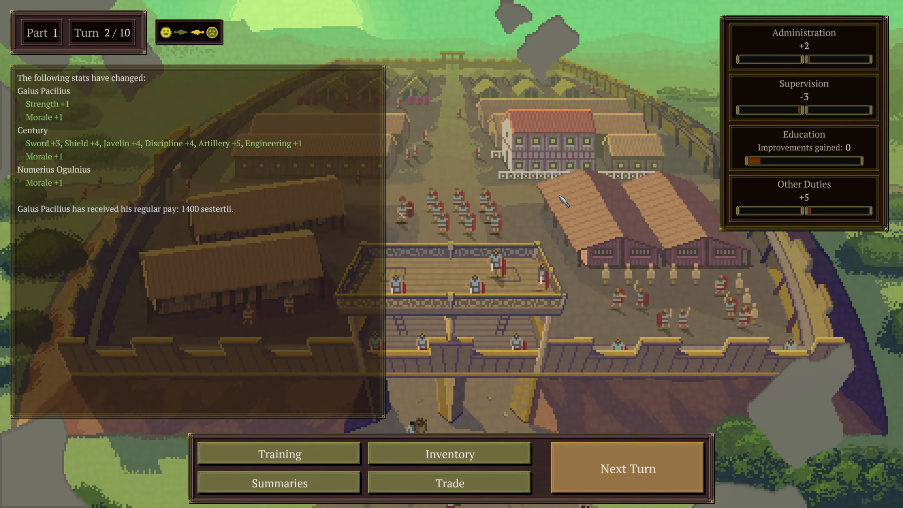
pyautogui.moveTo(811, 47)
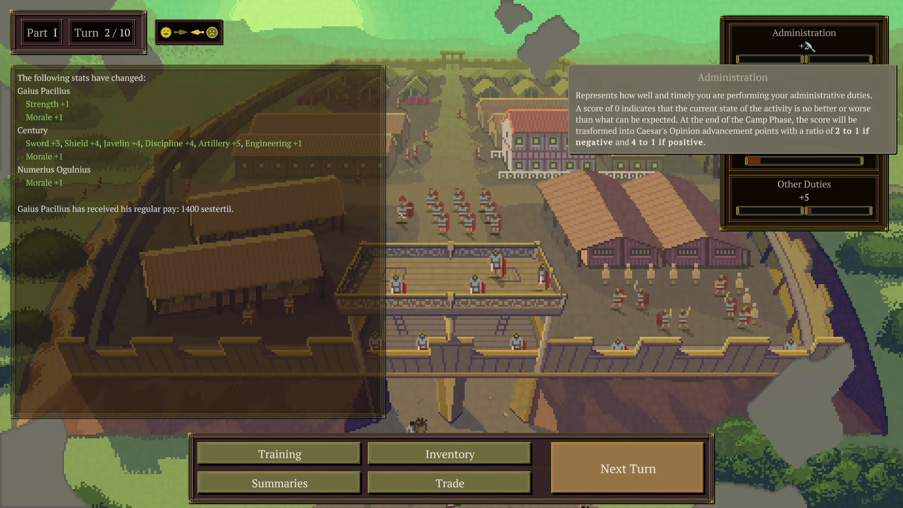
pyautogui.moveTo(810, 96)
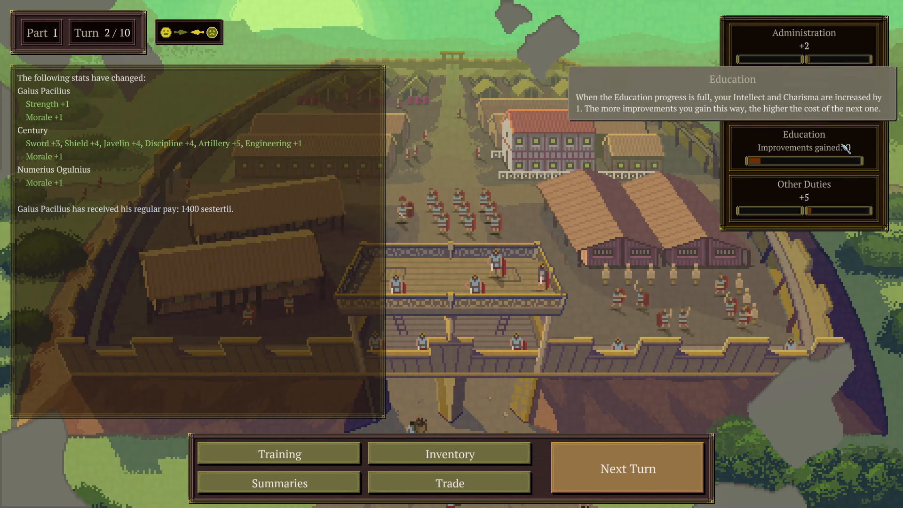
pyautogui.moveTo(809, 217)
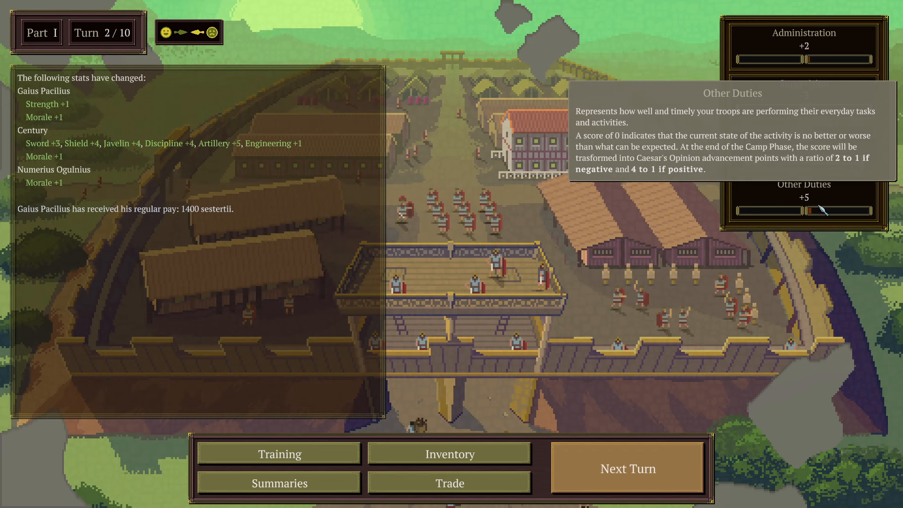
pyautogui.moveTo(325, 168)
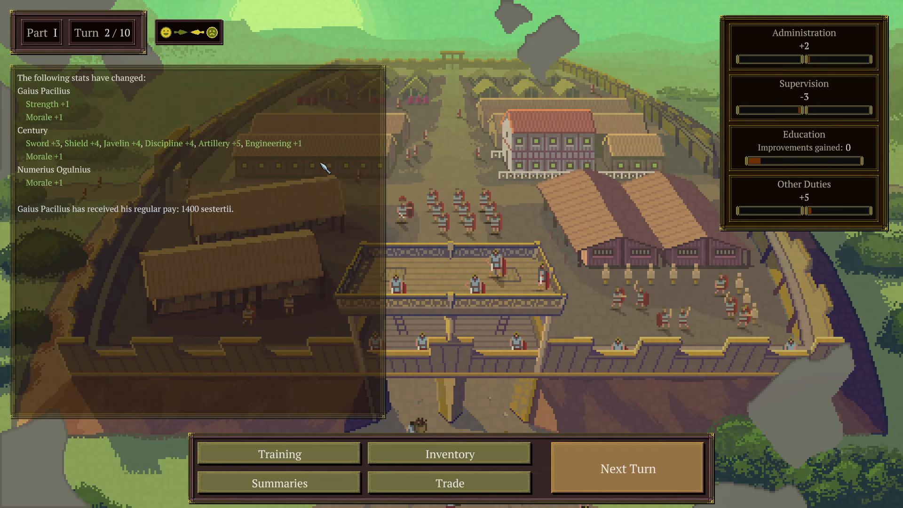
pyautogui.moveTo(77, 199)
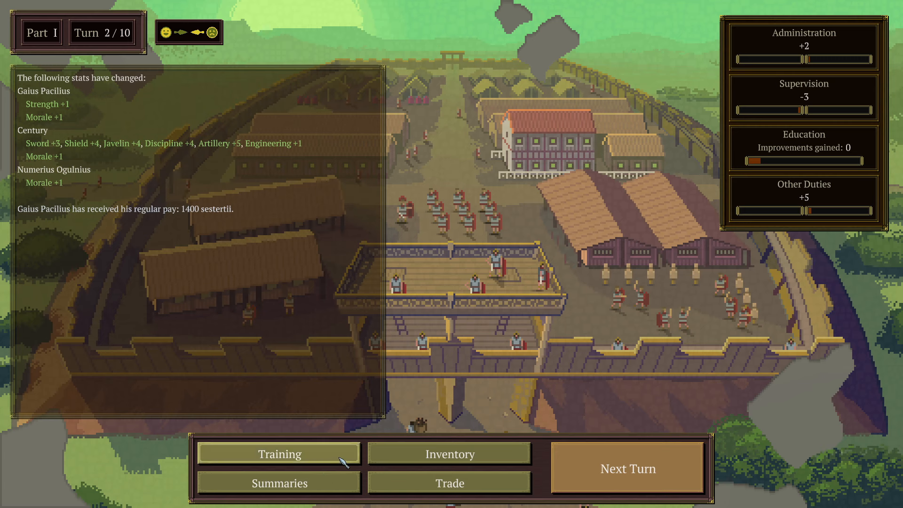
pyautogui.click(629, 468)
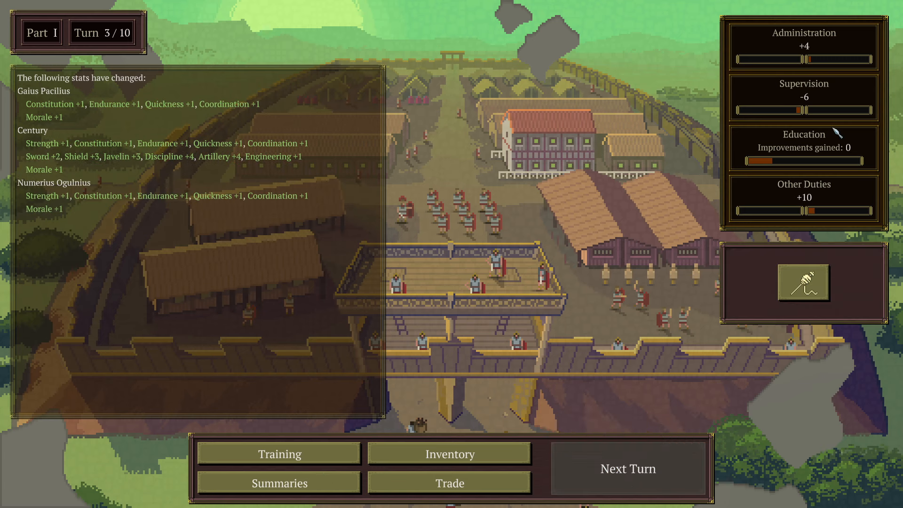
pyautogui.moveTo(760, 206)
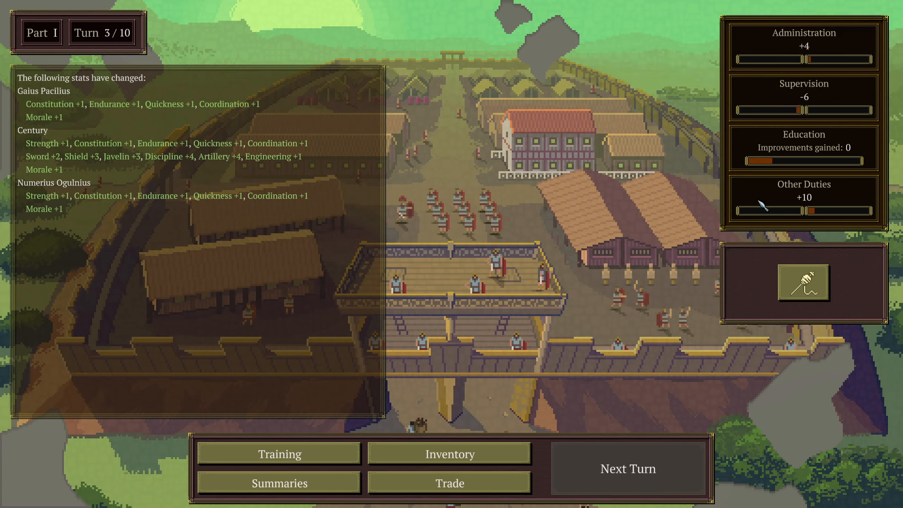
pyautogui.moveTo(224, 109)
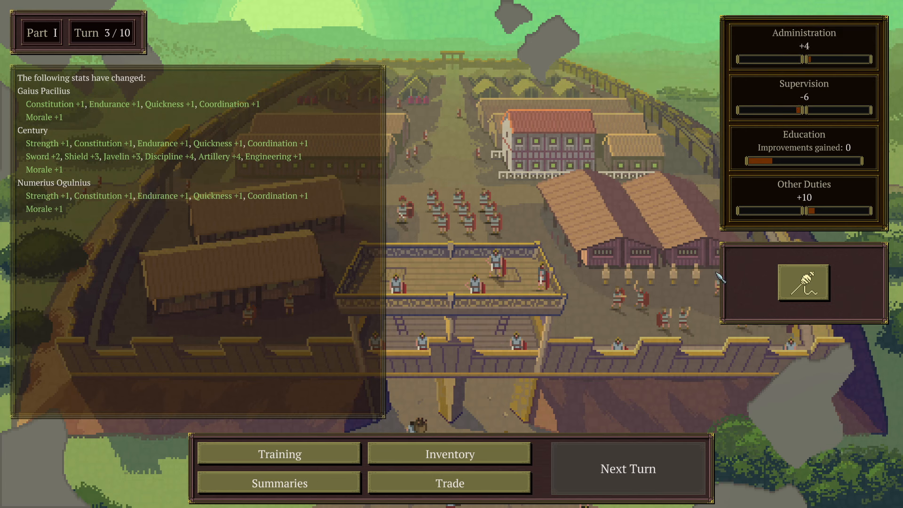
pyautogui.moveTo(813, 294)
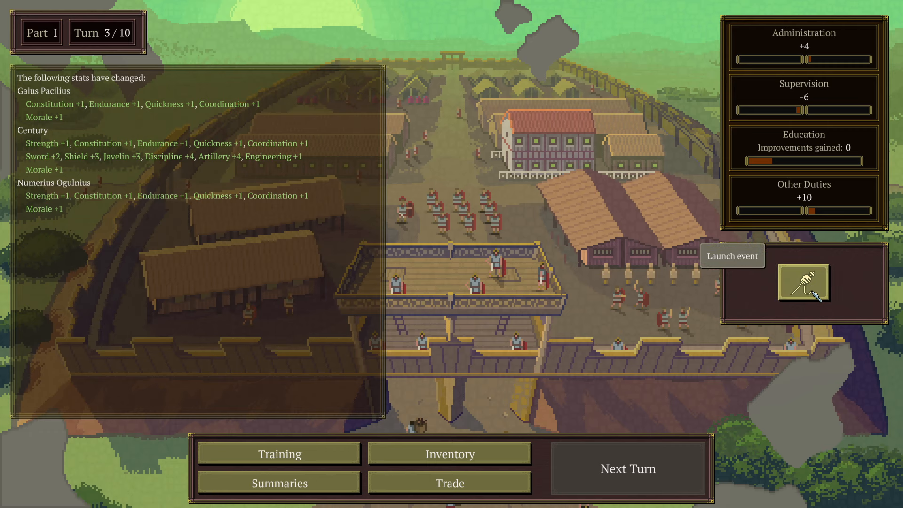
# Launch the pending camp event with the legionary's 50-sestertii bribe offer.
pyautogui.click(804, 284)
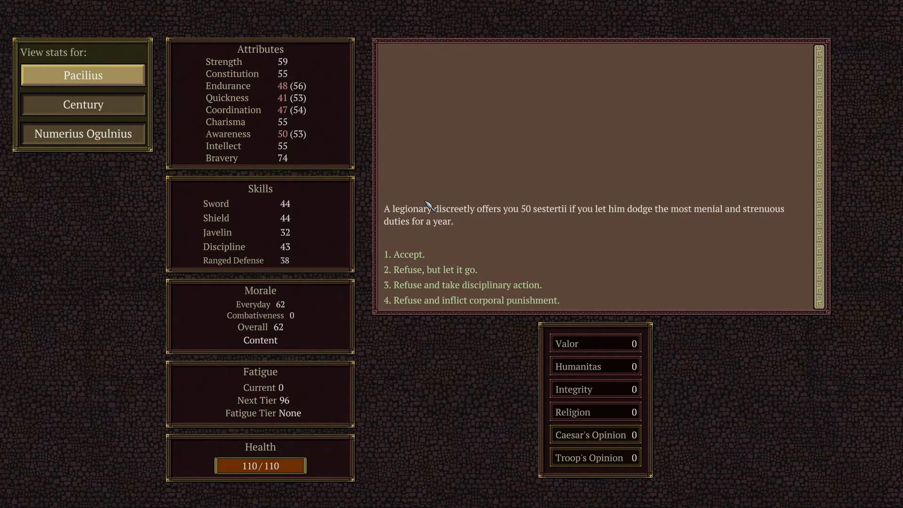
pyautogui.moveTo(575, 224)
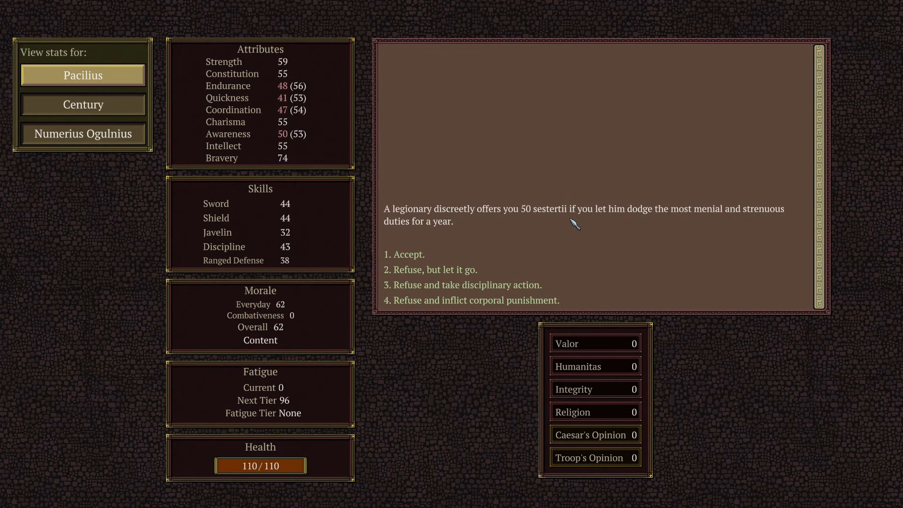
pyautogui.moveTo(737, 233)
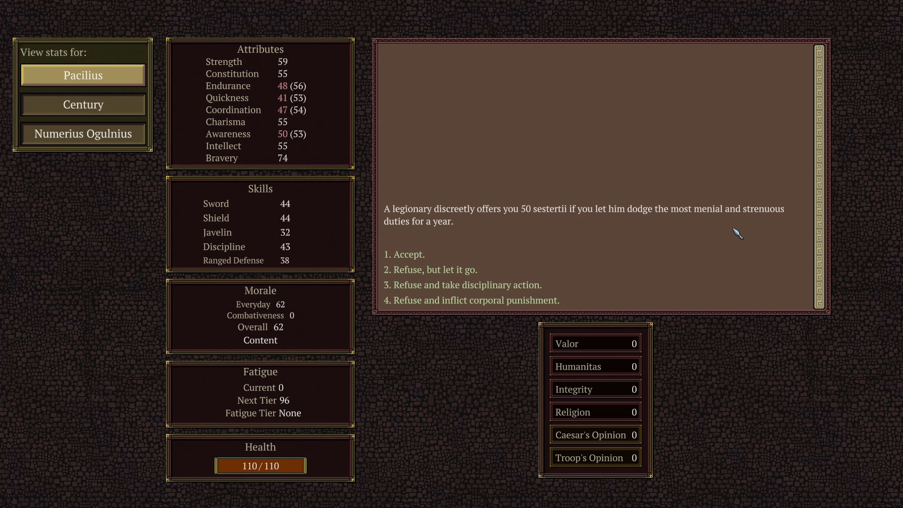
pyautogui.moveTo(462, 239)
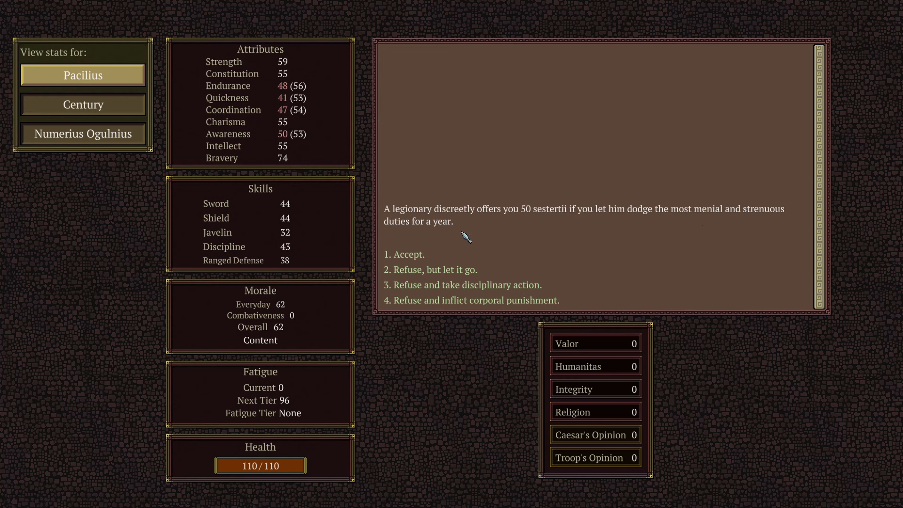
pyautogui.moveTo(425, 260)
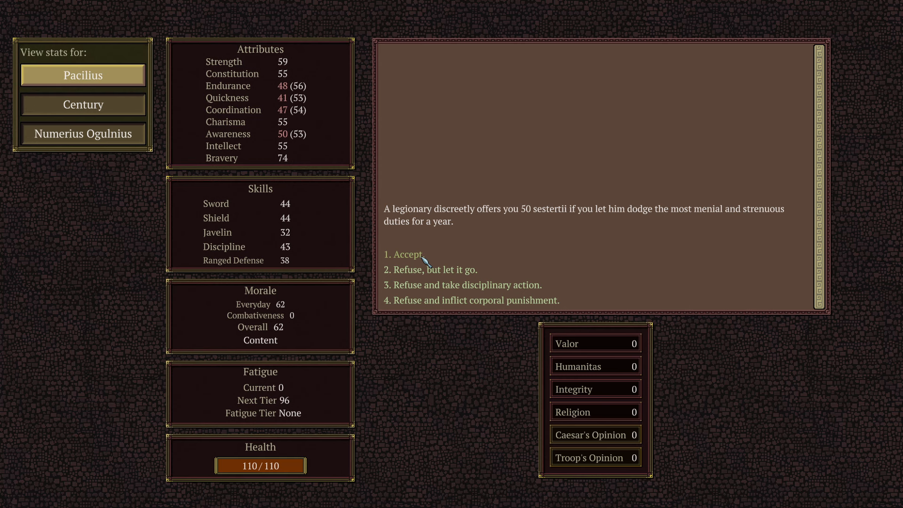
pyautogui.moveTo(433, 274)
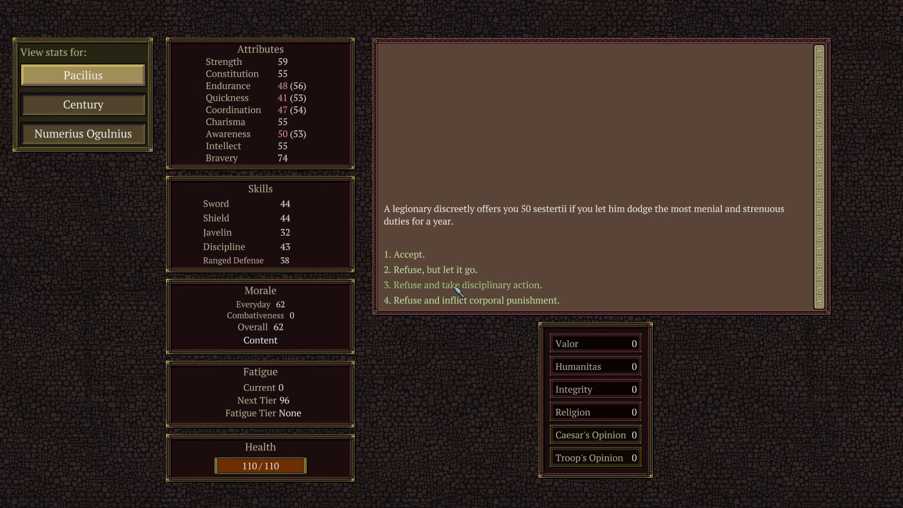
pyautogui.moveTo(470, 307)
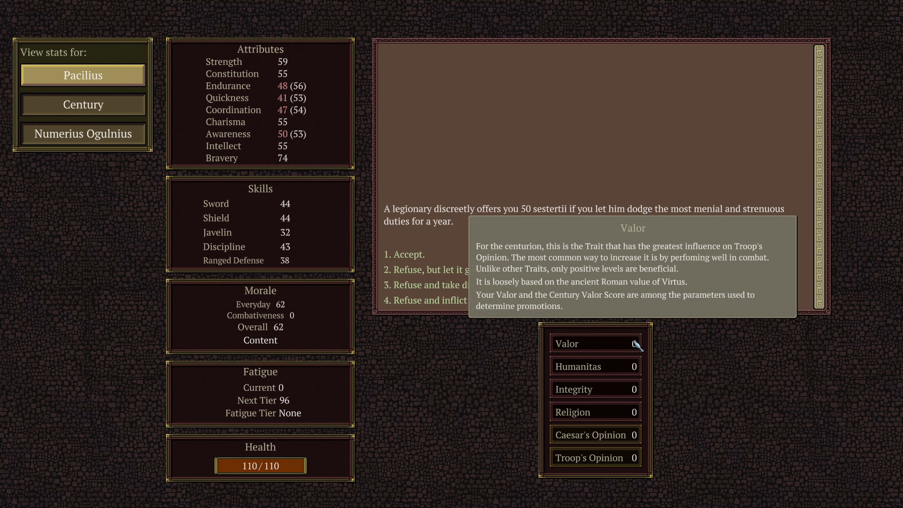
pyautogui.moveTo(598, 444)
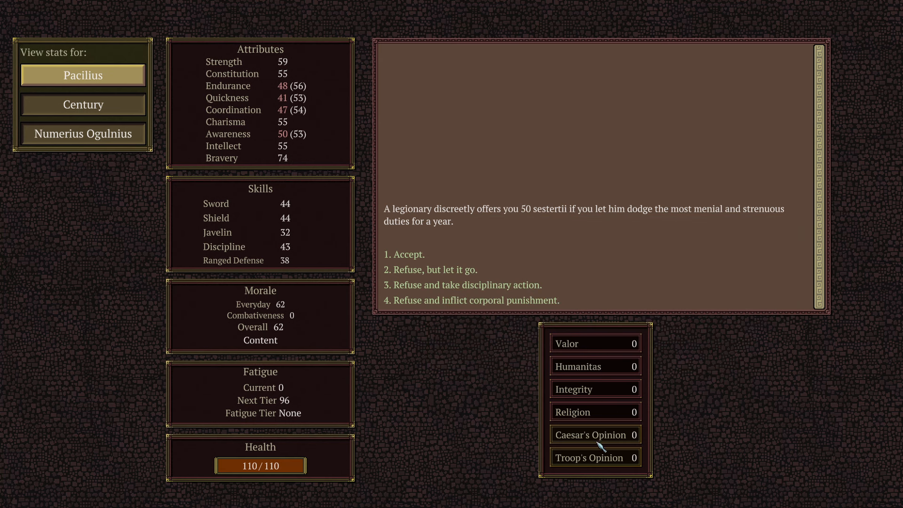
pyautogui.moveTo(438, 284)
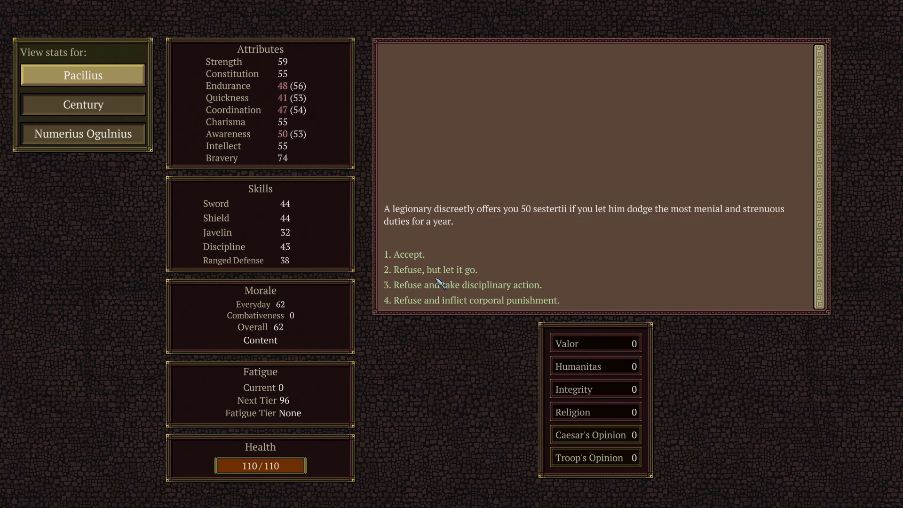
pyautogui.moveTo(462, 294)
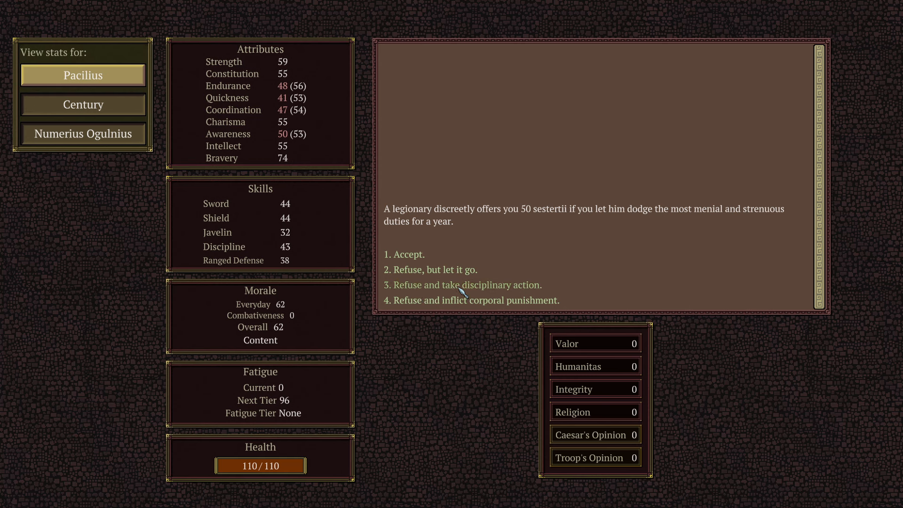
pyautogui.moveTo(538, 291)
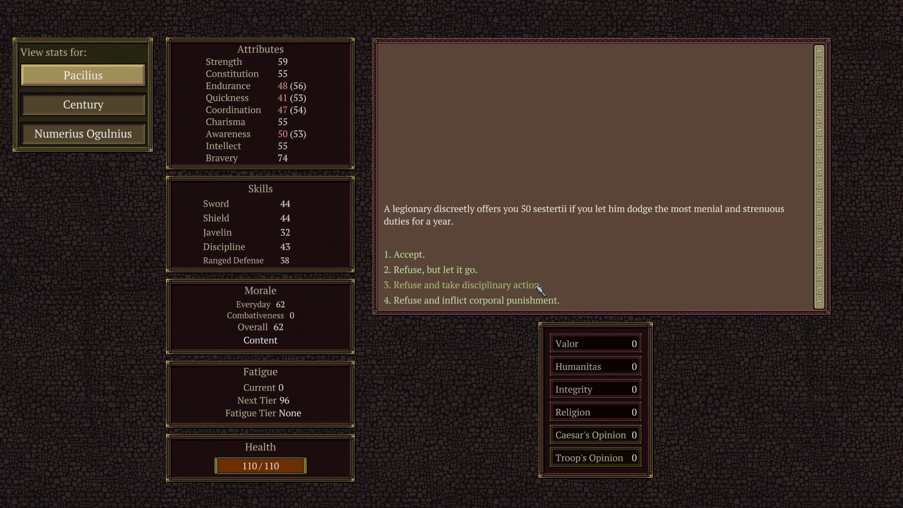
pyautogui.moveTo(424, 226)
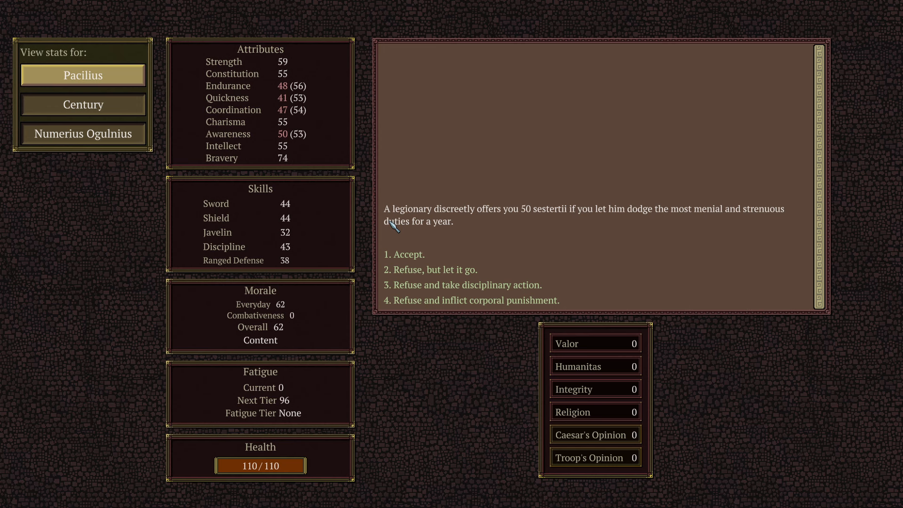
pyautogui.moveTo(694, 218)
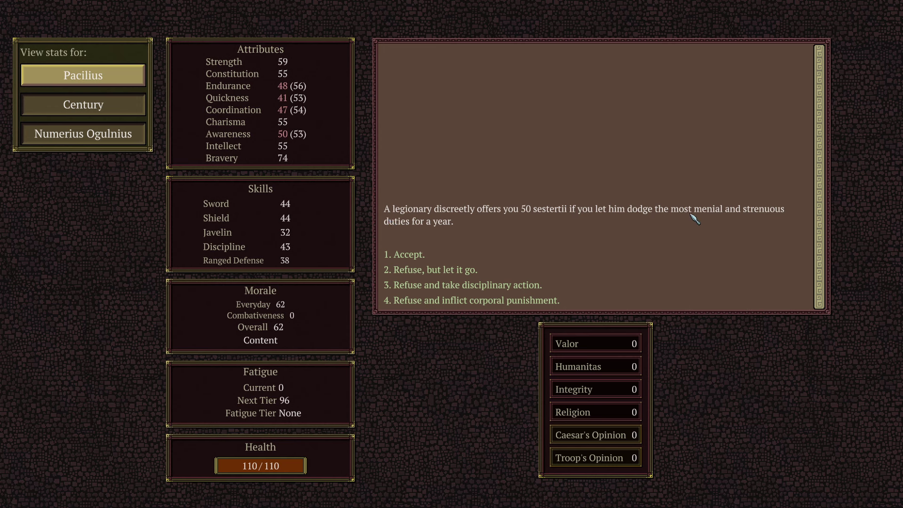
pyautogui.moveTo(578, 242)
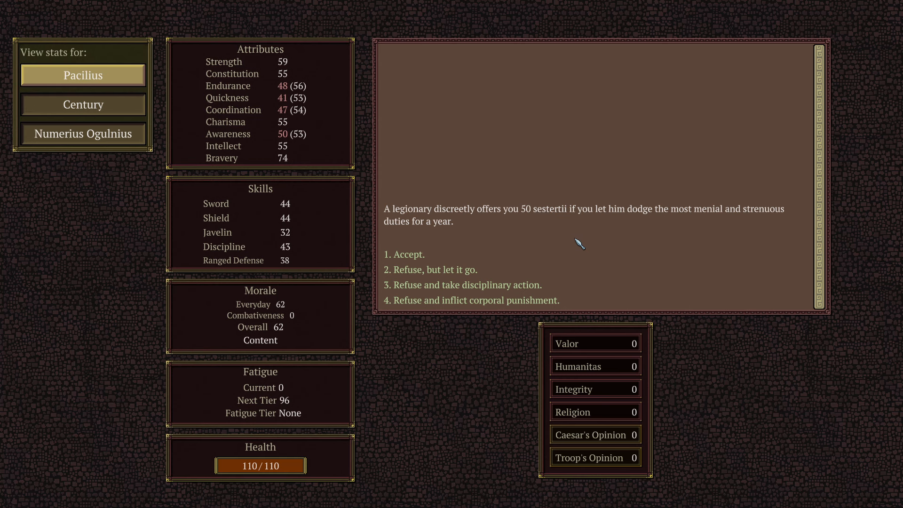
pyautogui.moveTo(415, 265)
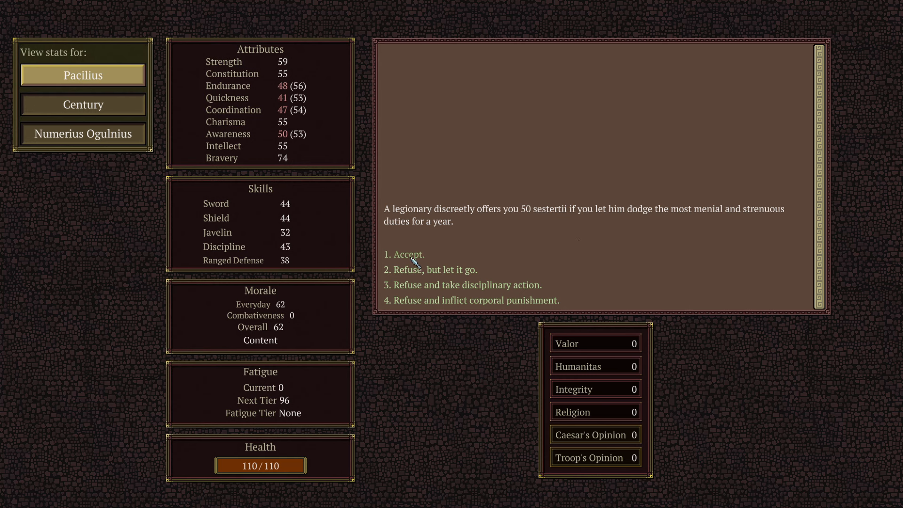
# Accept the 50-sestertii bribe and continue past its Integrity and Discipline losses.
pyautogui.click(404, 254)
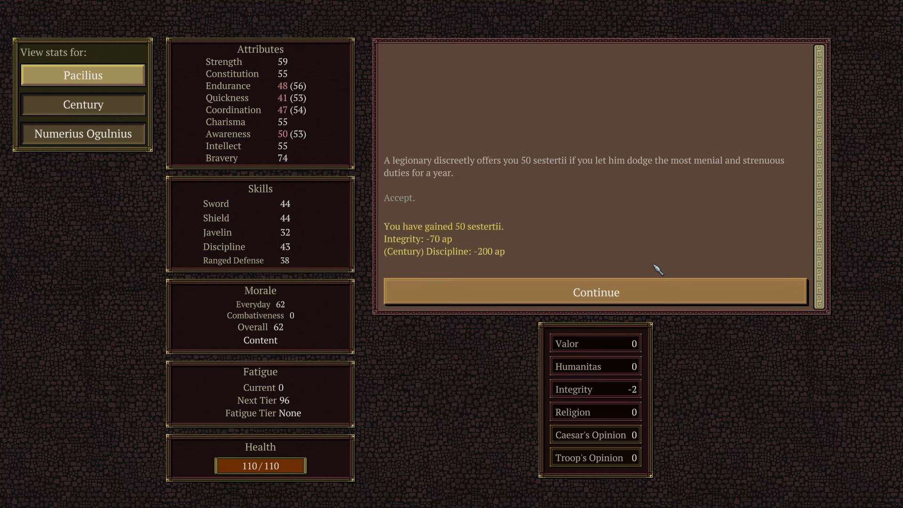
pyautogui.moveTo(455, 246)
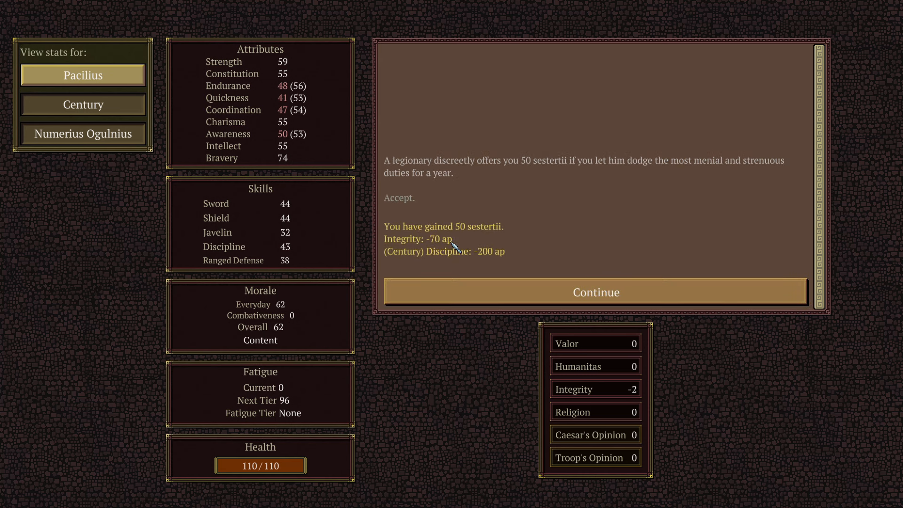
pyautogui.moveTo(449, 254)
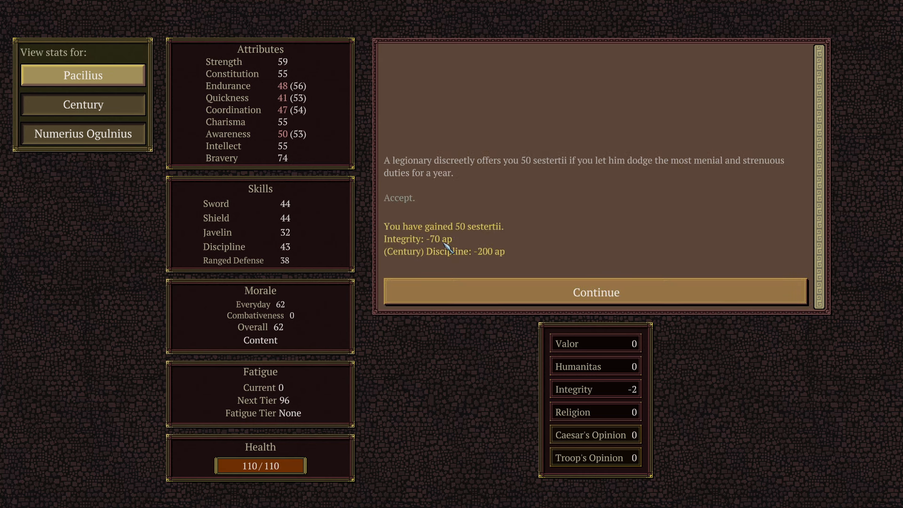
pyautogui.moveTo(421, 259)
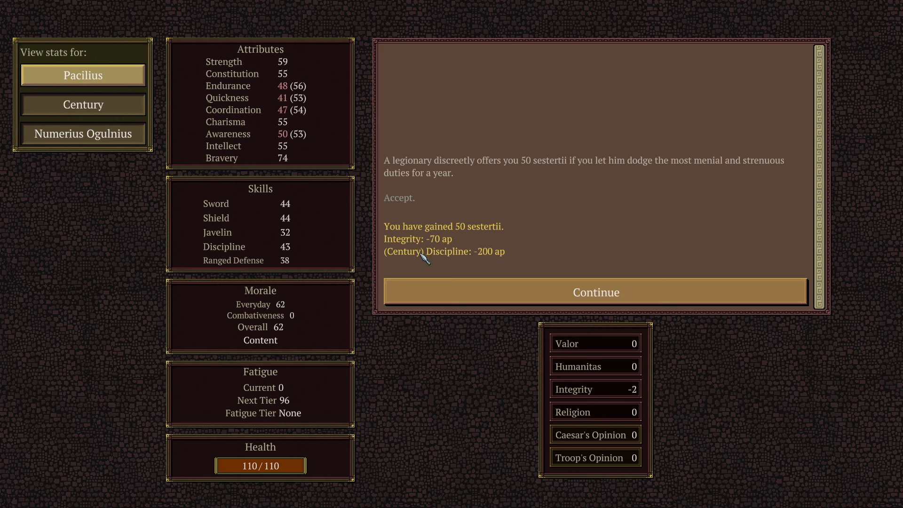
pyautogui.moveTo(447, 262)
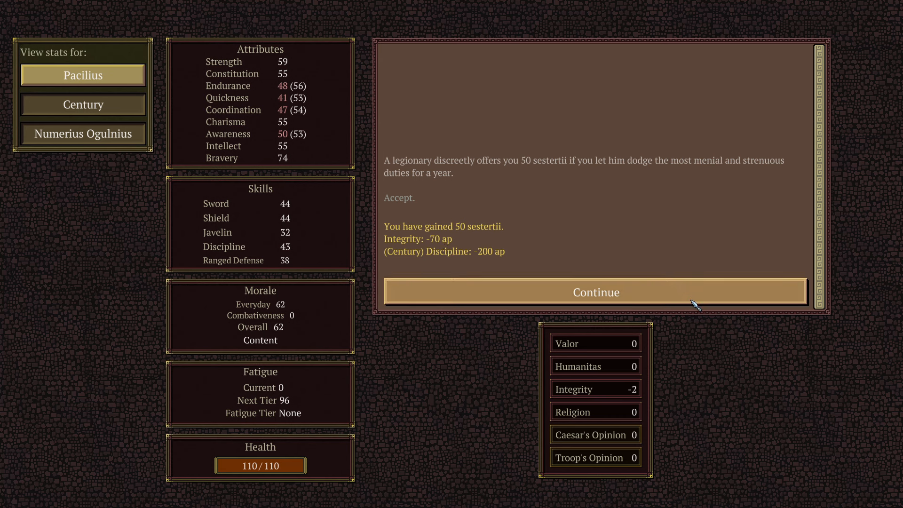
pyautogui.click(597, 291)
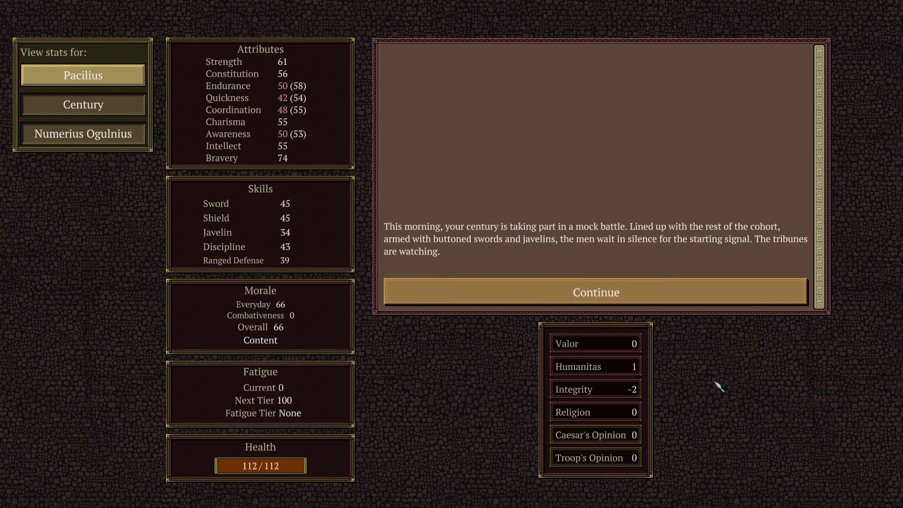
pyautogui.moveTo(498, 74)
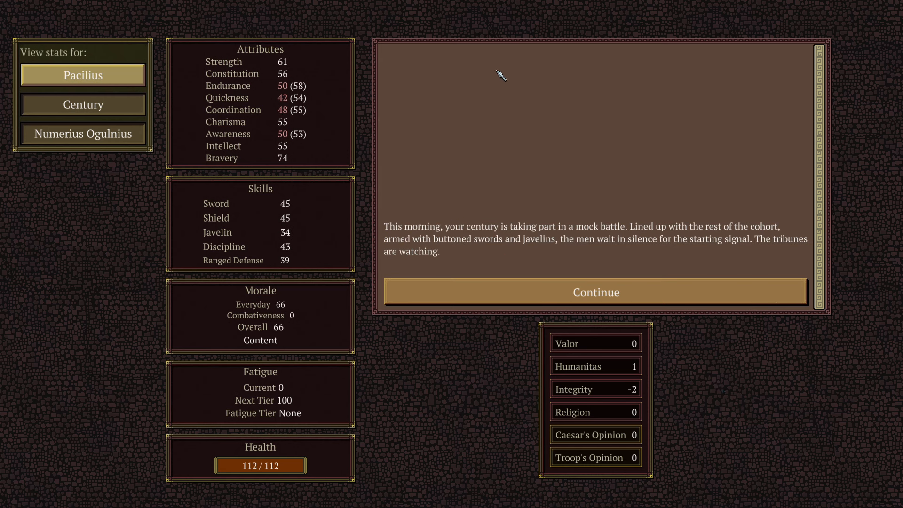
pyautogui.moveTo(423, 239)
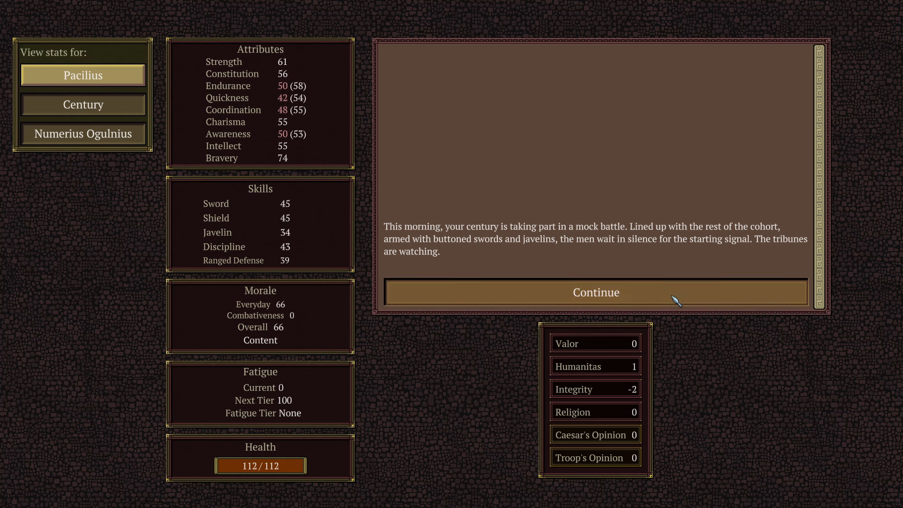
# Continue the mock battle to its first part, basic maneuvers.
pyautogui.click(597, 292)
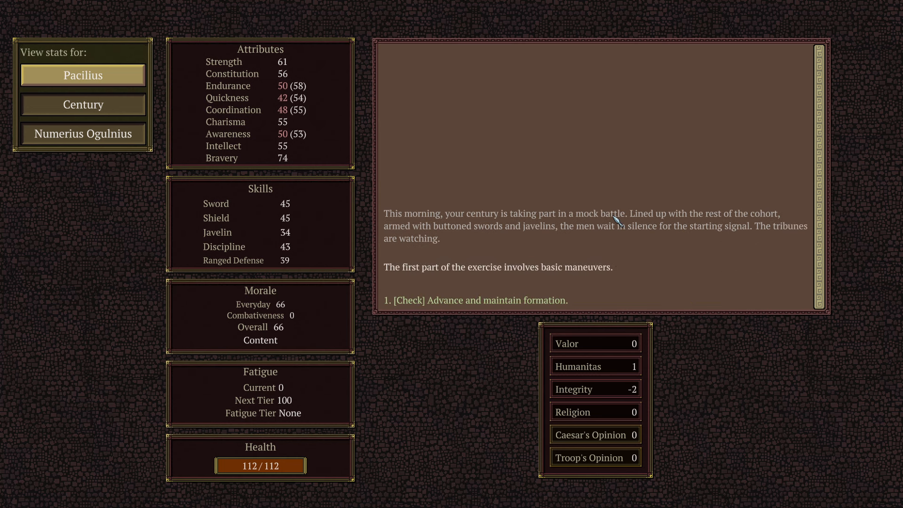
pyautogui.moveTo(623, 227)
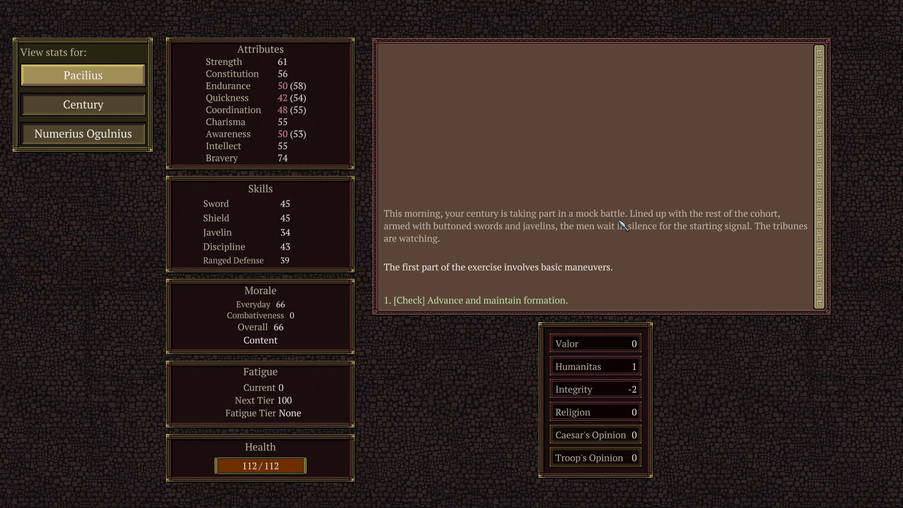
pyautogui.moveTo(433, 305)
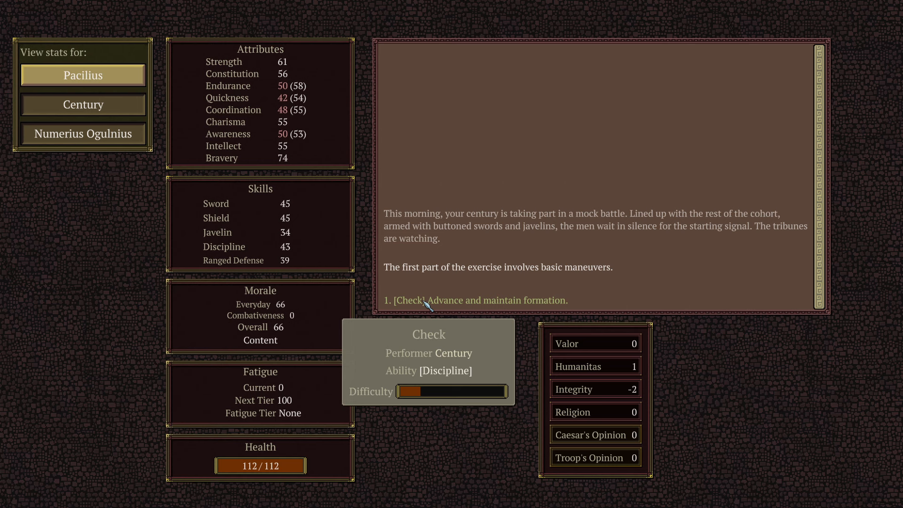
pyautogui.moveTo(514, 279)
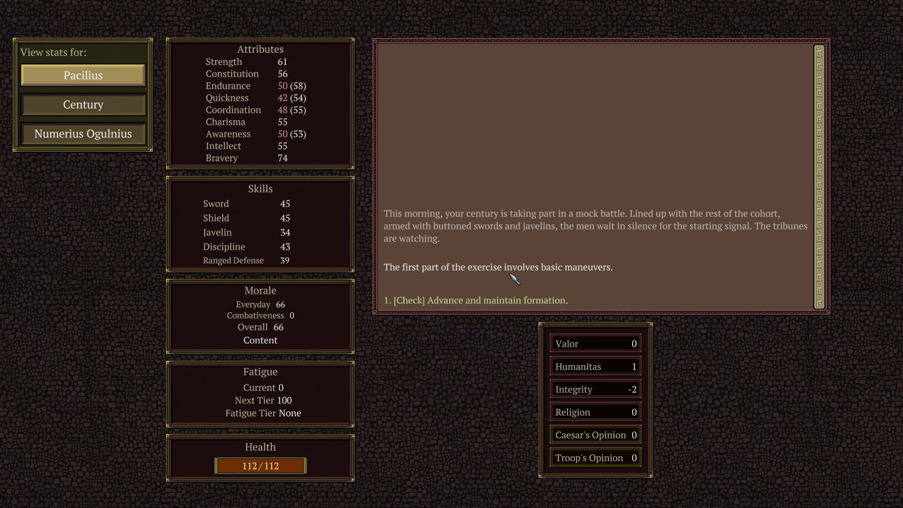
pyautogui.click(474, 300)
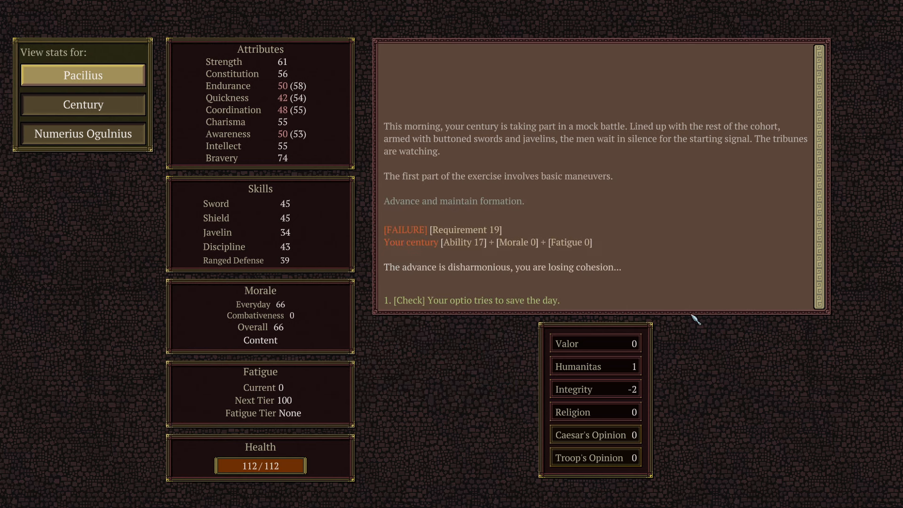
pyautogui.moveTo(725, 323)
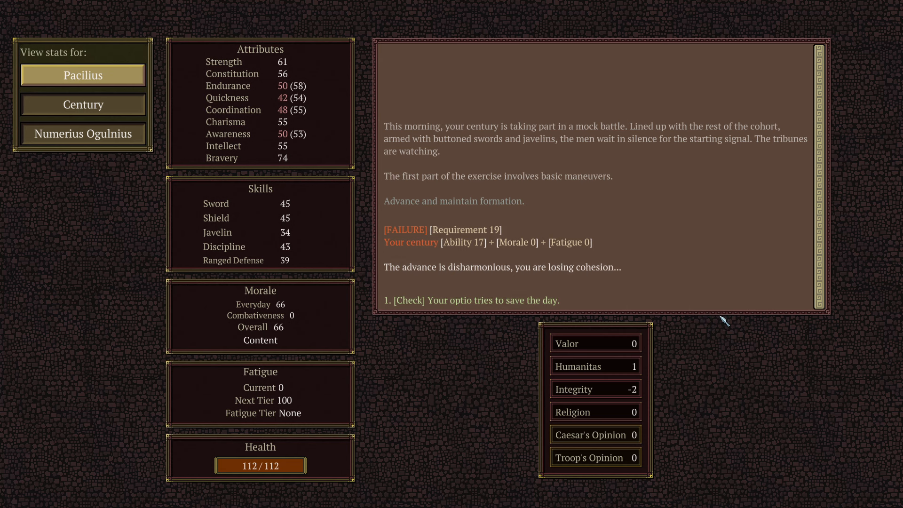
pyautogui.moveTo(541, 277)
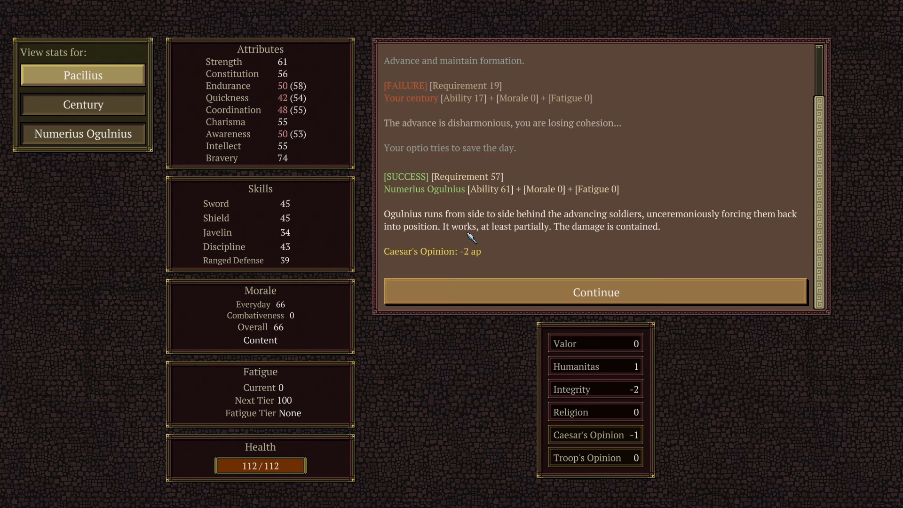
pyautogui.moveTo(435, 226)
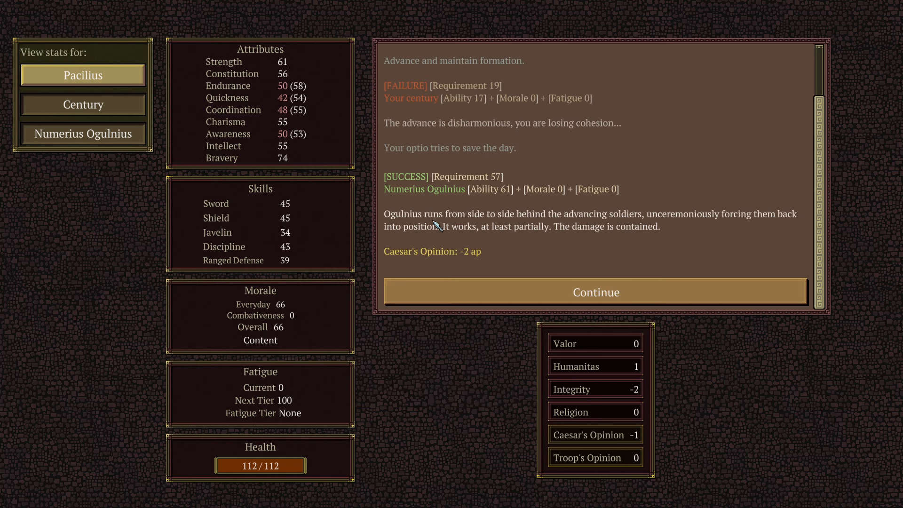
pyautogui.moveTo(598, 226)
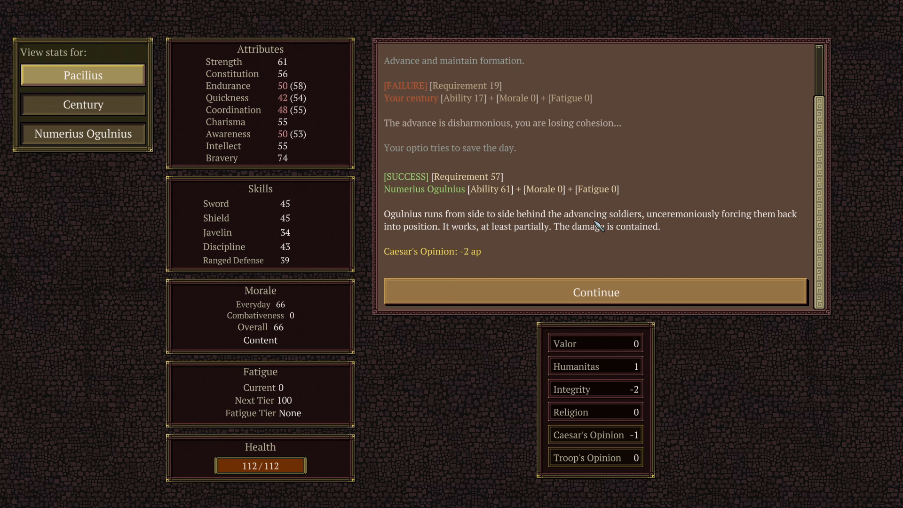
pyautogui.moveTo(747, 229)
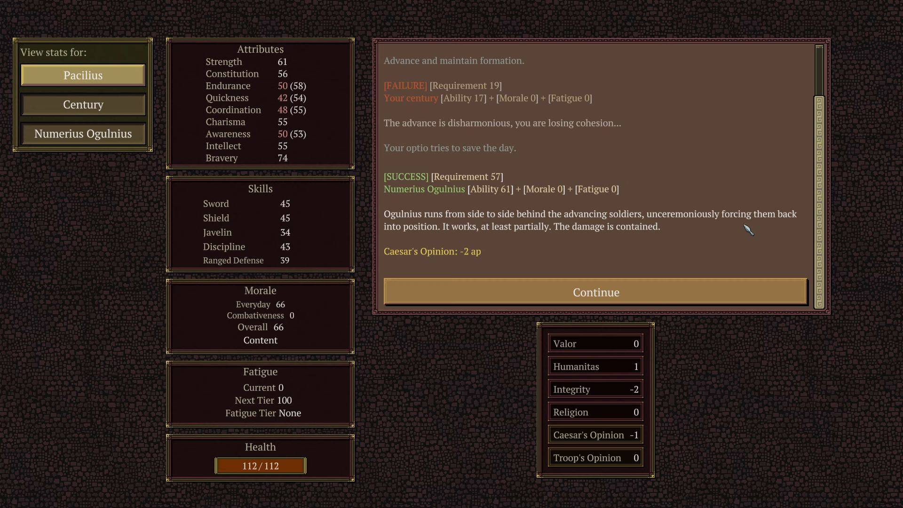
pyautogui.moveTo(485, 239)
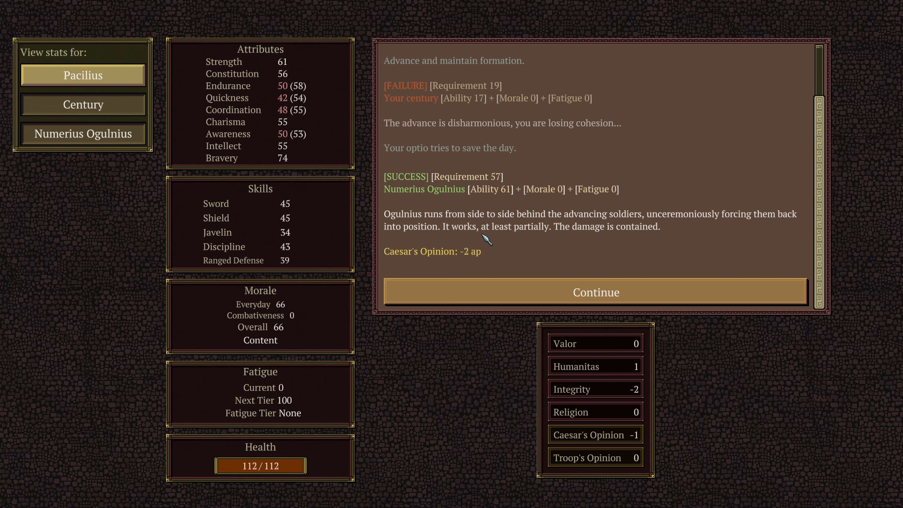
pyautogui.moveTo(601, 239)
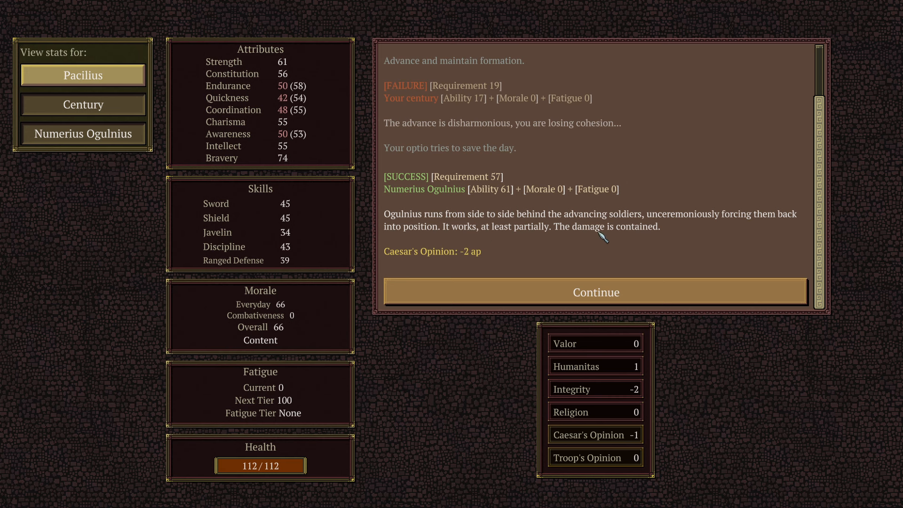
pyautogui.moveTo(491, 195)
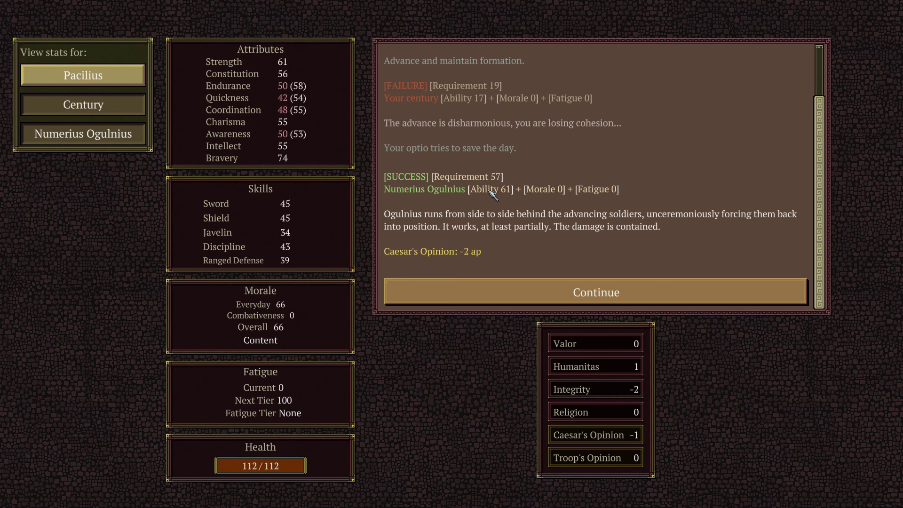
pyautogui.moveTo(441, 267)
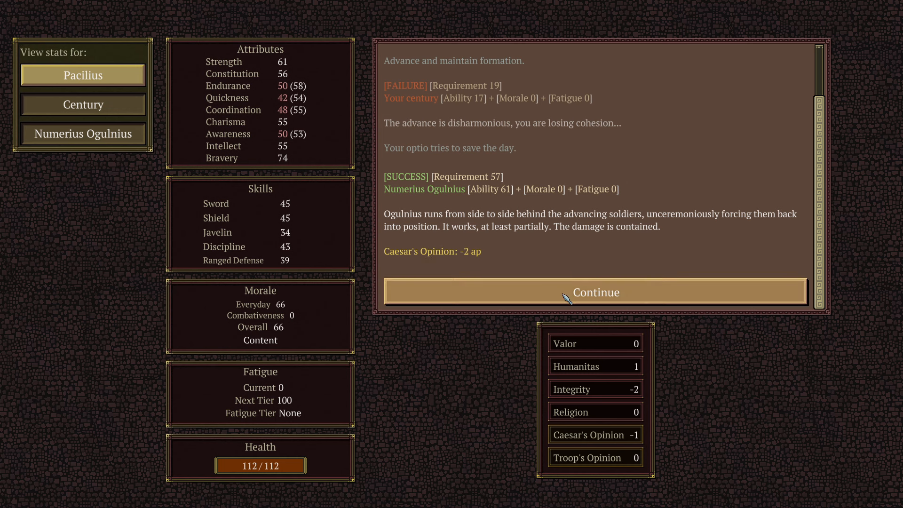
# Move to the javelin drill and order a single well-coordinated volley.
pyautogui.click(597, 292)
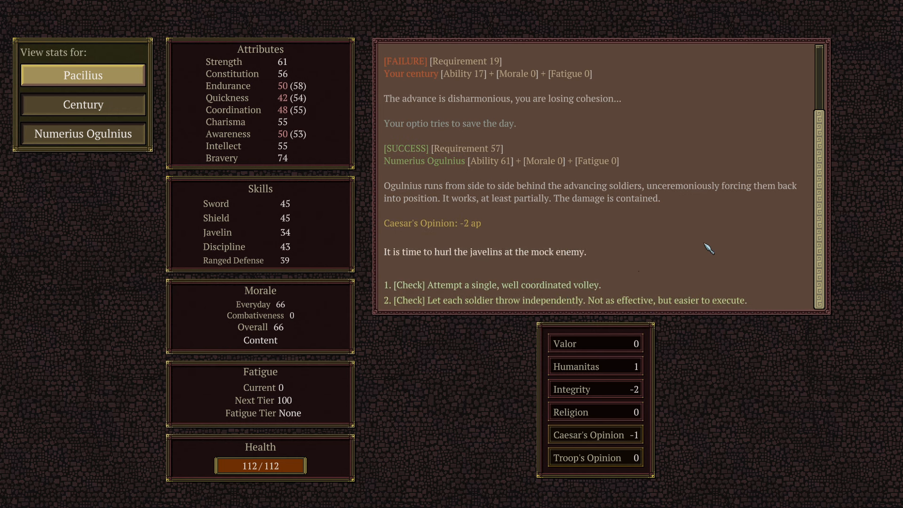
pyautogui.moveTo(687, 240)
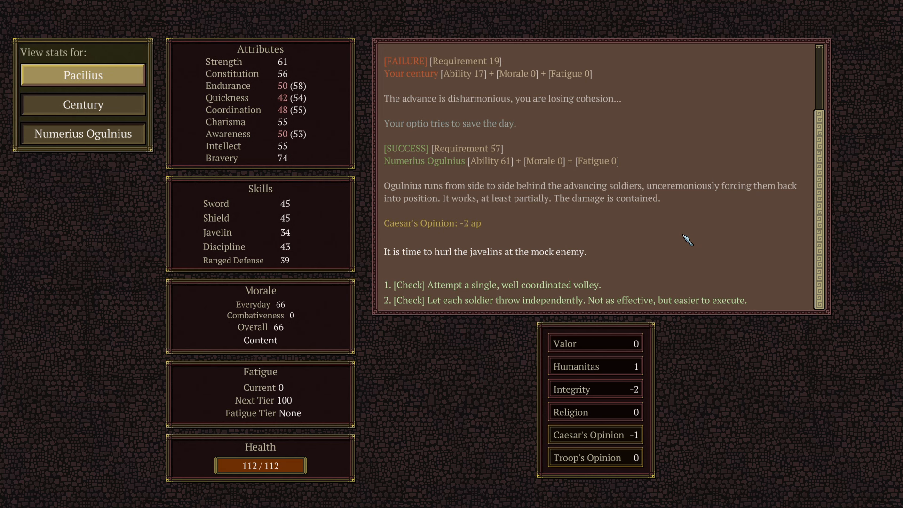
pyautogui.moveTo(415, 243)
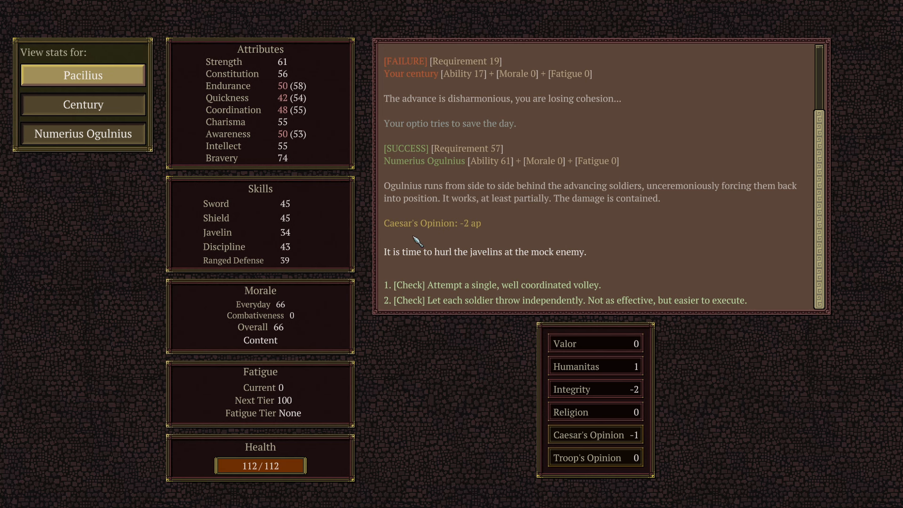
pyautogui.moveTo(440, 288)
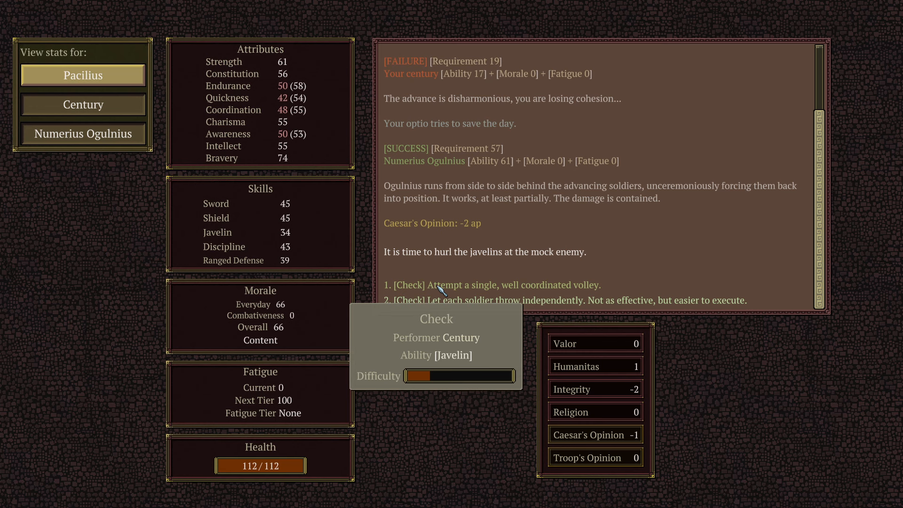
pyautogui.moveTo(447, 305)
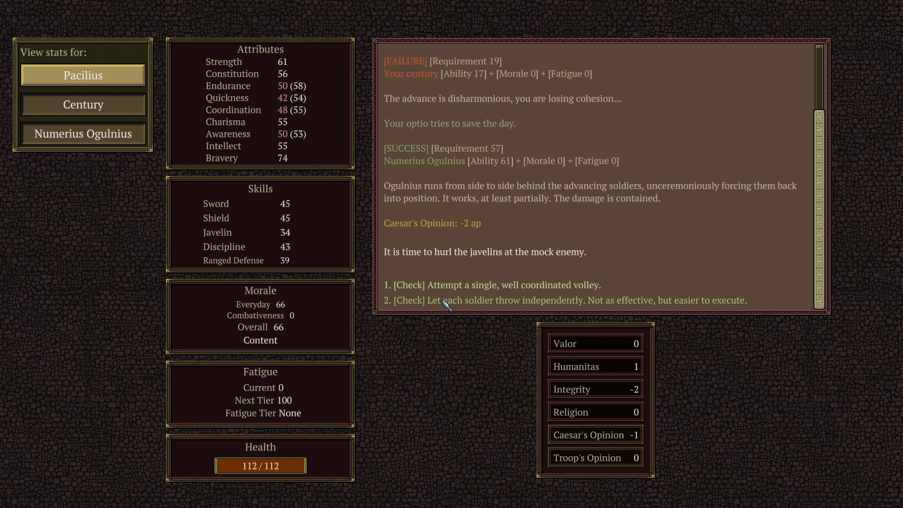
pyautogui.moveTo(447, 305)
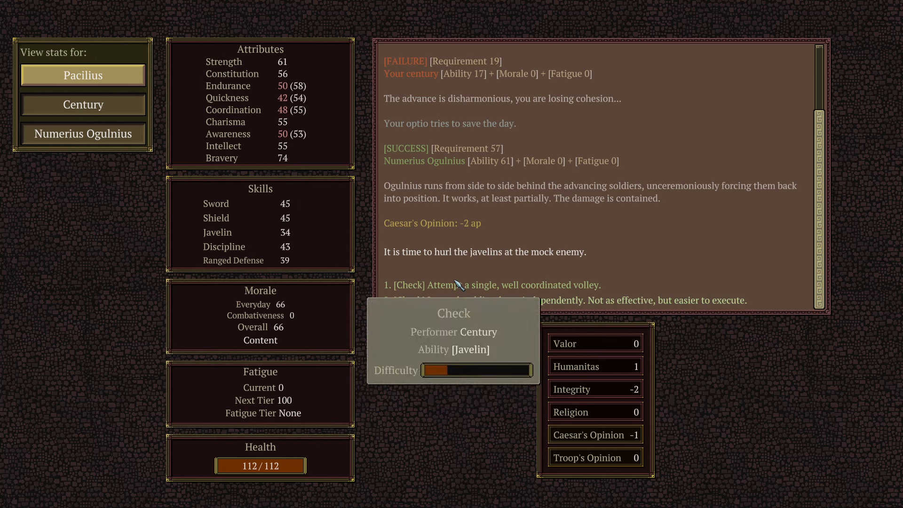
pyautogui.moveTo(465, 308)
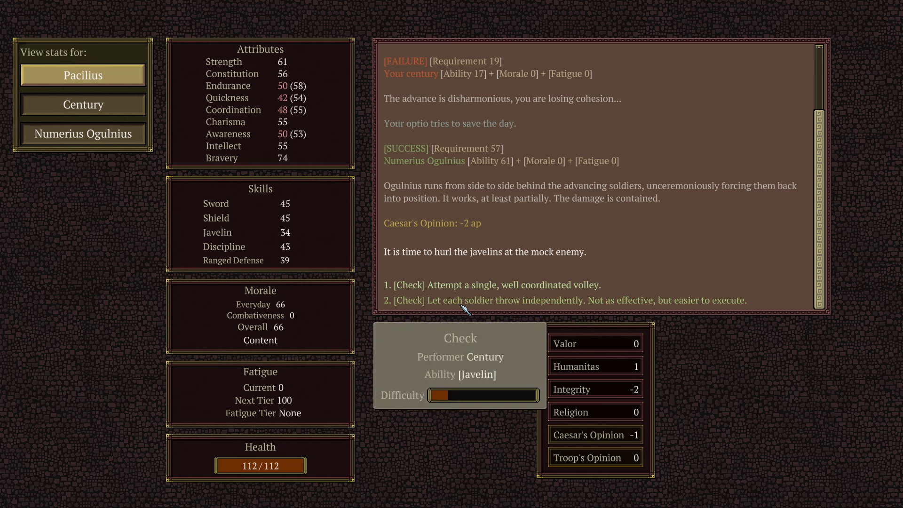
pyautogui.moveTo(470, 288)
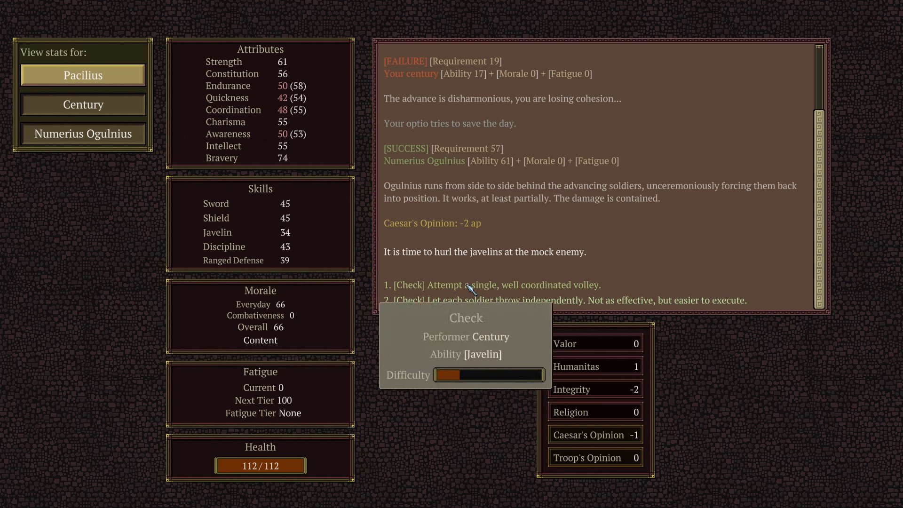
pyautogui.click(491, 284)
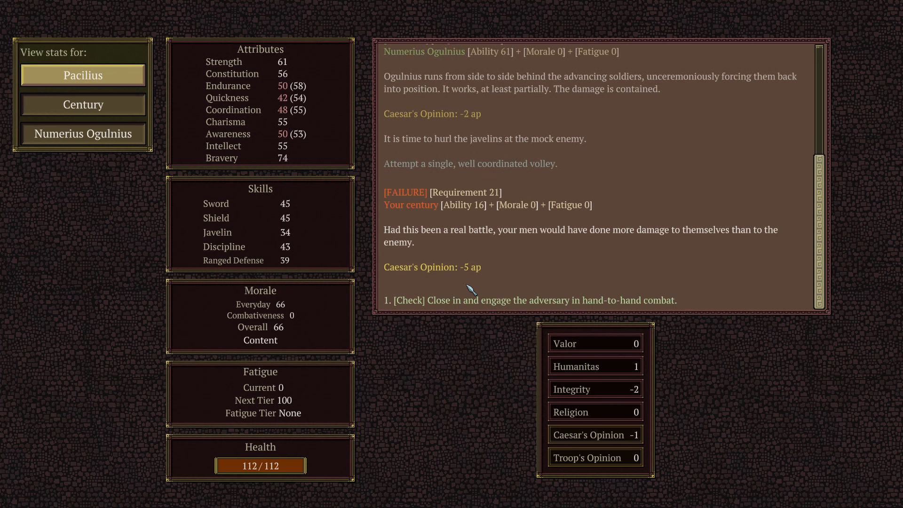
pyautogui.moveTo(465, 280)
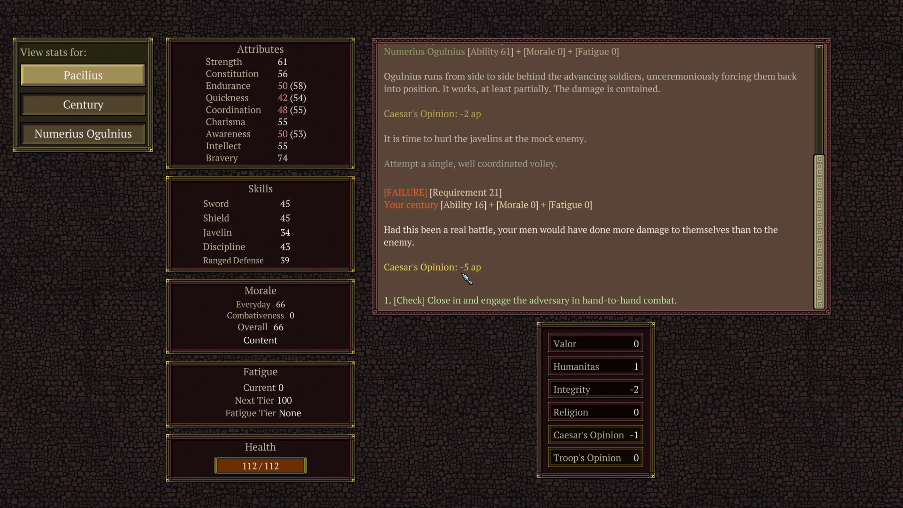
pyautogui.moveTo(461, 282)
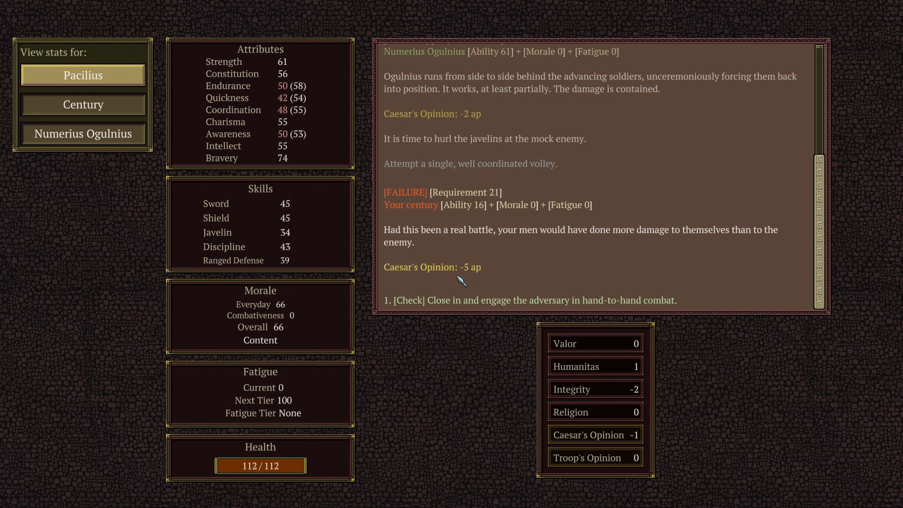
pyautogui.moveTo(508, 278)
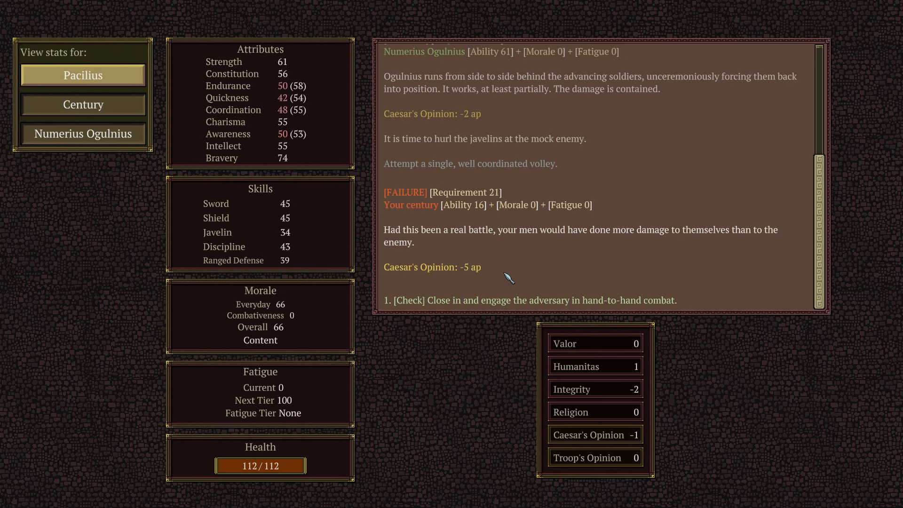
pyautogui.moveTo(114, 109)
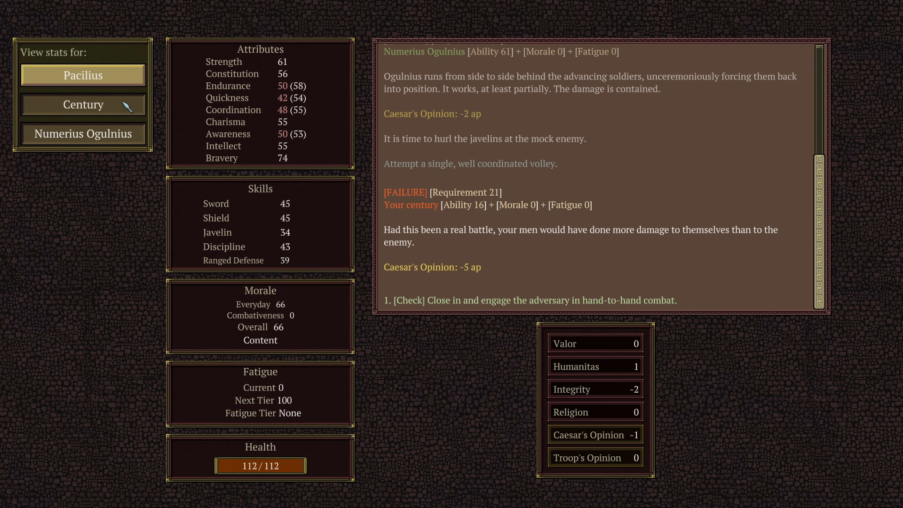
# View the century's average attributes and skills, such as Sword 18 and morale 63.
pyautogui.click(83, 104)
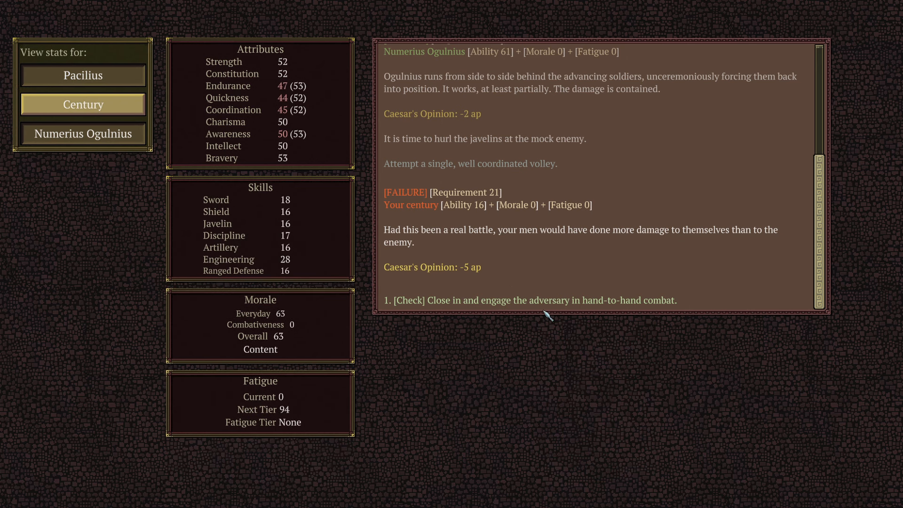
pyautogui.moveTo(237, 252)
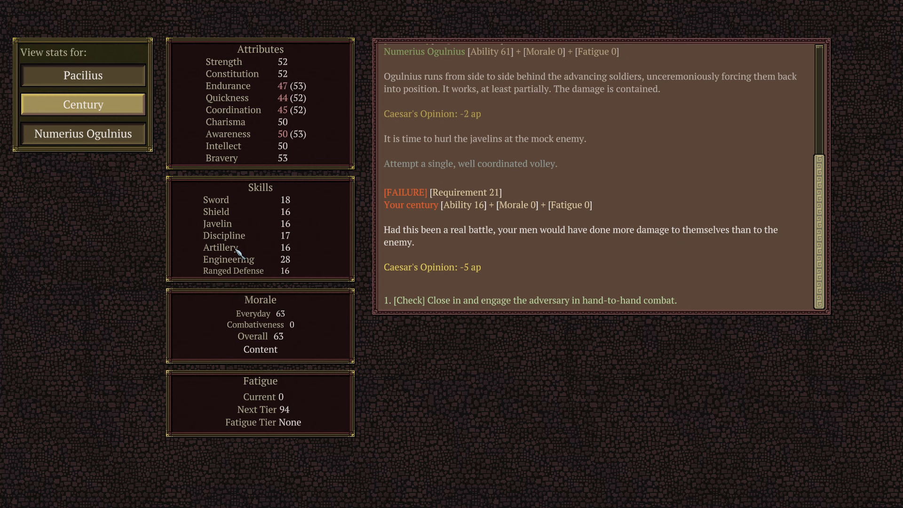
pyautogui.moveTo(238, 220)
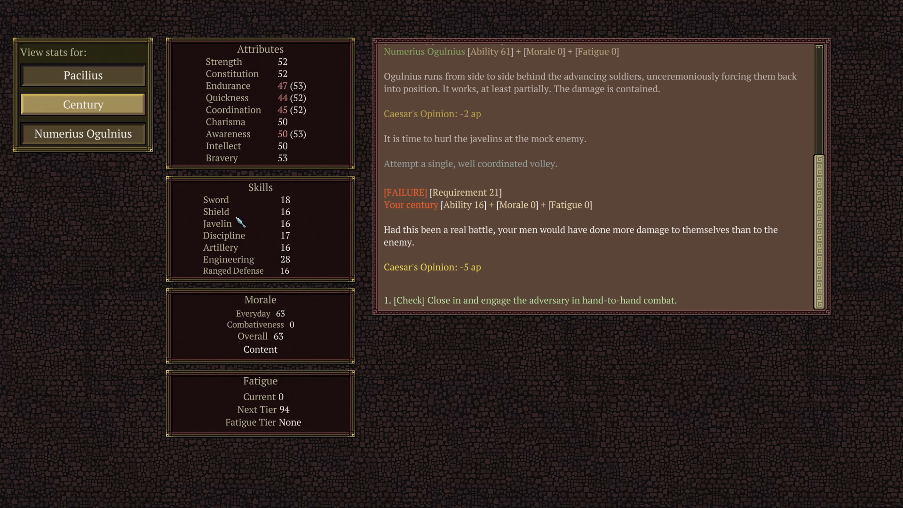
pyautogui.moveTo(629, 301)
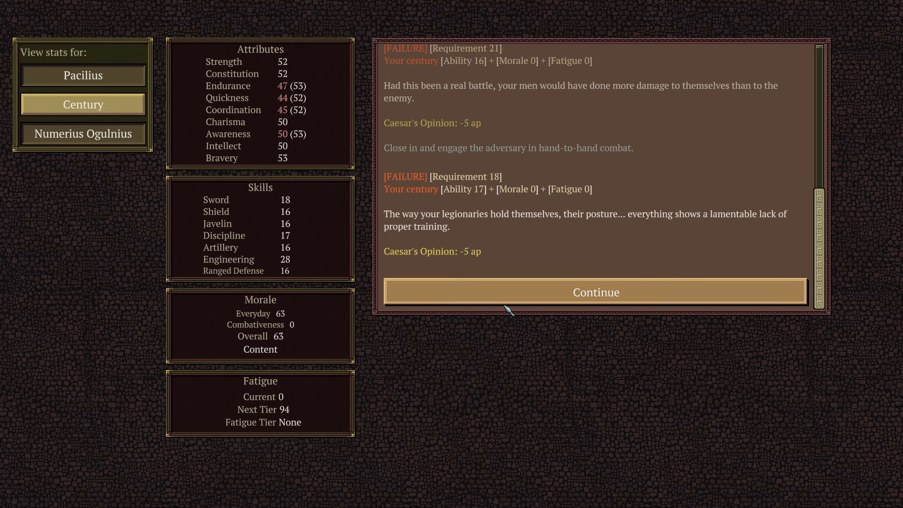
pyautogui.moveTo(471, 168)
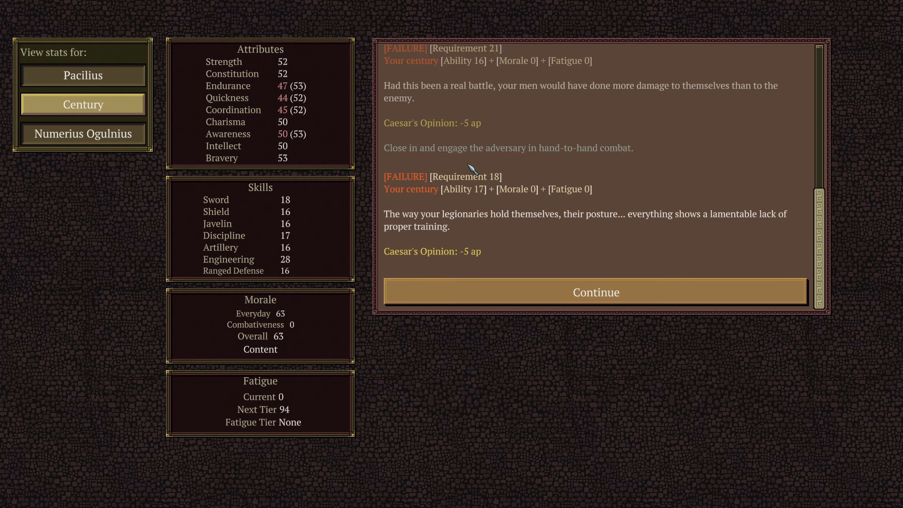
pyautogui.moveTo(562, 262)
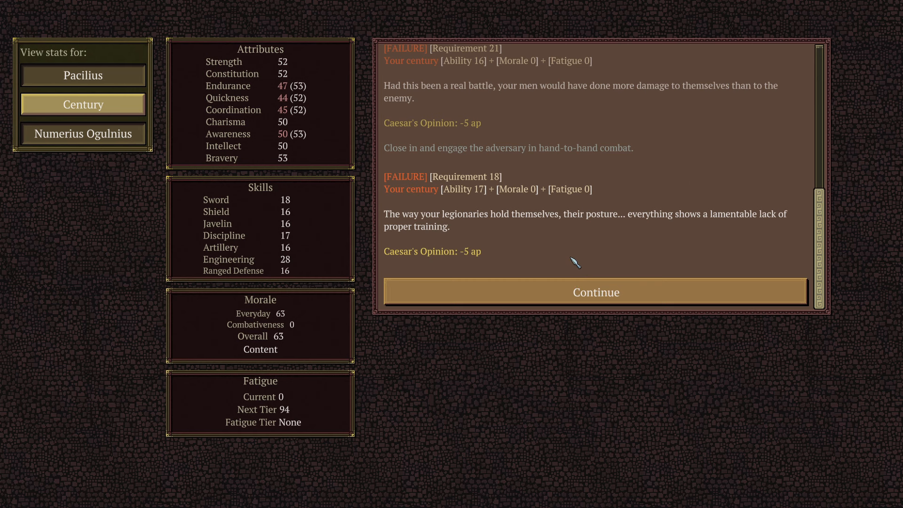
pyautogui.moveTo(565, 242)
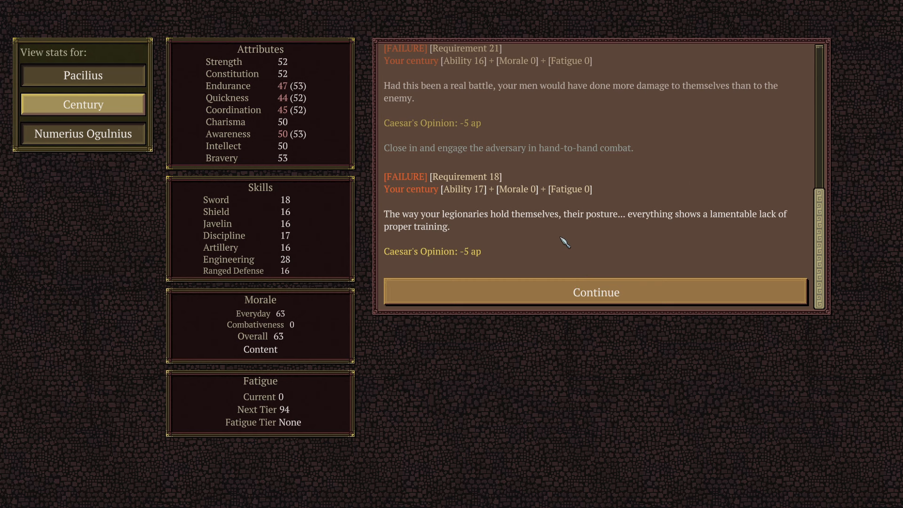
pyautogui.moveTo(503, 199)
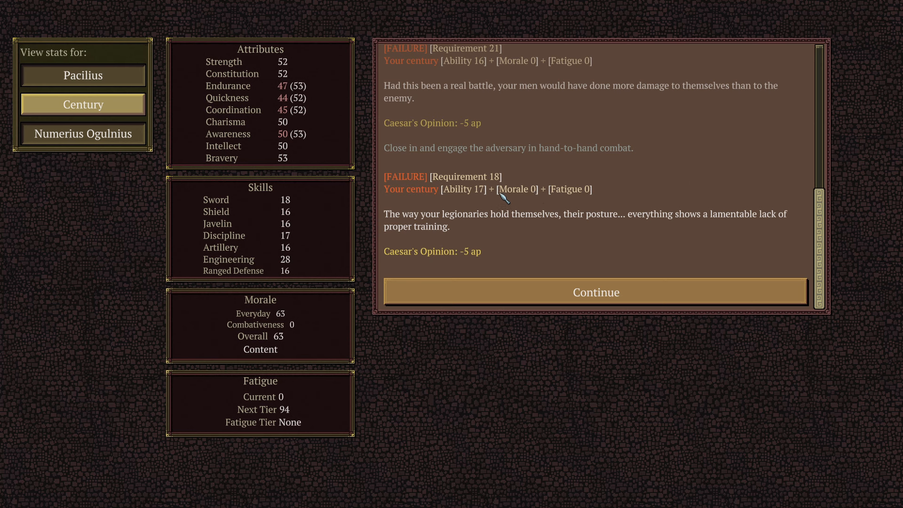
pyautogui.moveTo(554, 247)
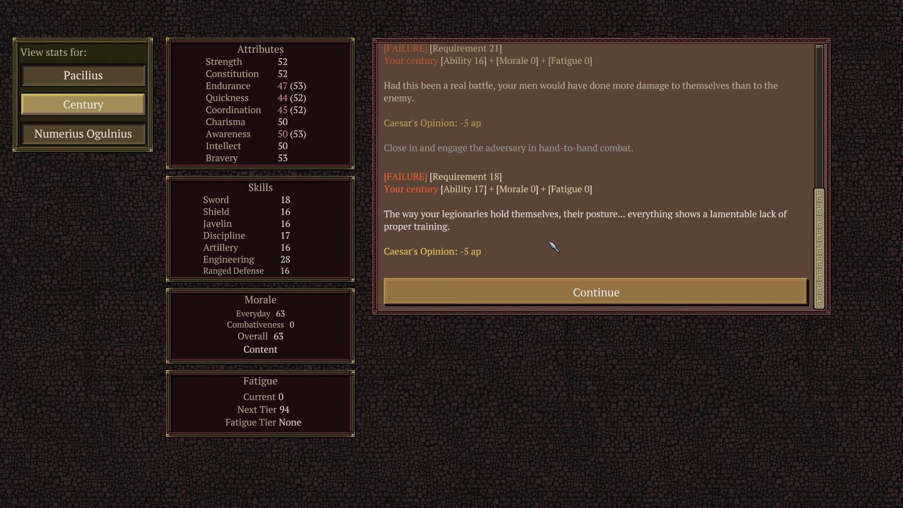
pyautogui.moveTo(557, 248)
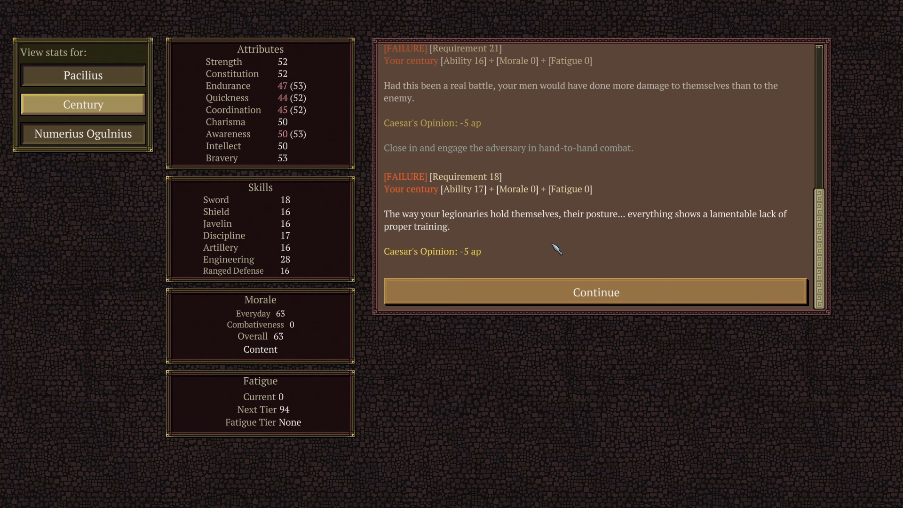
pyautogui.moveTo(562, 247)
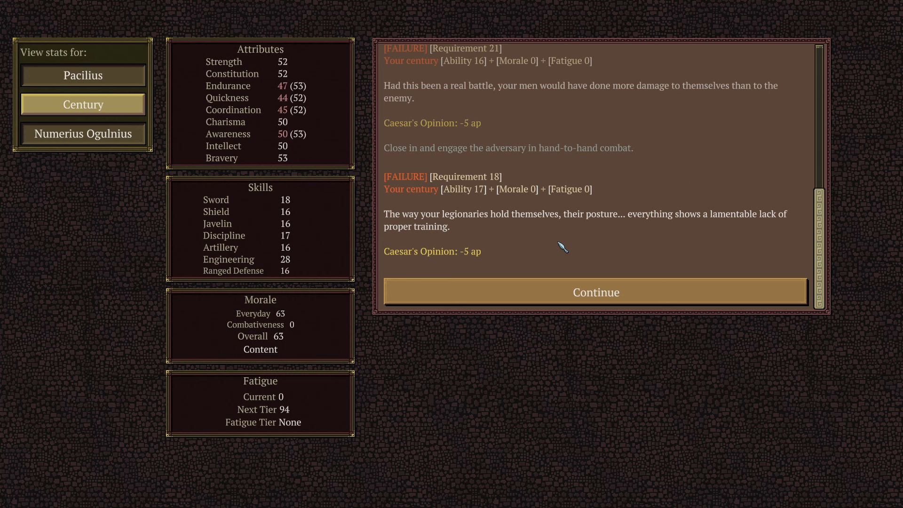
pyautogui.moveTo(420, 107)
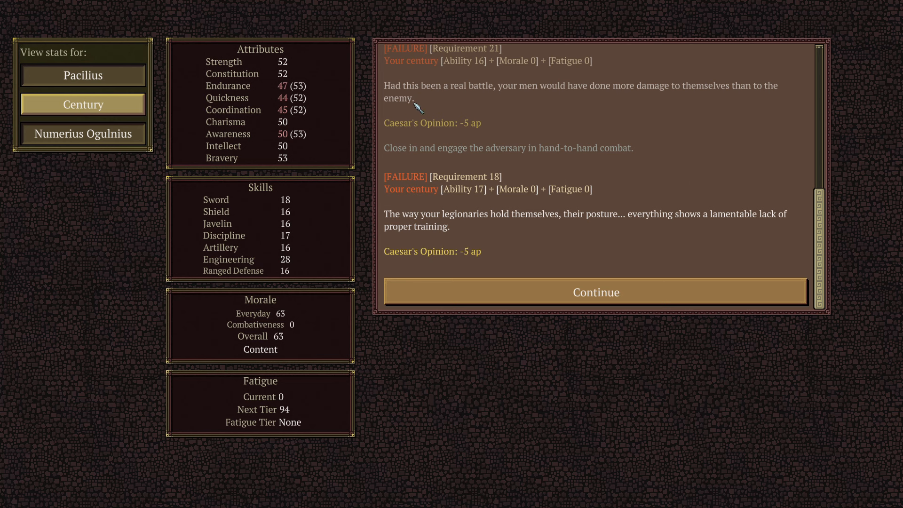
pyautogui.moveTo(524, 227)
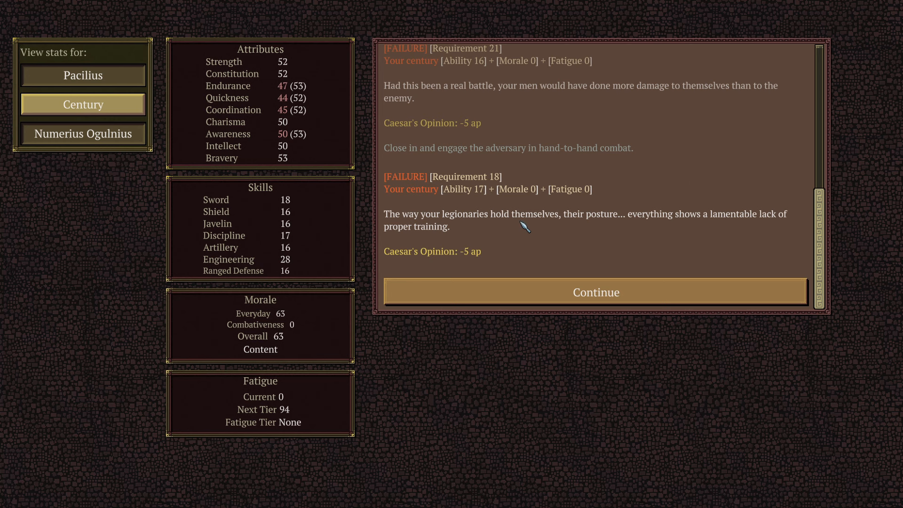
pyautogui.moveTo(521, 66)
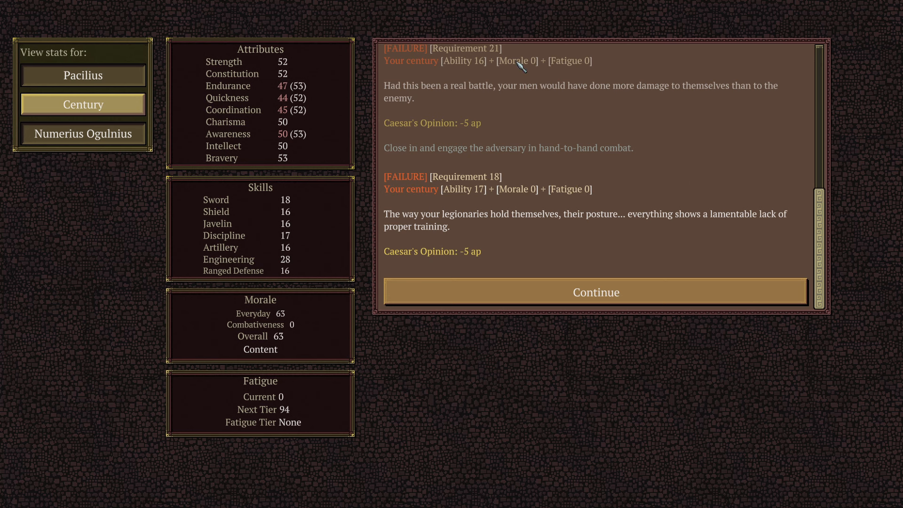
pyautogui.moveTo(533, 250)
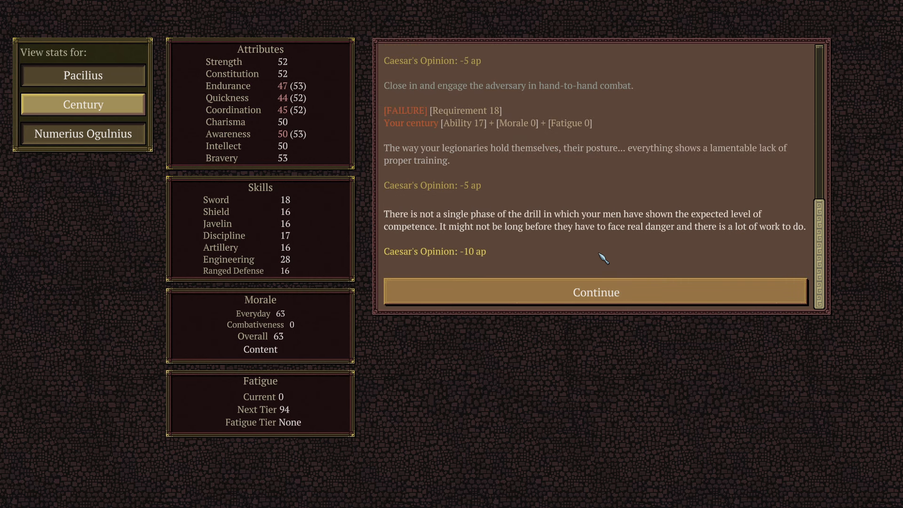
pyautogui.moveTo(619, 255)
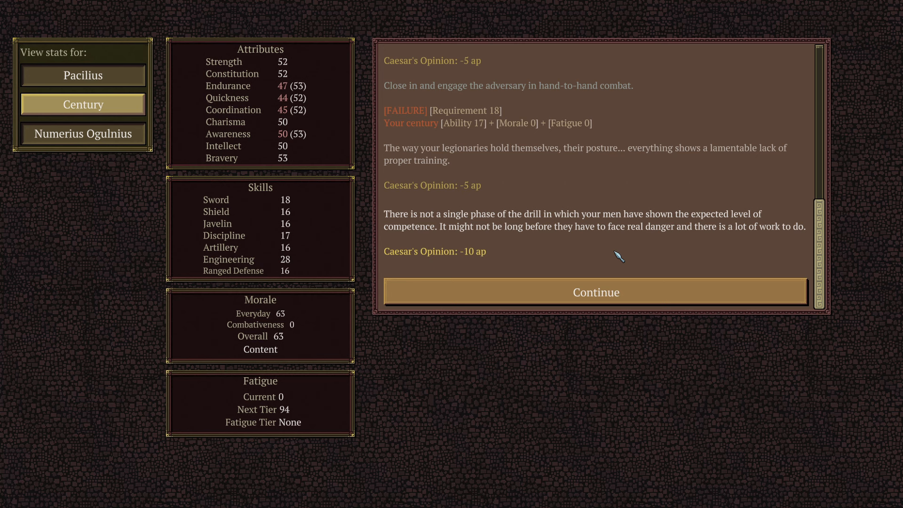
pyautogui.moveTo(605, 236)
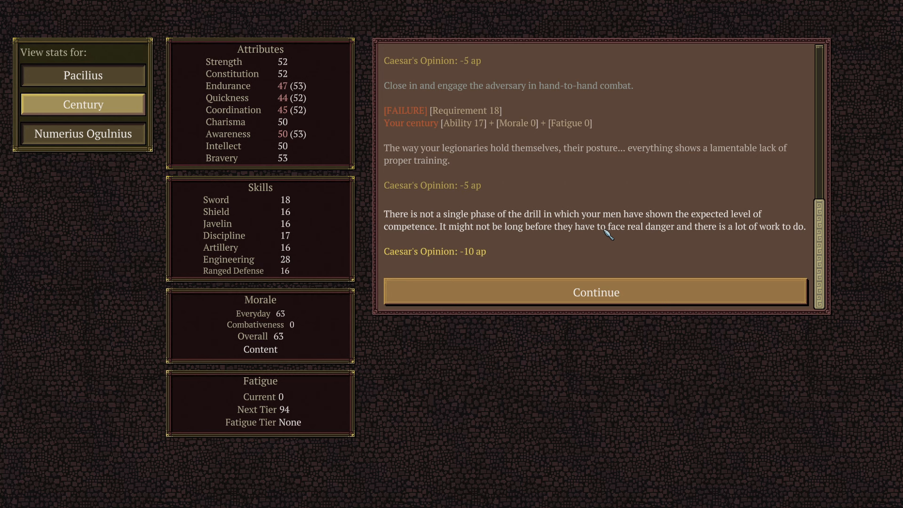
pyautogui.moveTo(685, 297)
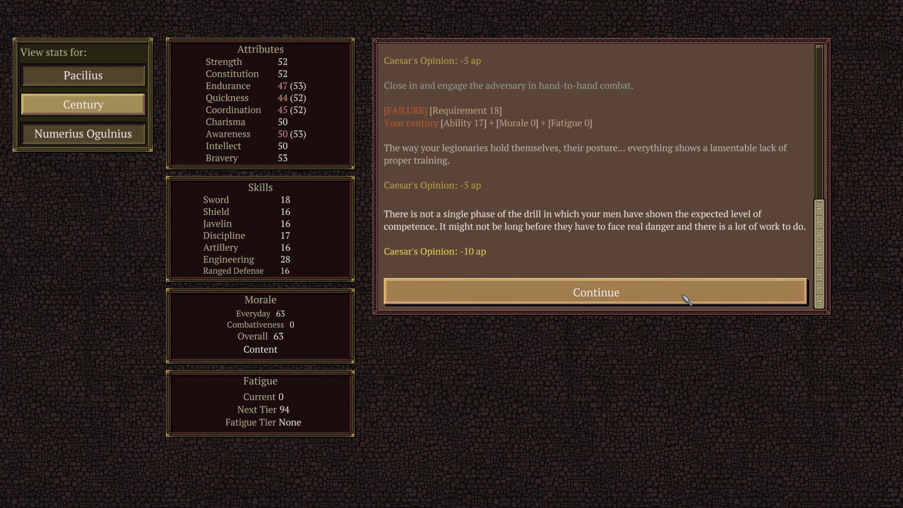
# Dismiss the drill report, advance to turn 8 of 10 and begin appointing a Signifer.
pyautogui.click(596, 291)
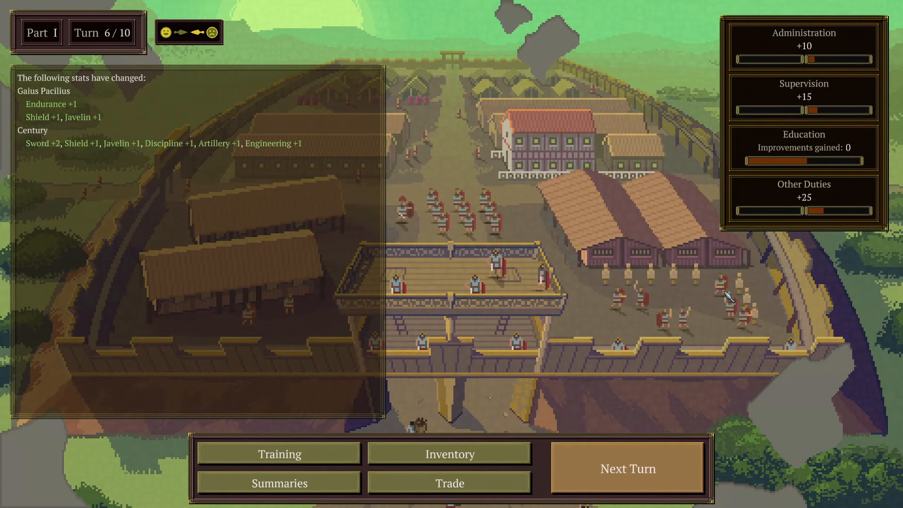
pyautogui.click(628, 468)
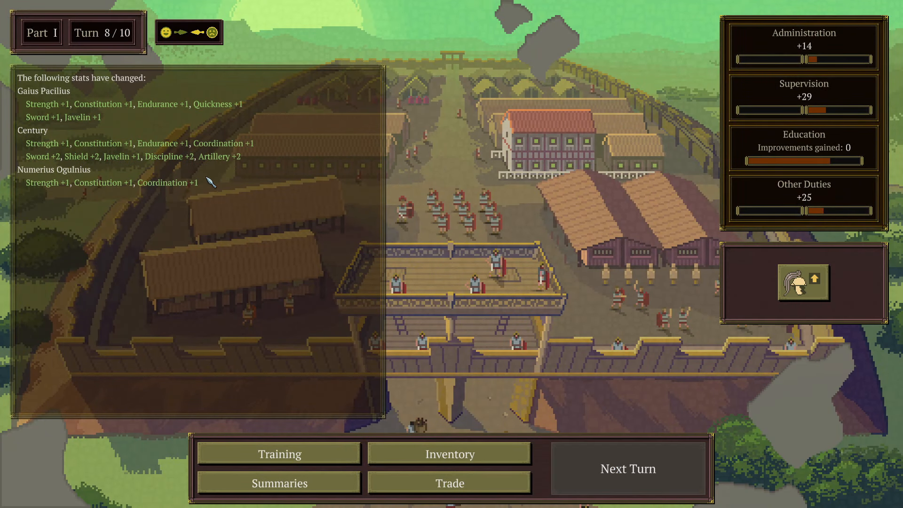
pyautogui.moveTo(806, 291)
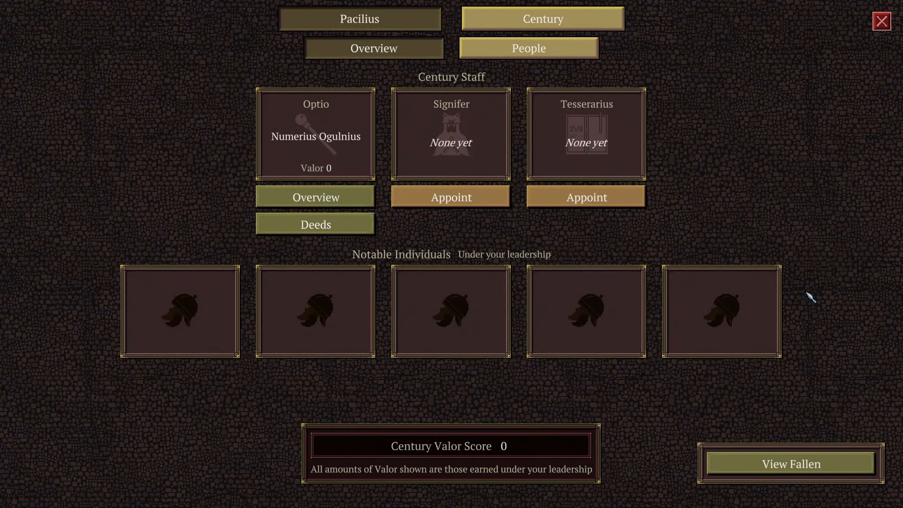
pyautogui.moveTo(653, 131)
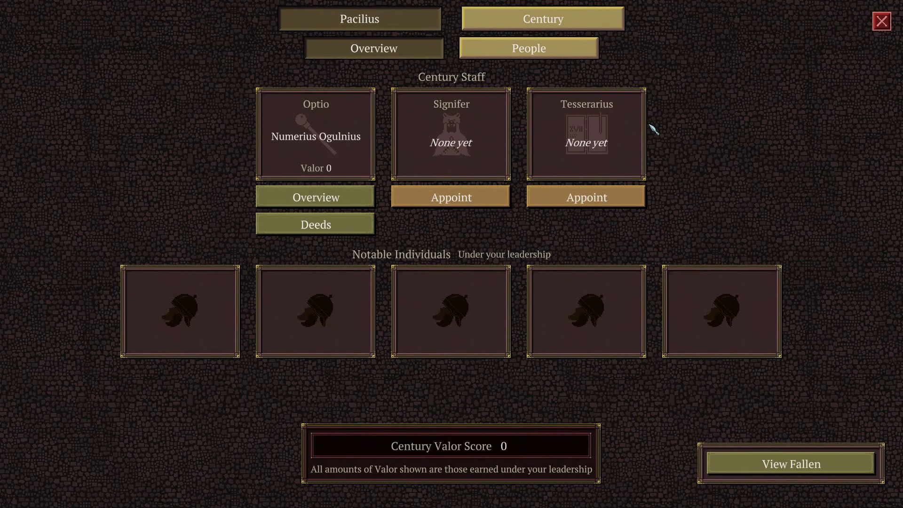
pyautogui.moveTo(449, 200)
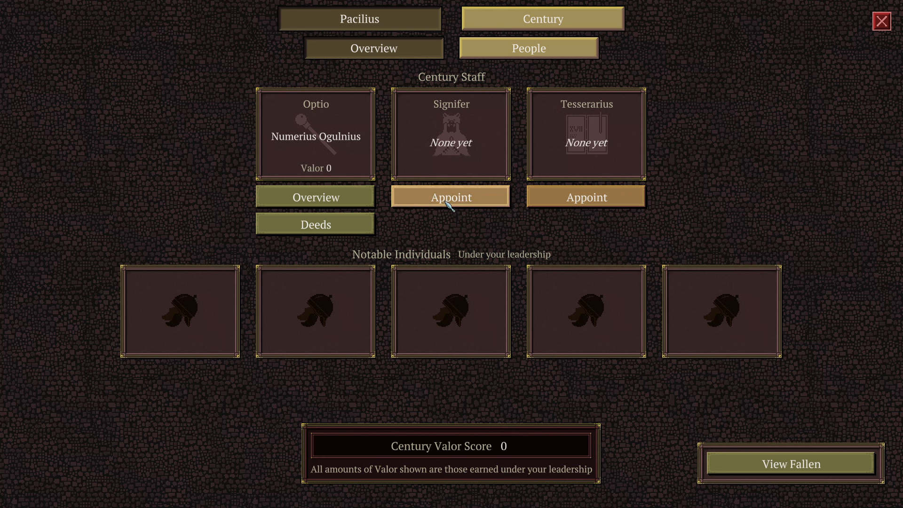
pyautogui.click(451, 197)
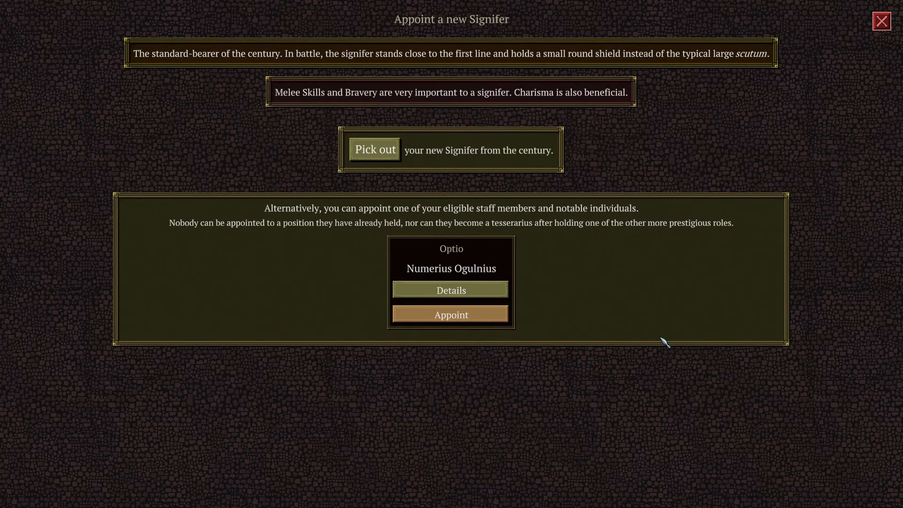
pyautogui.moveTo(350, 304)
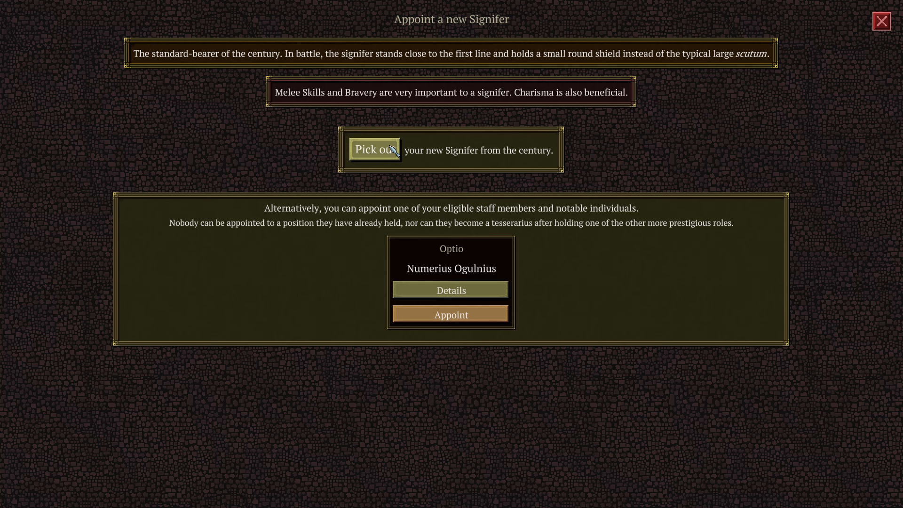
# Pick the new Signifer from the century and make Sword his best ability (60-63).
pyautogui.click(374, 149)
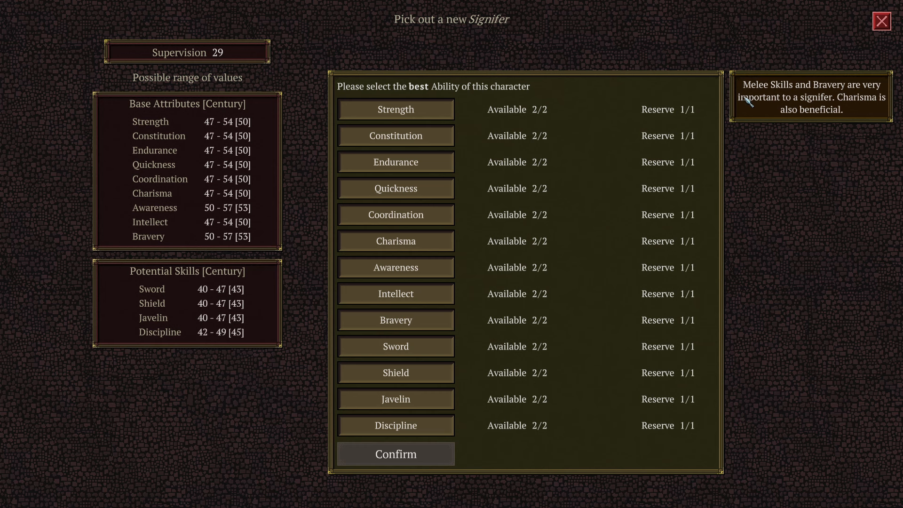
pyautogui.moveTo(779, 103)
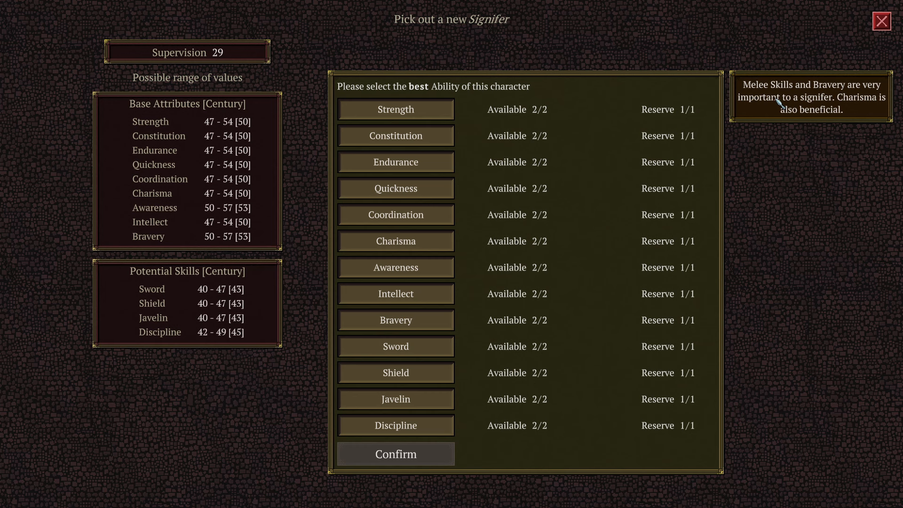
pyautogui.moveTo(821, 113)
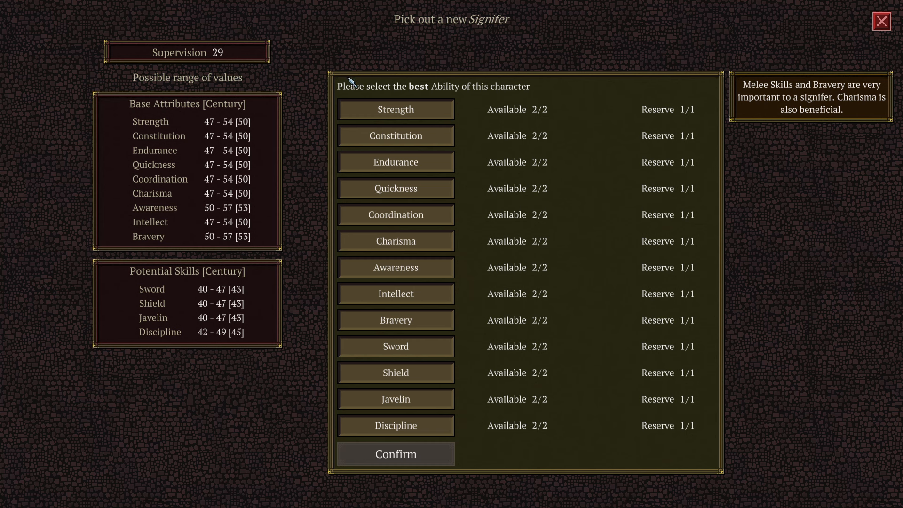
pyautogui.moveTo(355, 96)
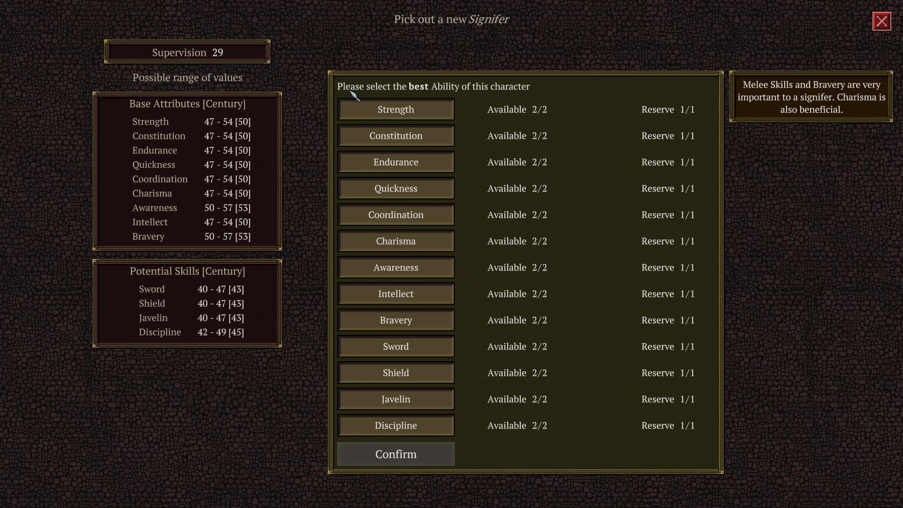
pyautogui.moveTo(705, 281)
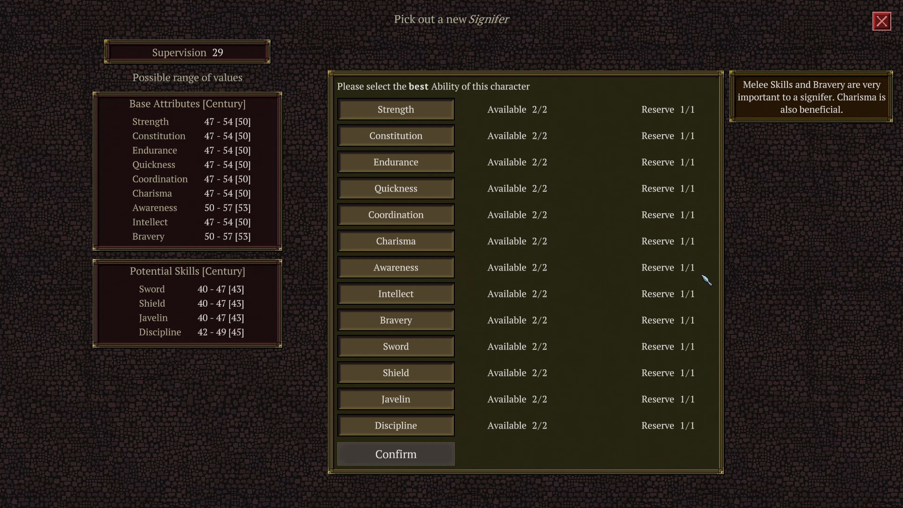
pyautogui.moveTo(799, 329)
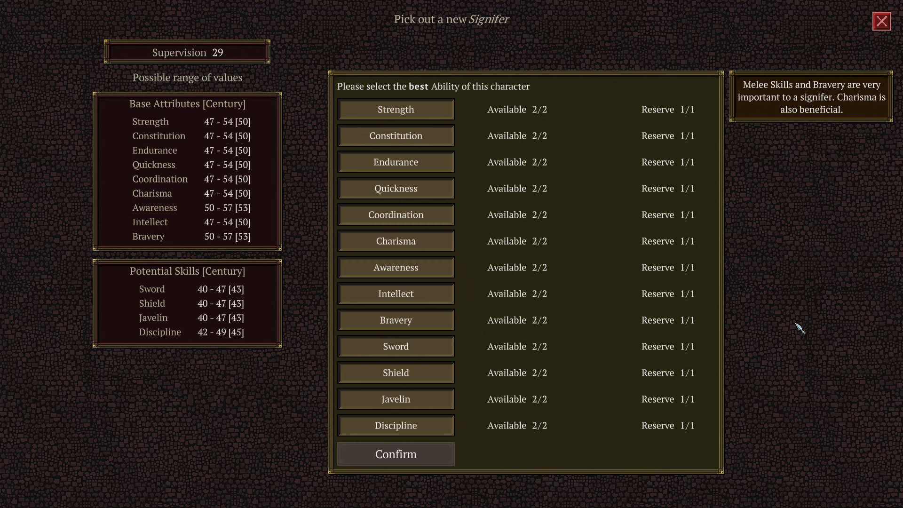
pyautogui.moveTo(427, 350)
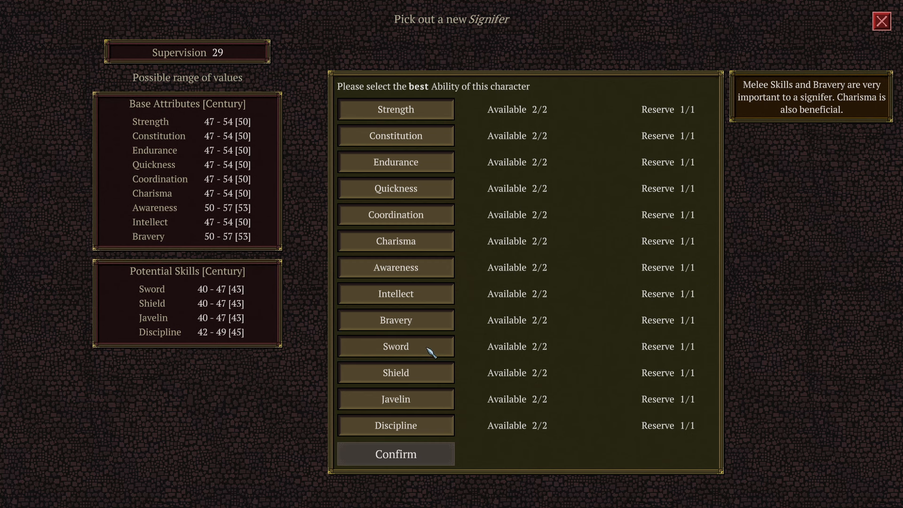
pyautogui.click(395, 346)
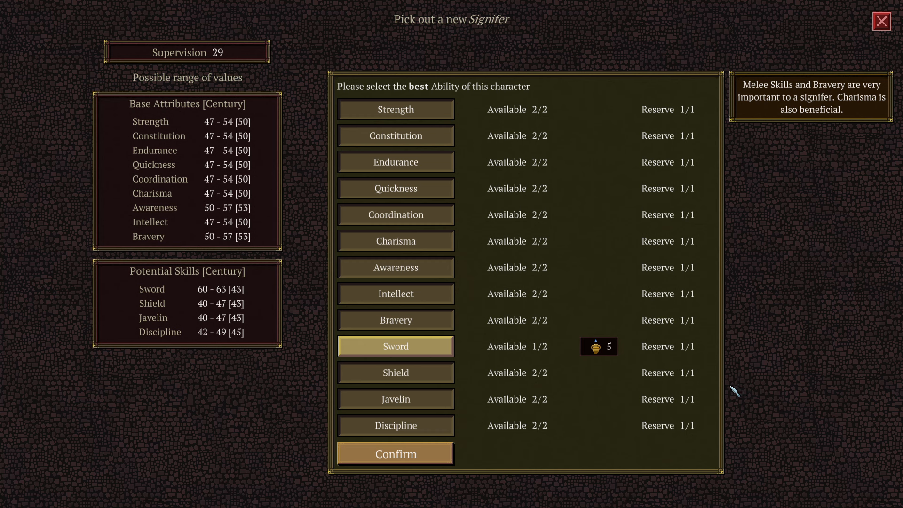
pyautogui.moveTo(600, 348)
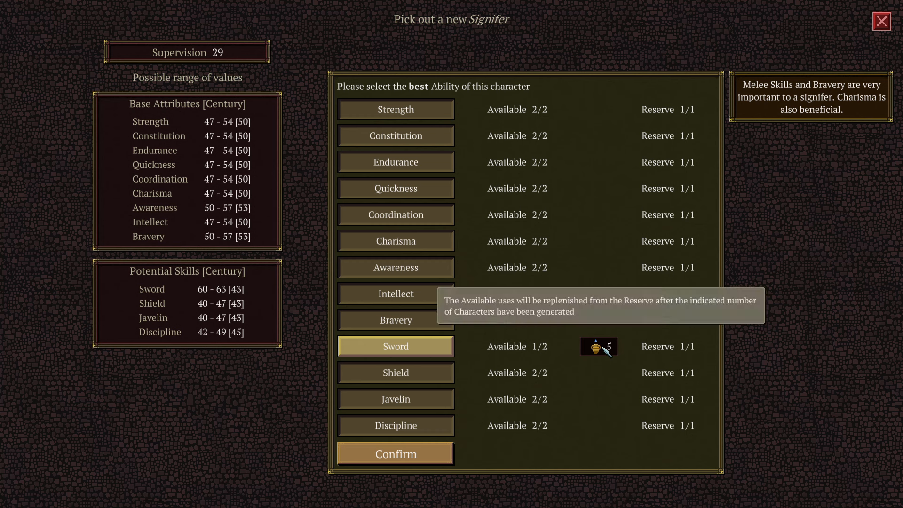
pyautogui.moveTo(478, 349)
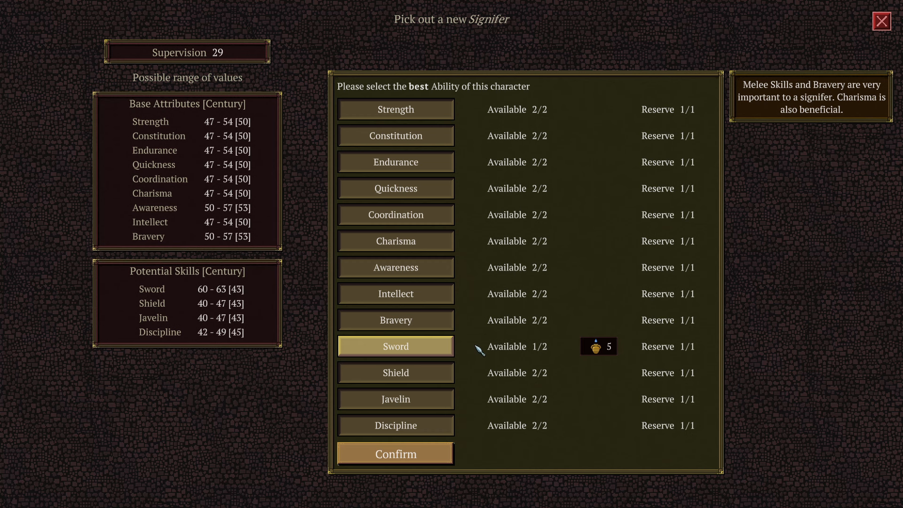
pyautogui.moveTo(495, 349)
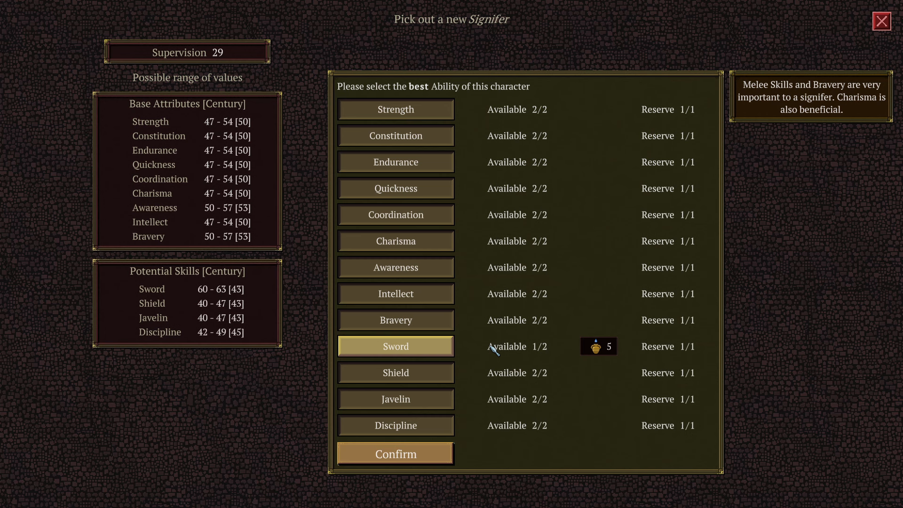
pyautogui.moveTo(461, 352)
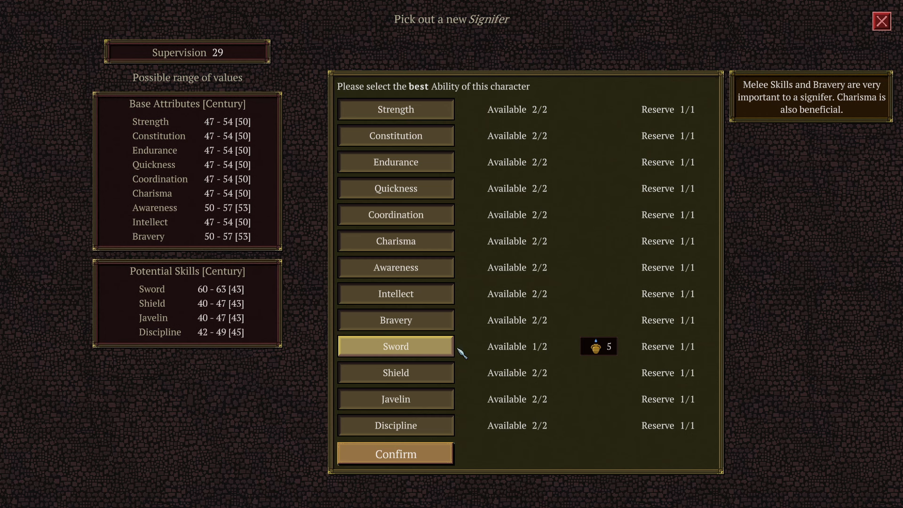
pyautogui.moveTo(474, 352)
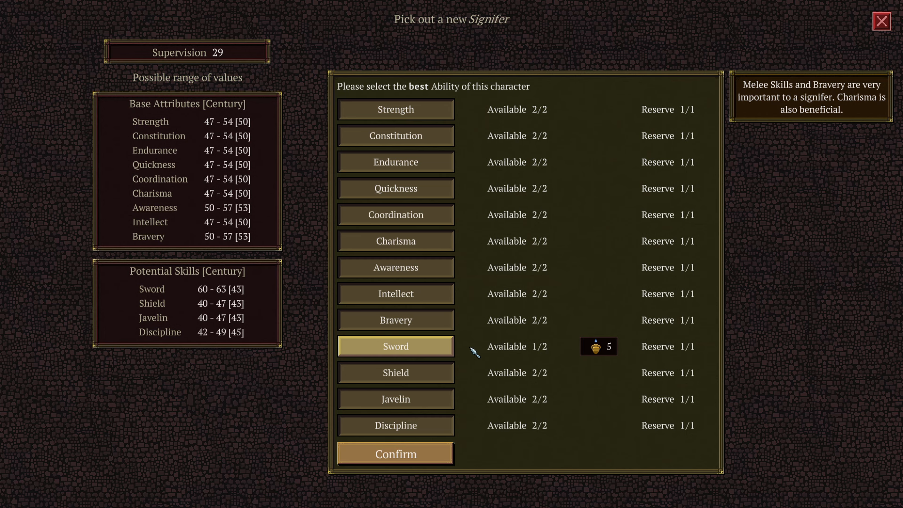
pyautogui.moveTo(533, 361)
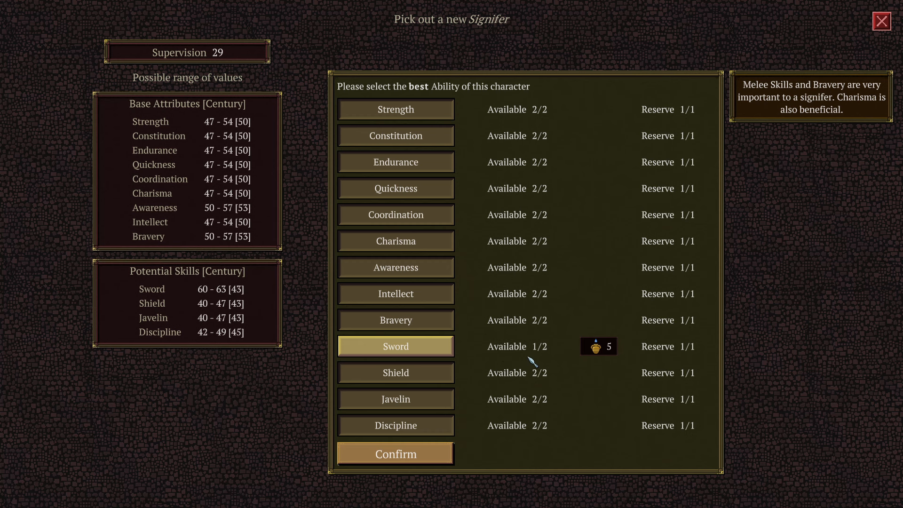
pyautogui.moveTo(537, 342)
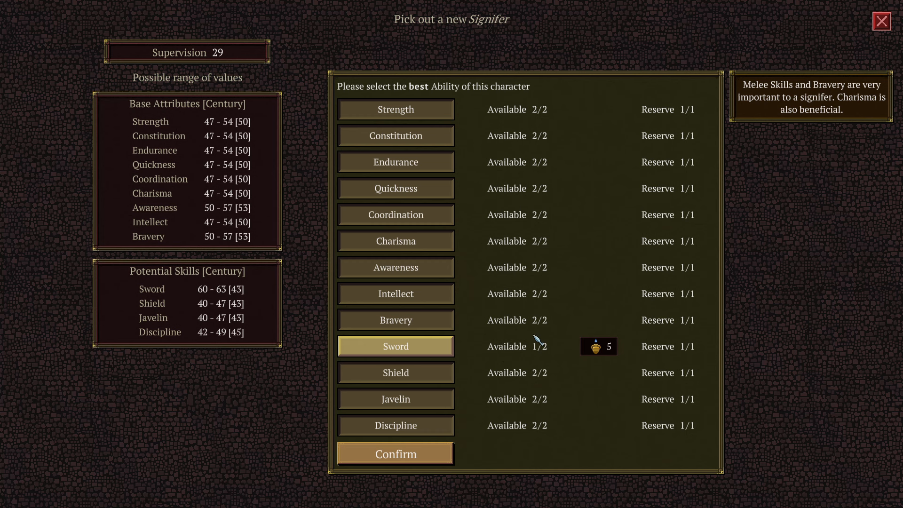
pyautogui.moveTo(491, 348)
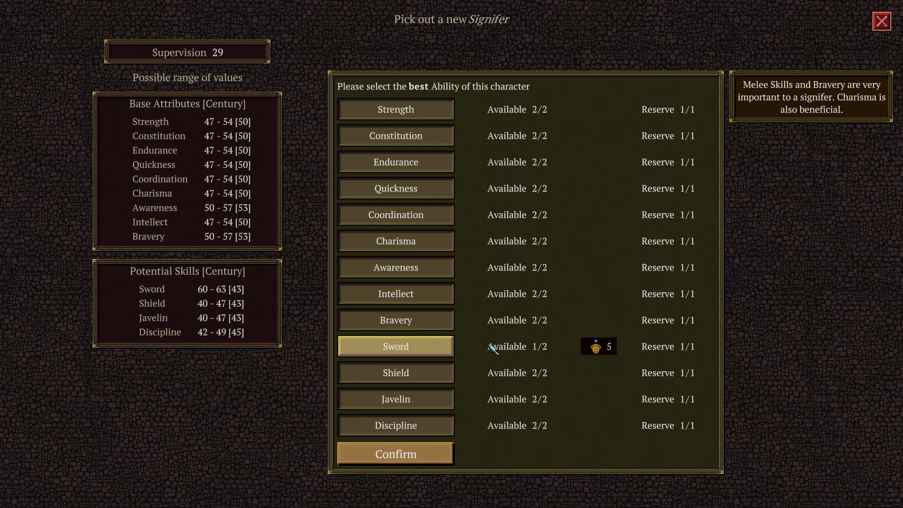
pyautogui.moveTo(599, 348)
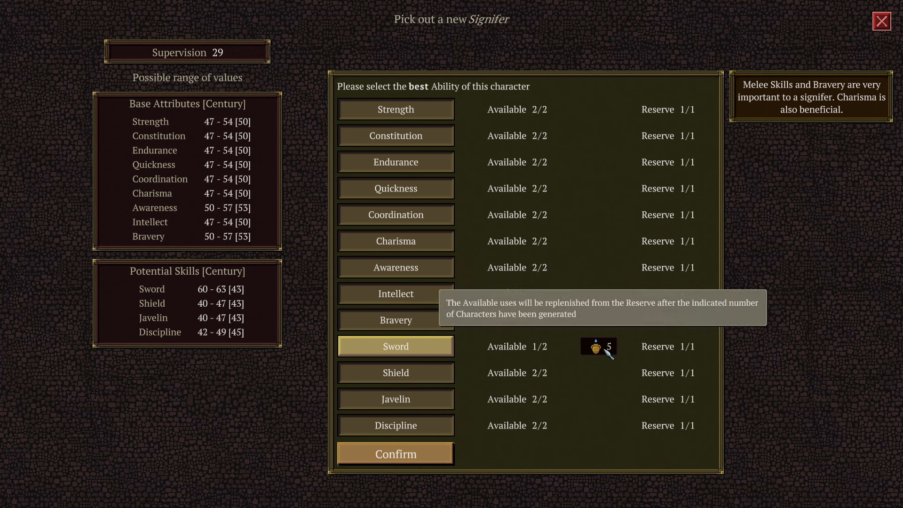
pyautogui.moveTo(505, 355)
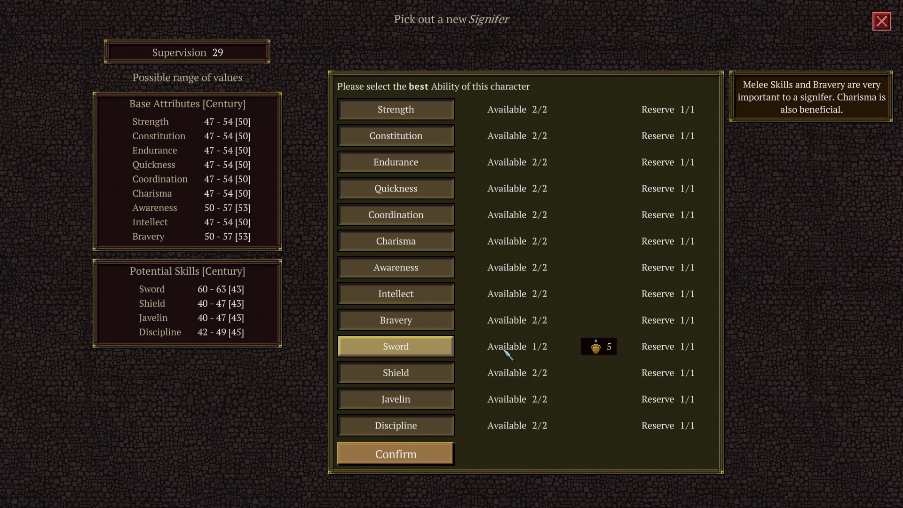
pyautogui.moveTo(466, 239)
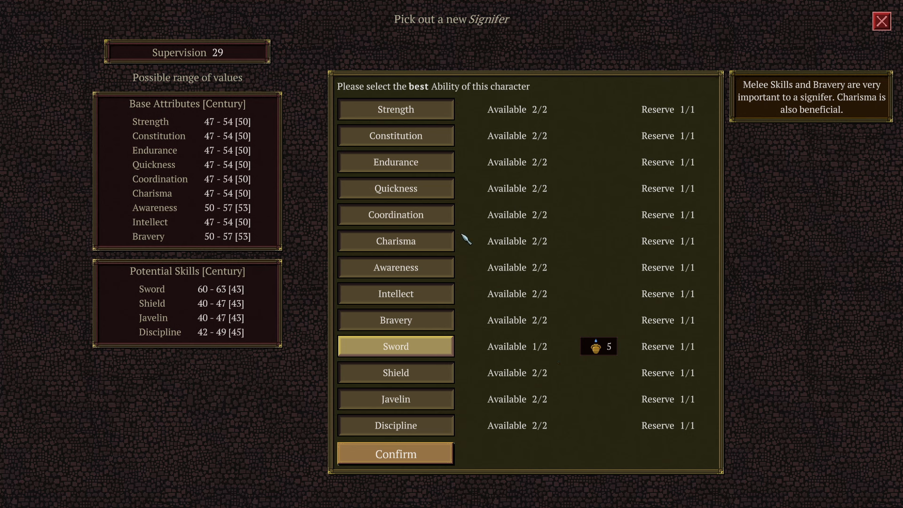
# Confirm Sword as best and set Bravery, Shield and Javelin as superior abilities.
pyautogui.click(396, 454)
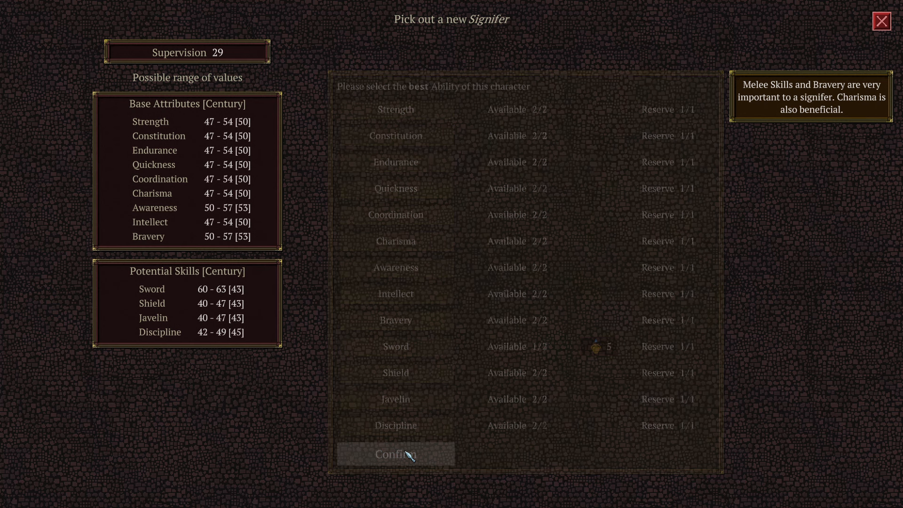
pyautogui.click(395, 455)
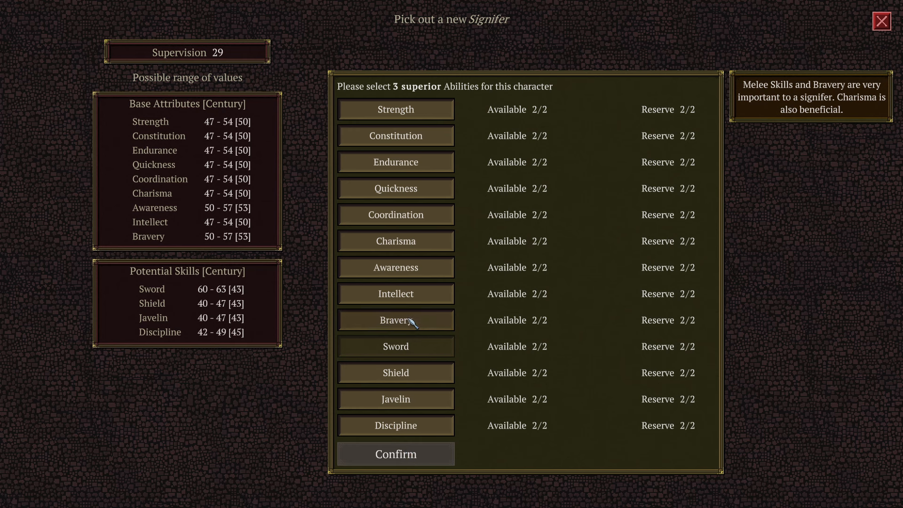
pyautogui.click(395, 320)
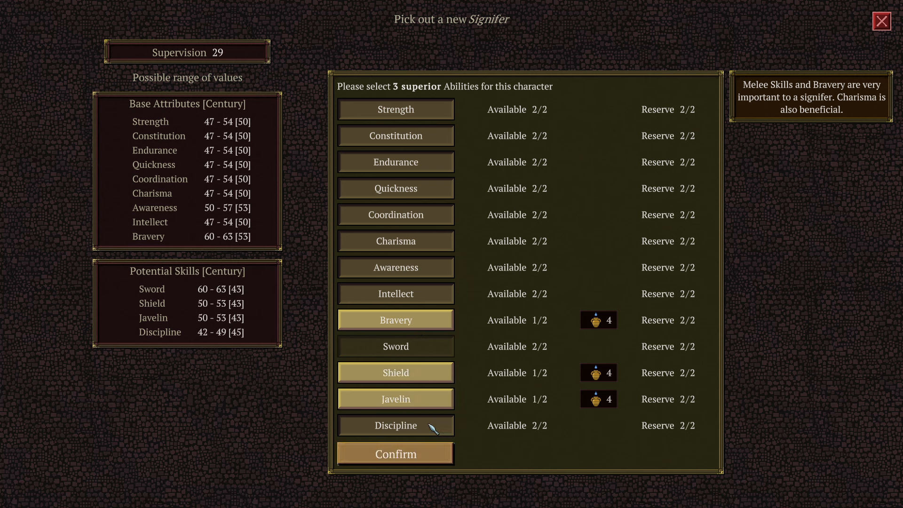
pyautogui.click(395, 455)
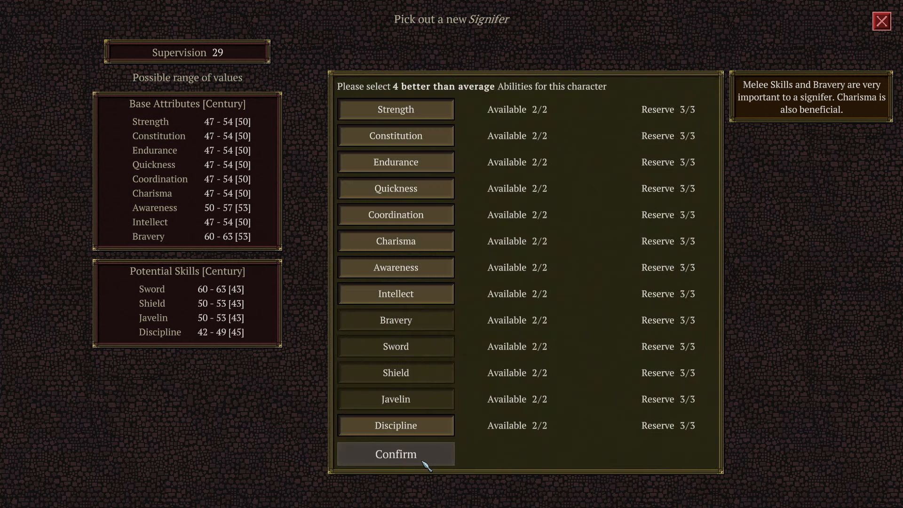
pyautogui.moveTo(404, 244)
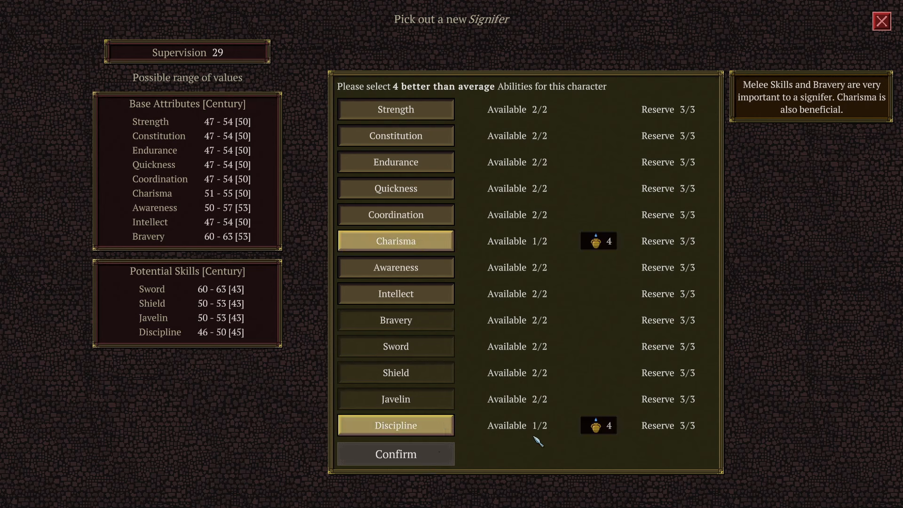
# Set Strength, Constitution, Charisma, Discipline above average and Intellect as worst.
pyautogui.click(395, 109)
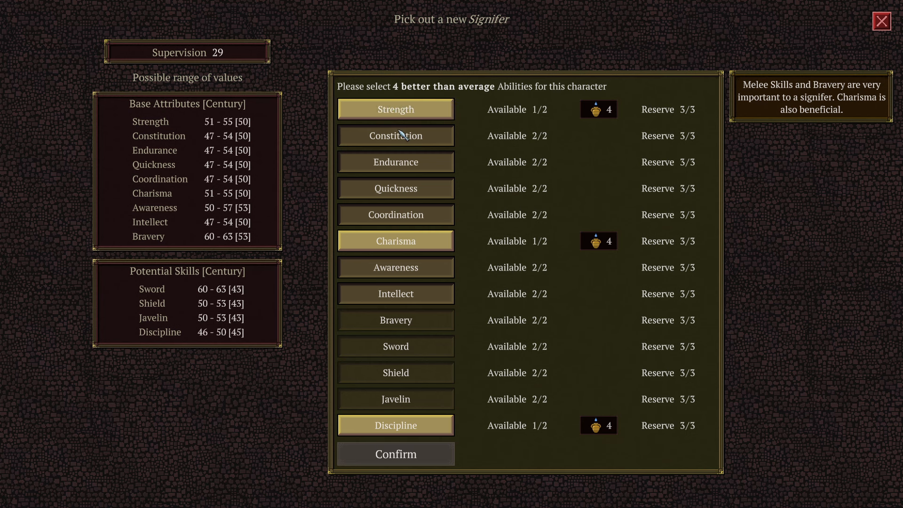
pyautogui.click(395, 135)
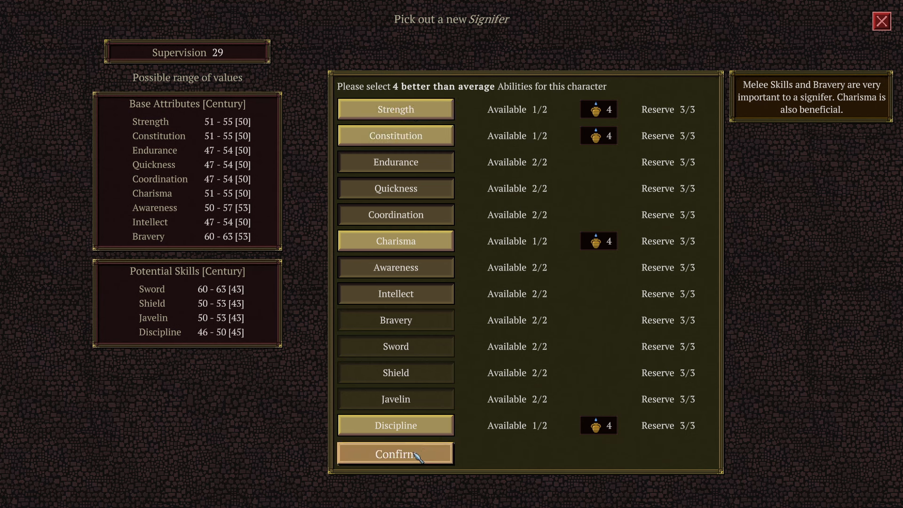
pyautogui.click(396, 455)
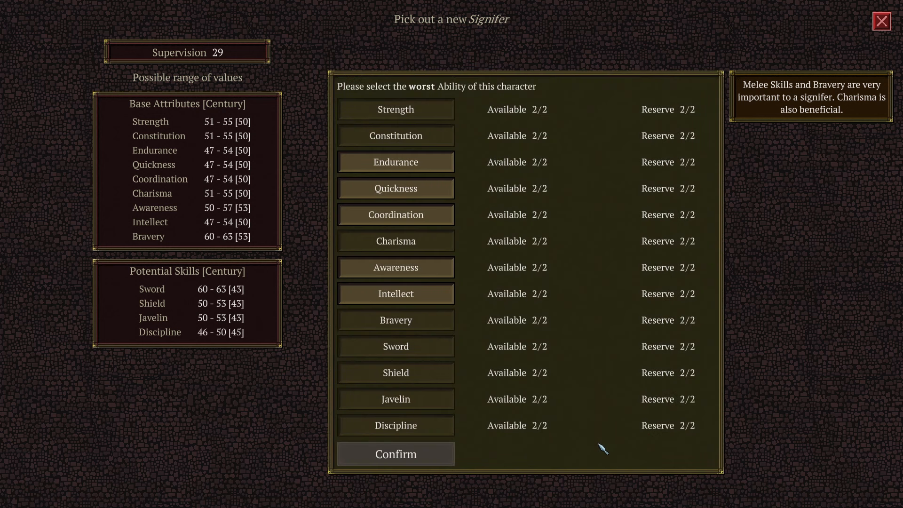
pyautogui.moveTo(447, 286)
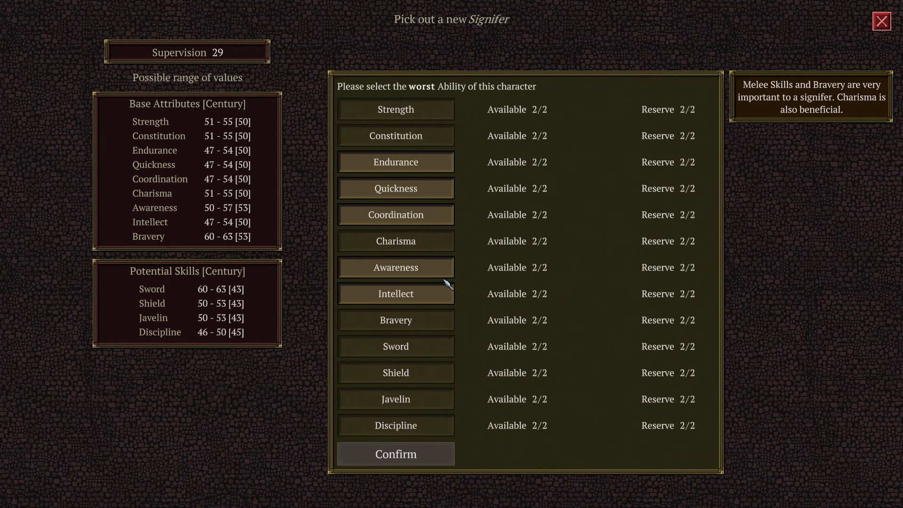
pyautogui.click(396, 293)
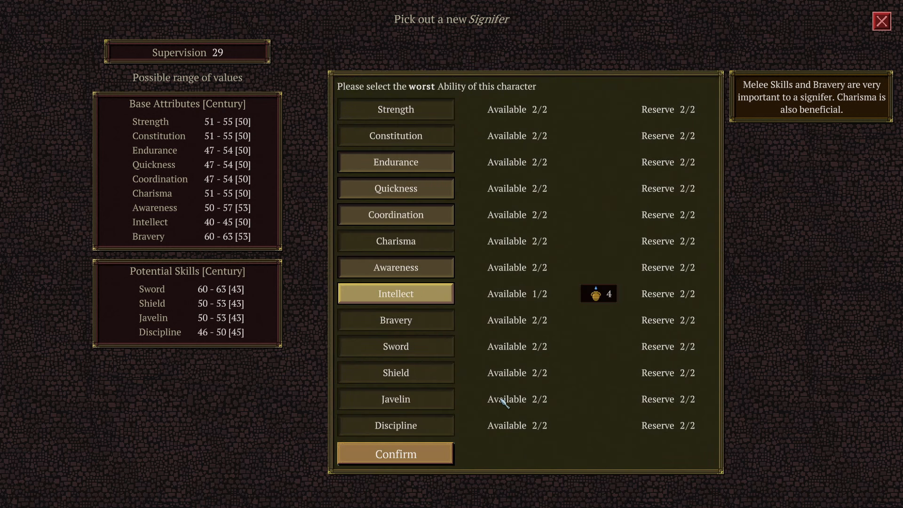
pyautogui.click(395, 454)
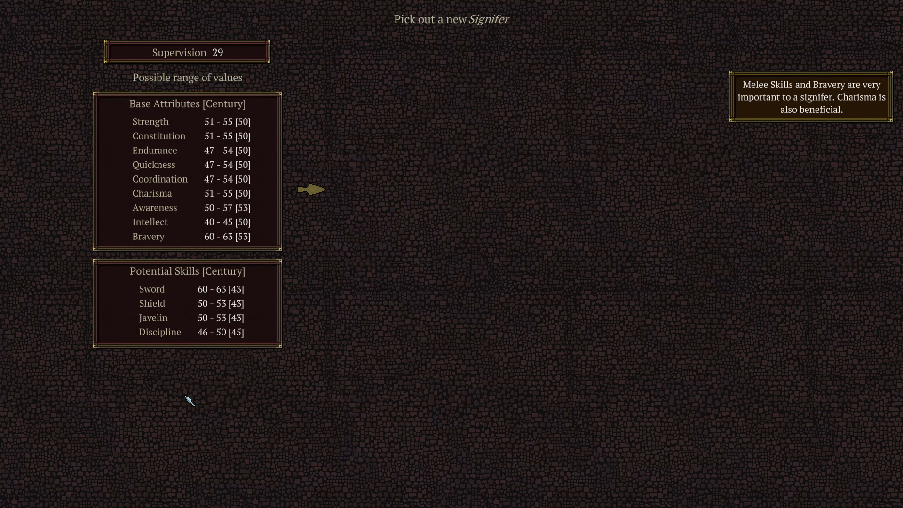
# Reveal the Signifer's generated abilities: Sword 62, Bravery 62, Intellect 40, Discipline 49.
pyautogui.click(312, 189)
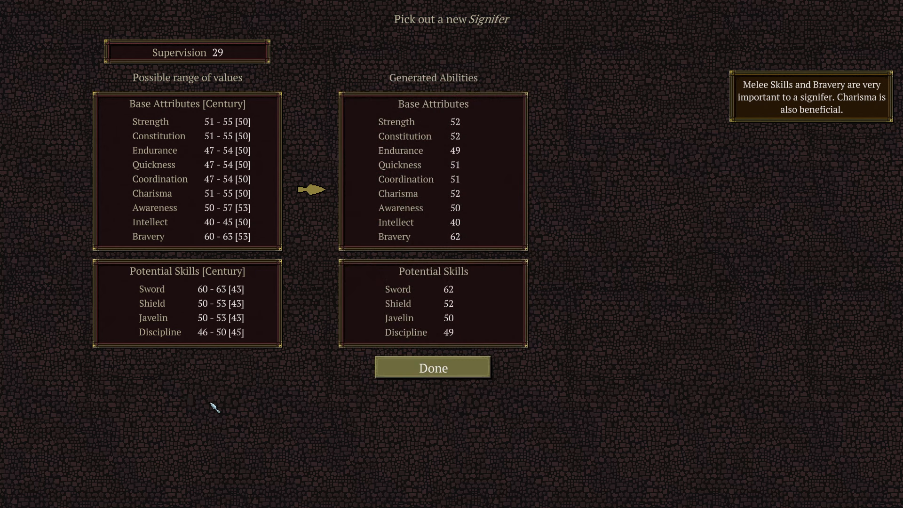
pyautogui.moveTo(327, 175)
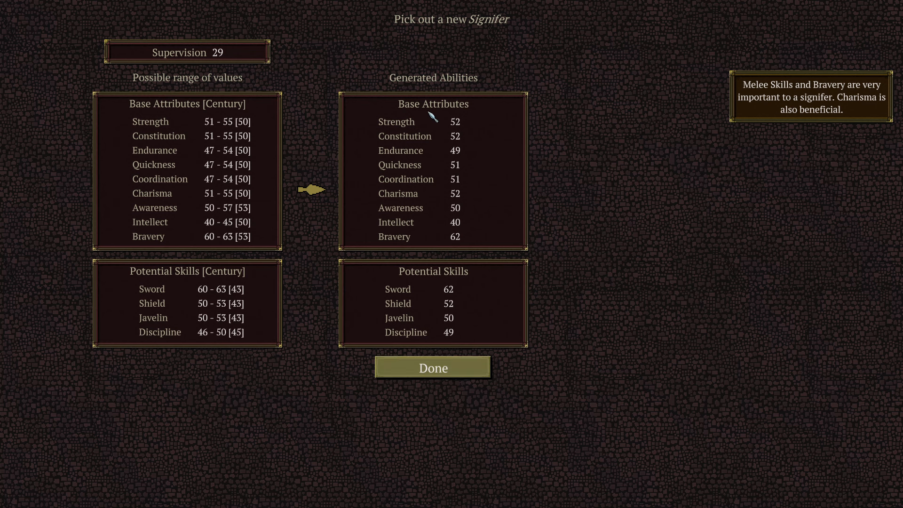
pyautogui.moveTo(453, 295)
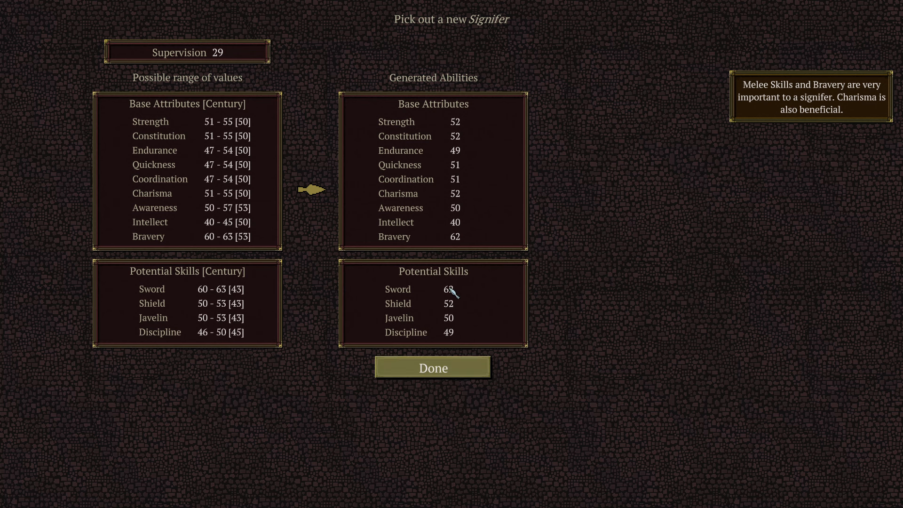
pyautogui.moveTo(458, 243)
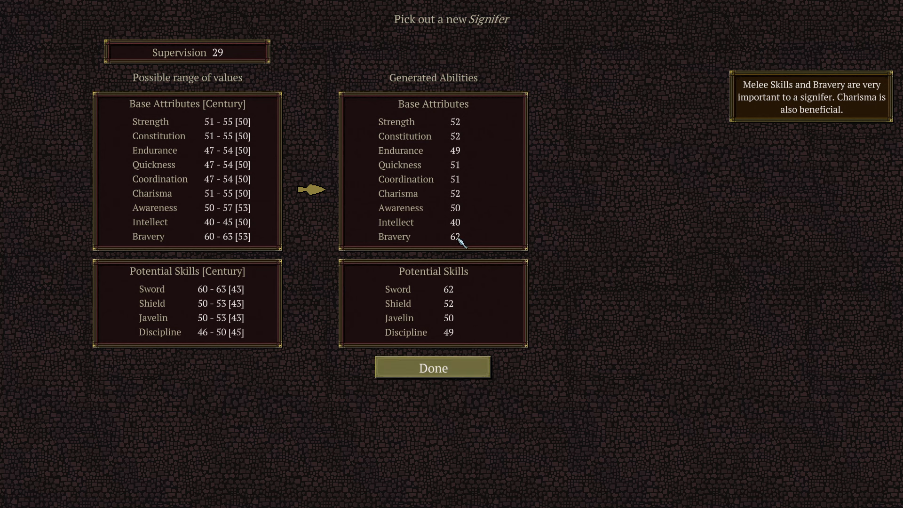
pyautogui.moveTo(454, 314)
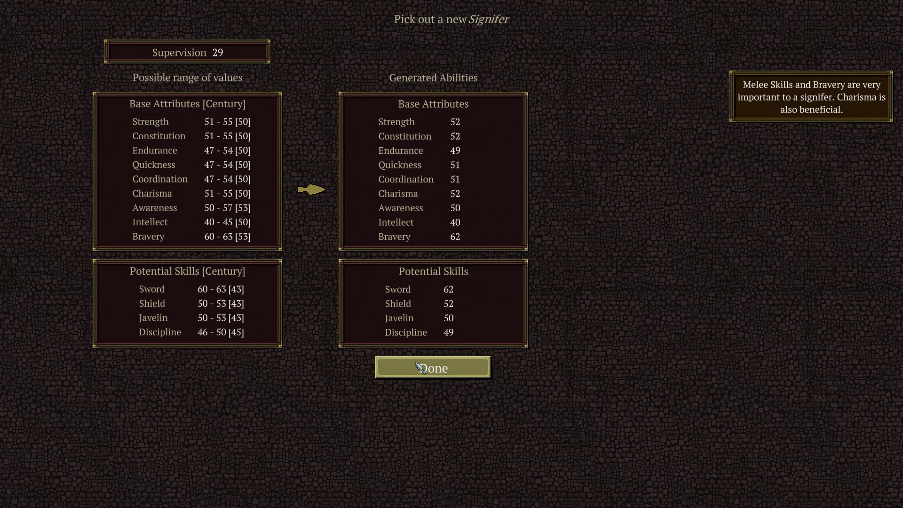
# Accept Gnaeus Laronius as Signifer and appoint Spurius Milonius as Tesserarius.
pyautogui.click(433, 367)
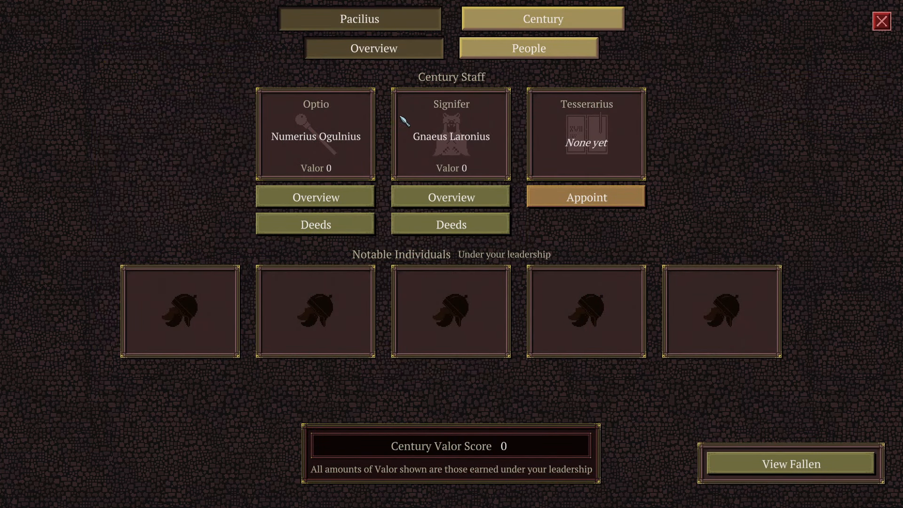
pyautogui.moveTo(465, 135)
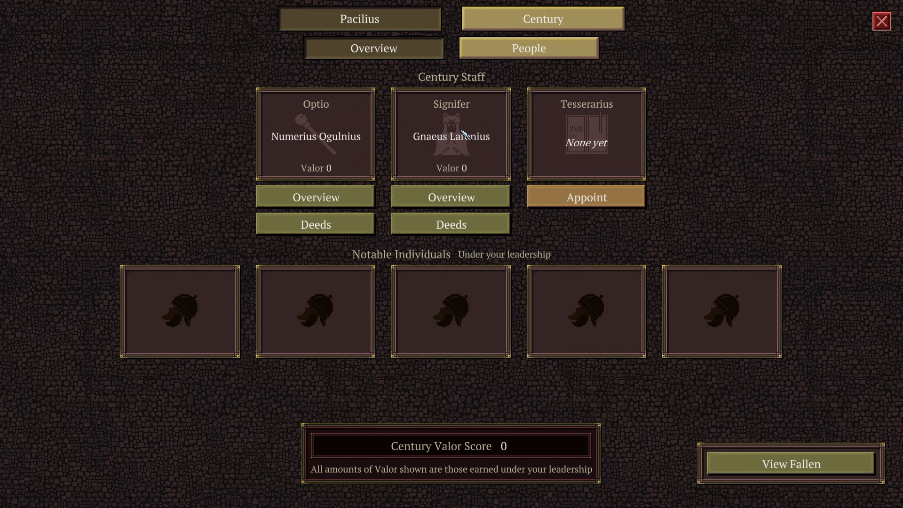
pyautogui.moveTo(583, 136)
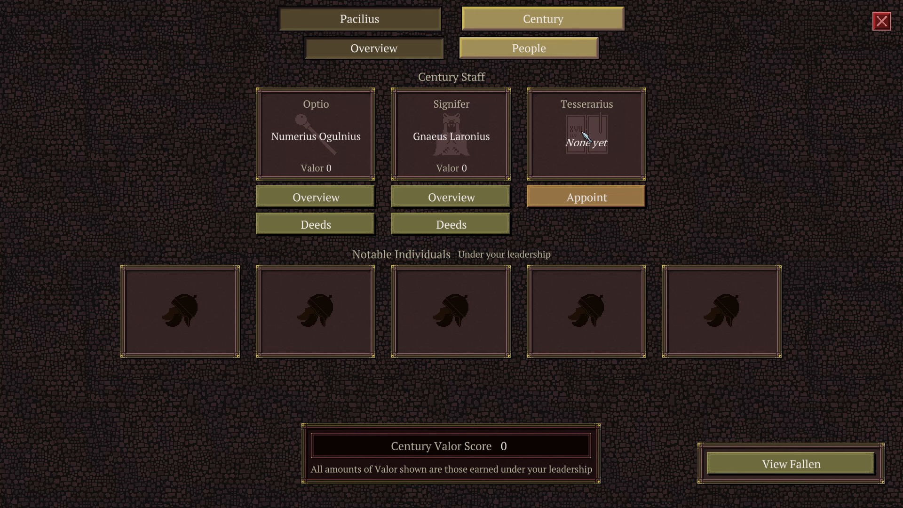
pyautogui.moveTo(583, 113)
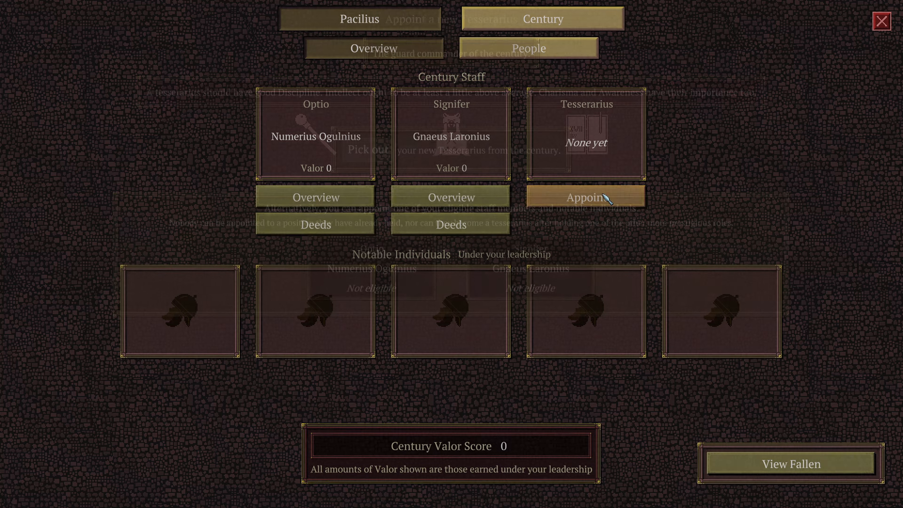
pyautogui.click(587, 196)
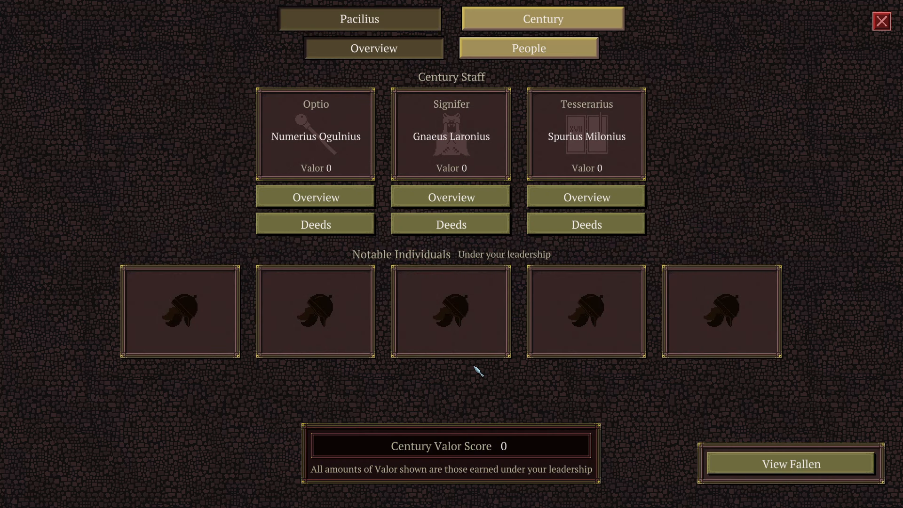
pyautogui.moveTo(458, 73)
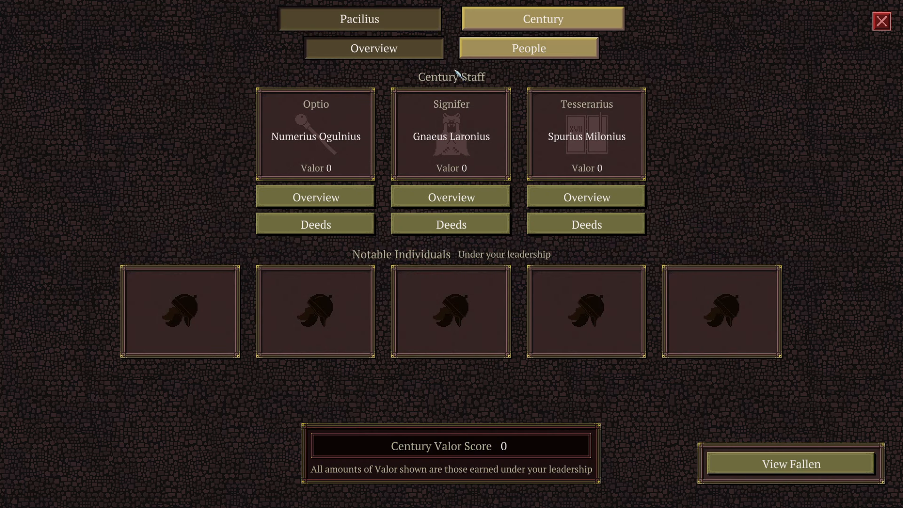
# Close the staff screen, review the character Overview summary and return to the camp map.
pyautogui.click(881, 20)
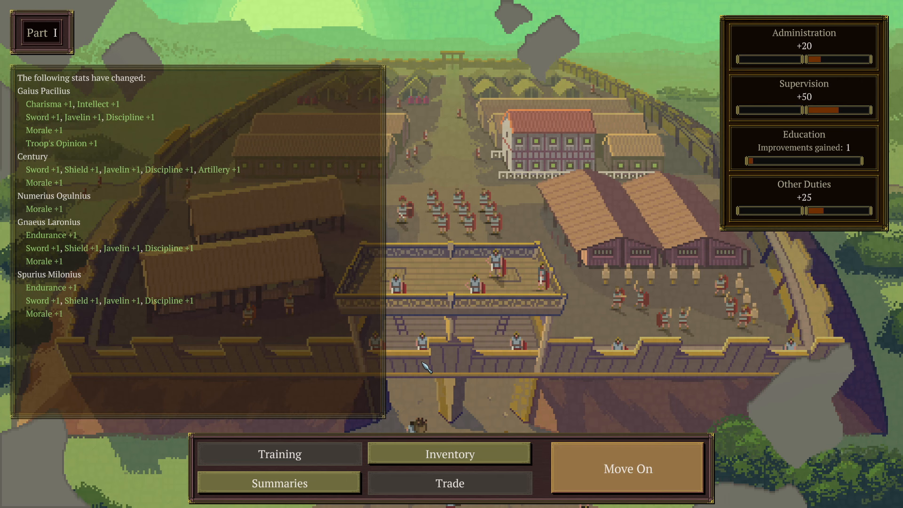
pyautogui.moveTo(472, 489)
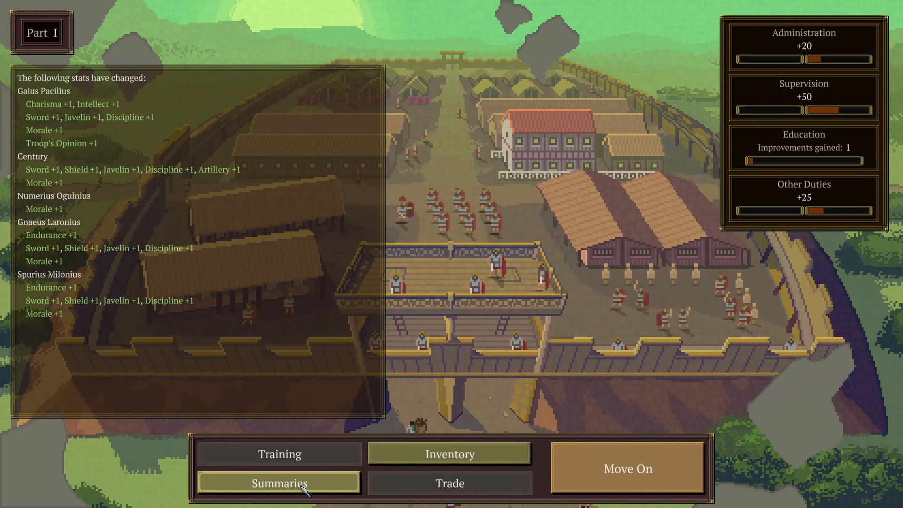
pyautogui.click(280, 482)
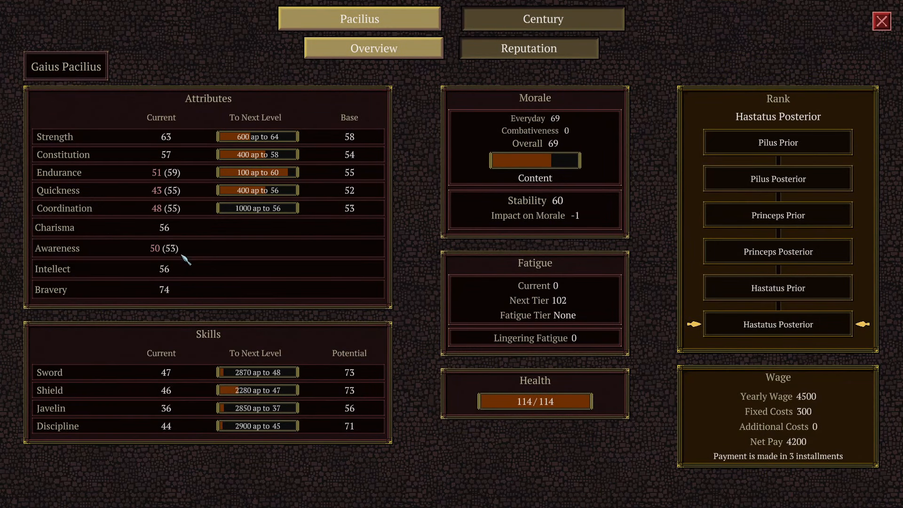
pyautogui.moveTo(155, 135)
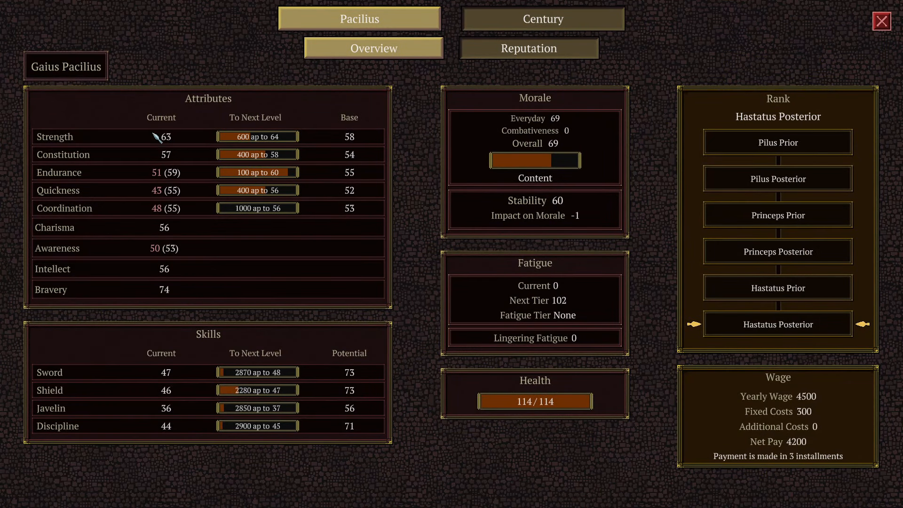
pyautogui.click(543, 18)
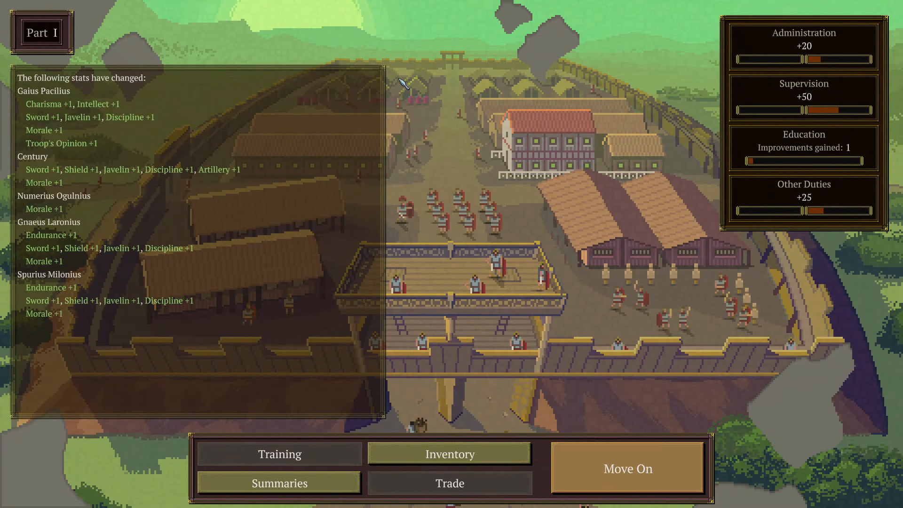
pyautogui.click(628, 469)
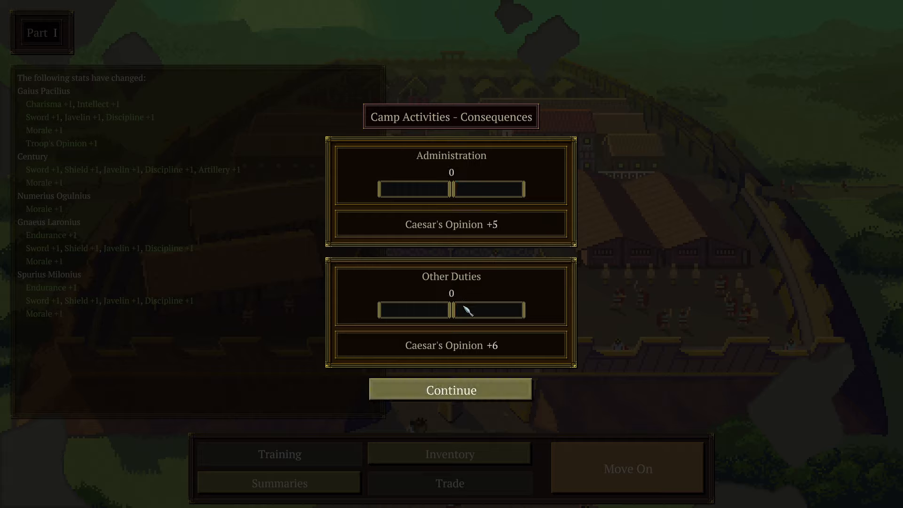
pyautogui.moveTo(501, 355)
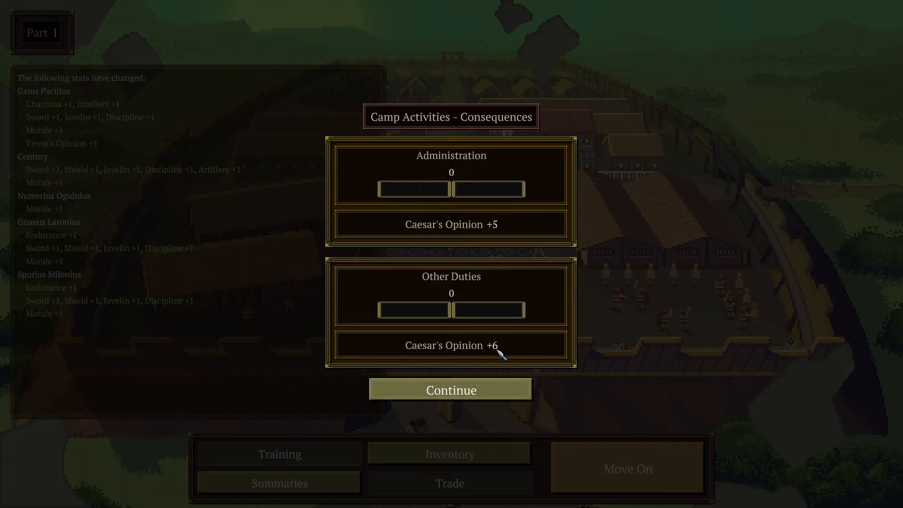
pyautogui.moveTo(462, 361)
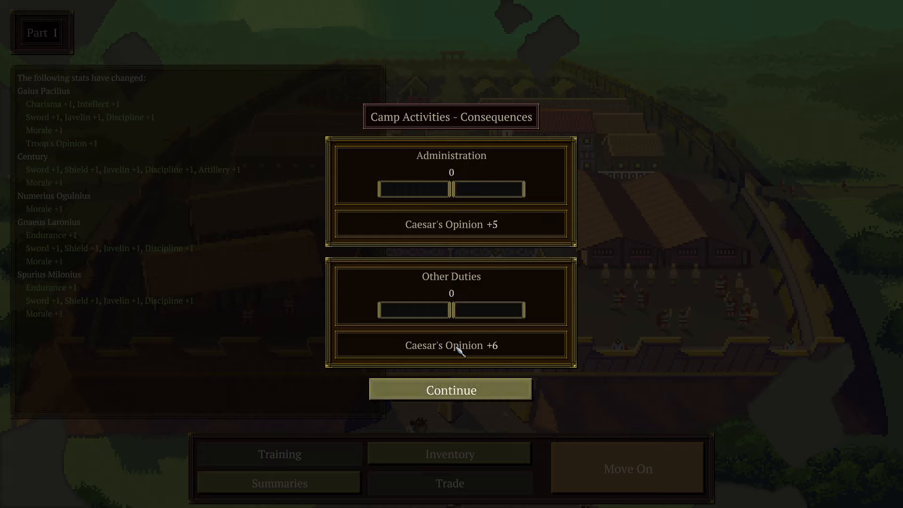
pyautogui.moveTo(449, 356)
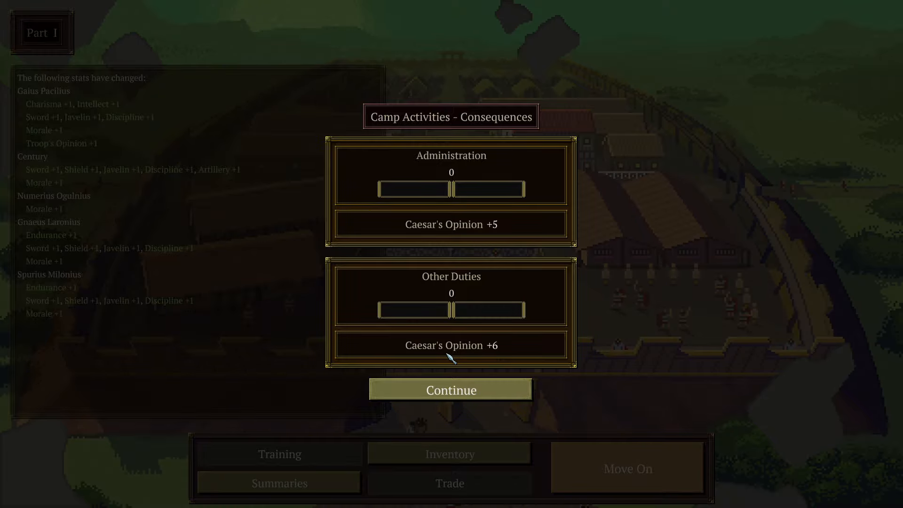
pyautogui.moveTo(472, 401)
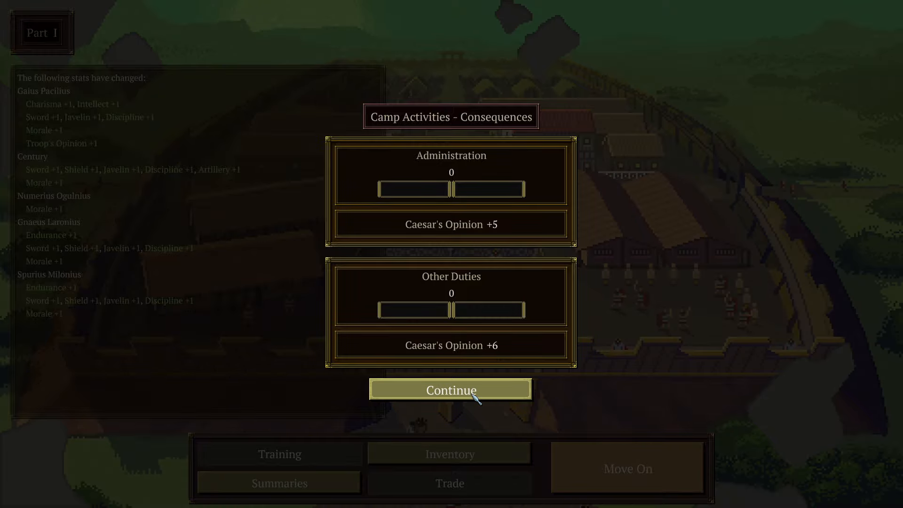
# Accept the camp activity consequences to reach the Helvetii story and Pacilius's stats.
pyautogui.click(451, 390)
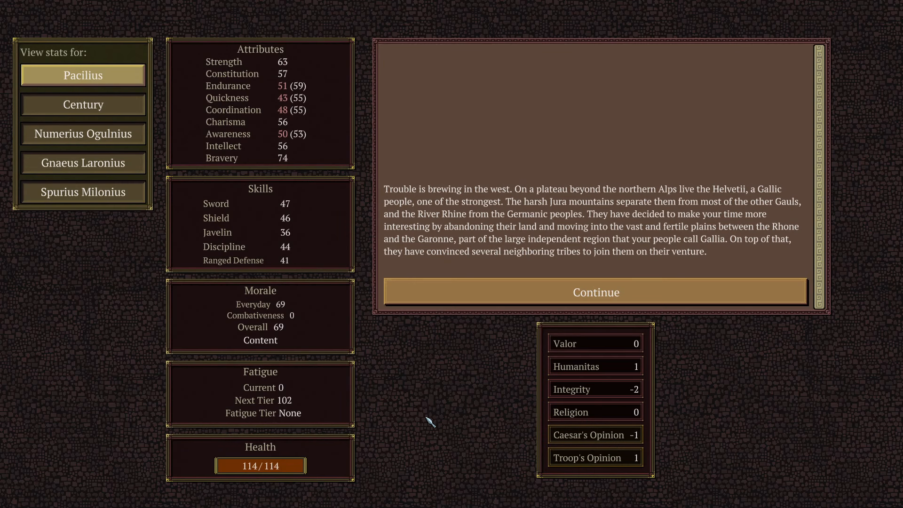
pyautogui.moveTo(454, 423)
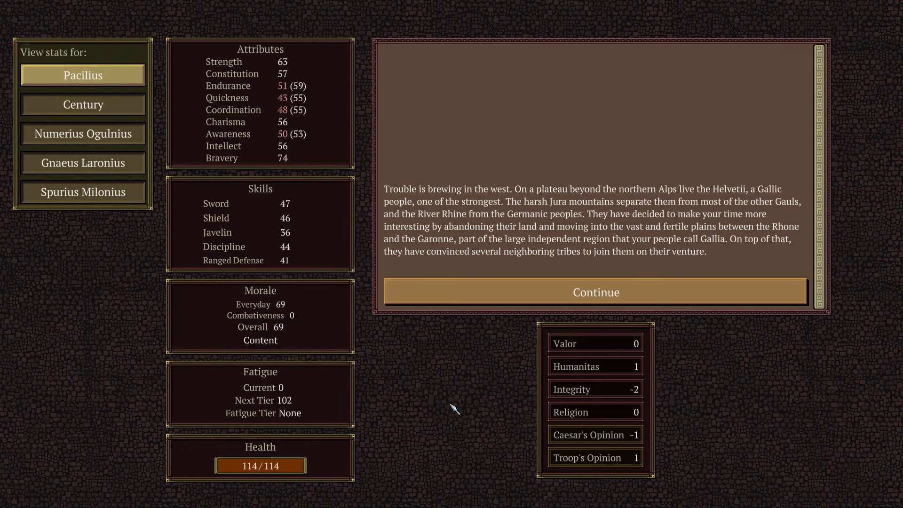
pyautogui.moveTo(244, 103)
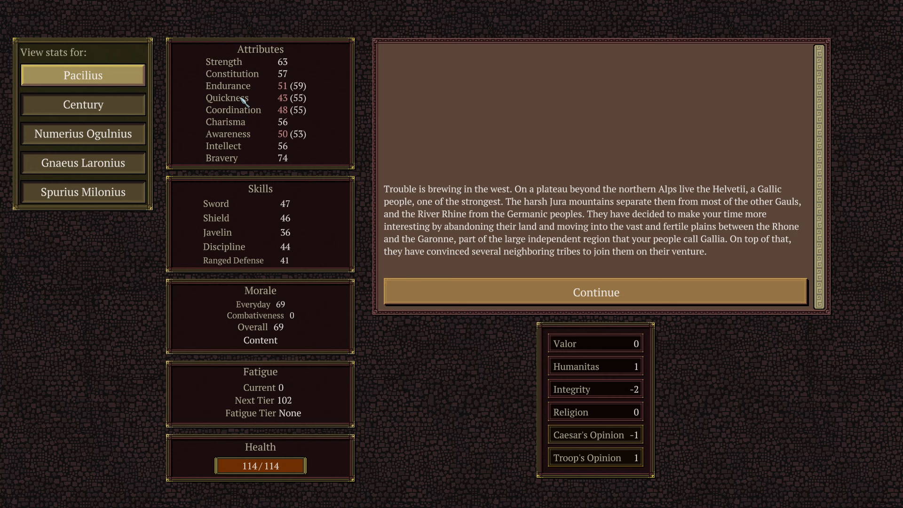
pyautogui.moveTo(108, 76)
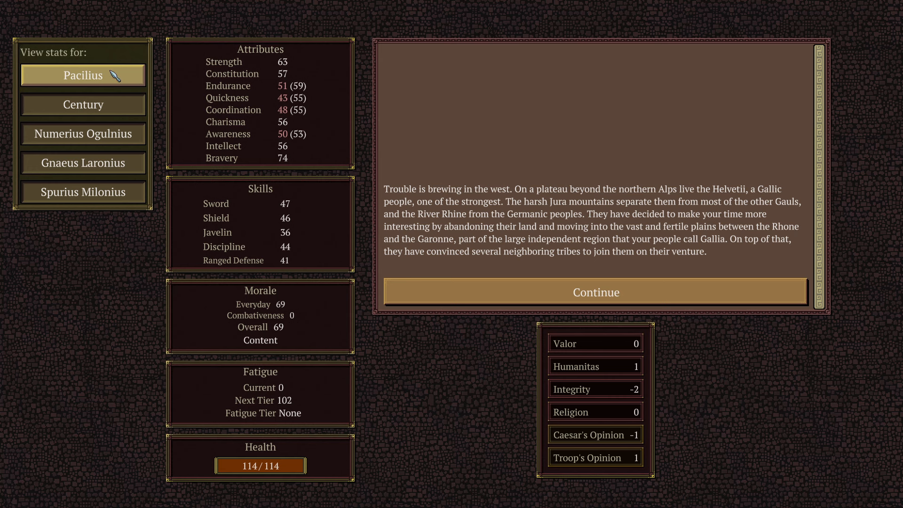
pyautogui.moveTo(760, 115)
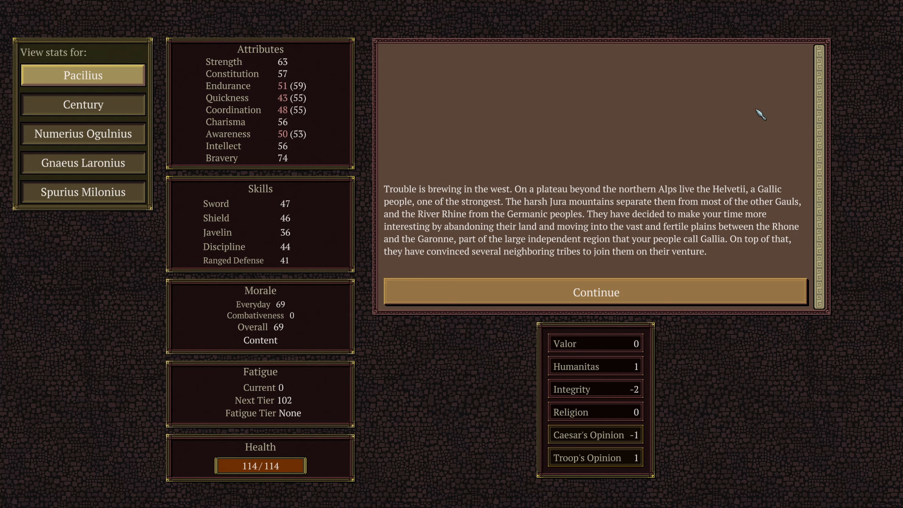
pyautogui.moveTo(737, 145)
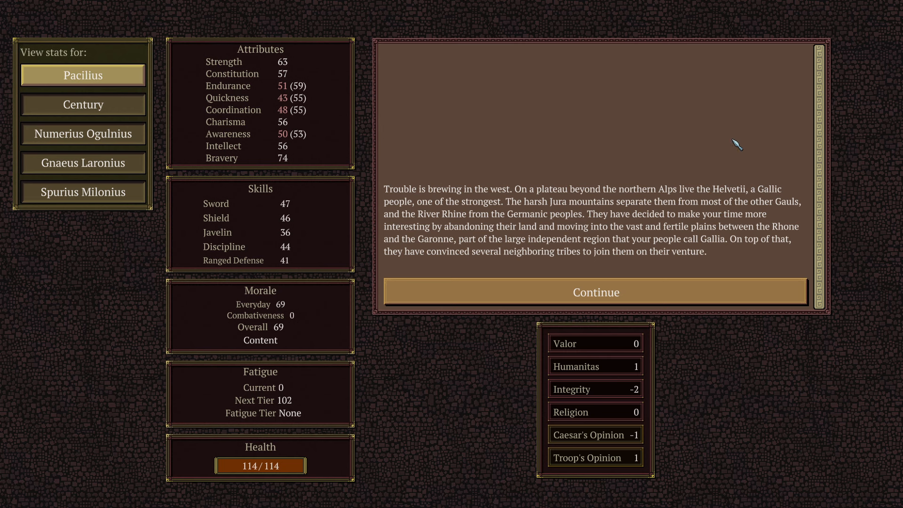
pyautogui.moveTo(782, 273)
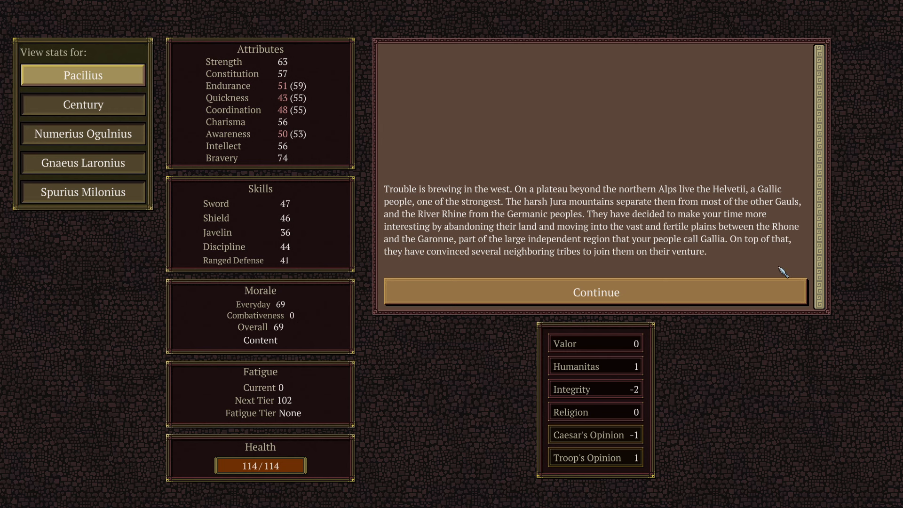
# Continue past the Helvetii story into the camp Building task, turn 1 of 20.
pyautogui.click(597, 292)
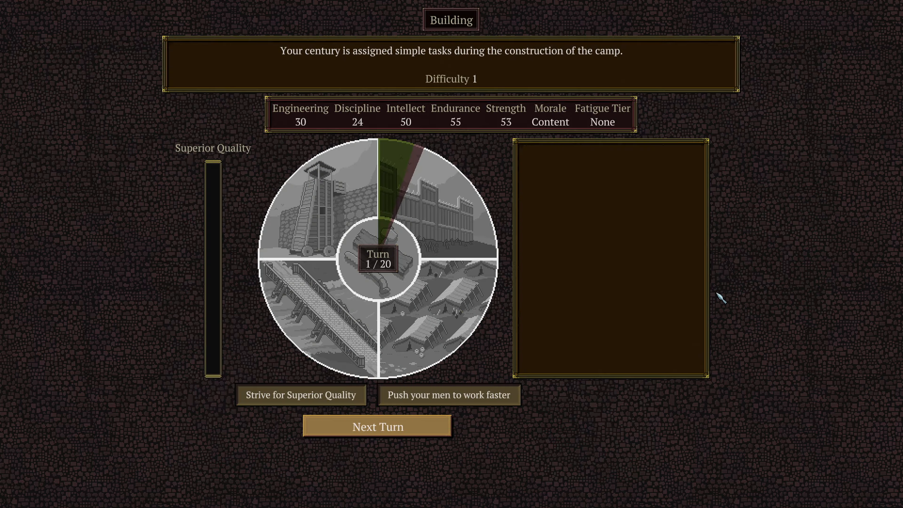
pyautogui.moveTo(602, 58)
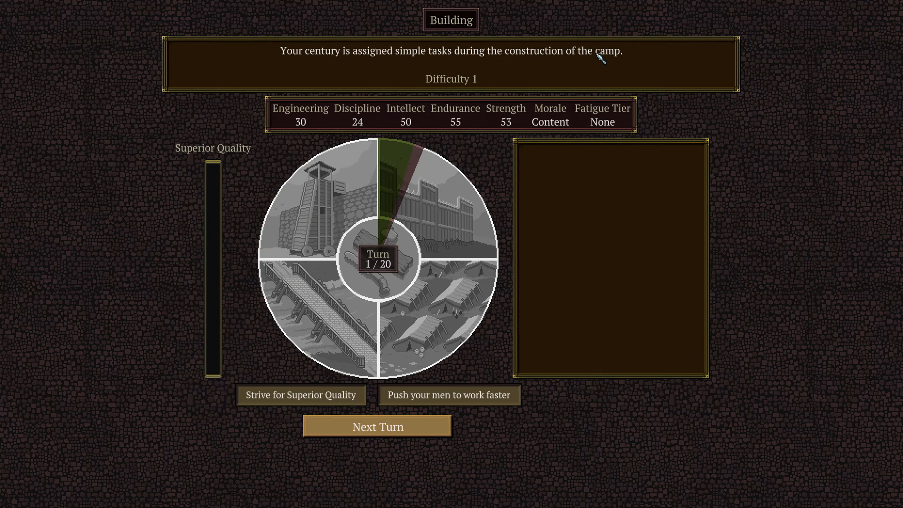
pyautogui.moveTo(418, 75)
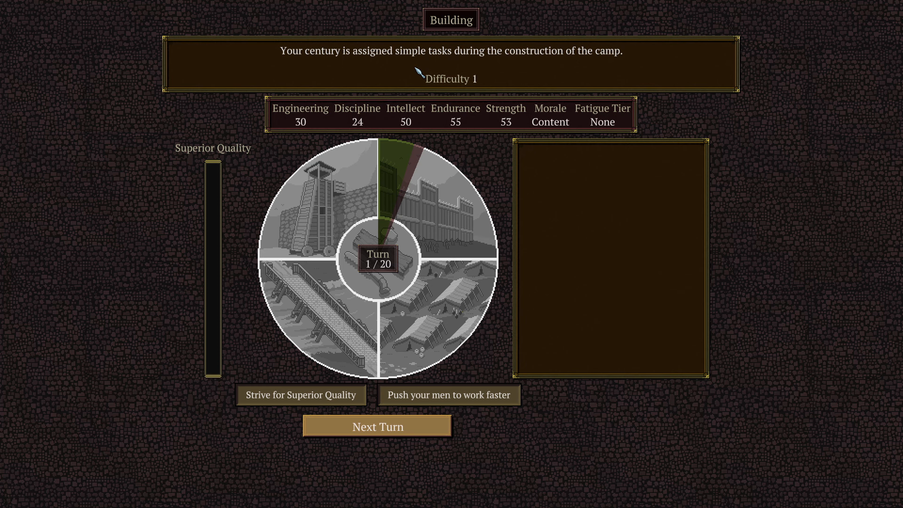
pyautogui.moveTo(452, 66)
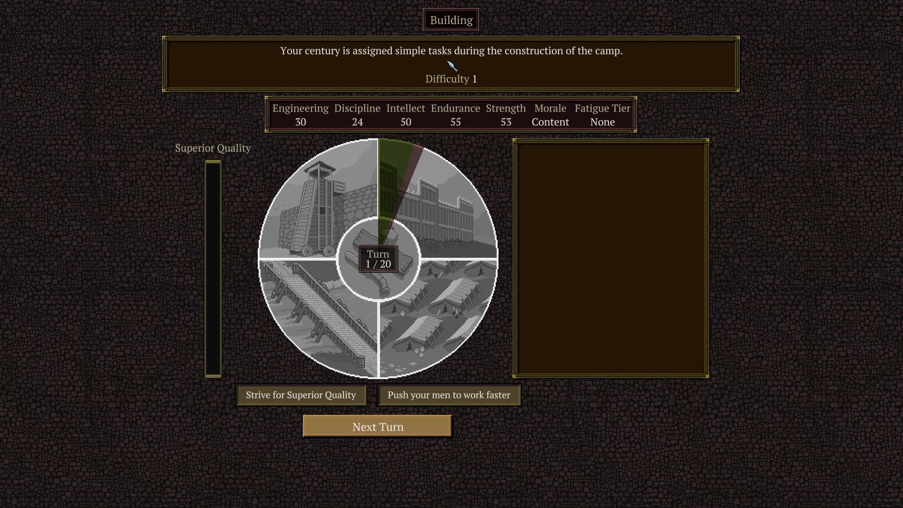
pyautogui.moveTo(551, 64)
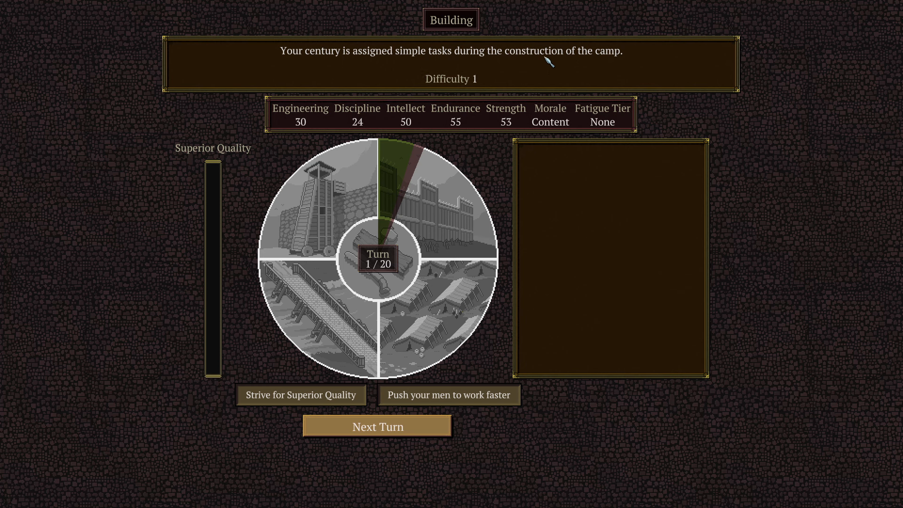
pyautogui.moveTo(384, 150)
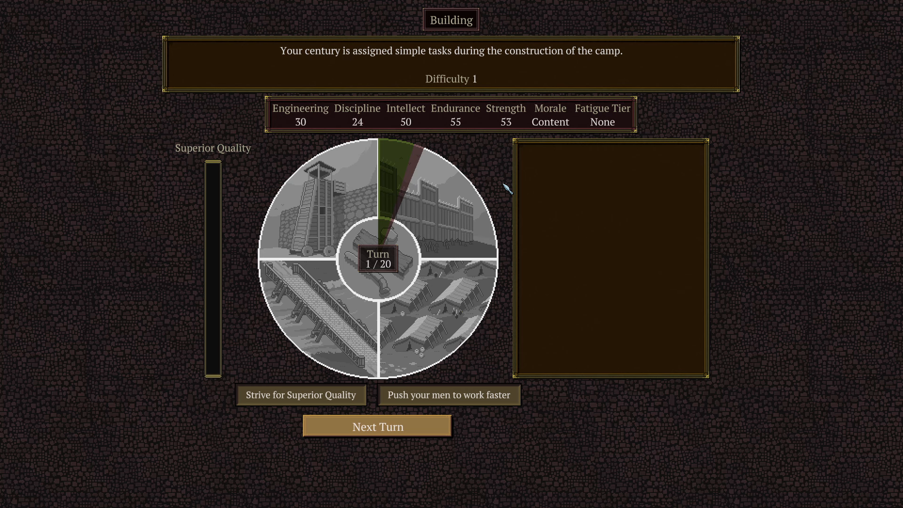
pyautogui.moveTo(318, 400)
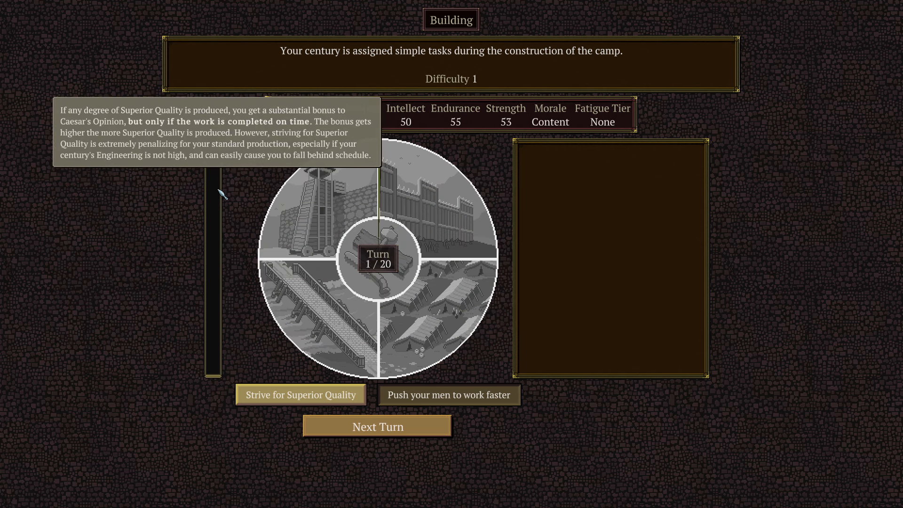
pyautogui.moveTo(194, 397)
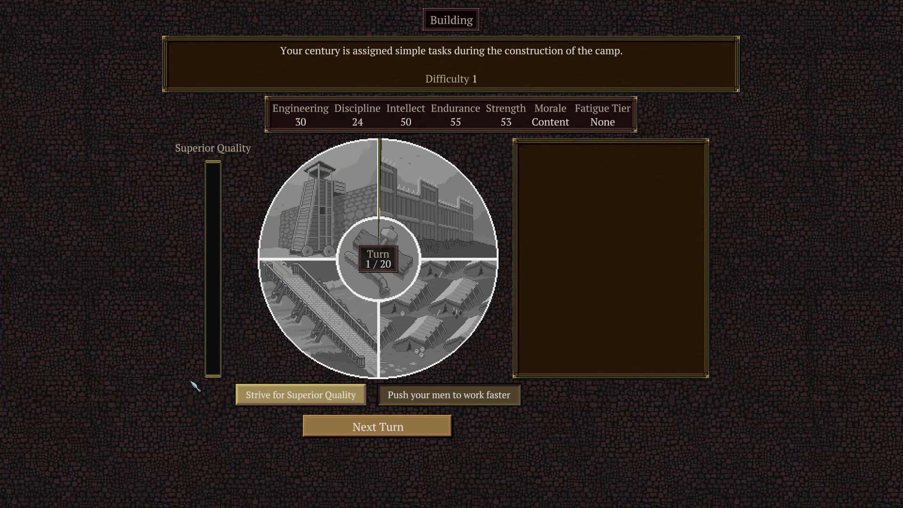
pyautogui.moveTo(224, 360)
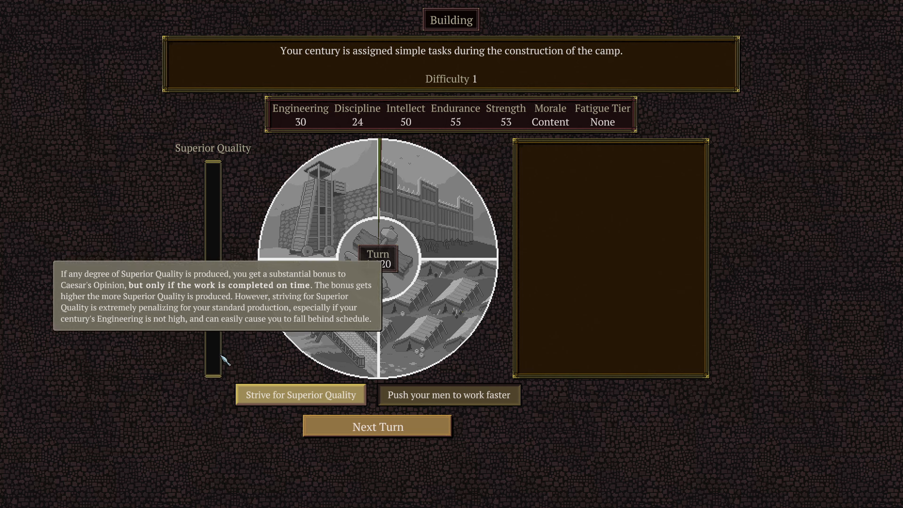
pyautogui.moveTo(288, 403)
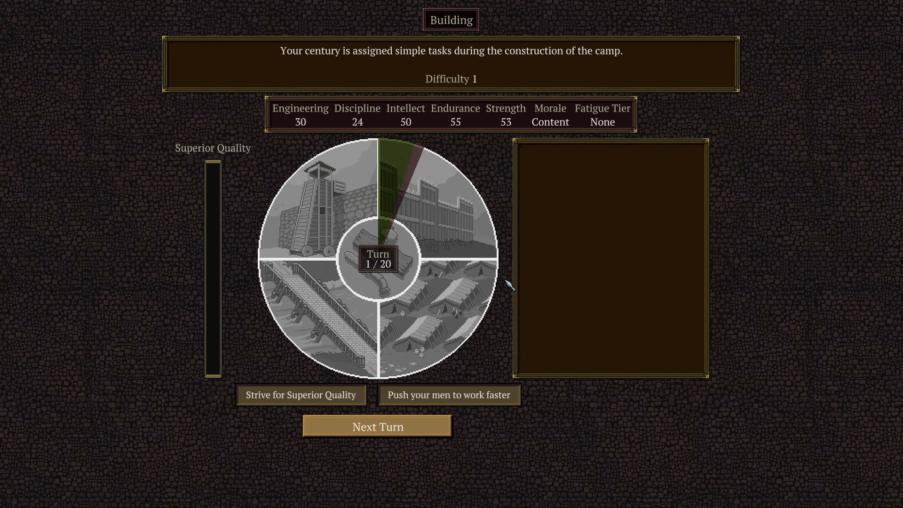
pyautogui.moveTo(521, 348)
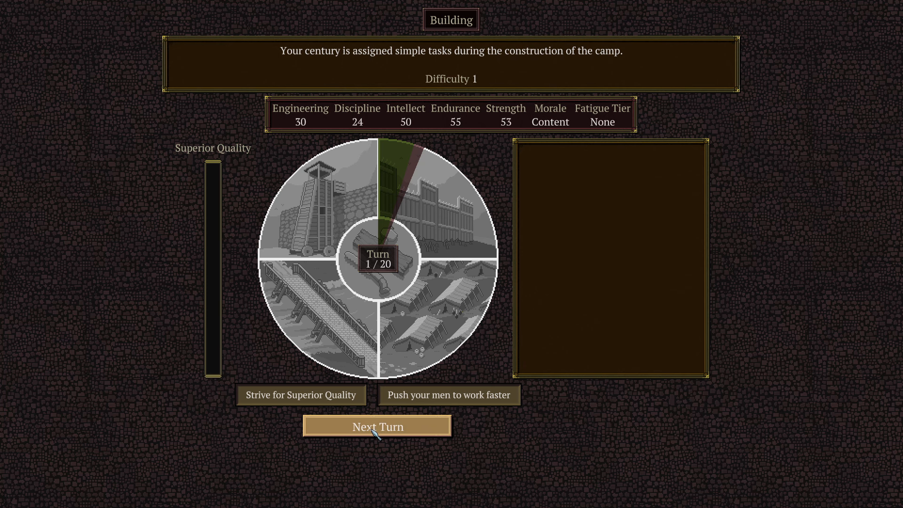
# Advance the camp construction through its early turns, once making the men work faster.
pyautogui.click(377, 426)
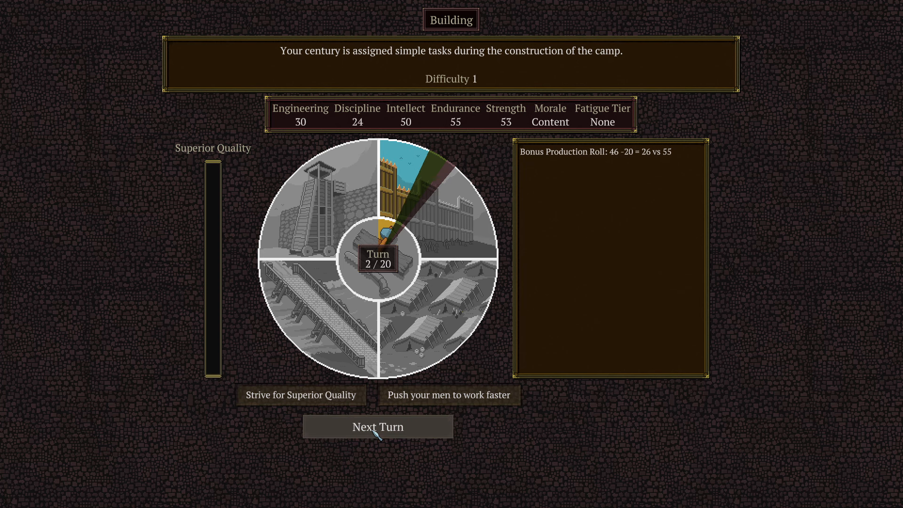
pyautogui.click(379, 427)
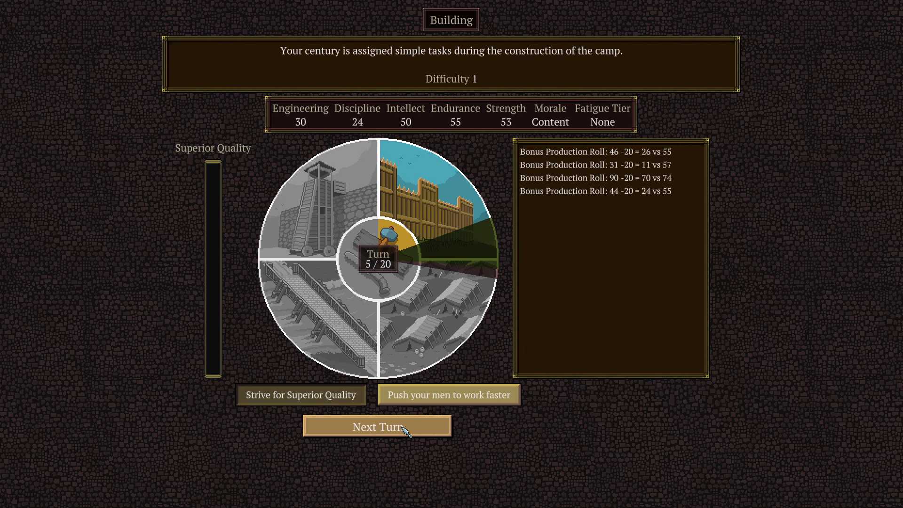
pyautogui.click(378, 426)
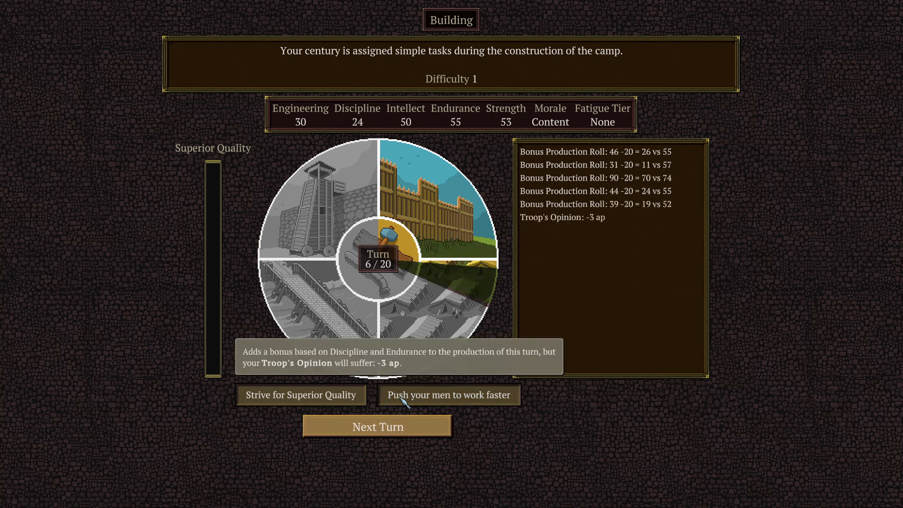
pyautogui.click(377, 426)
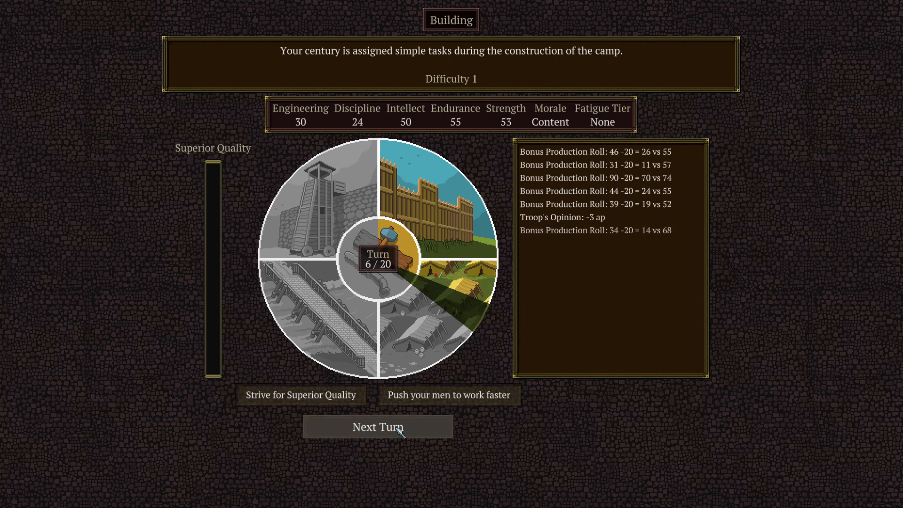
pyautogui.click(379, 427)
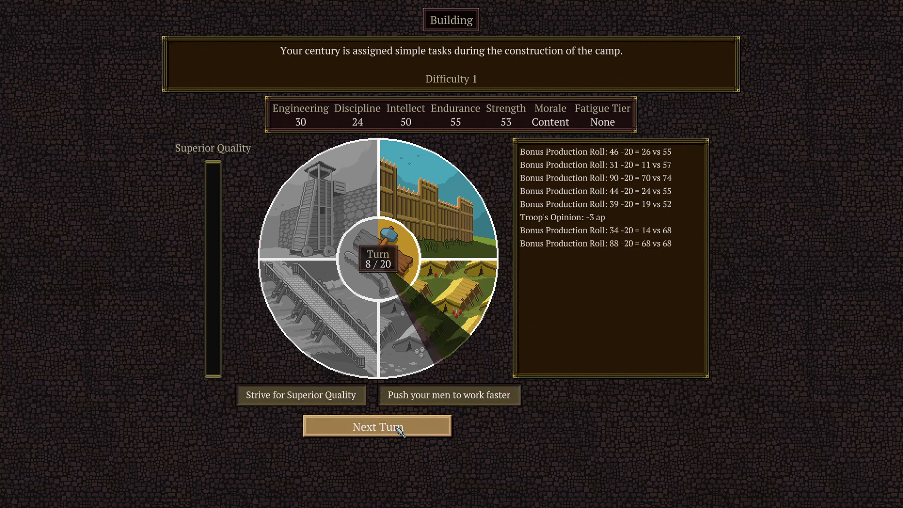
pyautogui.click(378, 427)
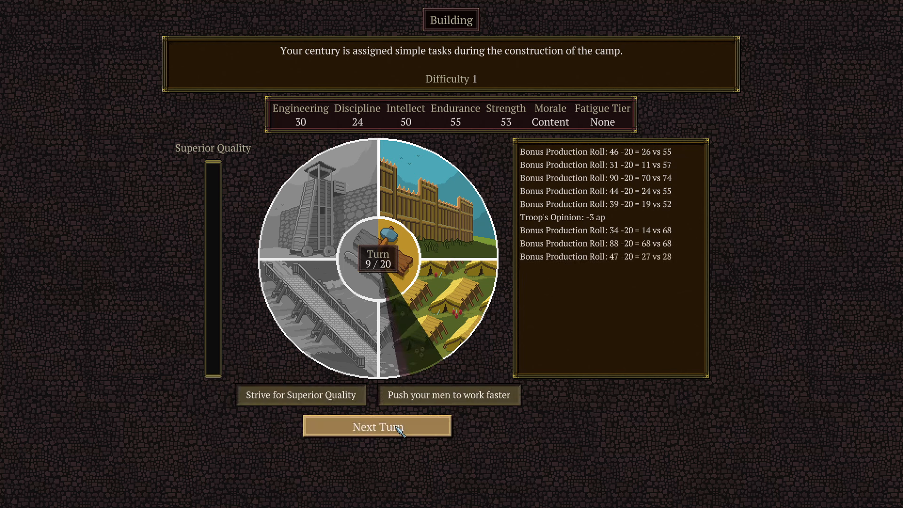
pyautogui.click(378, 426)
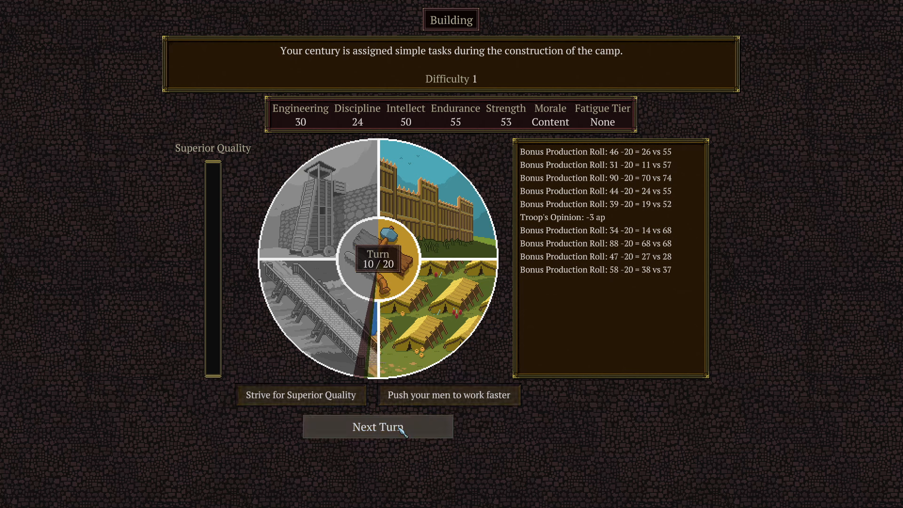
pyautogui.click(379, 427)
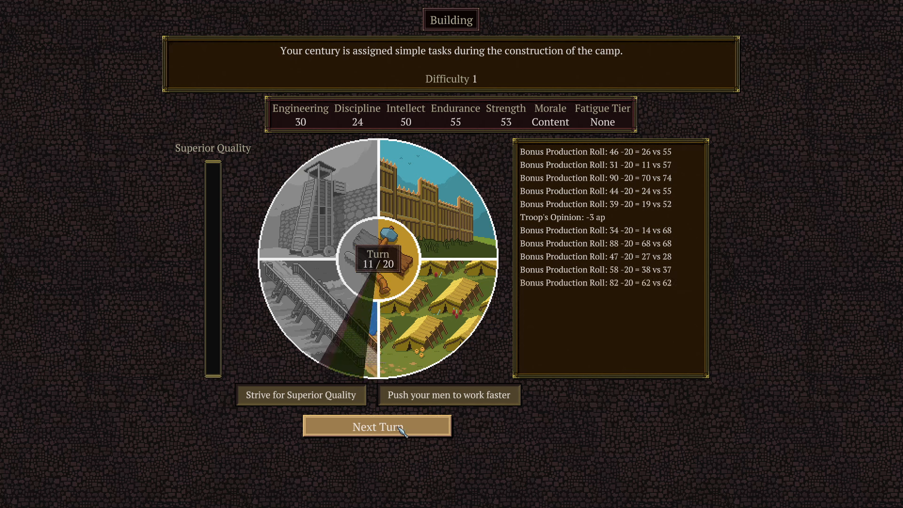
pyautogui.click(377, 426)
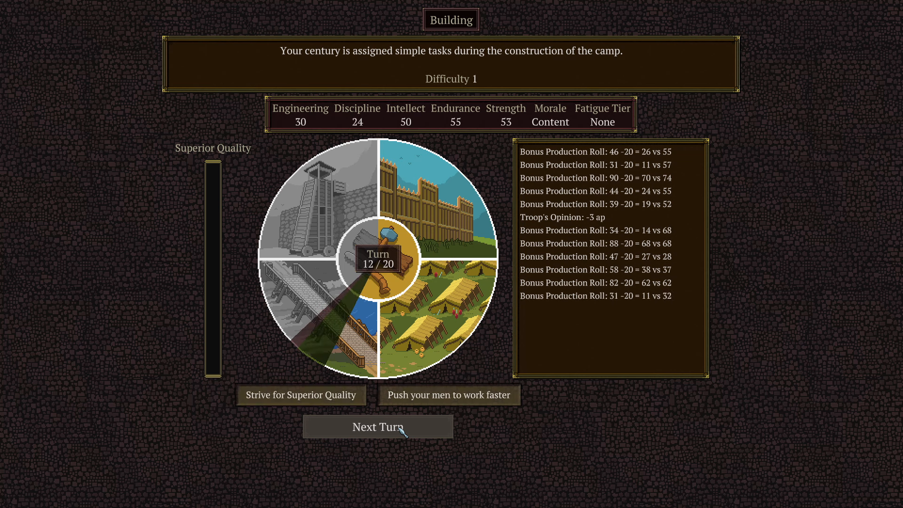
# Finish construction through turn 20 with Strive for Superior Quality and close the summary.
pyautogui.click(378, 427)
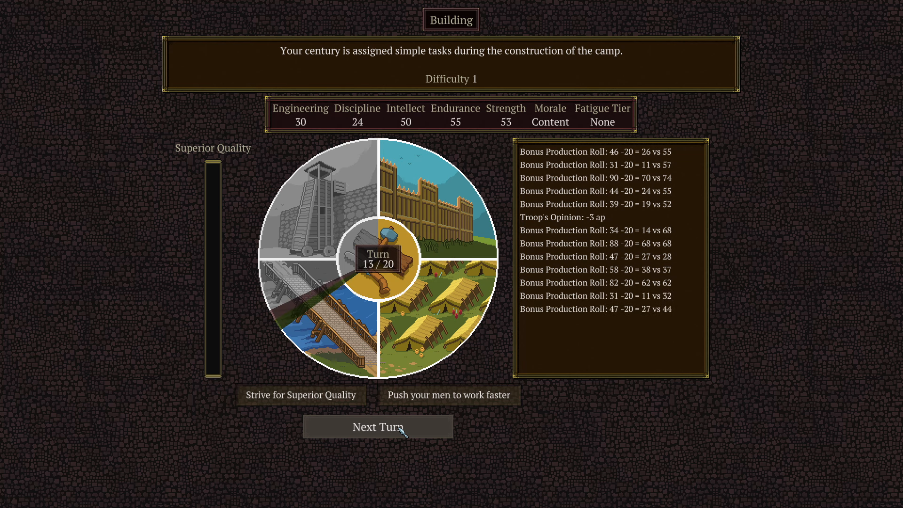
pyautogui.click(378, 427)
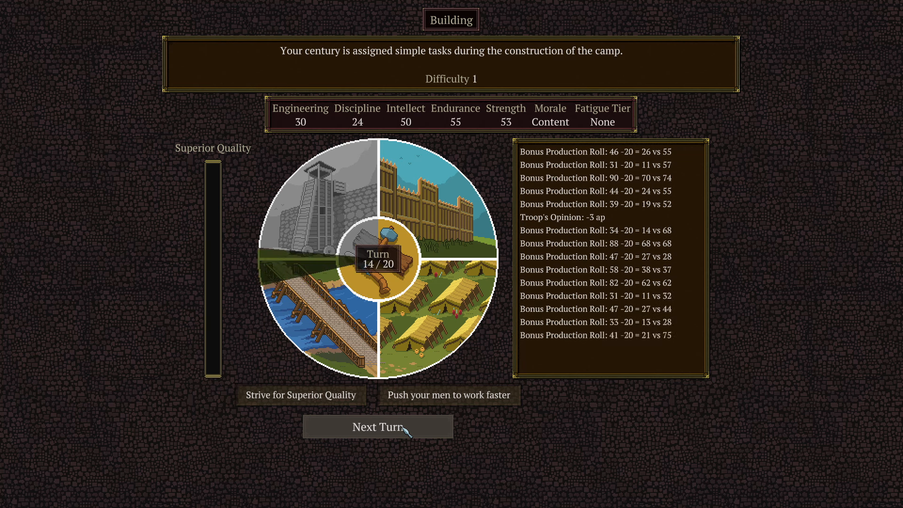
pyautogui.click(378, 427)
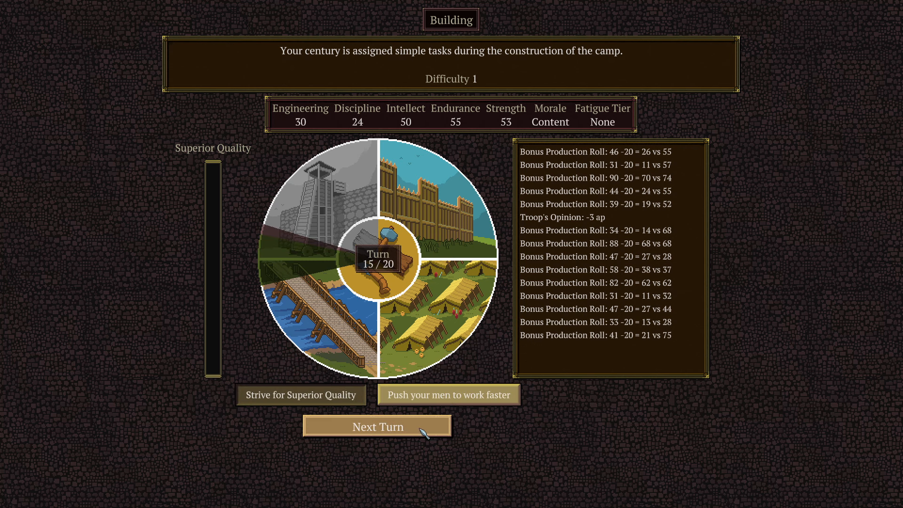
pyautogui.click(377, 426)
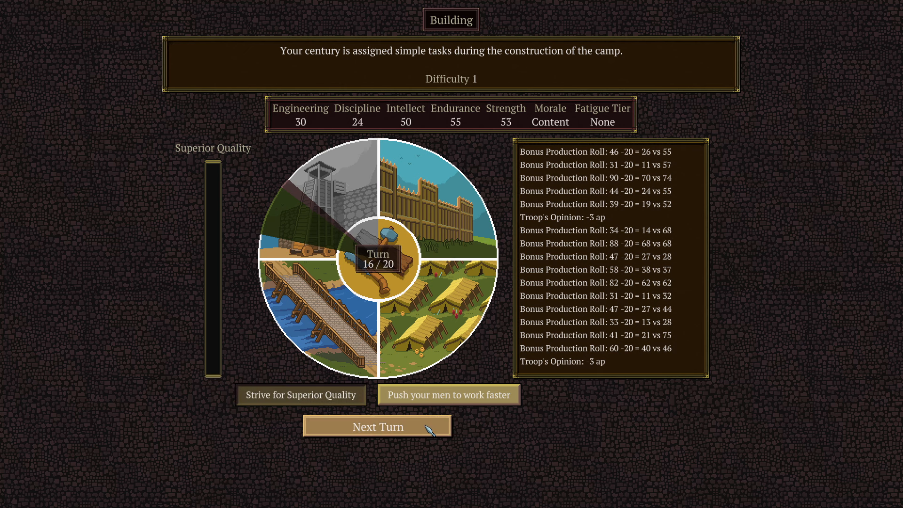
pyautogui.click(377, 426)
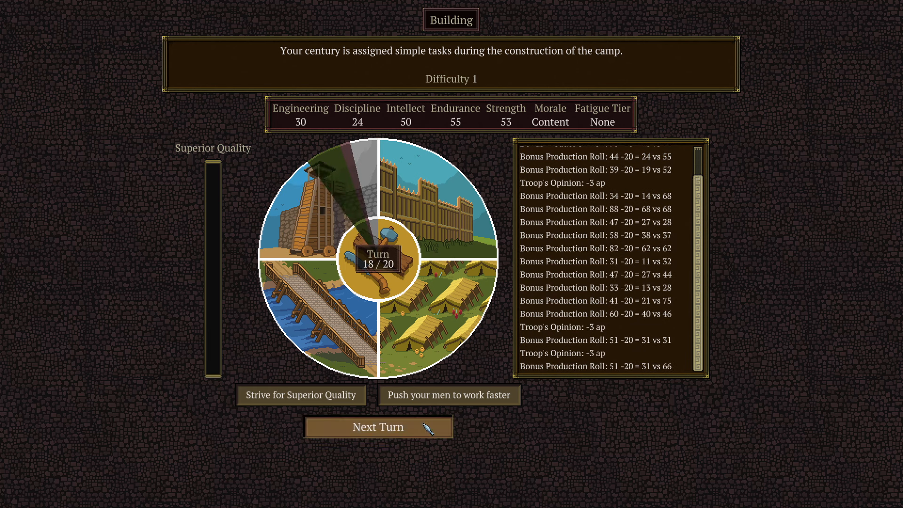
pyautogui.click(378, 427)
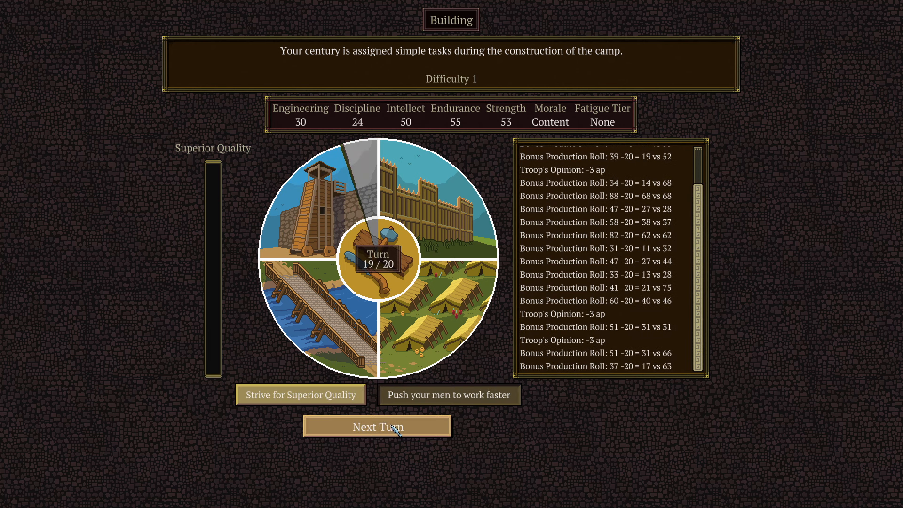
pyautogui.click(378, 426)
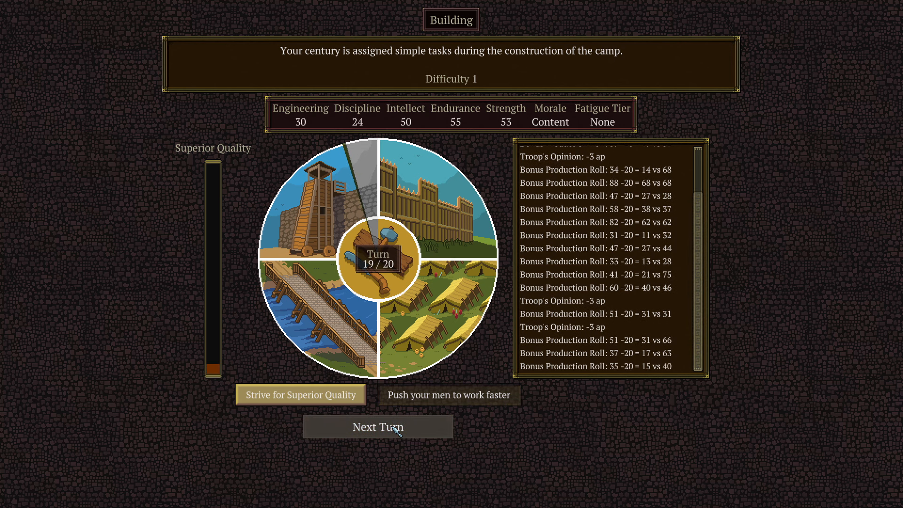
pyautogui.click(378, 427)
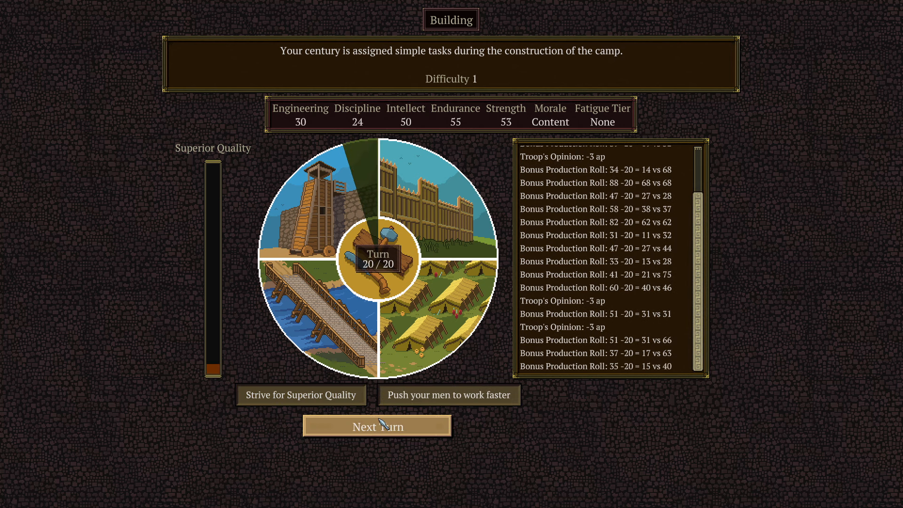
pyautogui.click(377, 426)
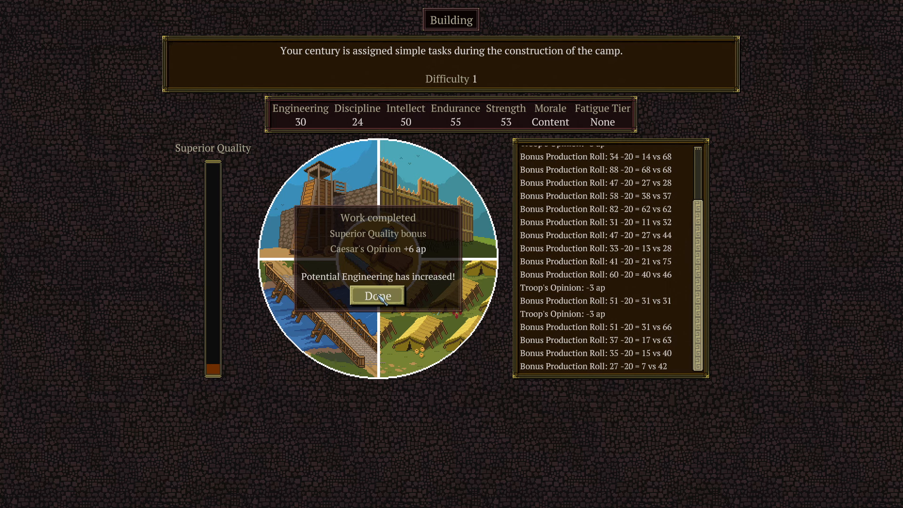
pyautogui.click(376, 295)
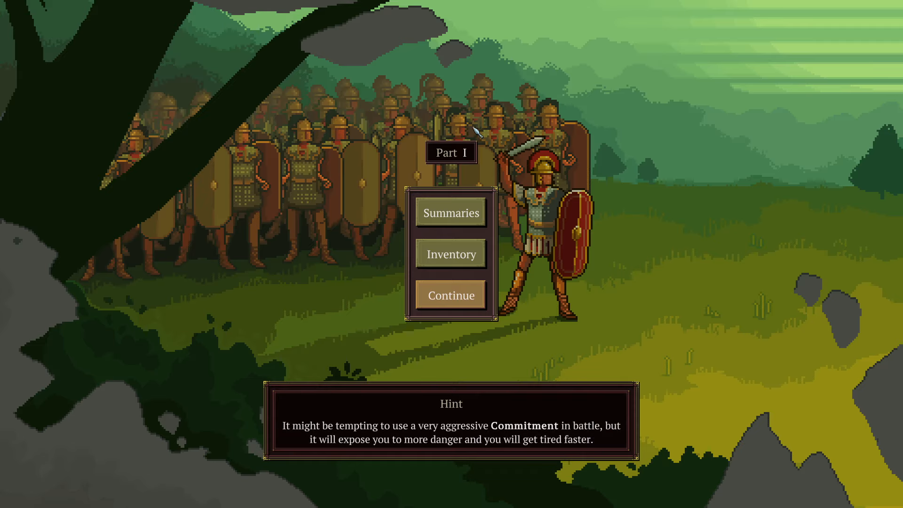
pyautogui.moveTo(463, 317)
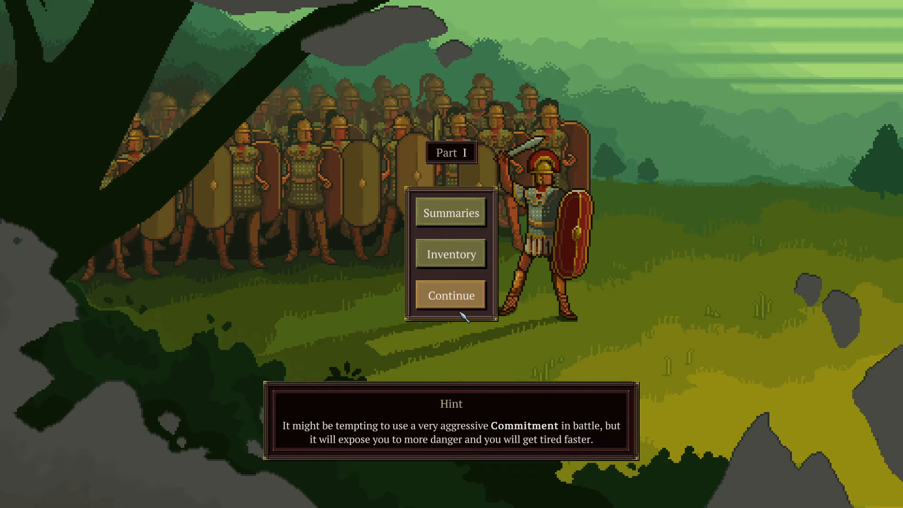
# Continue from the Part I menu past the mountain crossing story to the Viromanduum battle.
pyautogui.click(451, 295)
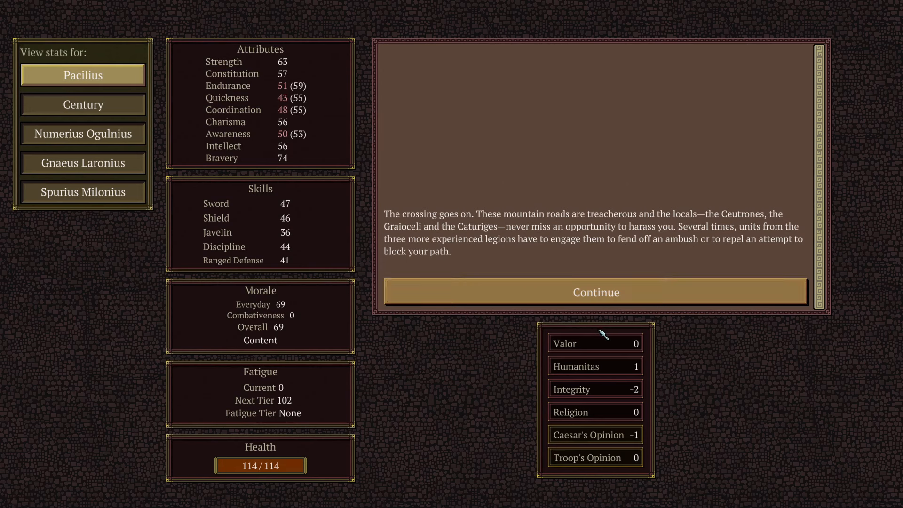
pyautogui.click(596, 292)
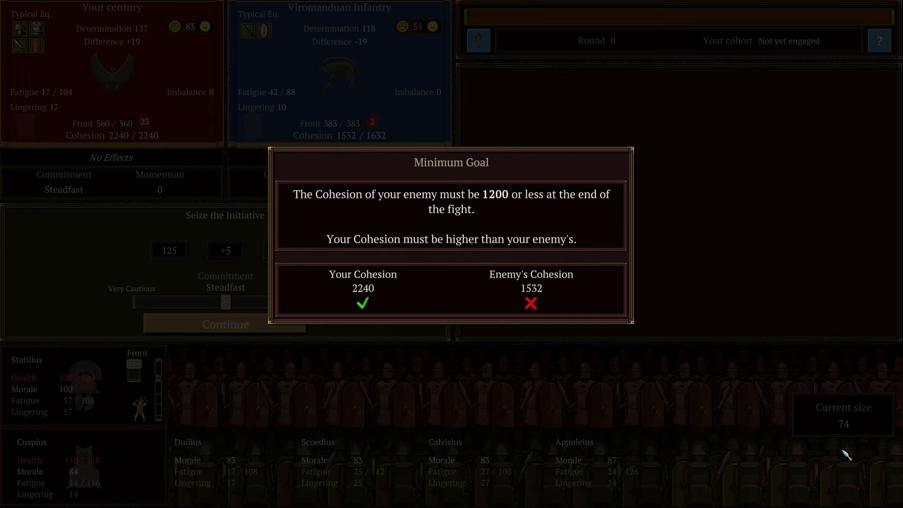
pyautogui.moveTo(834, 457)
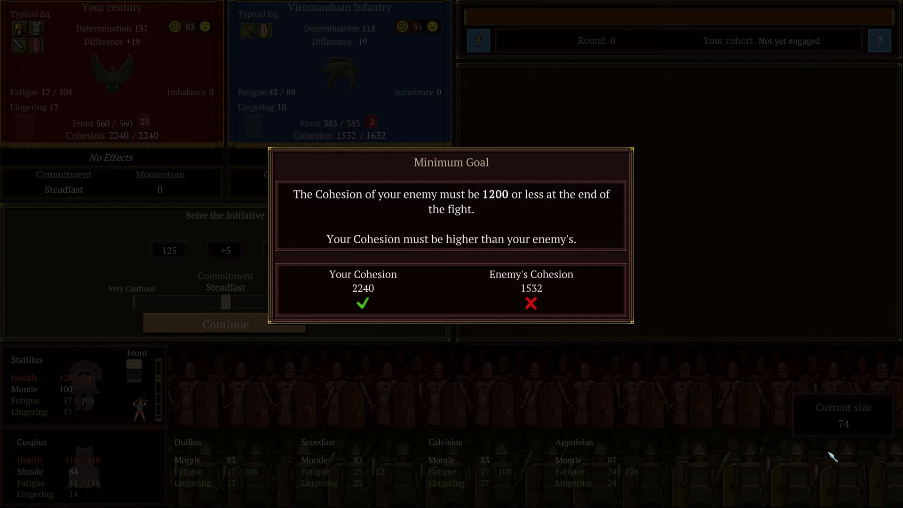
pyautogui.moveTo(366, 215)
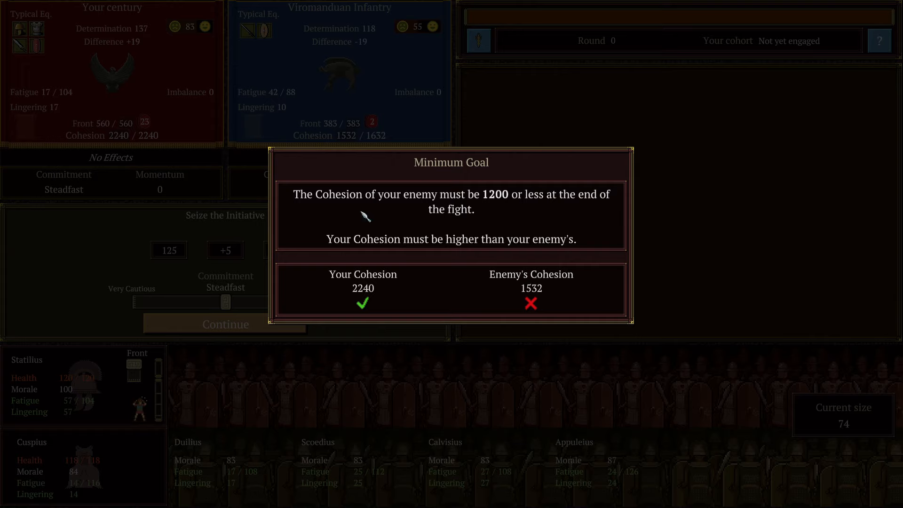
pyautogui.moveTo(337, 199)
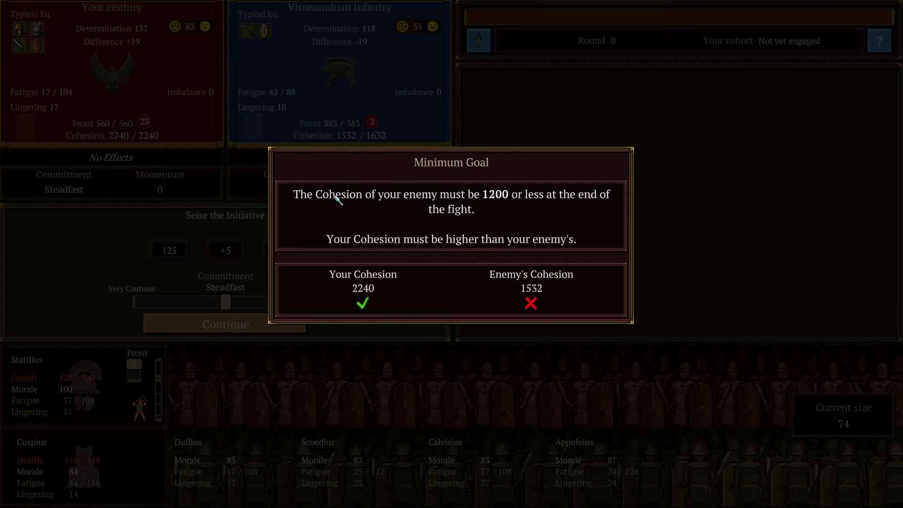
pyautogui.moveTo(514, 204)
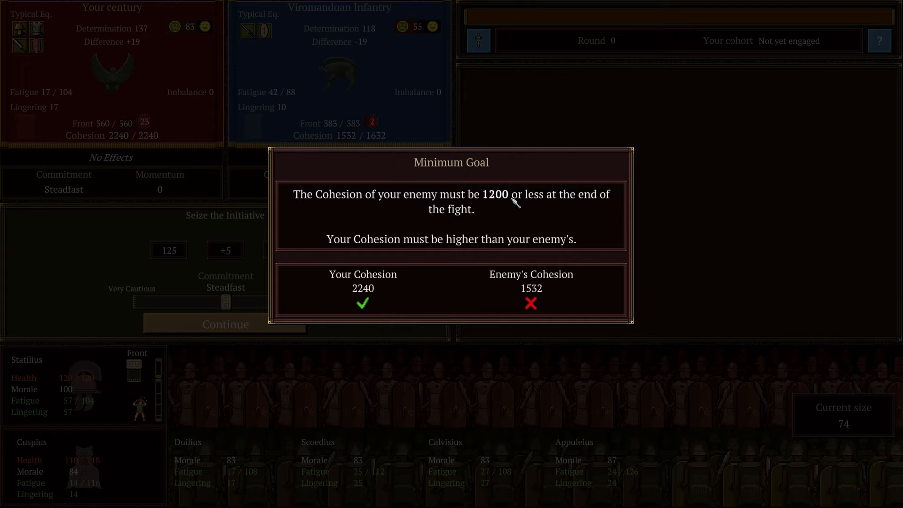
pyautogui.moveTo(485, 256)
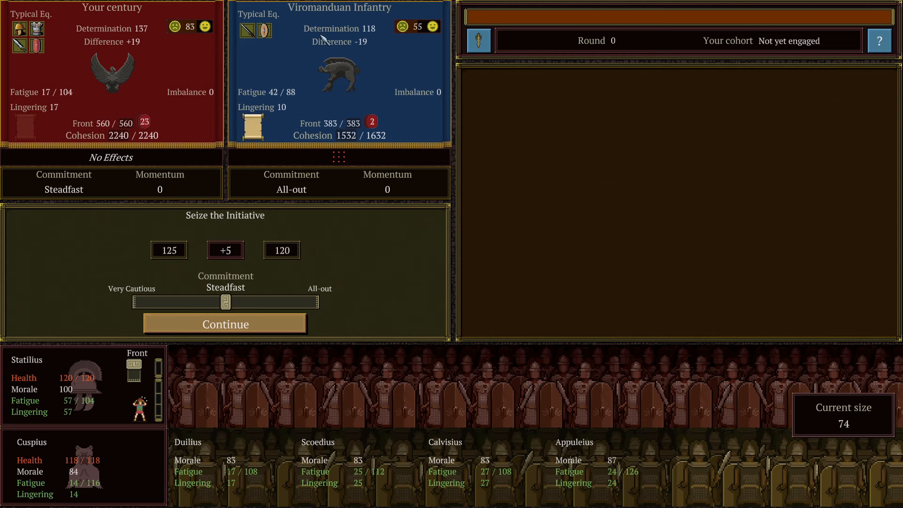
pyautogui.moveTo(347, 135)
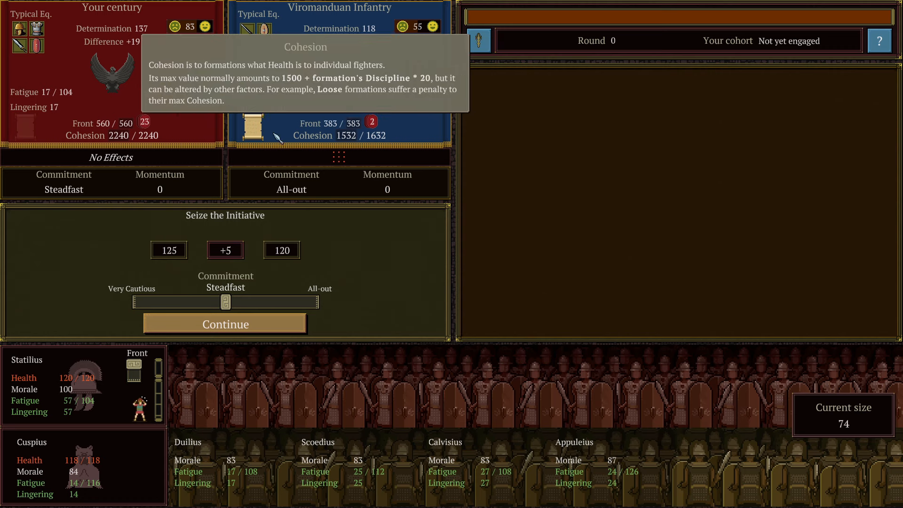
pyautogui.moveTo(350, 145)
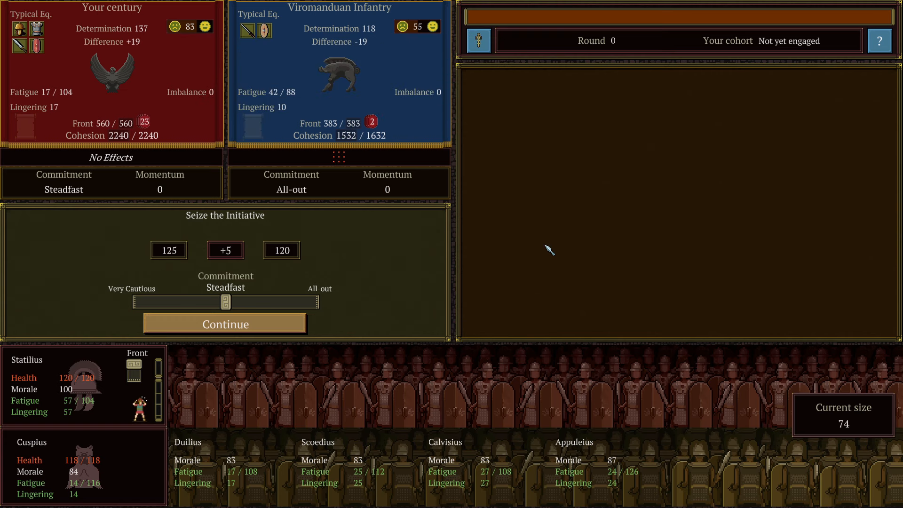
pyautogui.moveTo(634, 229)
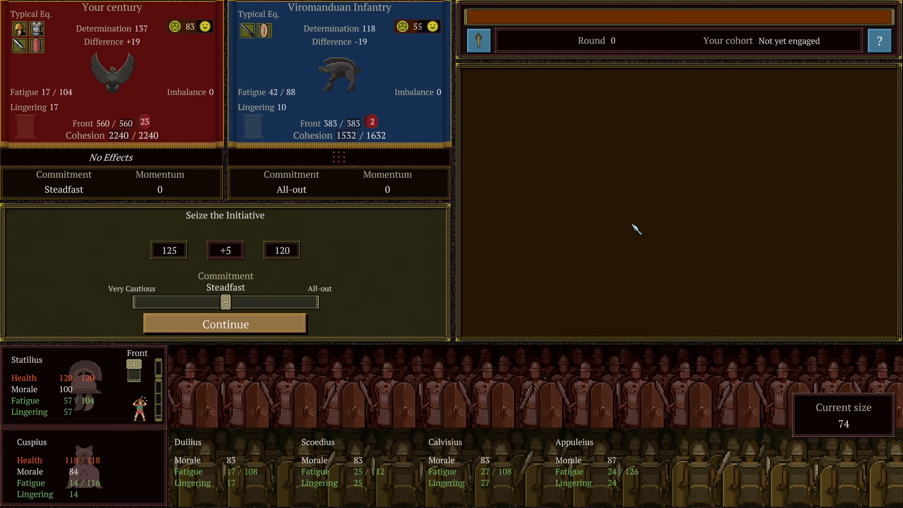
pyautogui.moveTo(640, 233)
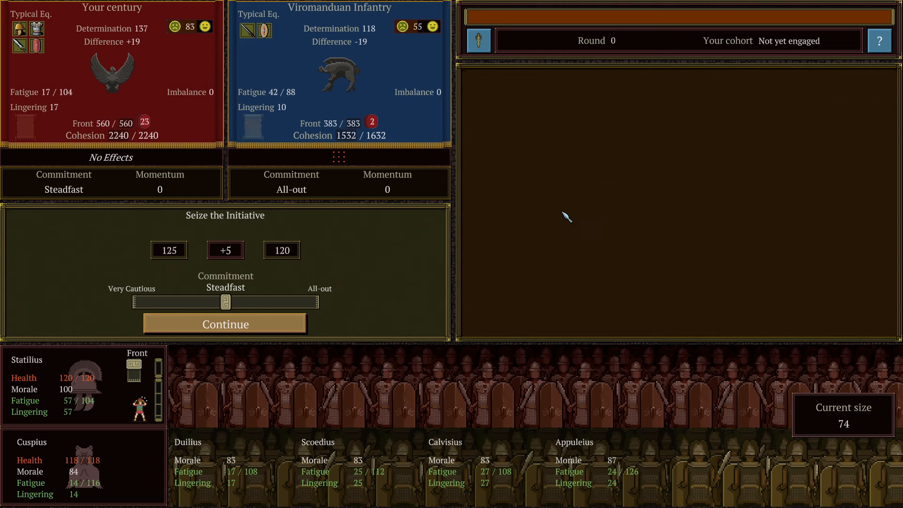
pyautogui.moveTo(606, 254)
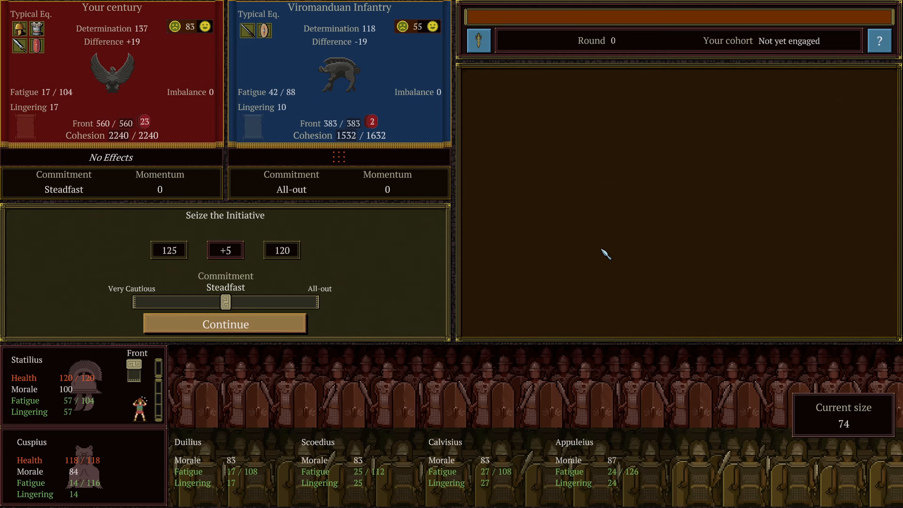
pyautogui.moveTo(613, 257)
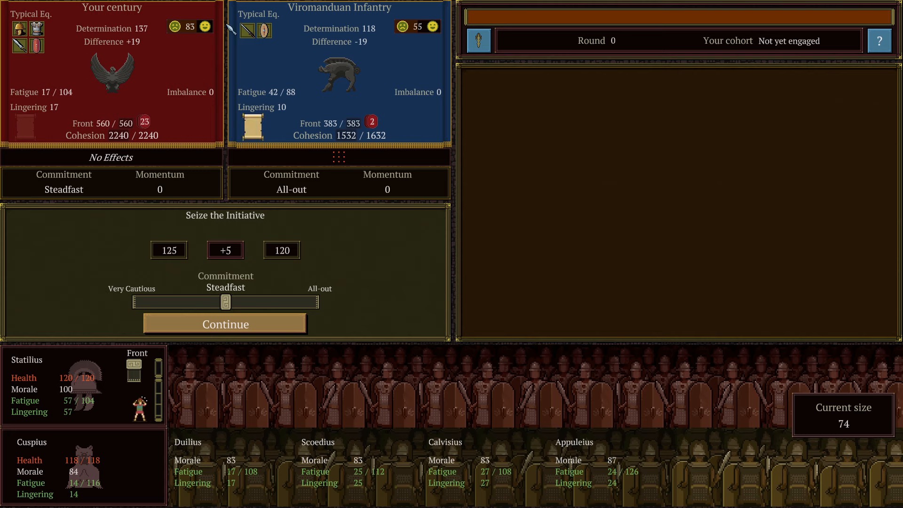
pyautogui.moveTo(187, 294)
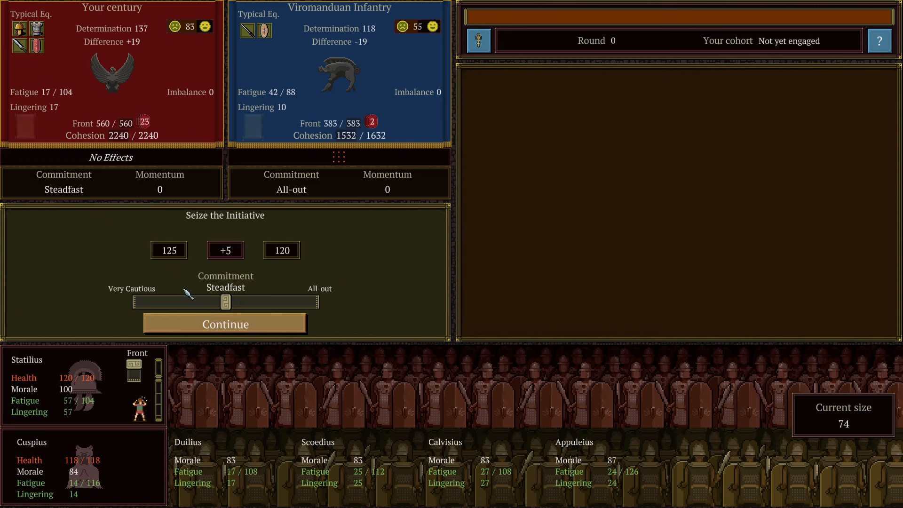
pyautogui.moveTo(131, 290)
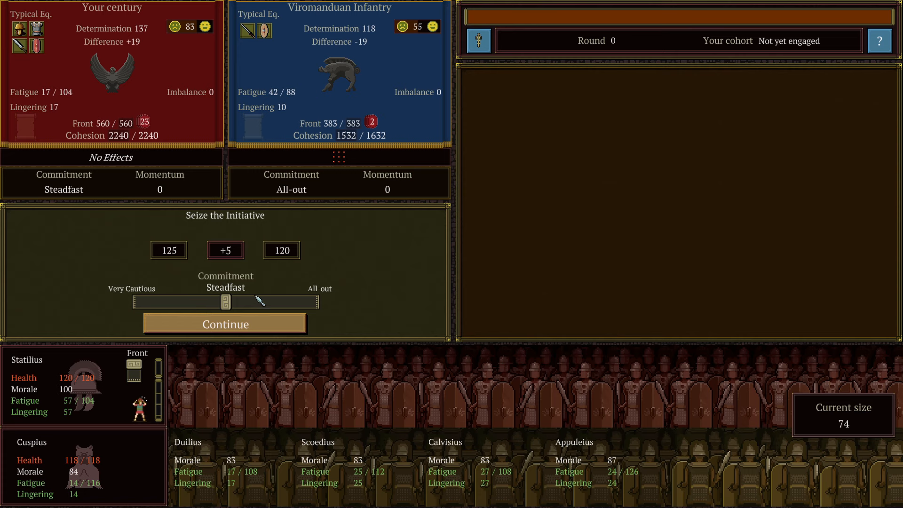
pyautogui.moveTo(259, 304)
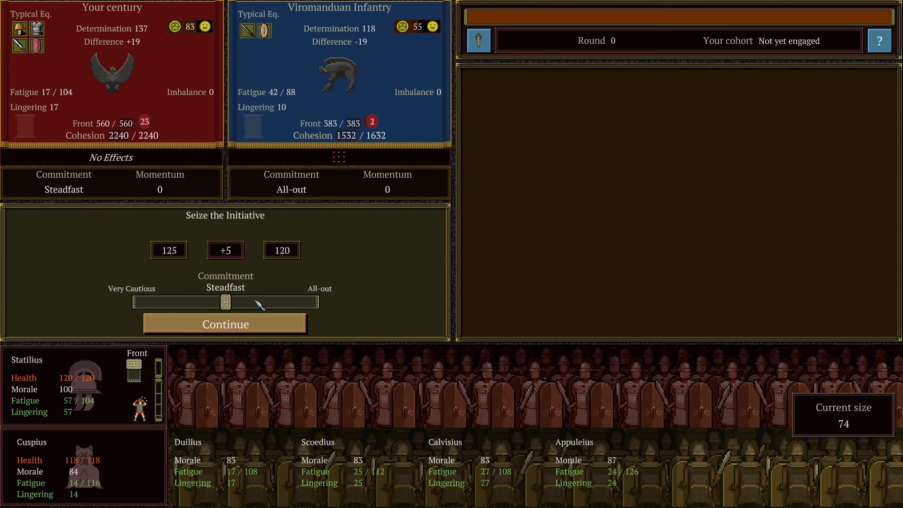
pyautogui.moveTo(234, 296)
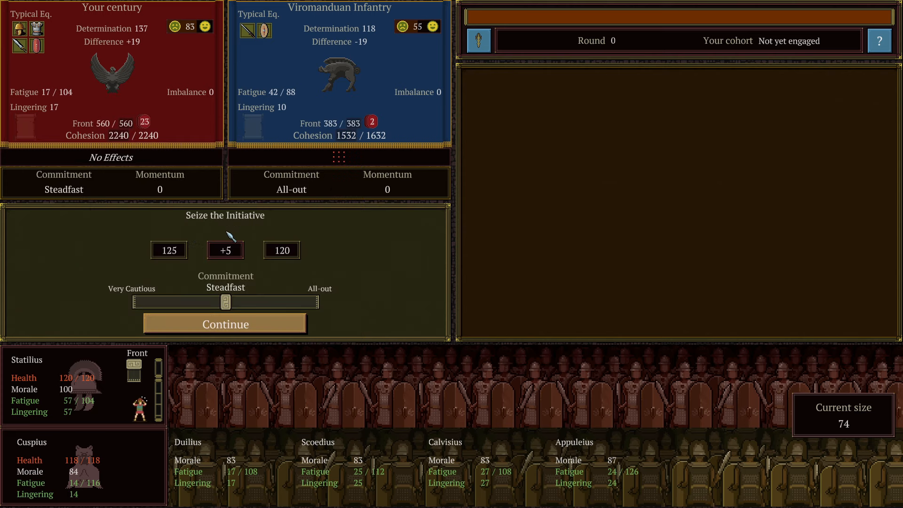
pyautogui.moveTo(186, 92)
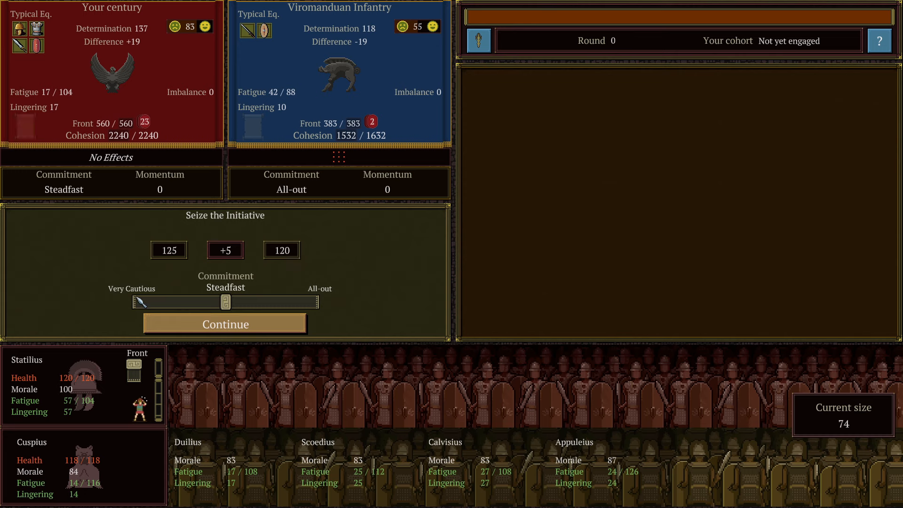
# Adjust the Commitment slider against the Viromanduan Infantry, trying Very Cautious and Steadfast before settling higher.
pyautogui.moveTo(226, 302); pyautogui.dragTo(136, 302)
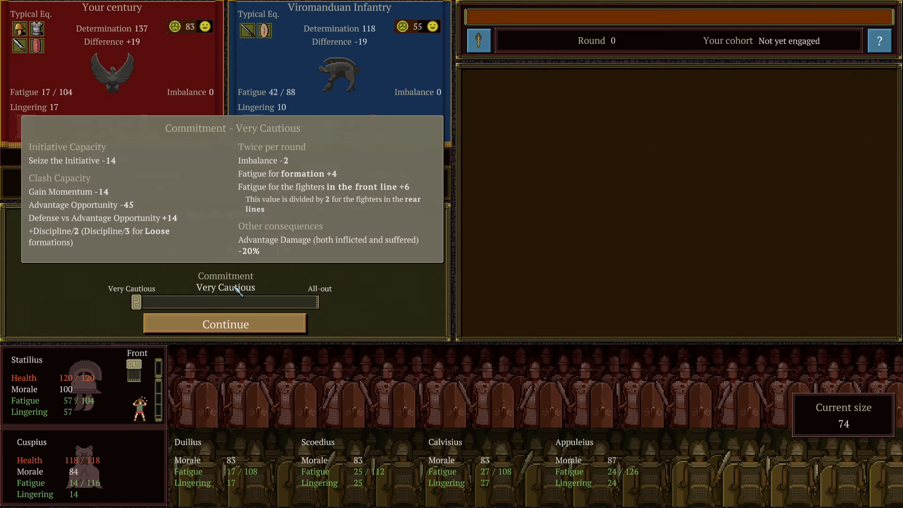
pyautogui.moveTo(135, 302); pyautogui.dragTo(225, 302)
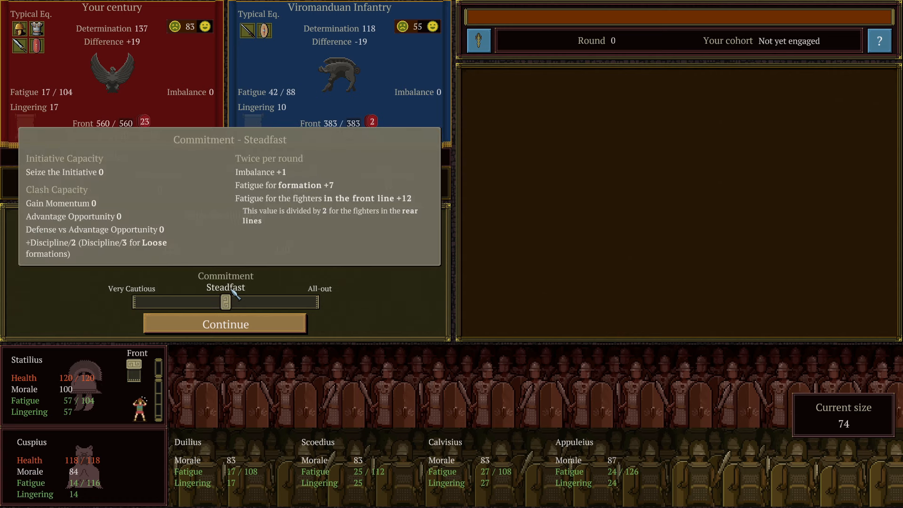
pyautogui.moveTo(221, 302); pyautogui.dragTo(316, 302)
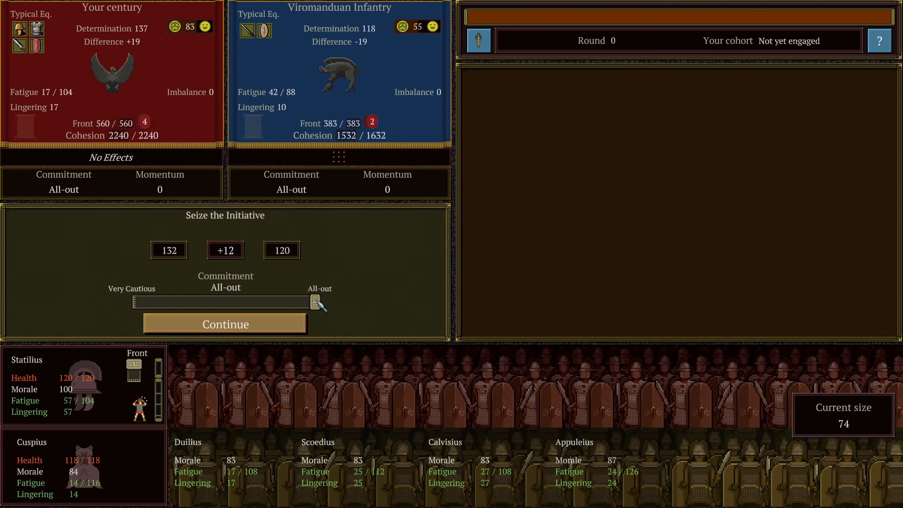
pyautogui.moveTo(233, 293)
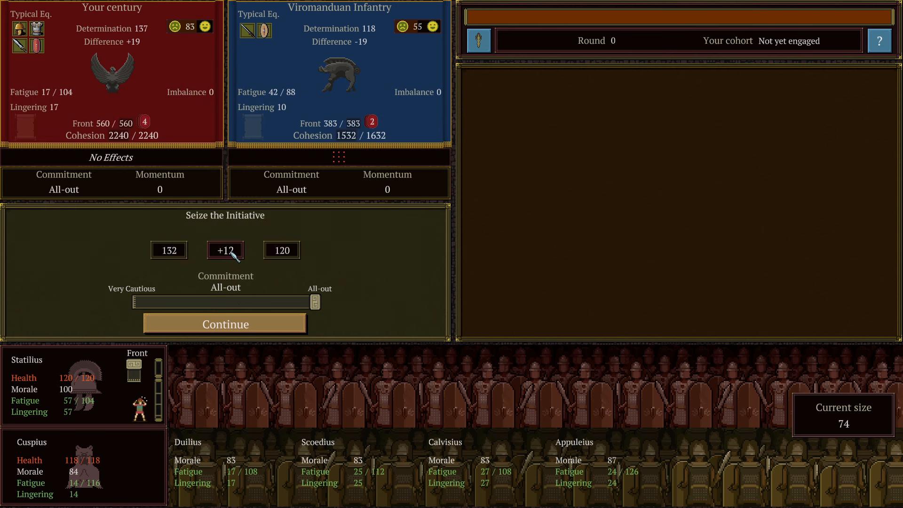
pyautogui.moveTo(169, 256)
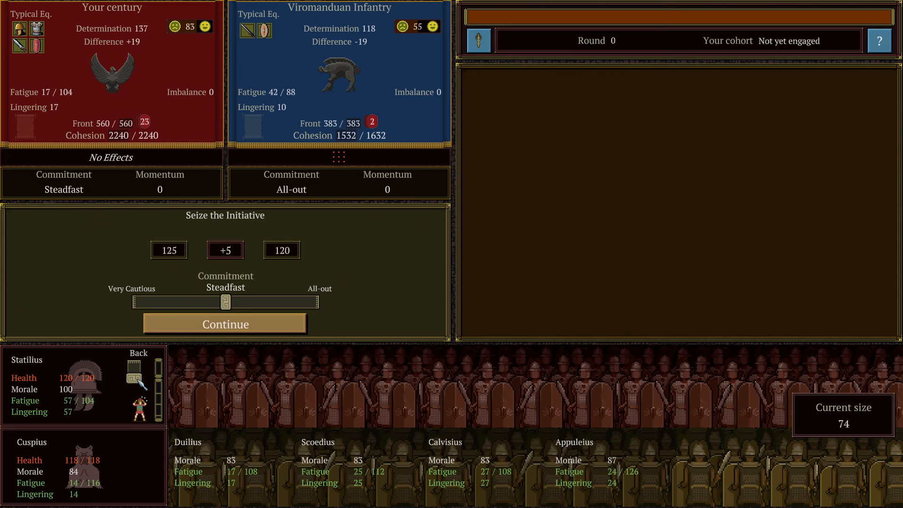
pyautogui.moveTo(162, 391)
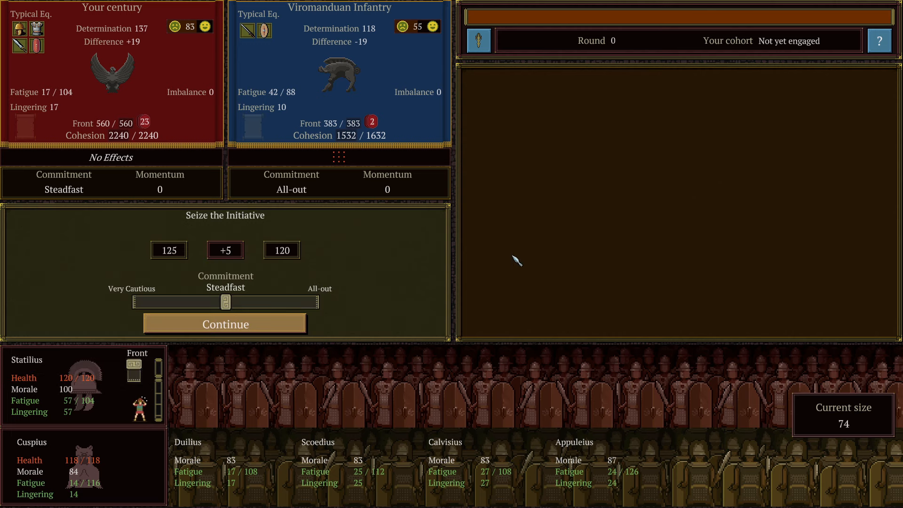
pyautogui.moveTo(518, 224)
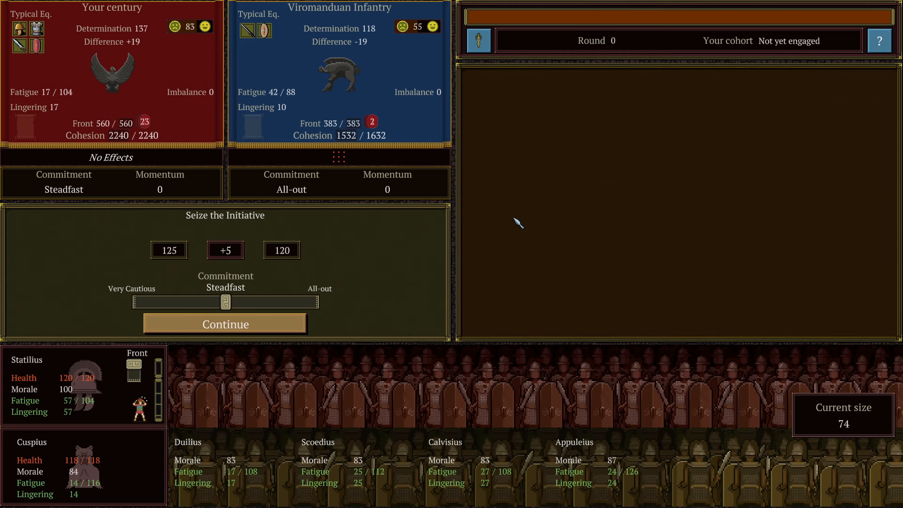
pyautogui.moveTo(713, 49)
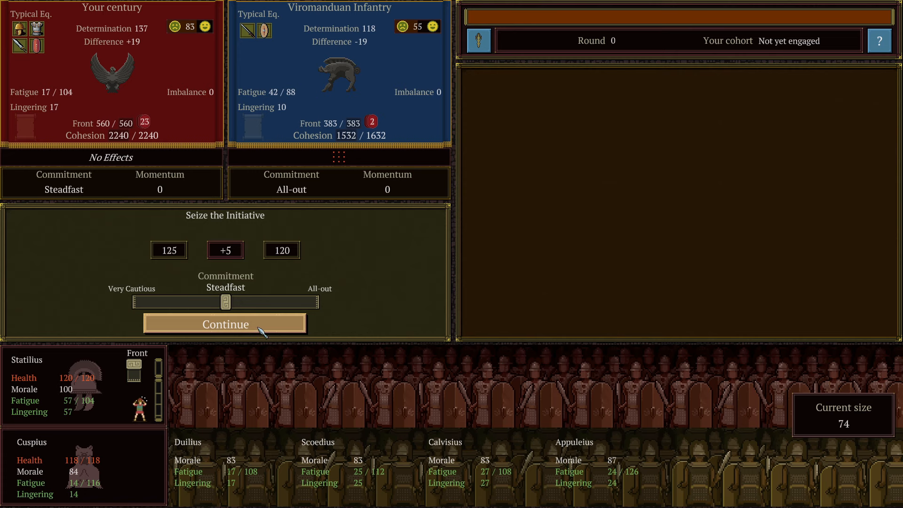
# Roll Seize the Initiative and resolve Gain Momentum, leaving the enemy with initiative and Momentum 2.
pyautogui.click(226, 324)
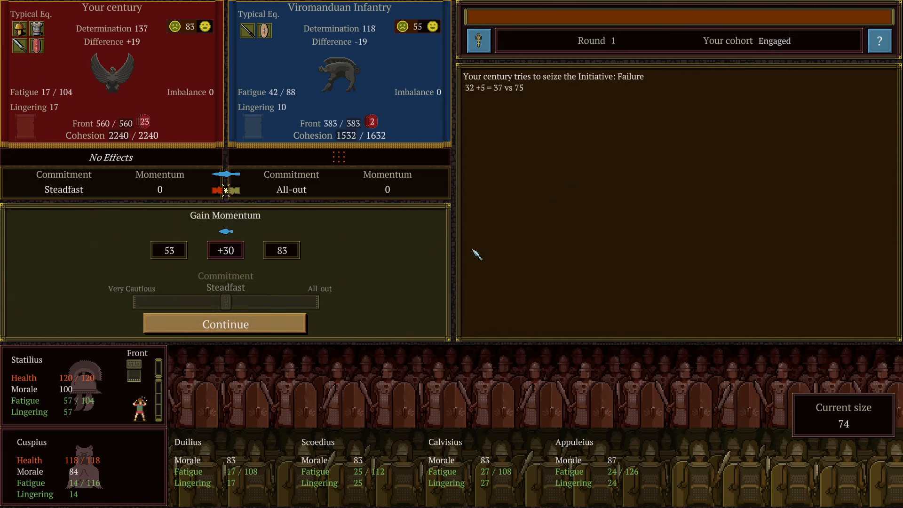
pyautogui.moveTo(658, 86)
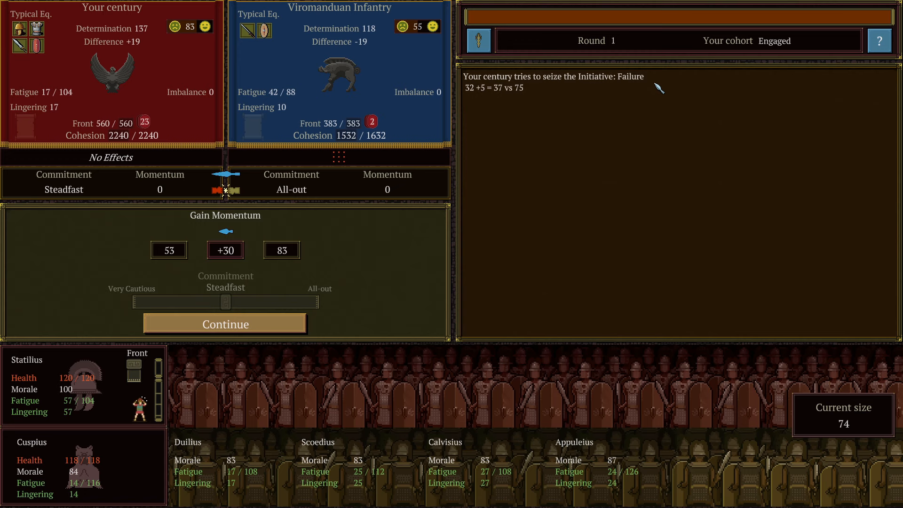
pyautogui.moveTo(758, 39)
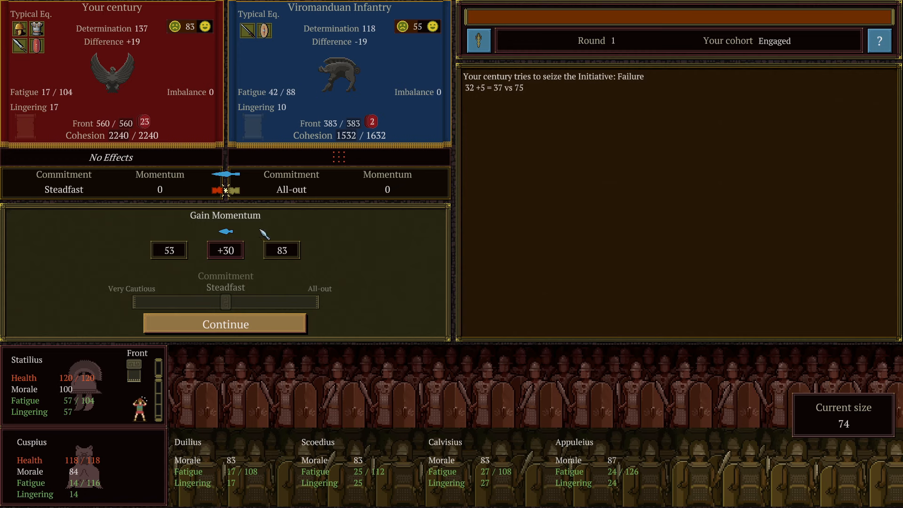
pyautogui.moveTo(231, 245)
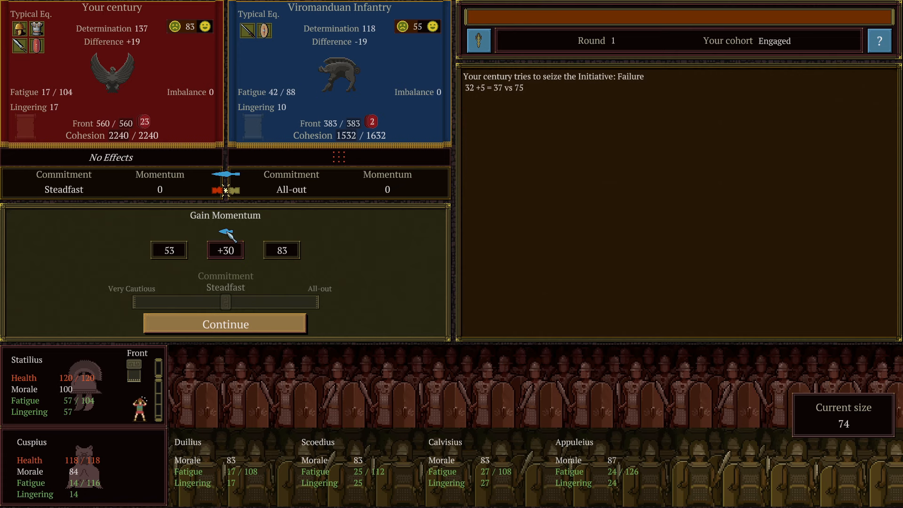
pyautogui.moveTo(239, 324)
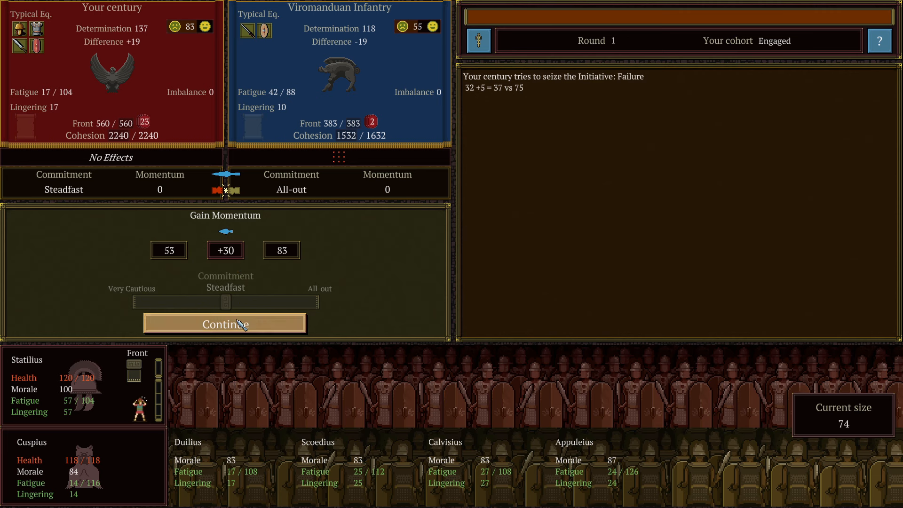
pyautogui.click(226, 323)
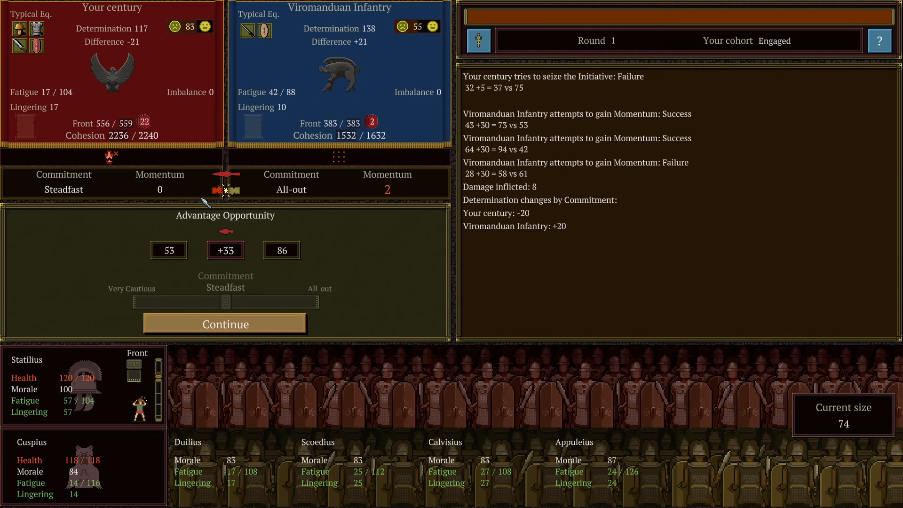
pyautogui.moveTo(271, 256)
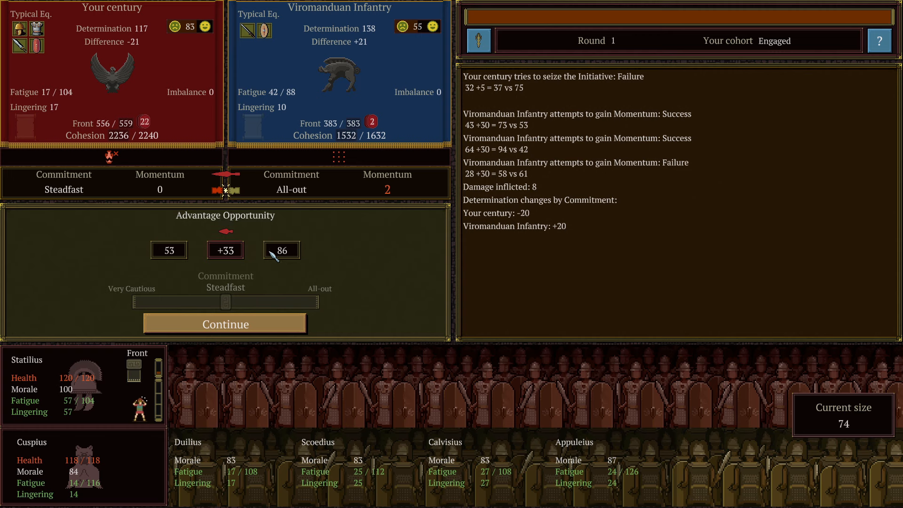
pyautogui.moveTo(366, 301)
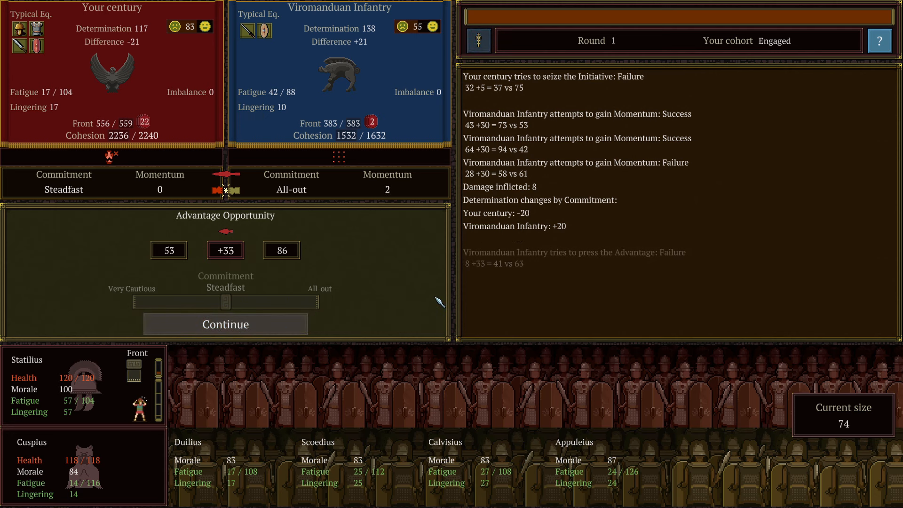
# Resolve the Viromanduan Infantry's Advantage Opportunity, both of its attempts failing.
pyautogui.click(226, 323)
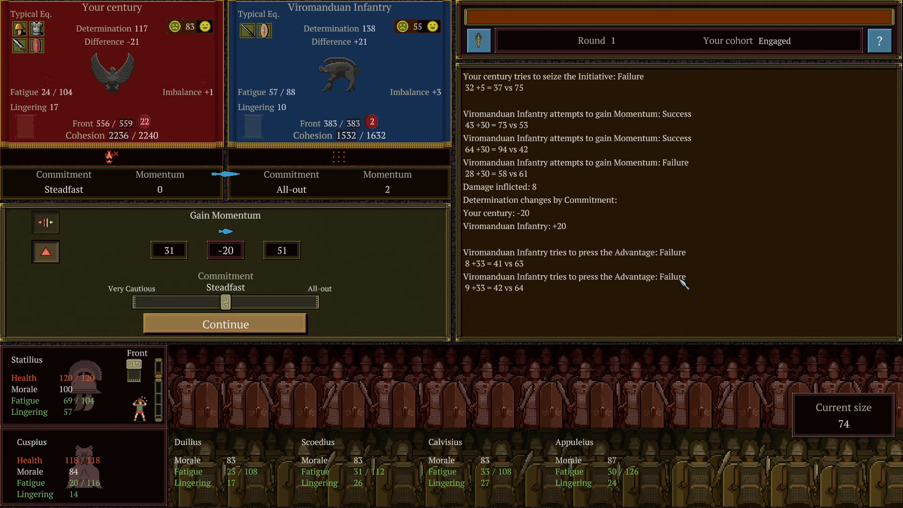
pyautogui.moveTo(349, 250)
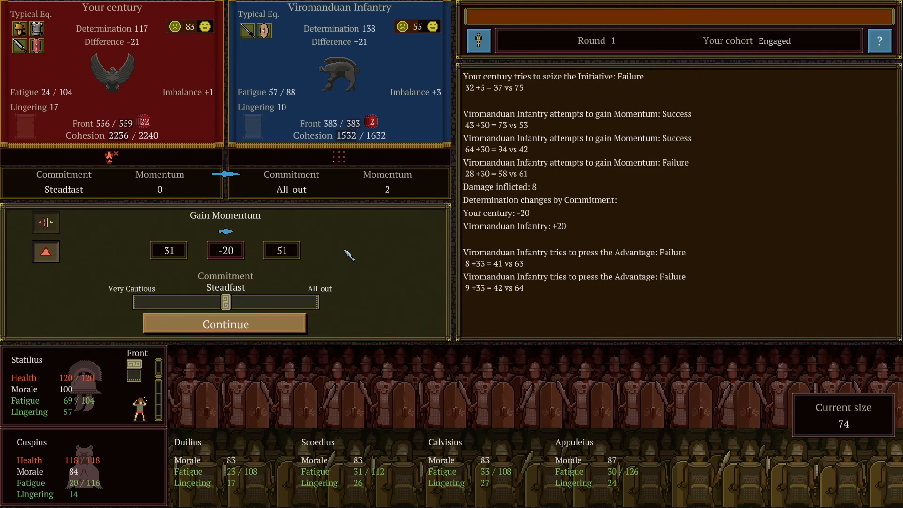
pyautogui.moveTo(179, 256)
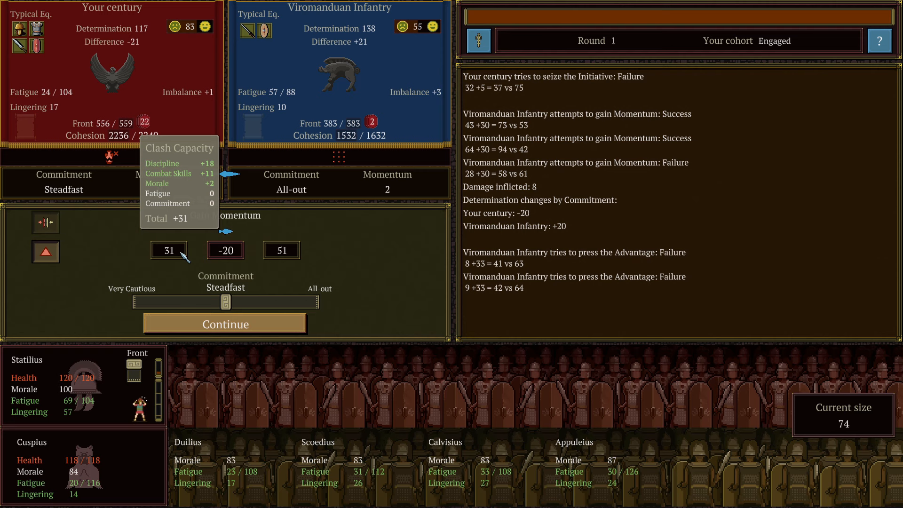
pyautogui.moveTo(283, 250)
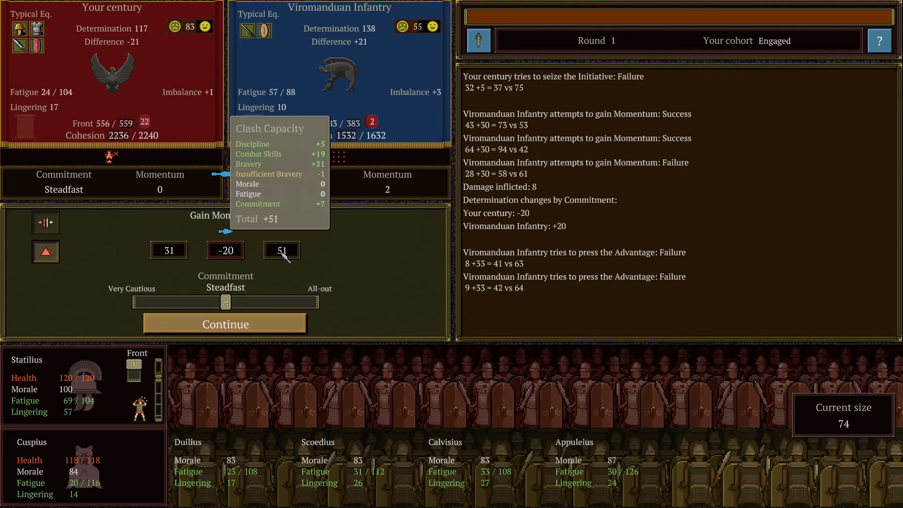
pyautogui.moveTo(355, 141)
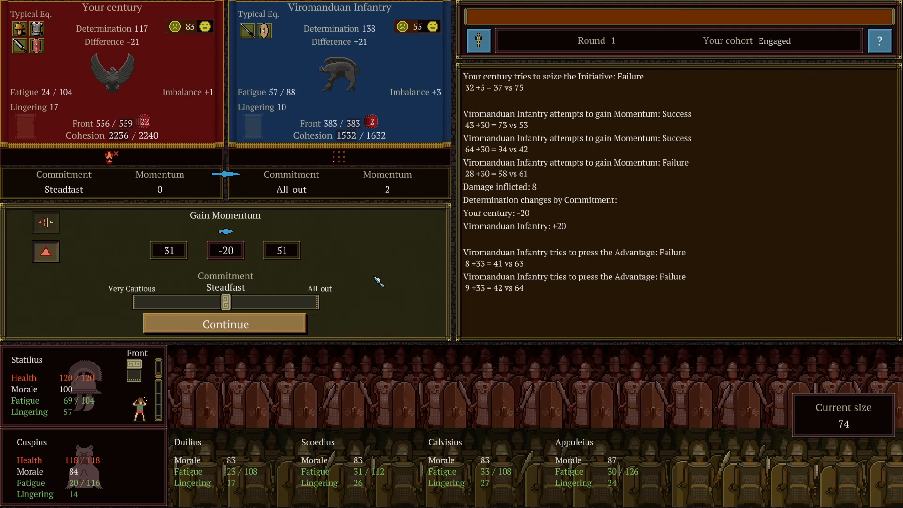
pyautogui.moveTo(799, 427)
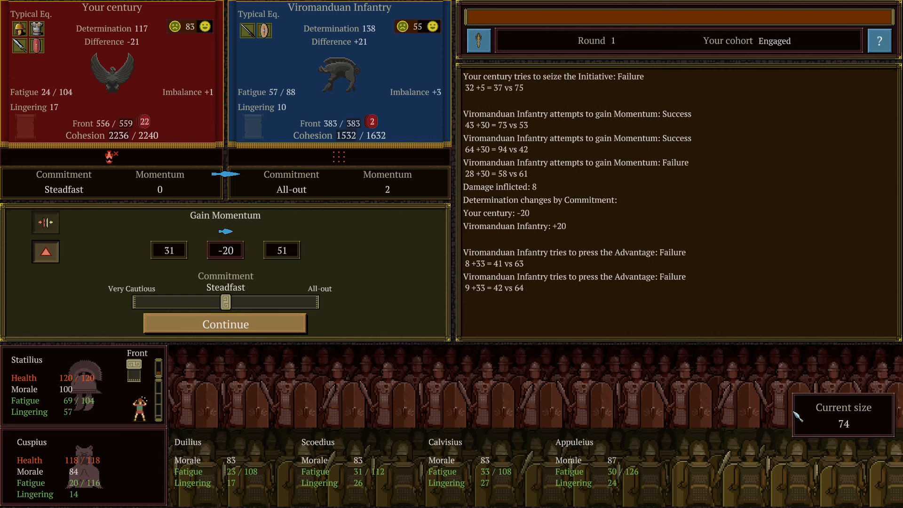
pyautogui.moveTo(848, 431)
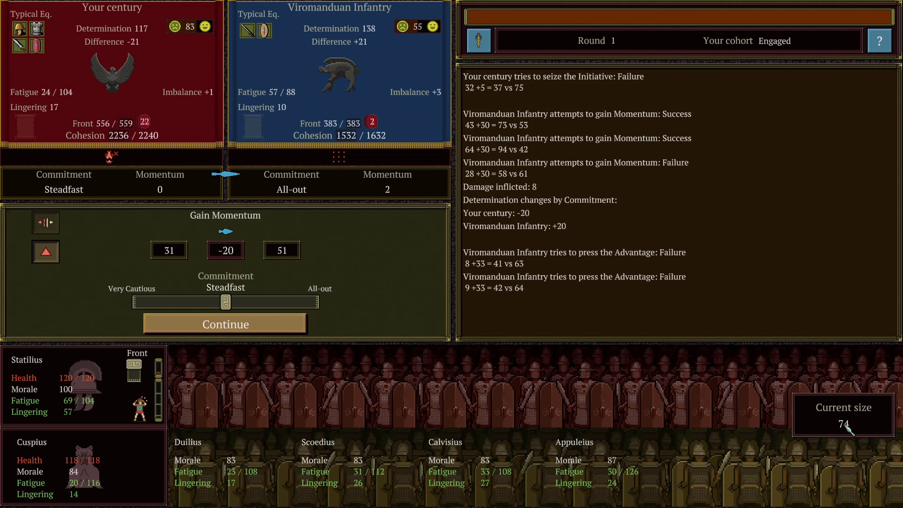
pyautogui.moveTo(394, 340)
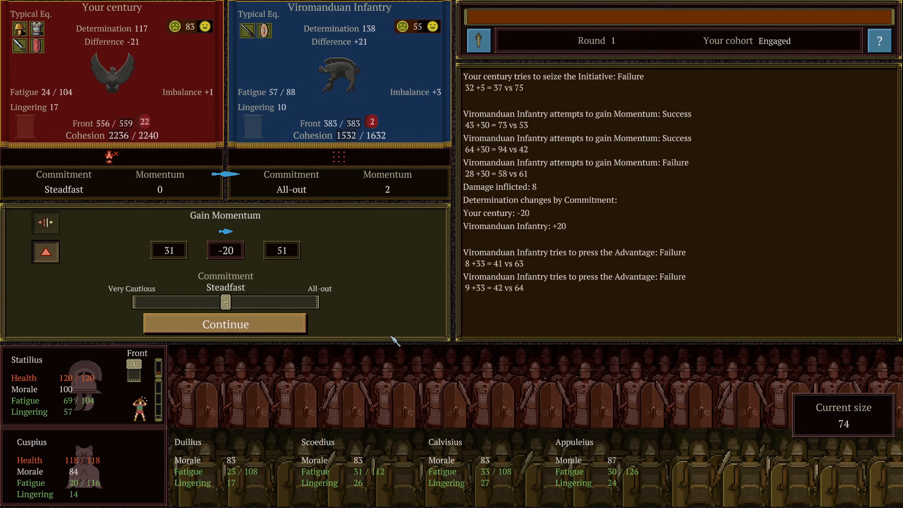
pyautogui.moveTo(162, 413)
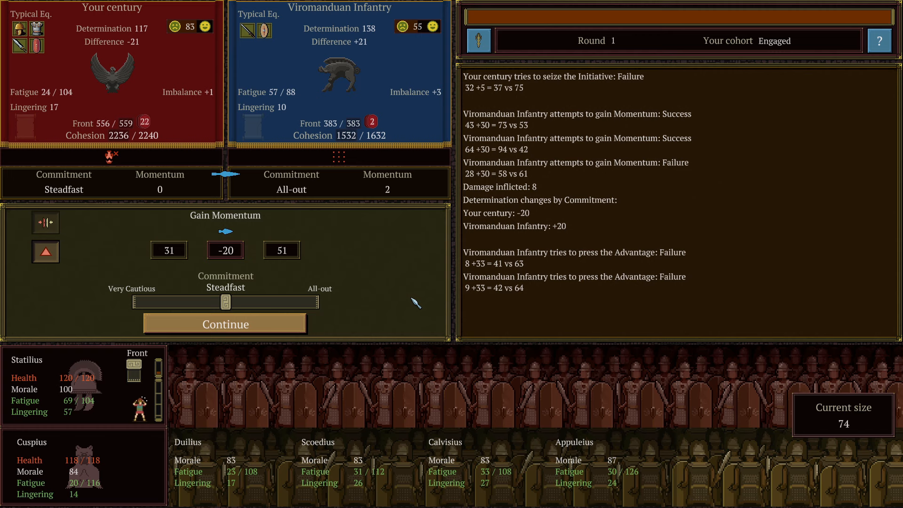
pyautogui.moveTo(402, 264)
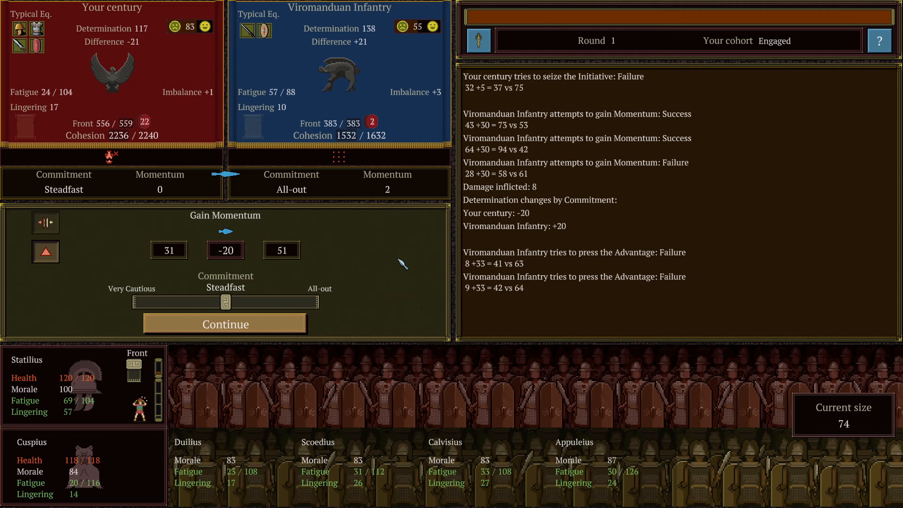
pyautogui.moveTo(376, 267)
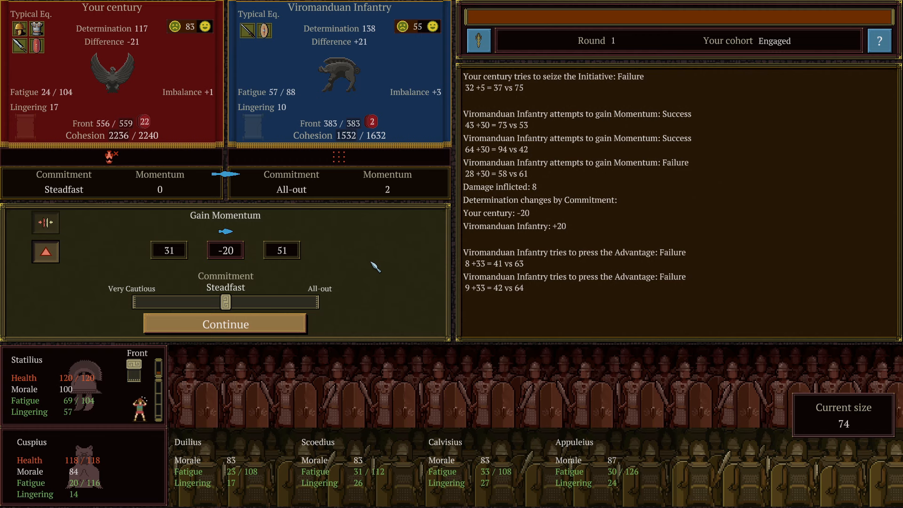
pyautogui.moveTo(717, 134)
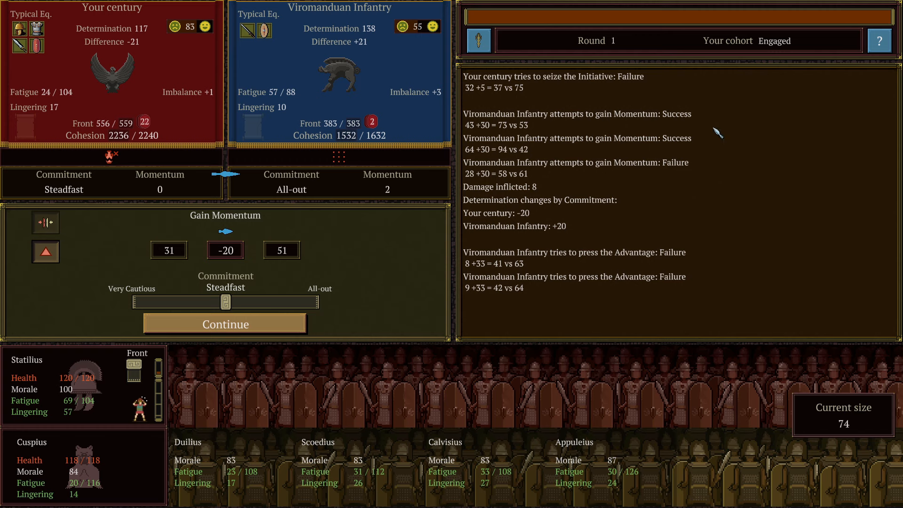
pyautogui.moveTo(408, 290)
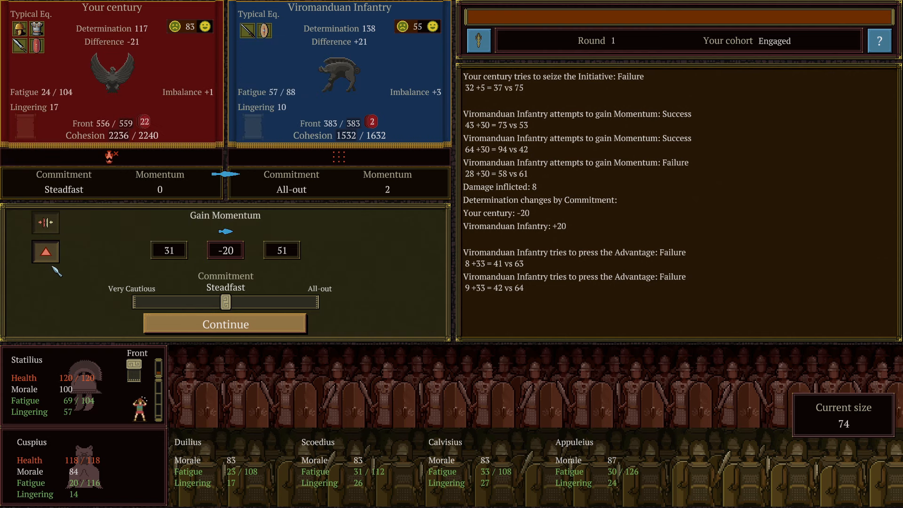
pyautogui.moveTo(59, 231)
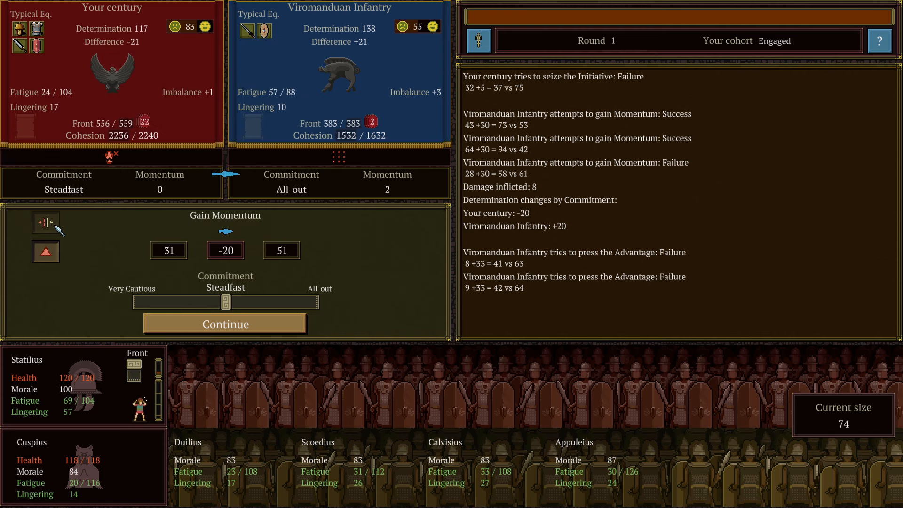
pyautogui.moveTo(45, 223)
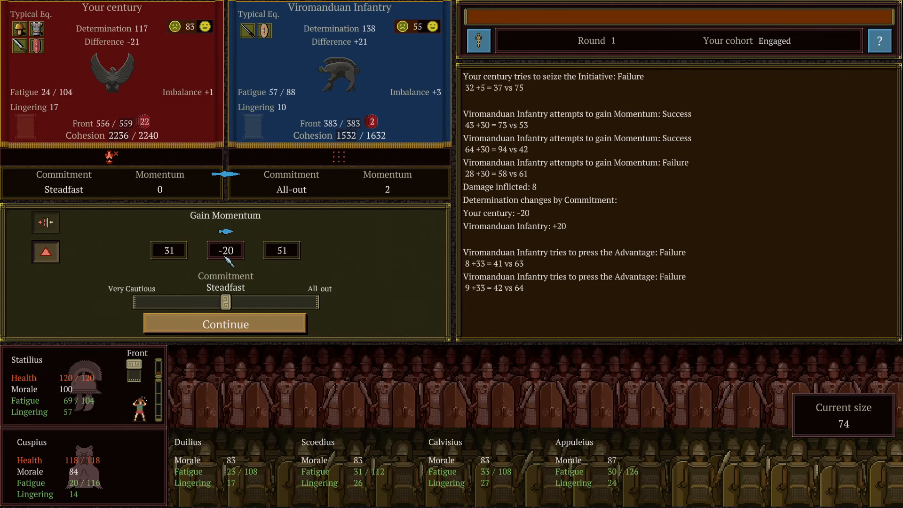
pyautogui.moveTo(45, 252)
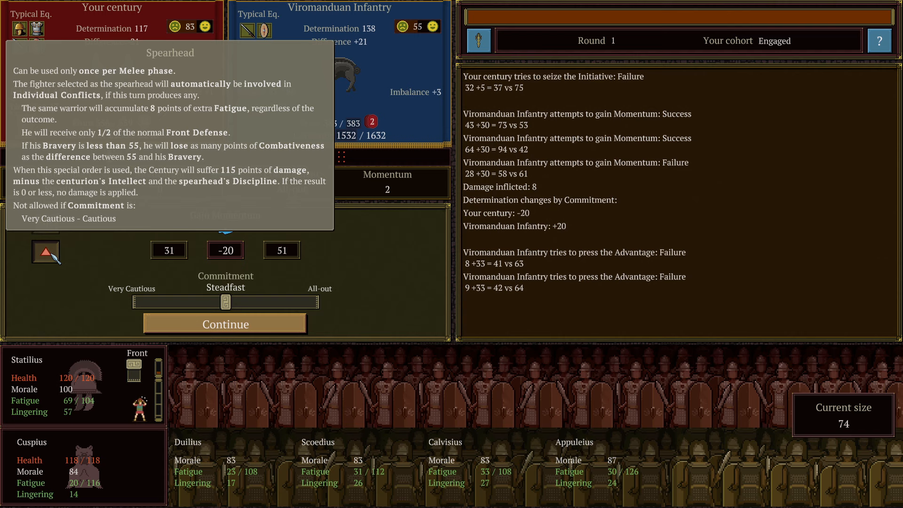
# Invoke the Spearhead order so Statilius is offered as the century's spearhead.
pyautogui.click(46, 252)
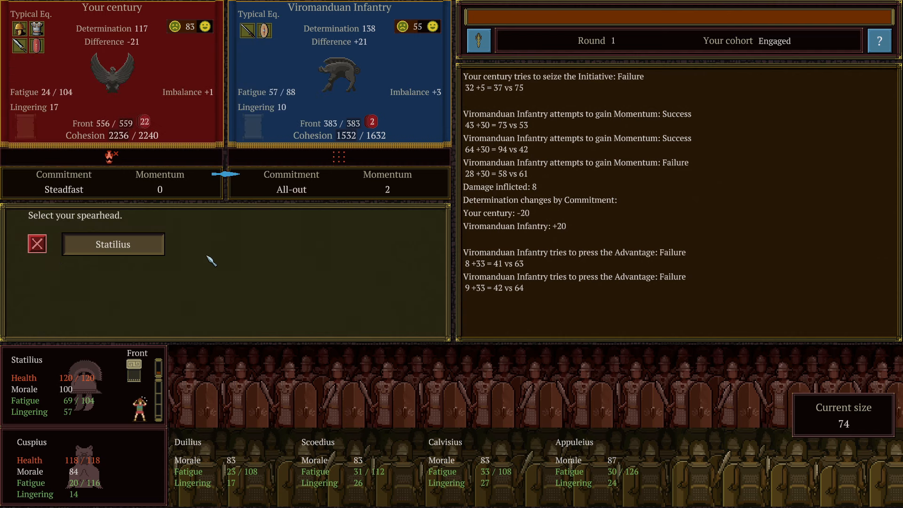
pyautogui.moveTo(98, 246)
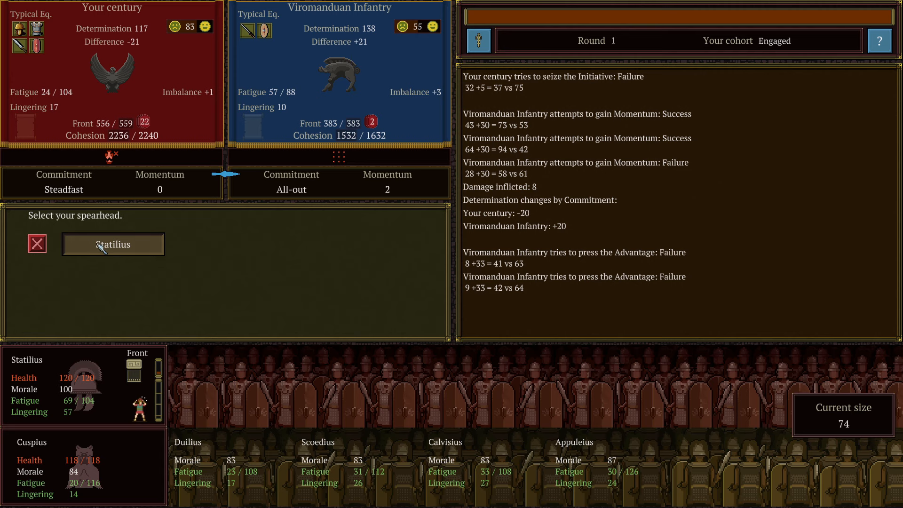
pyautogui.moveTo(367, 247)
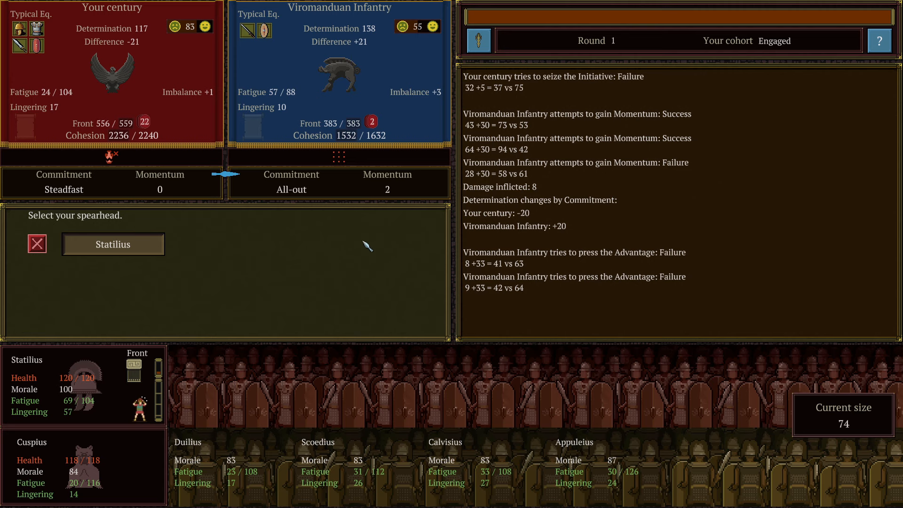
pyautogui.moveTo(340, 252)
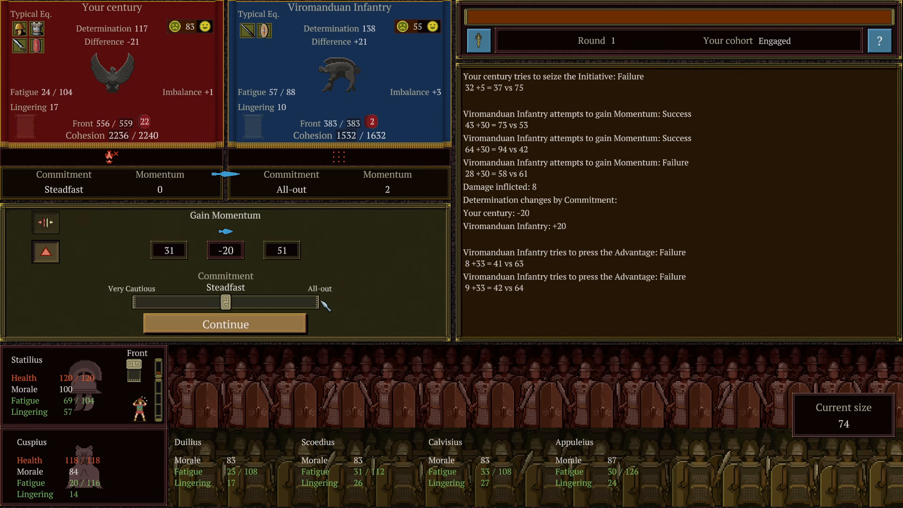
# Try All-out, return Commitment to Steadfast, and resolve Gain Momentum with two successes.
pyautogui.moveTo(225, 302); pyautogui.dragTo(315, 302)
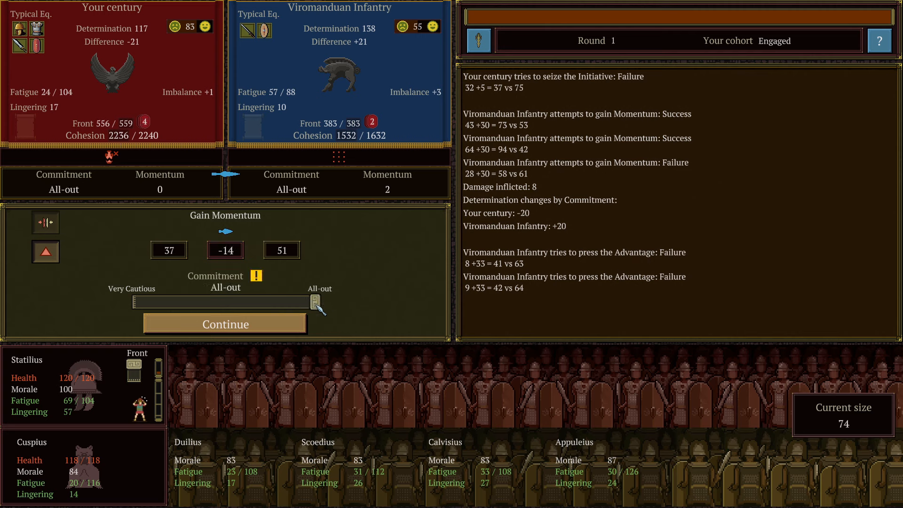
pyautogui.moveTo(238, 274)
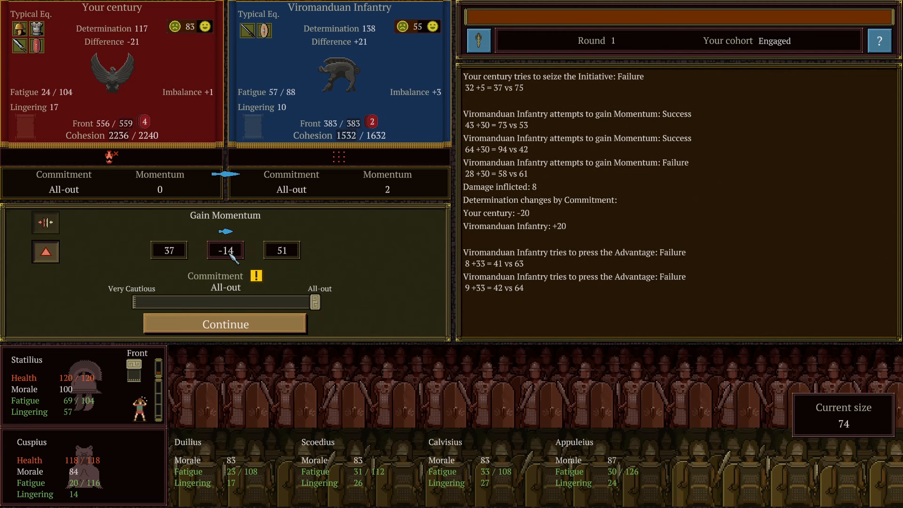
pyautogui.moveTo(168, 250)
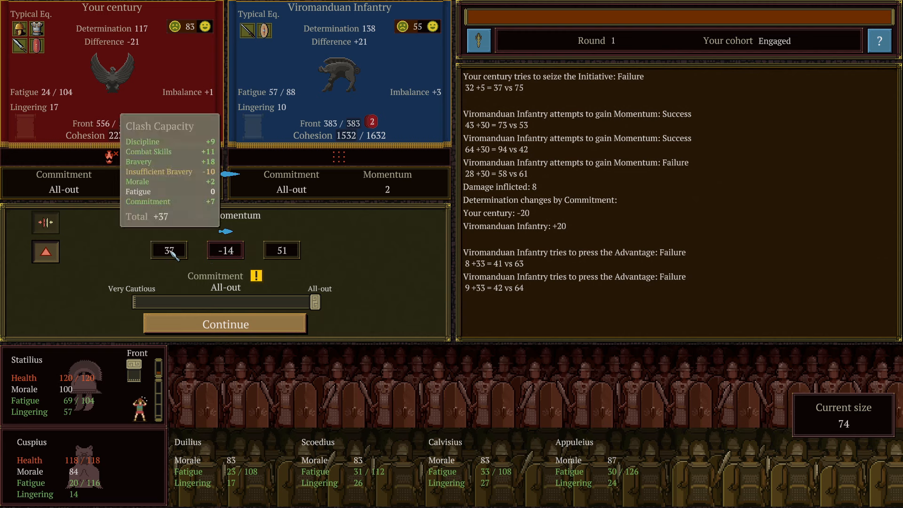
pyautogui.moveTo(314, 302); pyautogui.dragTo(226, 302)
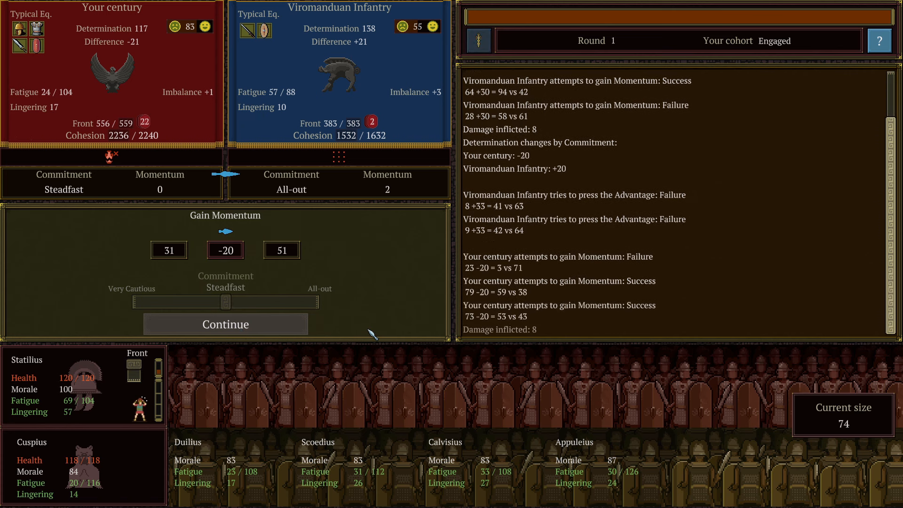
pyautogui.click(226, 324)
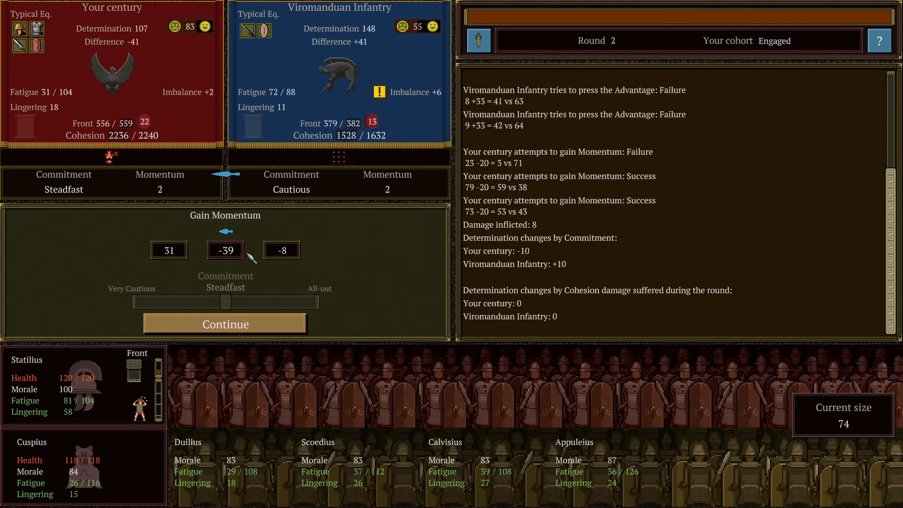
pyautogui.moveTo(249, 256)
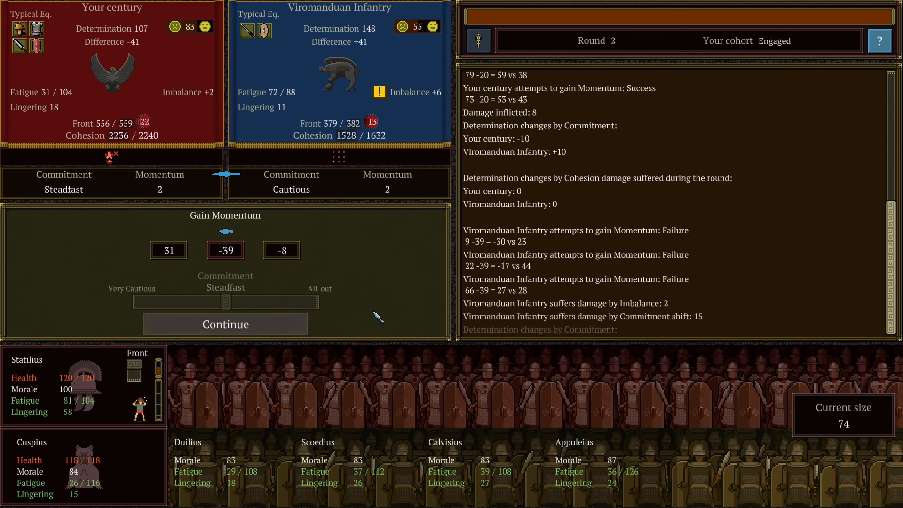
# Continue past the enemy's failed momentum rolls and press the century's Advantage Opportunity.
pyautogui.click(225, 324)
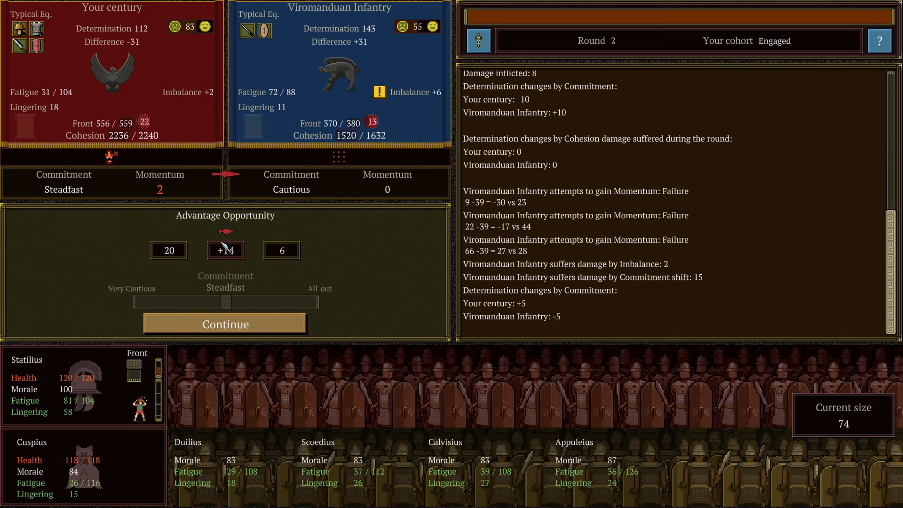
pyautogui.click(225, 323)
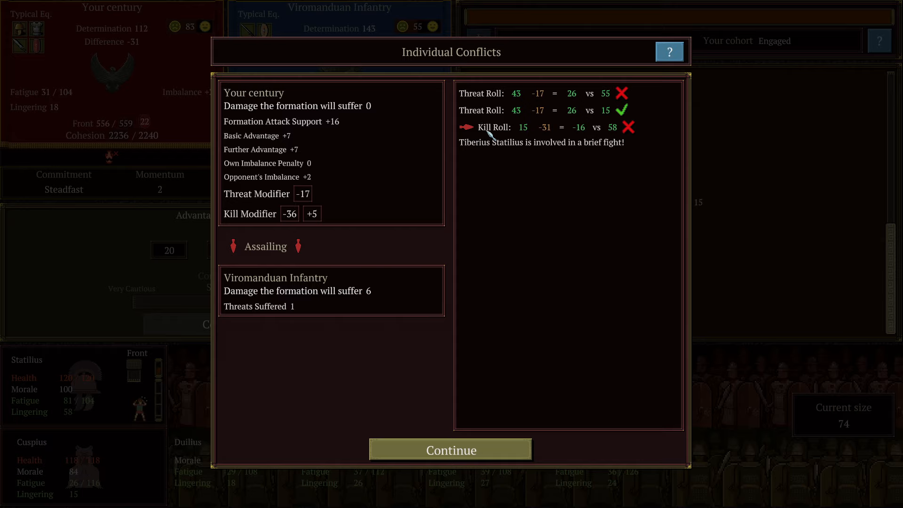
pyautogui.moveTo(631, 132)
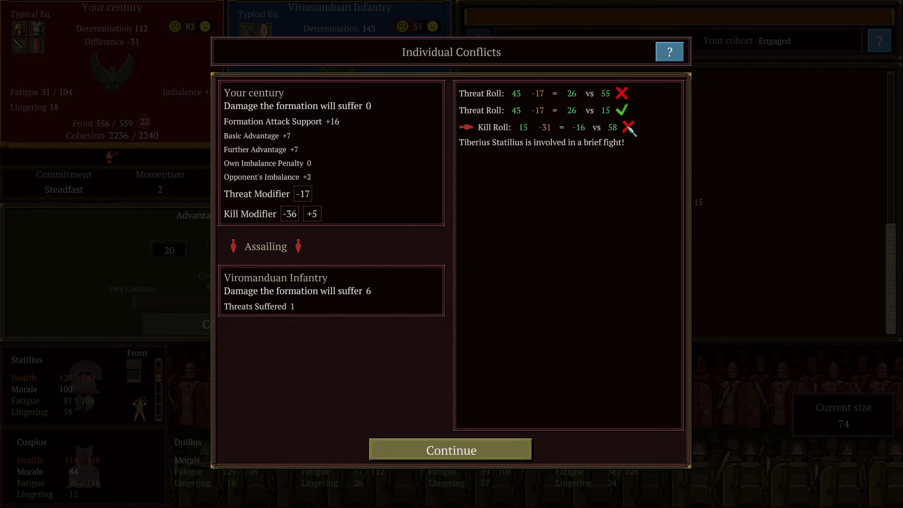
pyautogui.moveTo(570, 163)
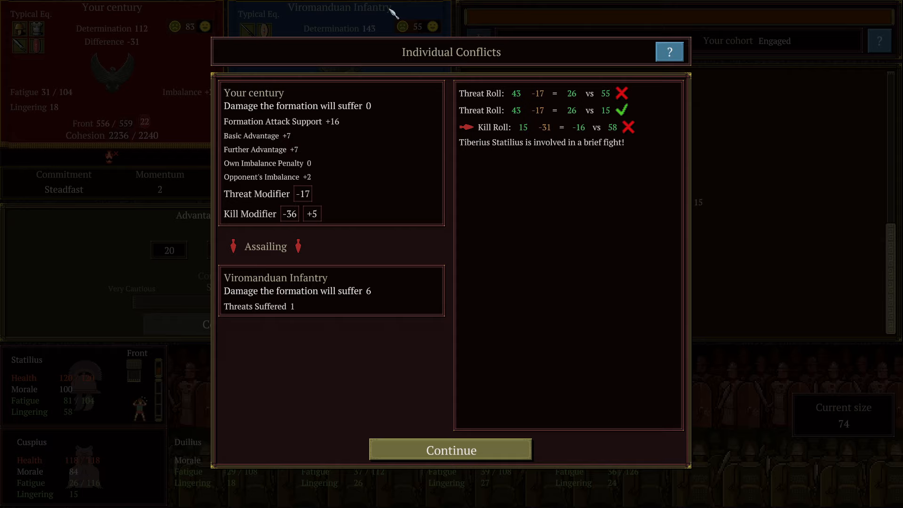
pyautogui.moveTo(384, 307)
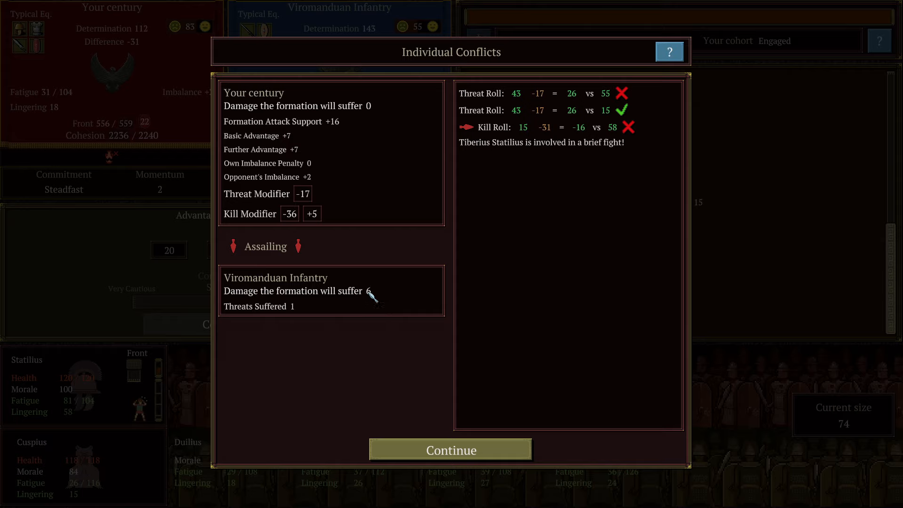
pyautogui.moveTo(568, 147)
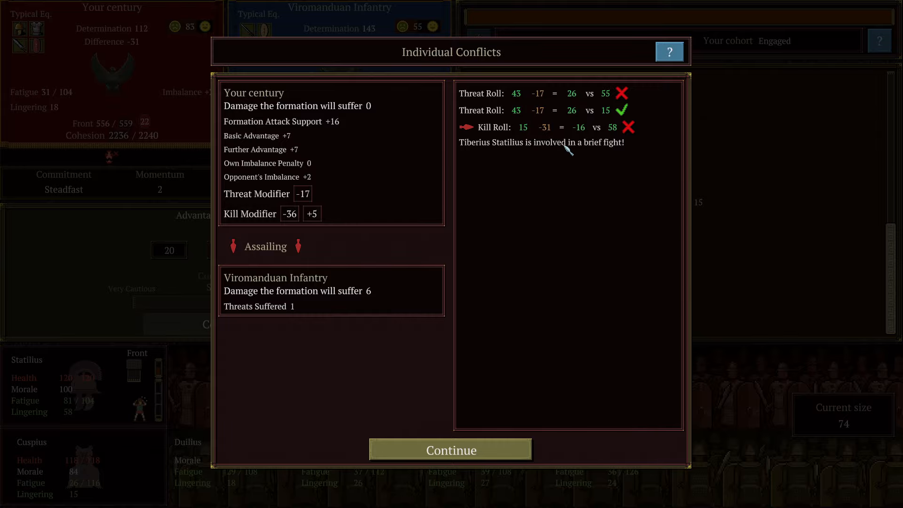
pyautogui.moveTo(500, 445)
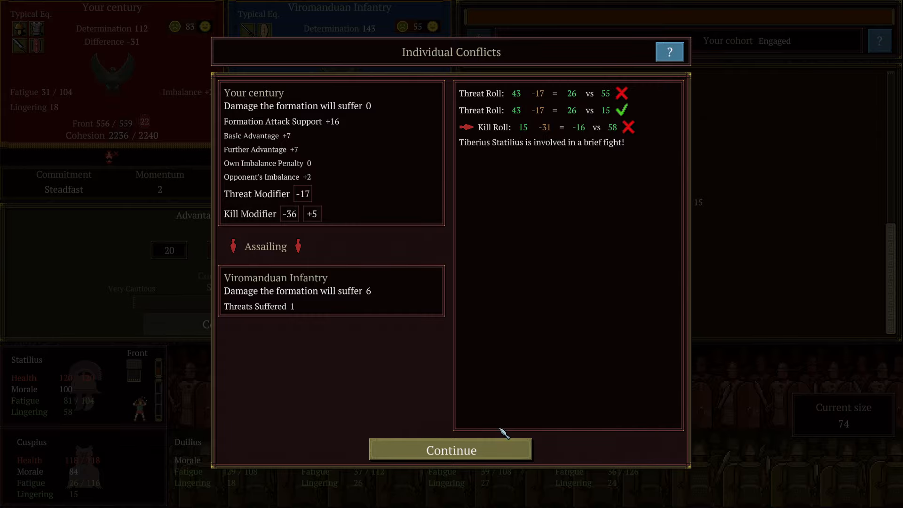
# Proceed from Individual Conflicts into Statilius's duel with the Viromanduan Warrior.
pyautogui.click(452, 450)
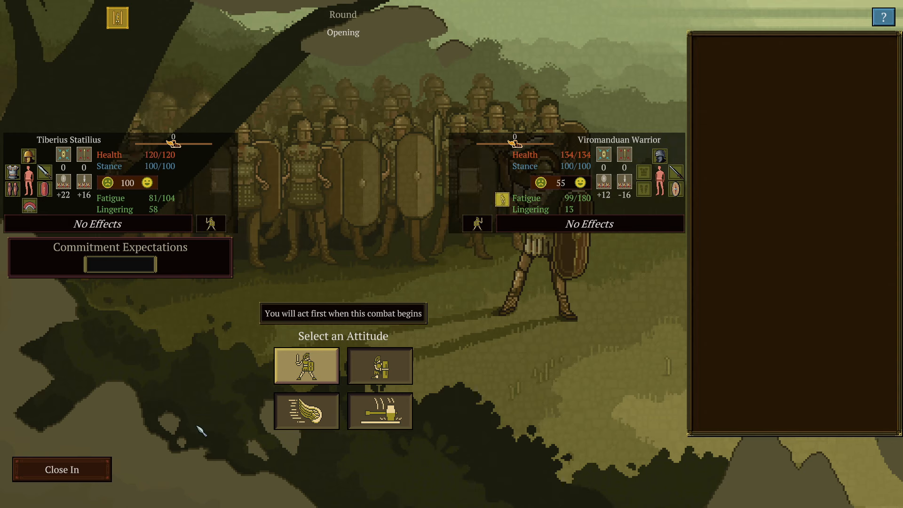
pyautogui.moveTo(480, 489)
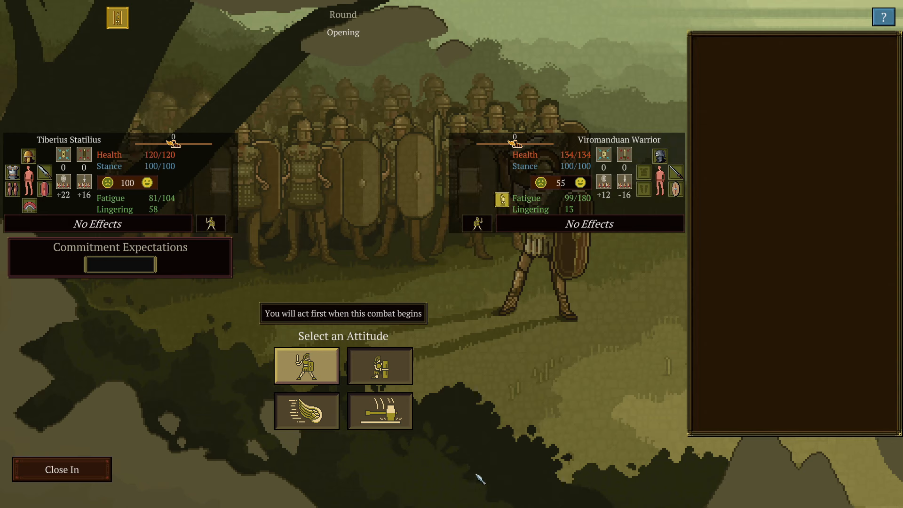
pyautogui.moveTo(491, 485)
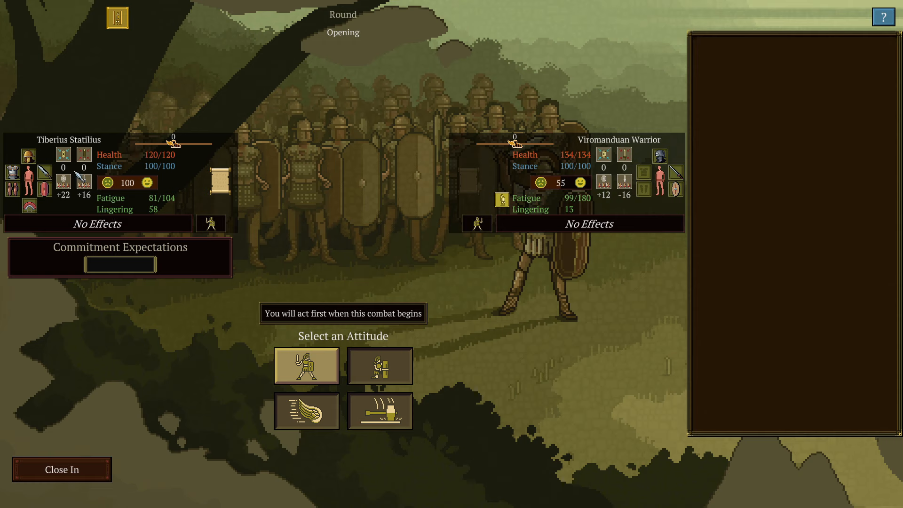
pyautogui.moveTo(583, 277)
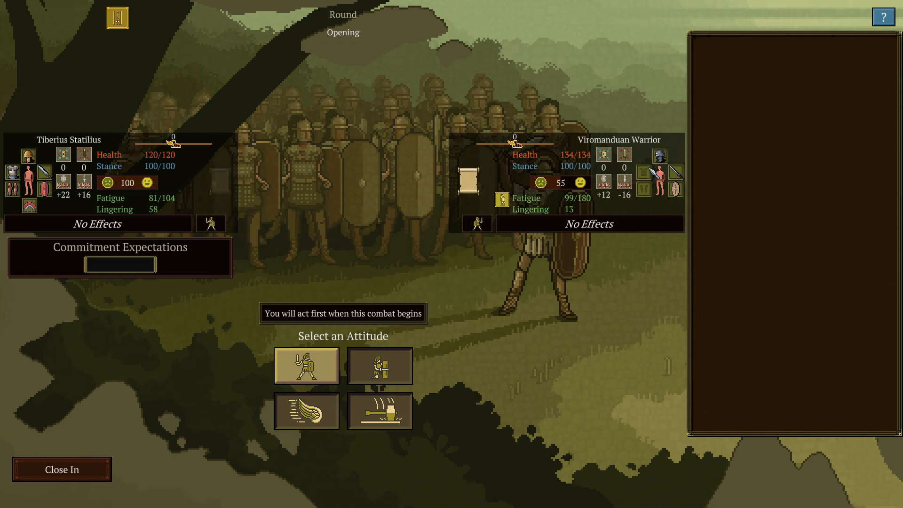
pyautogui.moveTo(541, 351)
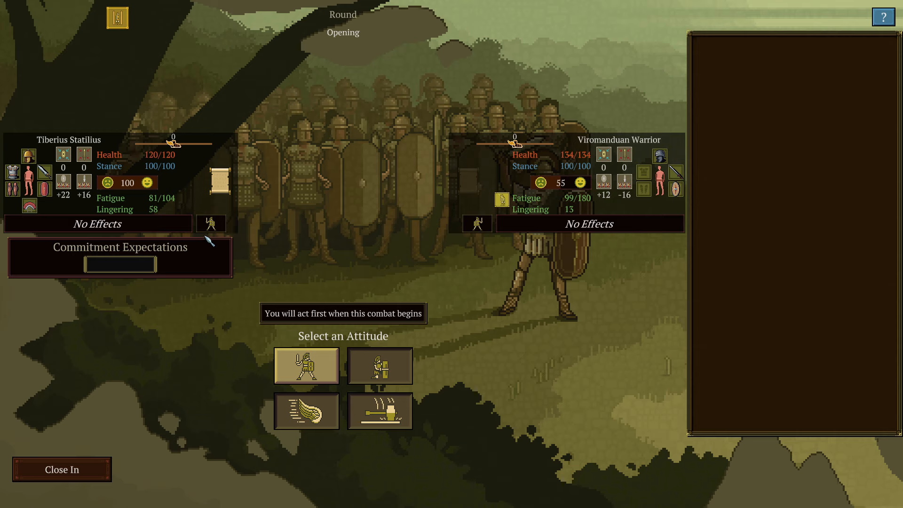
pyautogui.moveTo(430, 264)
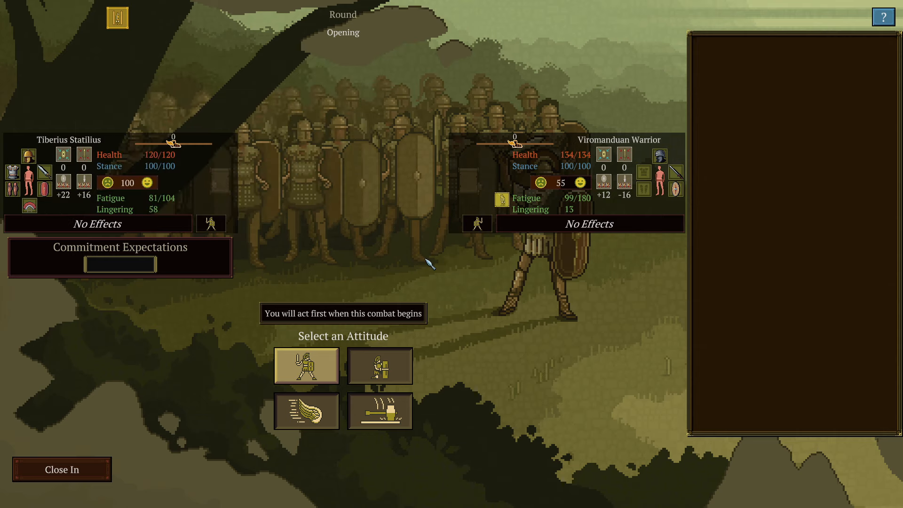
pyautogui.moveTo(346, 381)
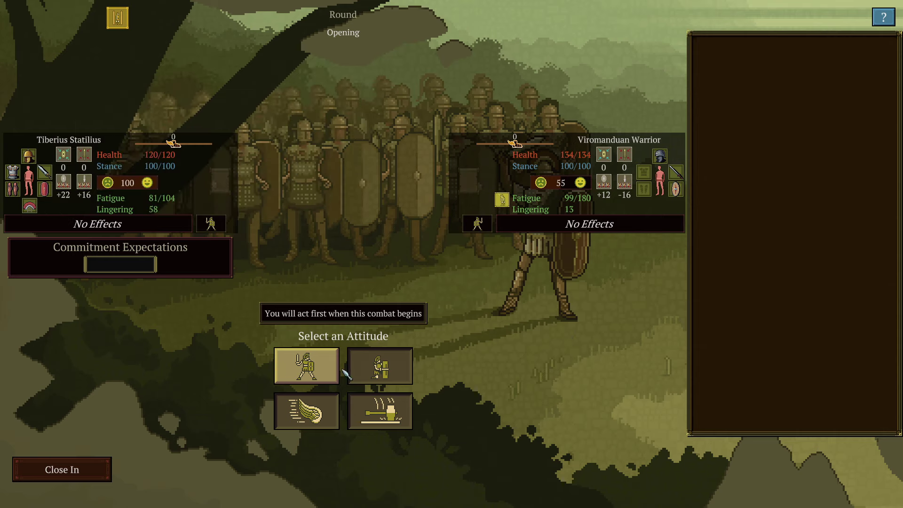
pyautogui.moveTo(312, 376)
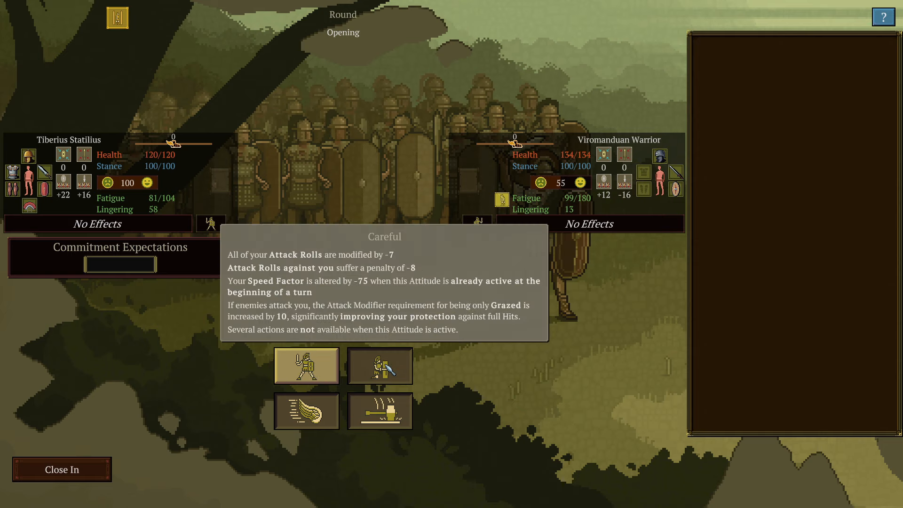
pyautogui.moveTo(307, 411)
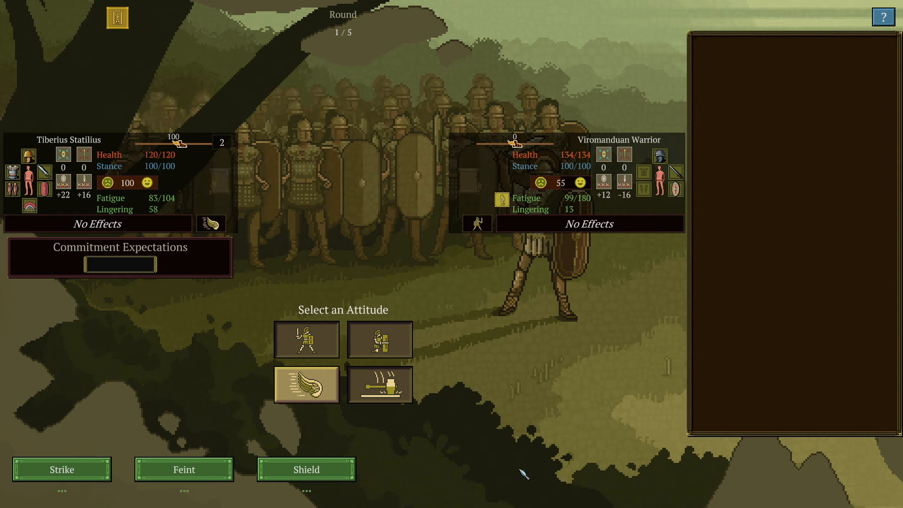
pyautogui.moveTo(762, 484)
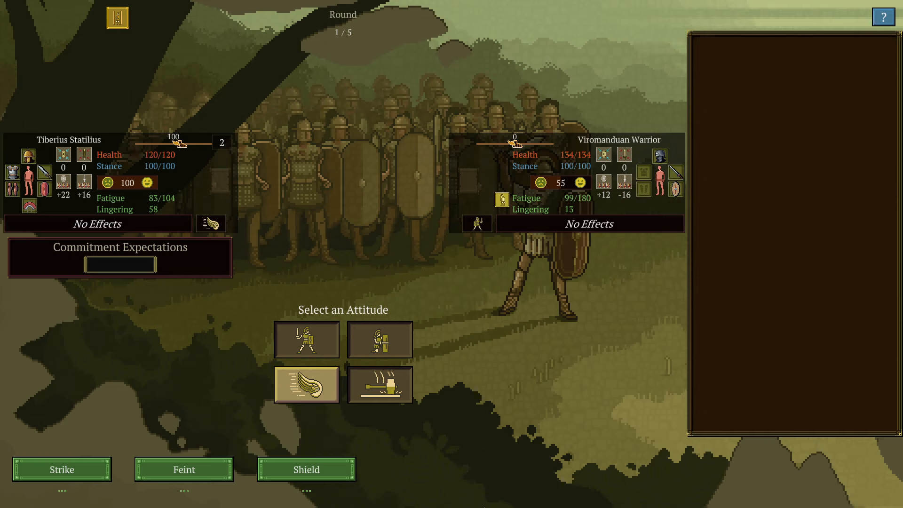
pyautogui.moveTo(306, 339)
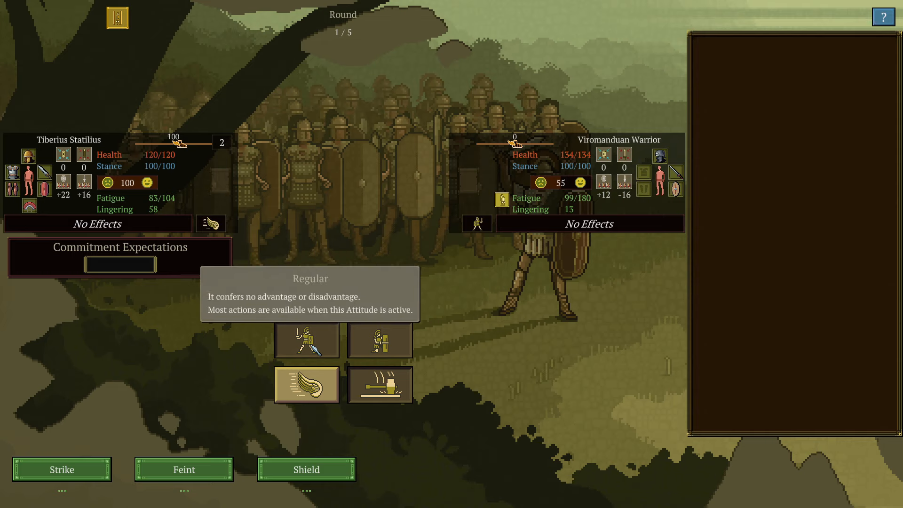
pyautogui.moveTo(62, 469)
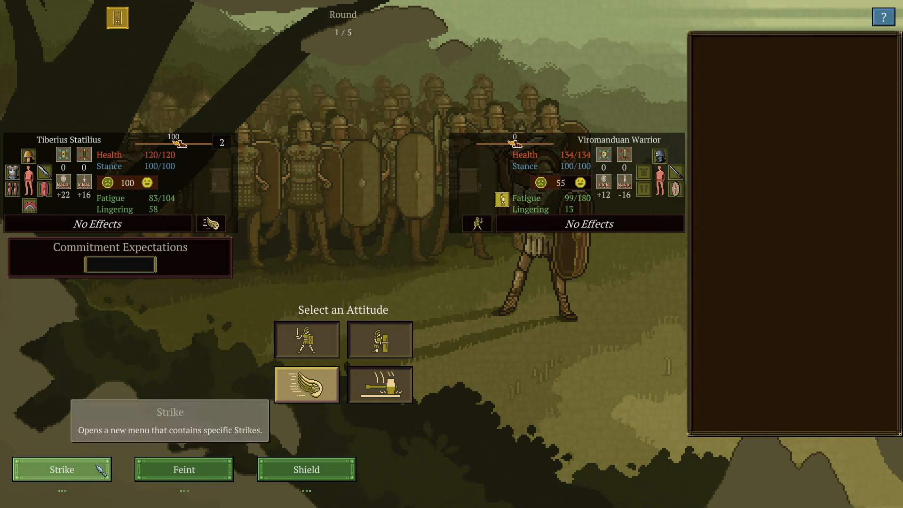
# Strike the Viromanduan Warrior's torso twice, dropping it to 109/134 health.
pyautogui.click(62, 469)
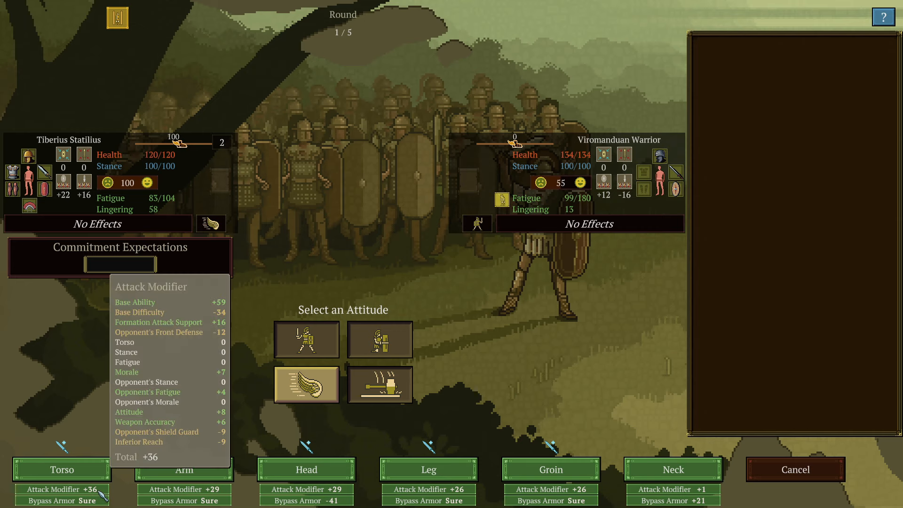
pyautogui.moveTo(62, 469)
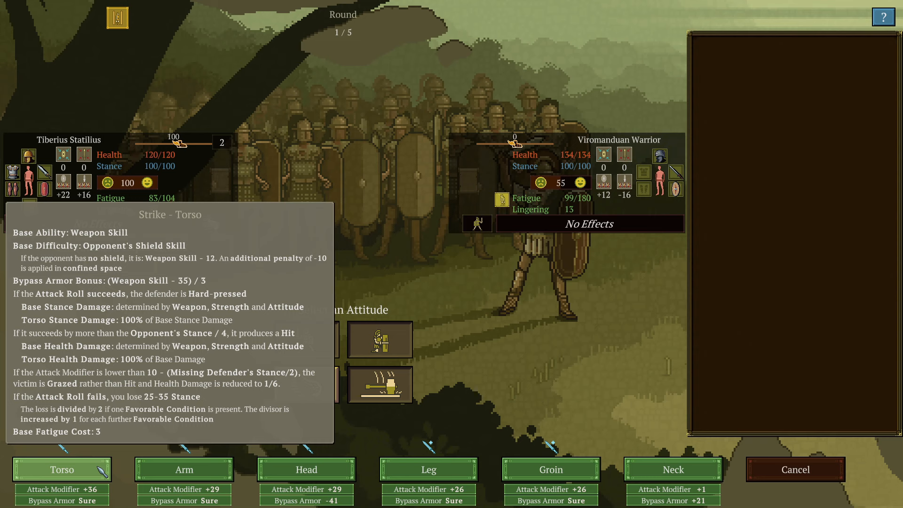
pyautogui.click(63, 470)
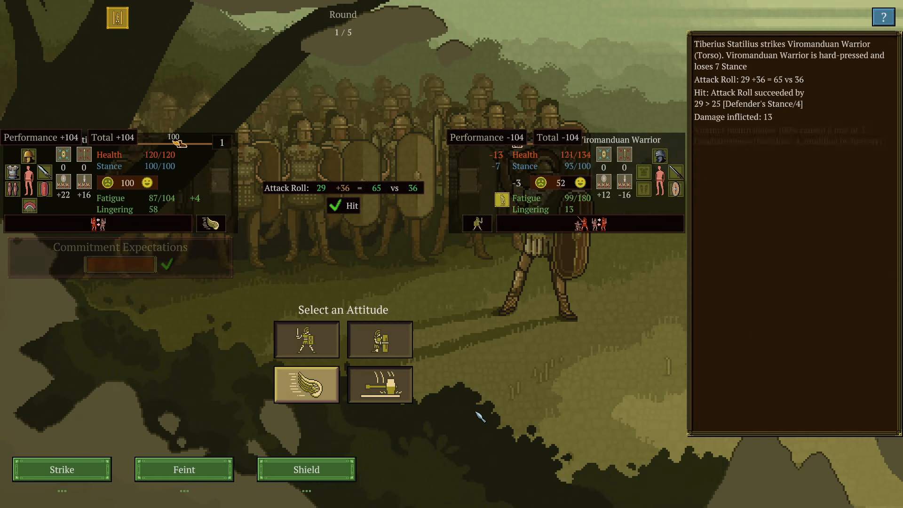
pyautogui.moveTo(525, 154)
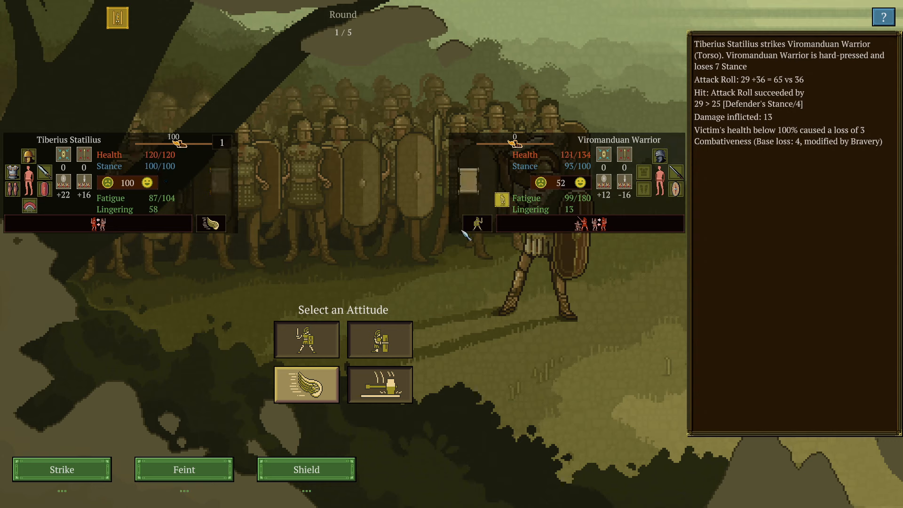
pyautogui.click(62, 469)
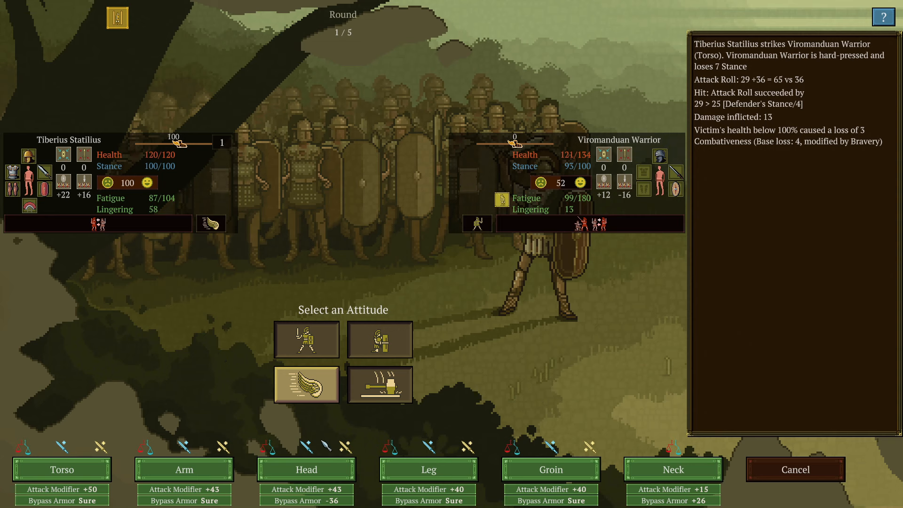
pyautogui.moveTo(306, 471)
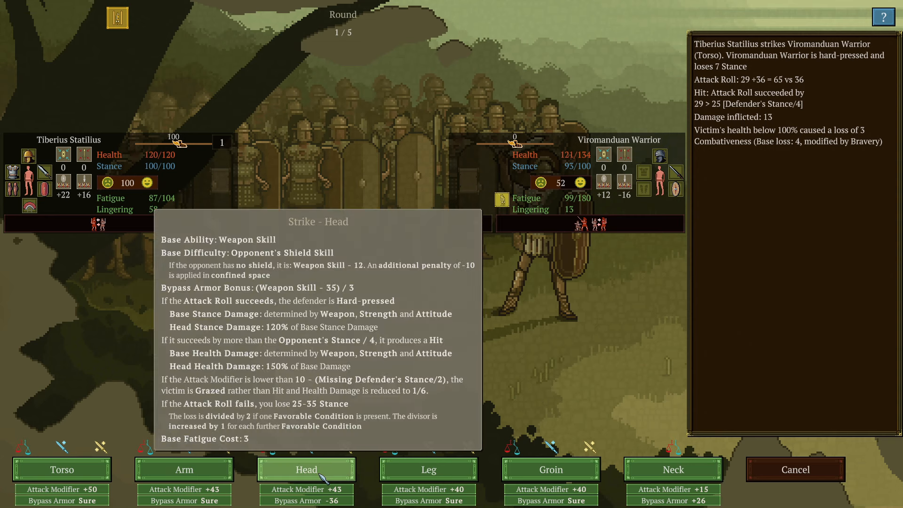
pyautogui.moveTo(62, 470)
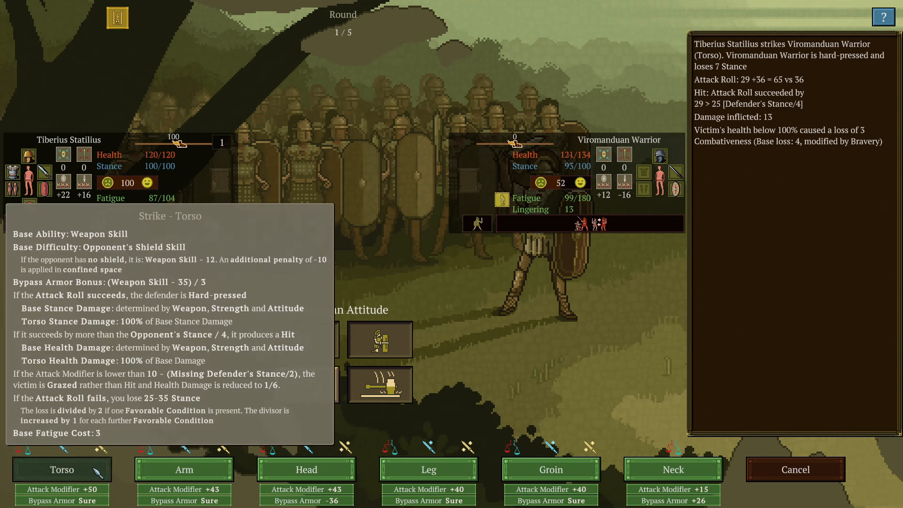
pyautogui.click(62, 470)
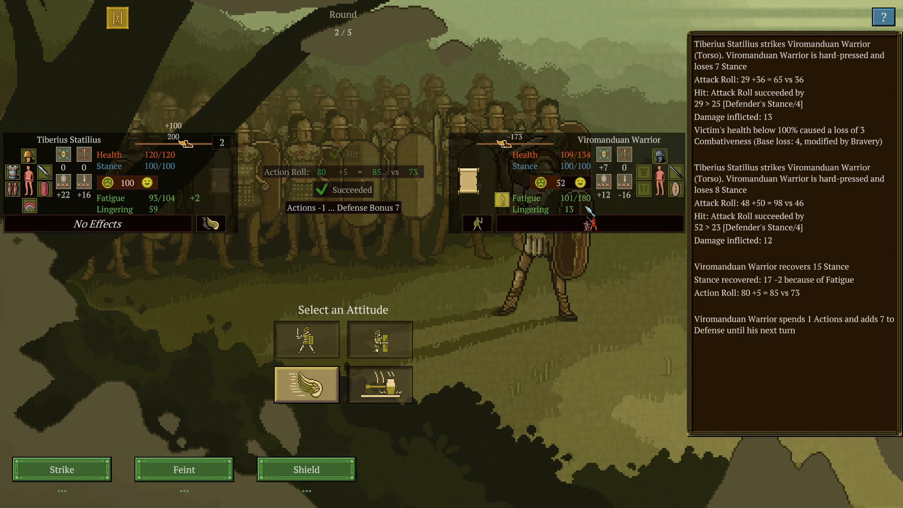
# Strike the warrior's torso twice more and then its neck, cutting it to 82/134.
pyautogui.click(62, 470)
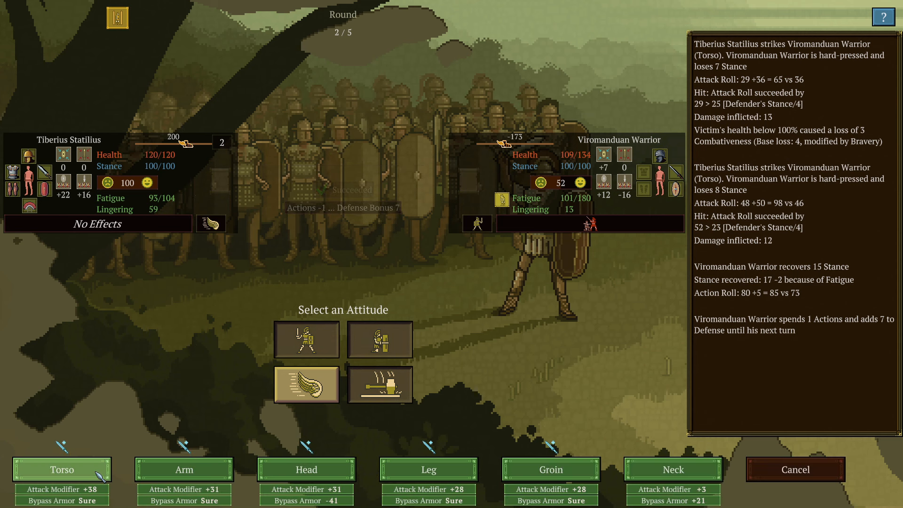
pyautogui.click(61, 483)
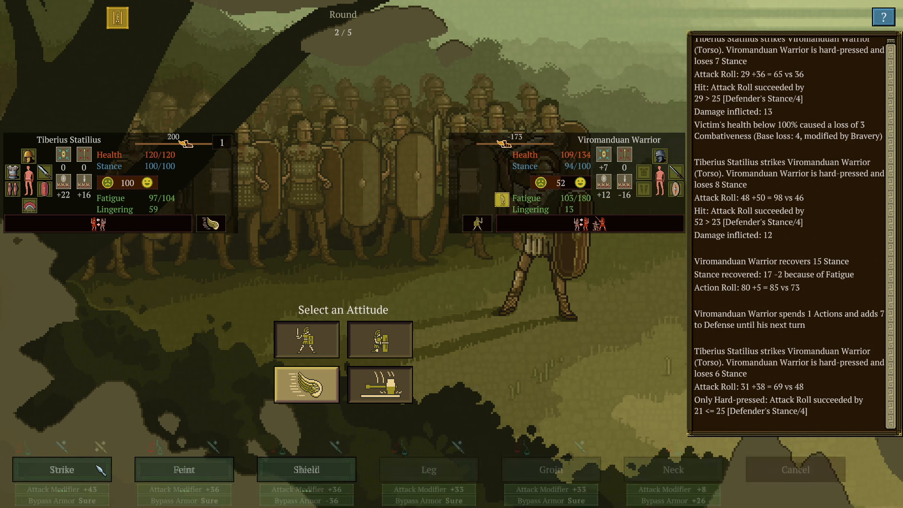
pyautogui.click(61, 469)
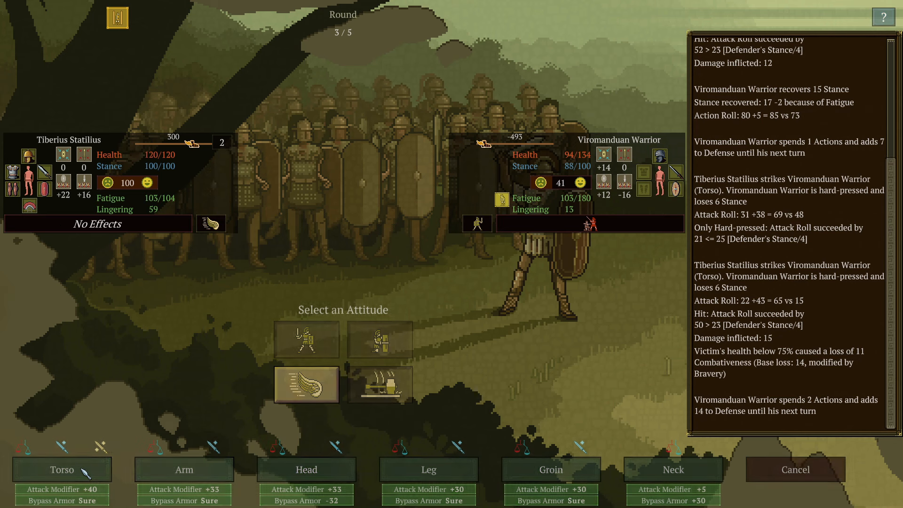
pyautogui.click(61, 469)
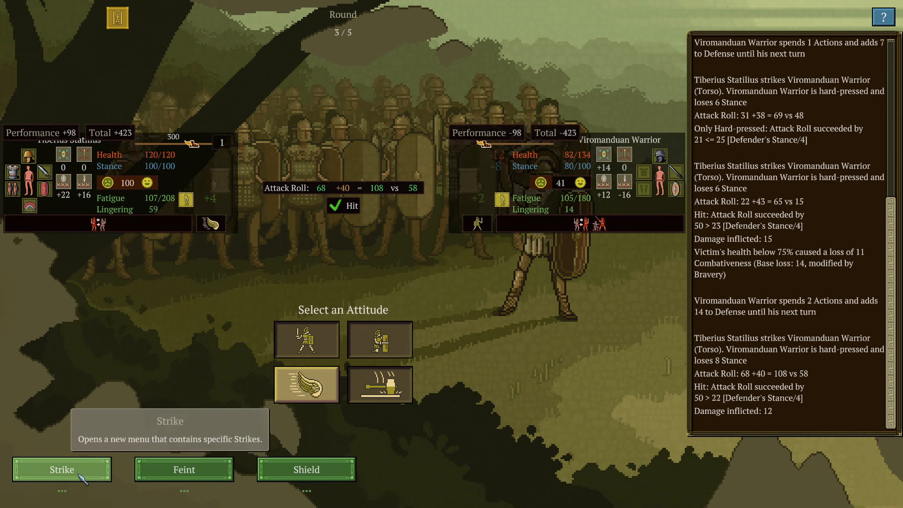
pyautogui.click(62, 470)
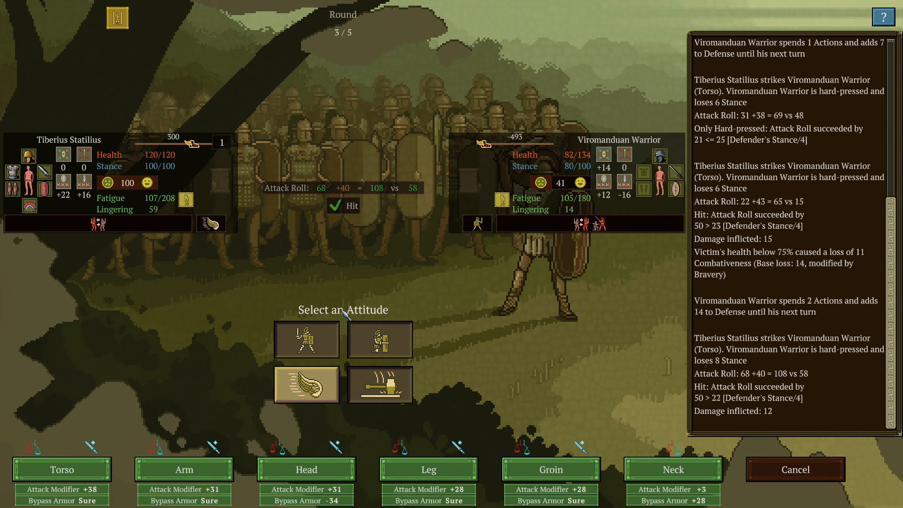
pyautogui.click(673, 469)
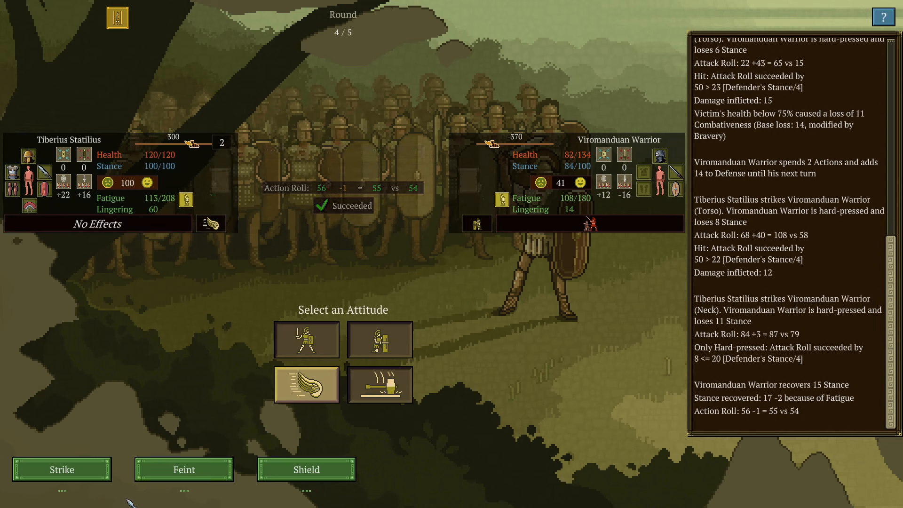
# Land torso strikes in rounds 4 and 5, ending the duel in a crushing +639 victory.
pyautogui.click(62, 469)
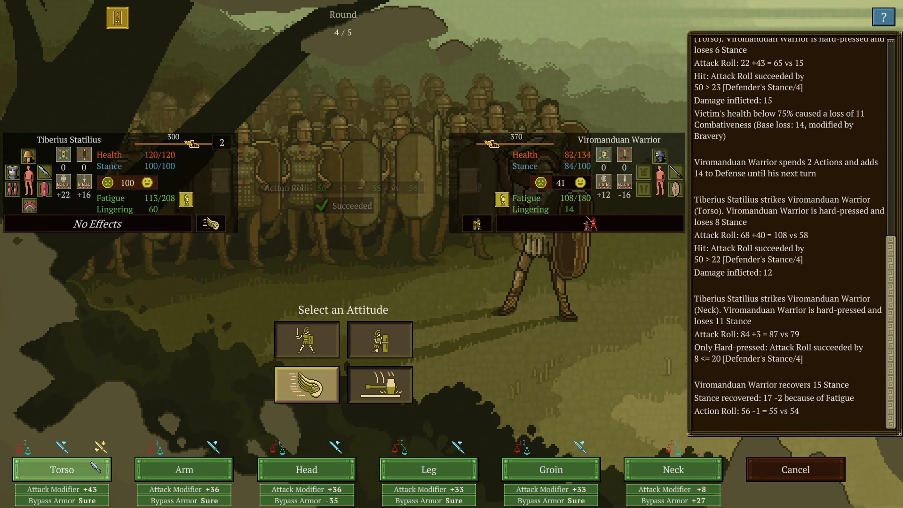
pyautogui.click(60, 469)
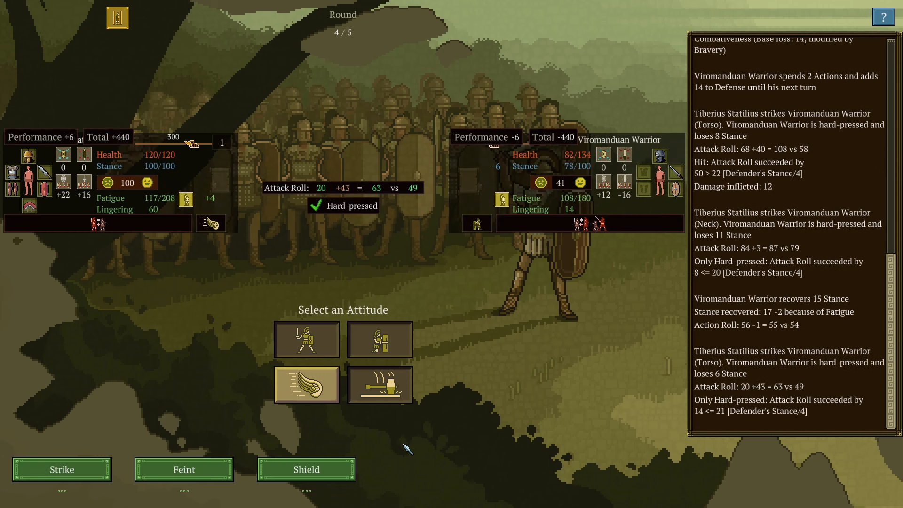
pyautogui.click(62, 469)
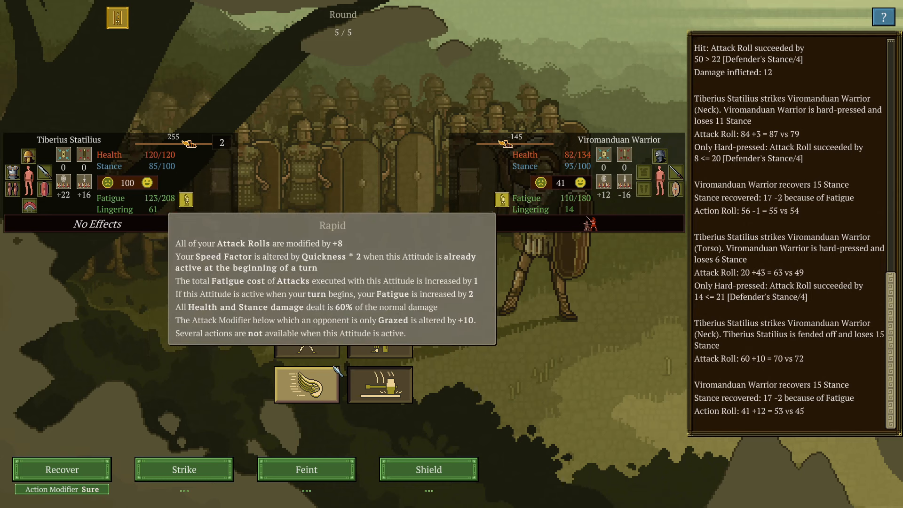
pyautogui.moveTo(306, 341)
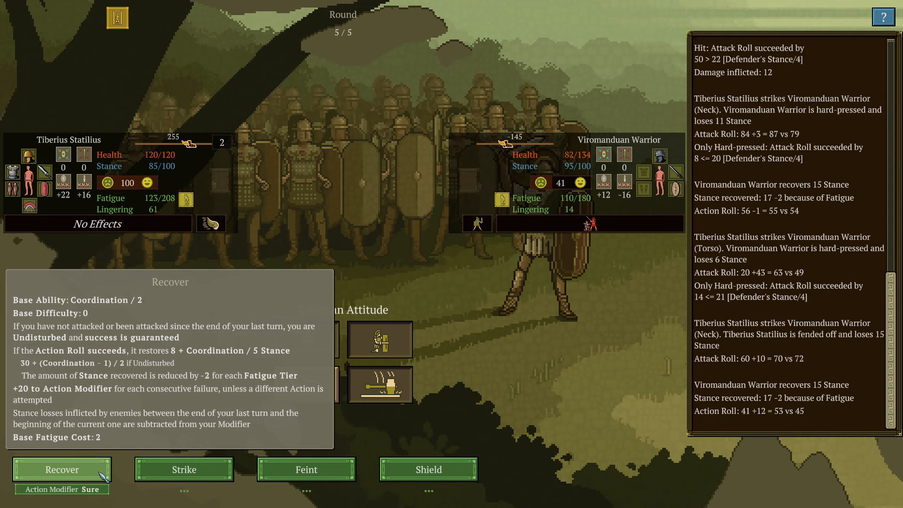
pyautogui.click(185, 470)
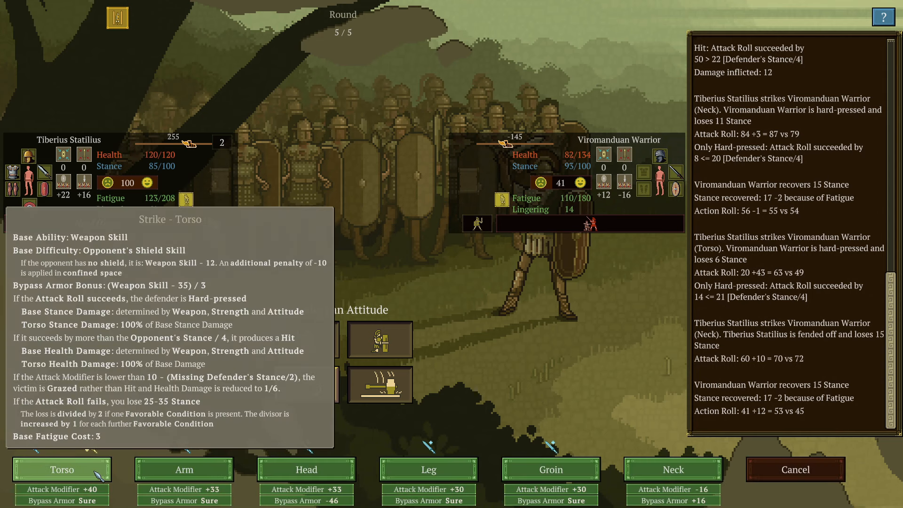
pyautogui.click(63, 471)
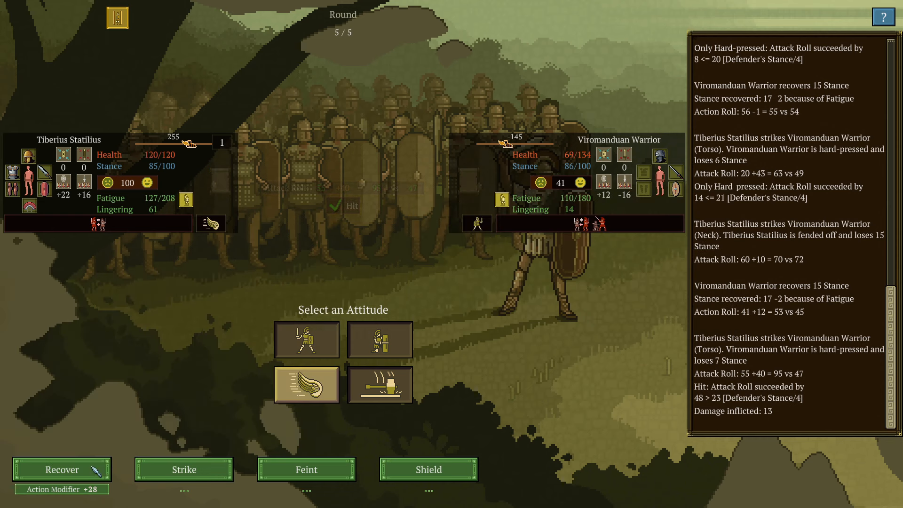
pyautogui.moveTo(220, 487)
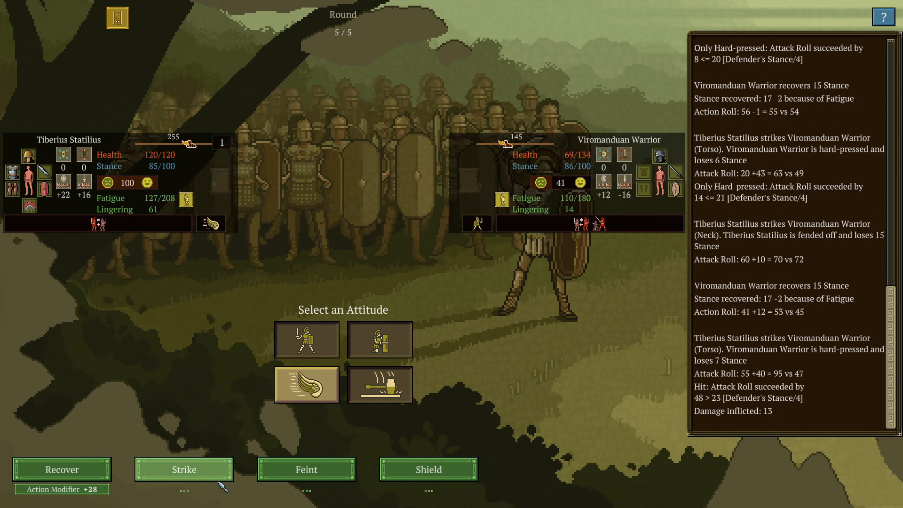
pyautogui.click(185, 469)
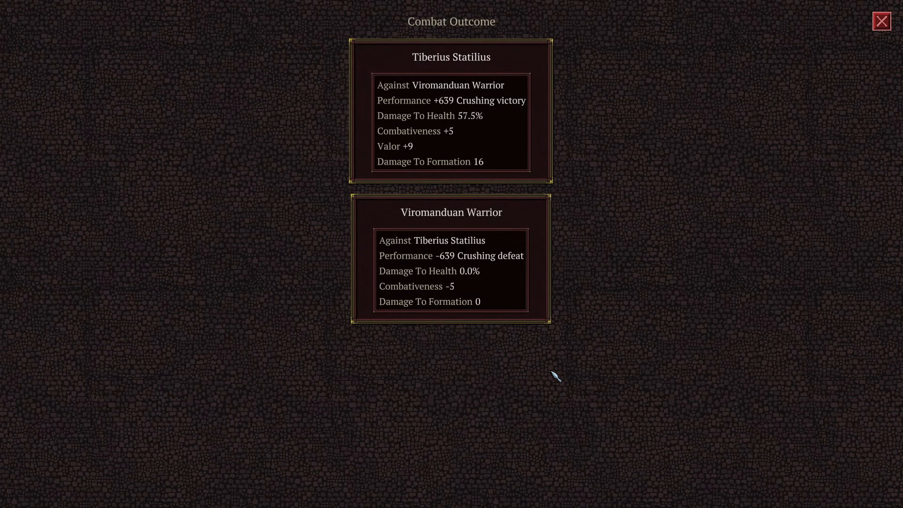
pyautogui.moveTo(625, 346)
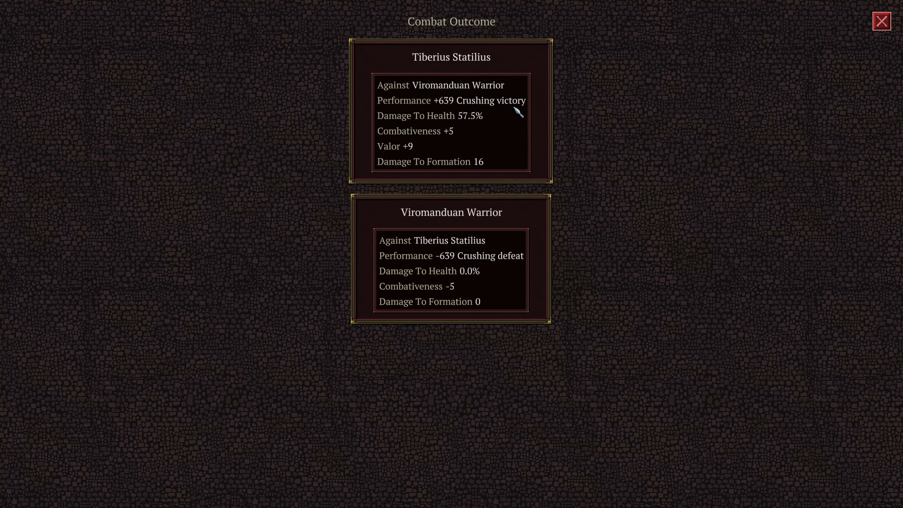
pyautogui.moveTo(496, 106)
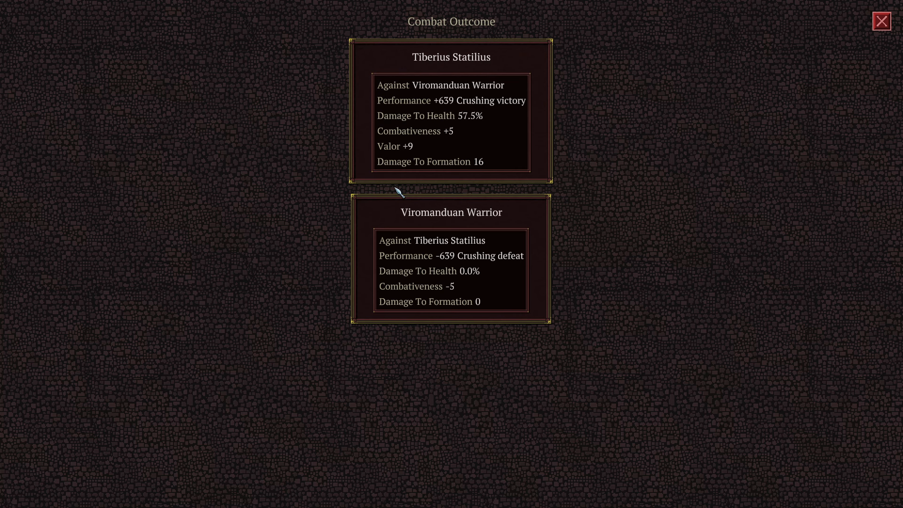
pyautogui.moveTo(546, 145)
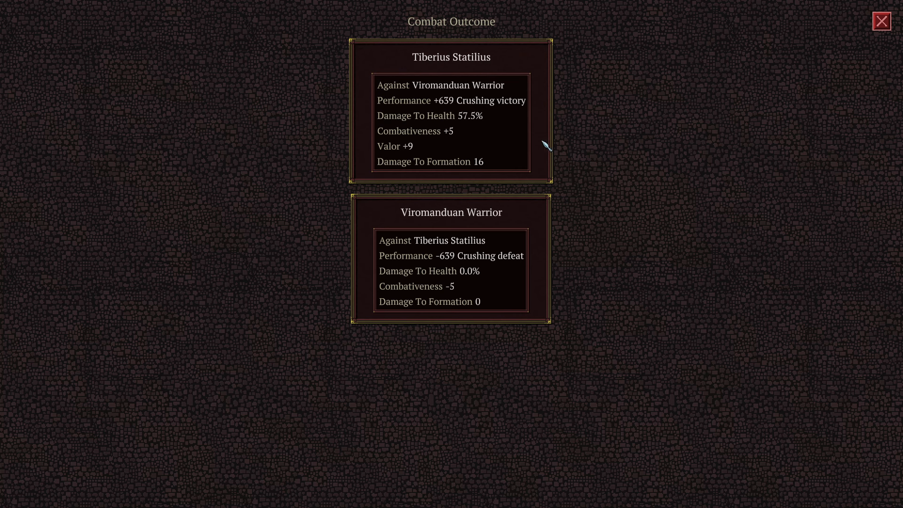
pyautogui.moveTo(543, 152)
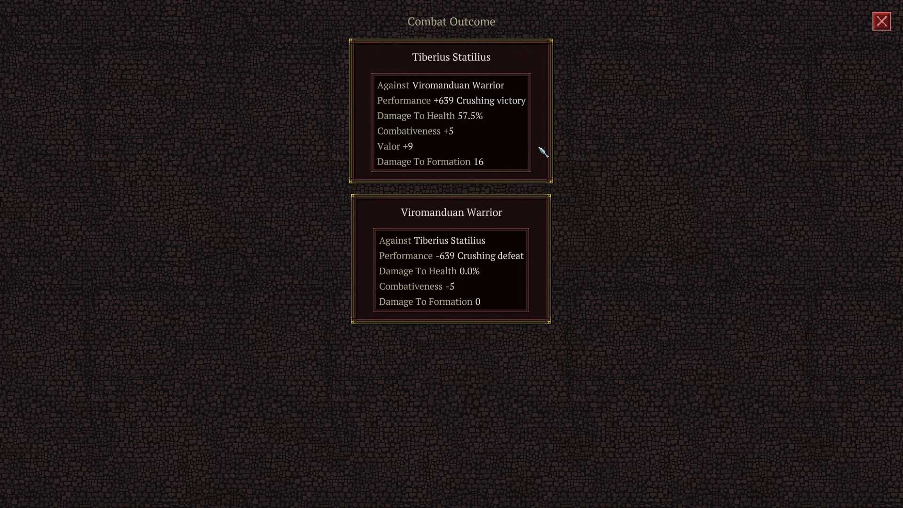
pyautogui.moveTo(673, 254)
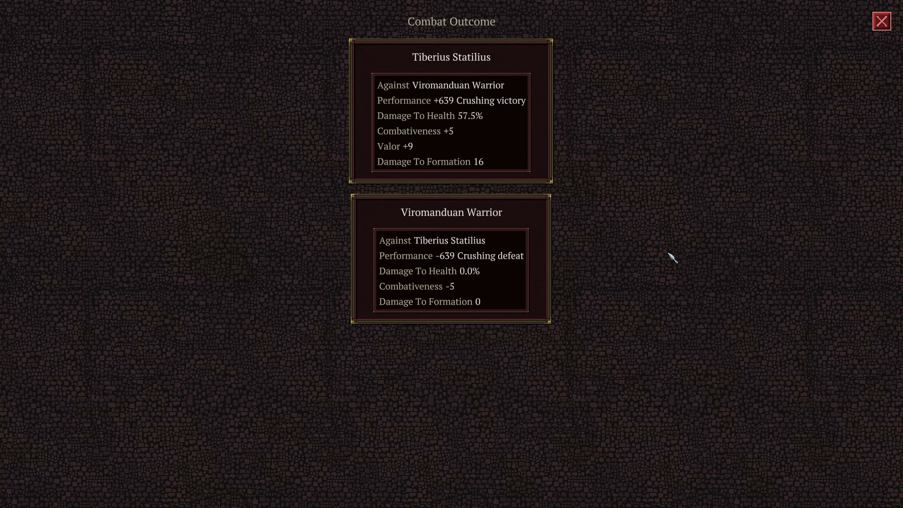
pyautogui.moveTo(484, 133)
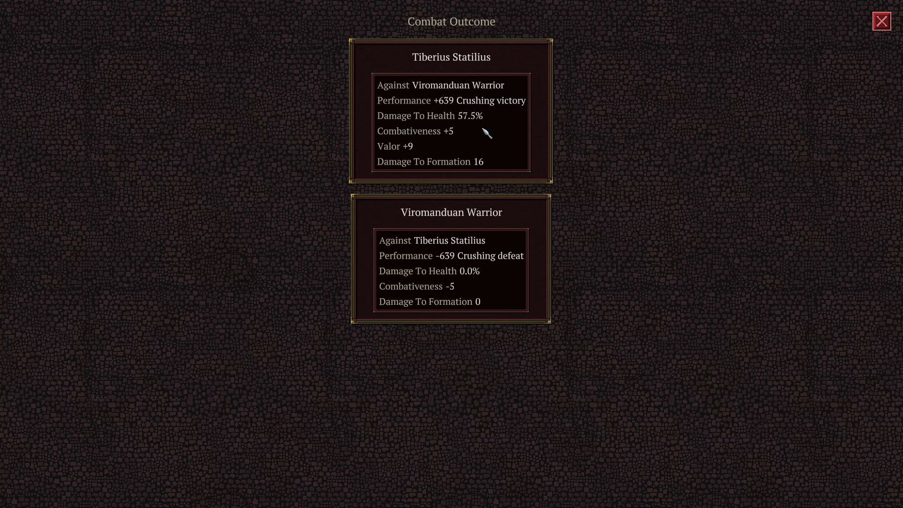
pyautogui.moveTo(437, 175)
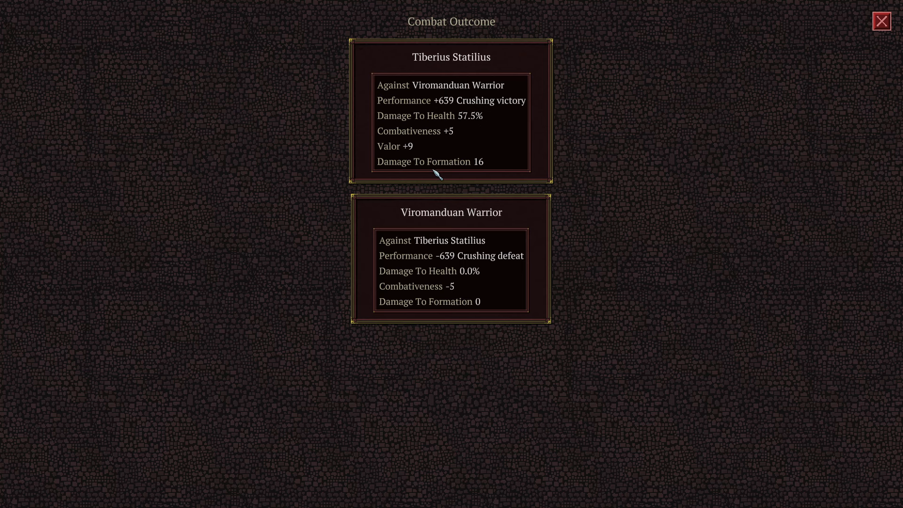
# Dismiss the crushing-victory Combat Outcome to reveal the Individual Conflicts report.
pyautogui.click(881, 19)
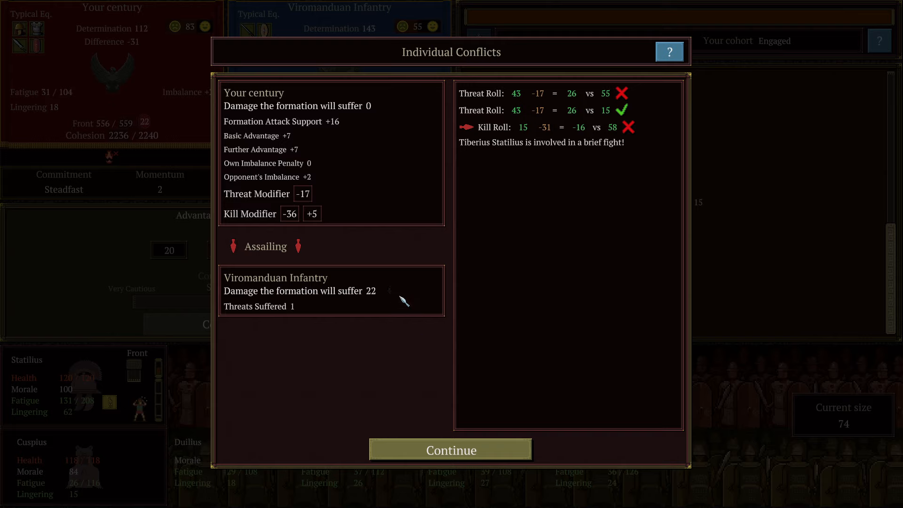
pyautogui.moveTo(378, 300)
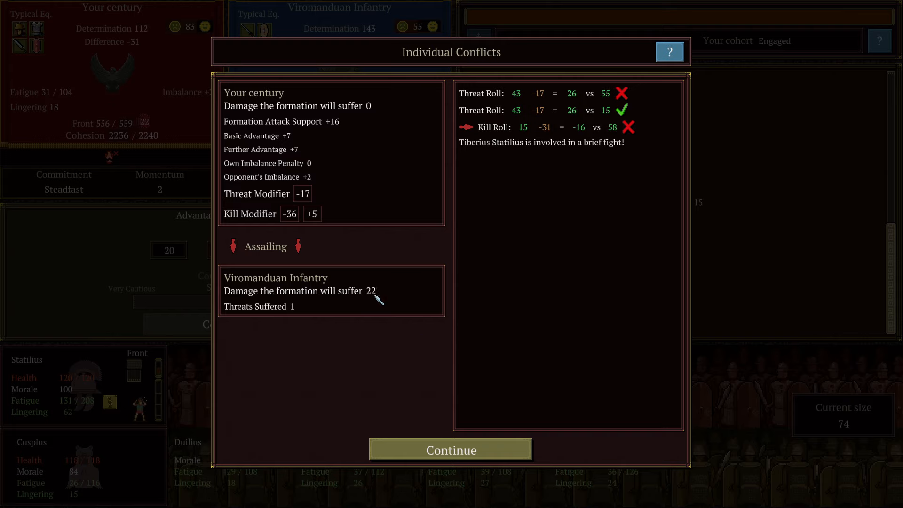
pyautogui.moveTo(612, 155)
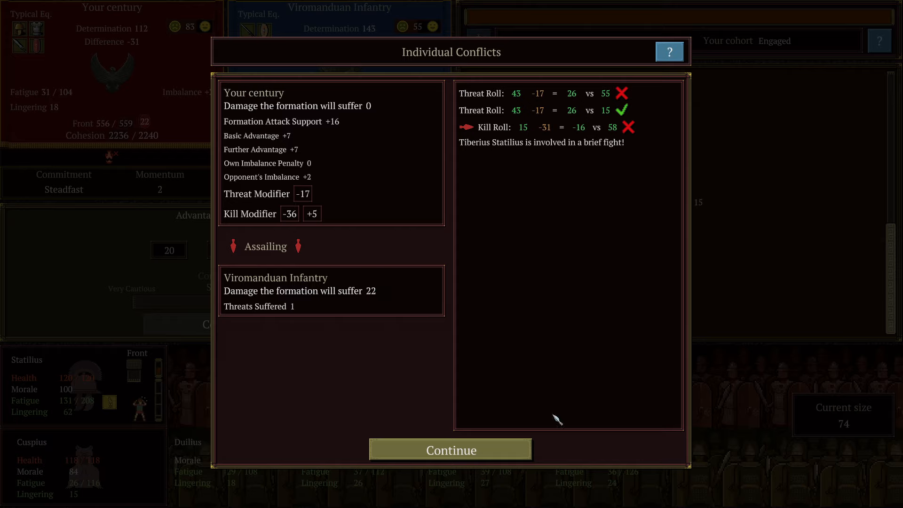
pyautogui.moveTo(111, 407)
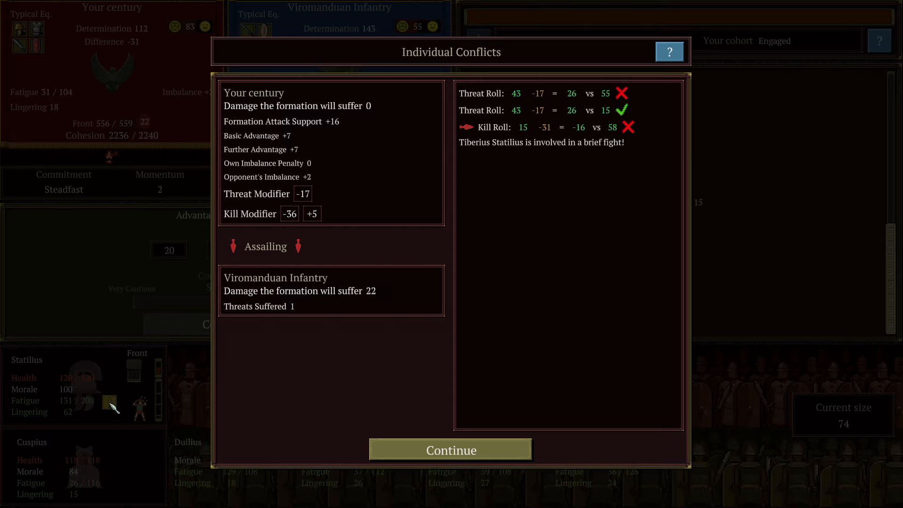
pyautogui.moveTo(111, 425)
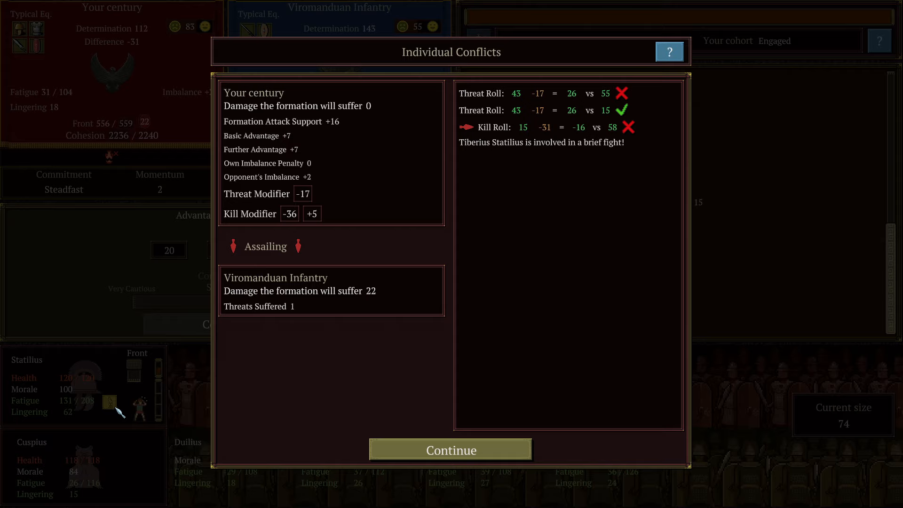
pyautogui.moveTo(365, 421)
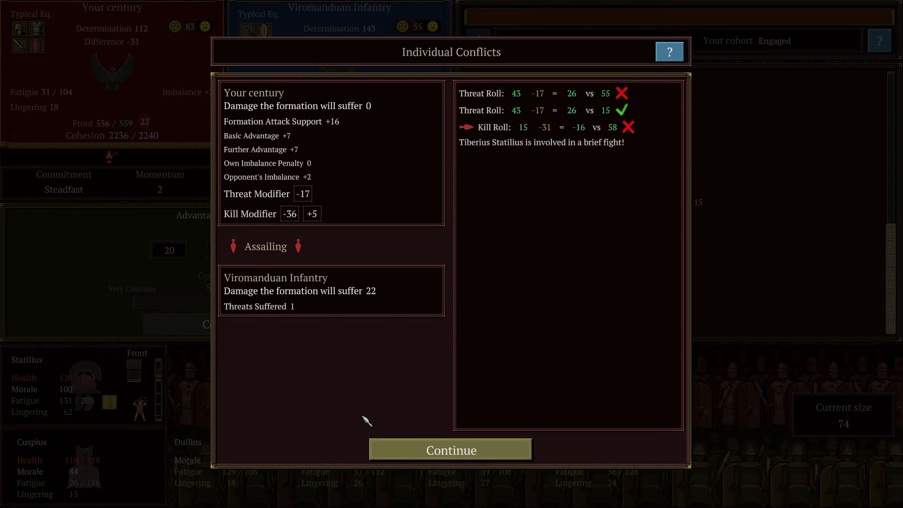
pyautogui.moveTo(134, 369)
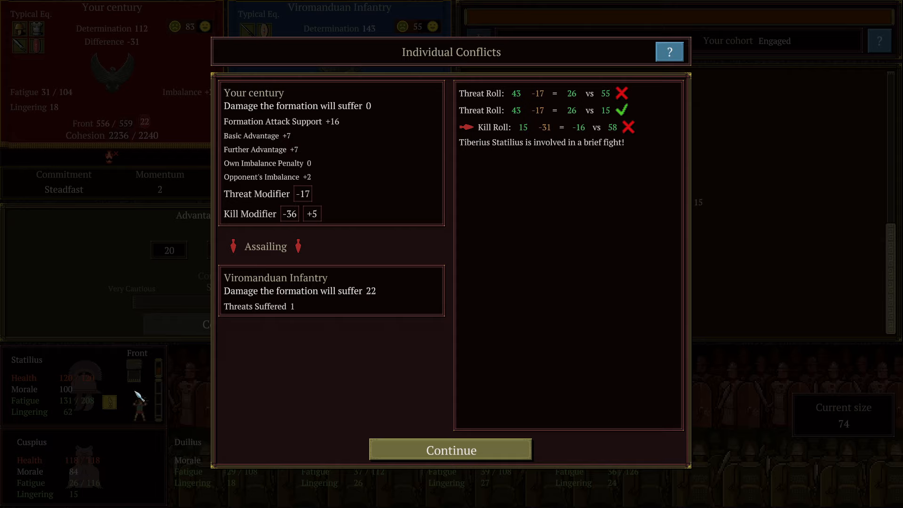
pyautogui.moveTo(262, 385)
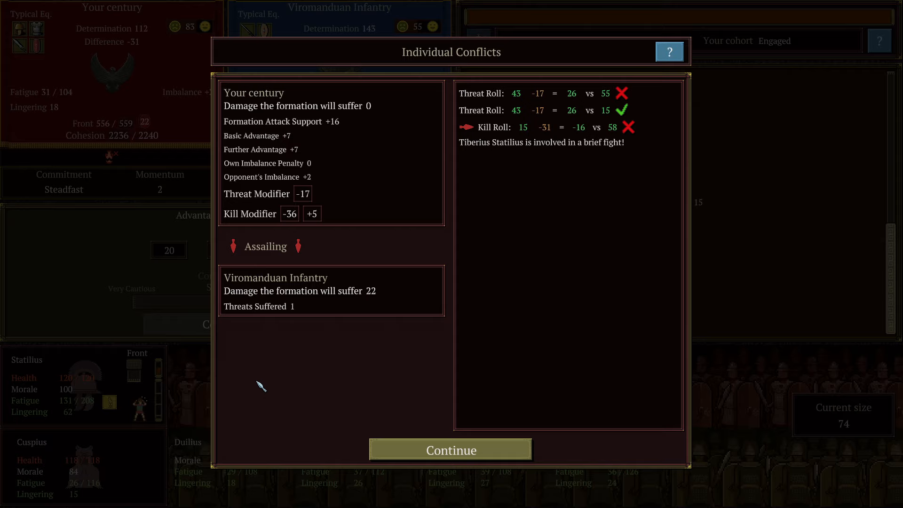
pyautogui.moveTo(117, 393)
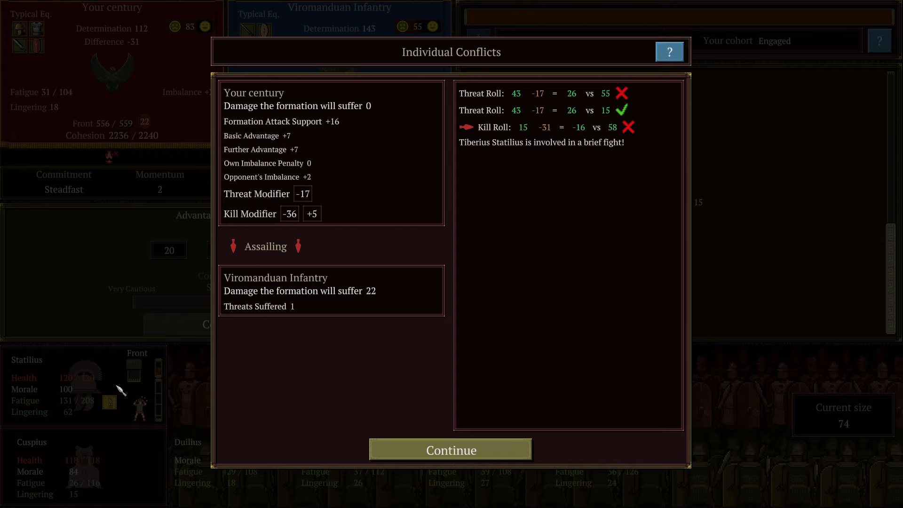
pyautogui.moveTo(463, 413)
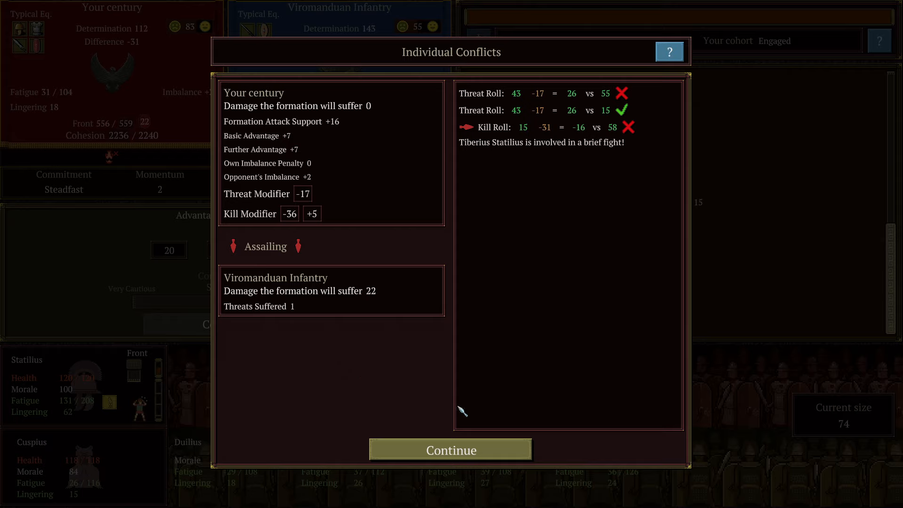
pyautogui.moveTo(371, 302)
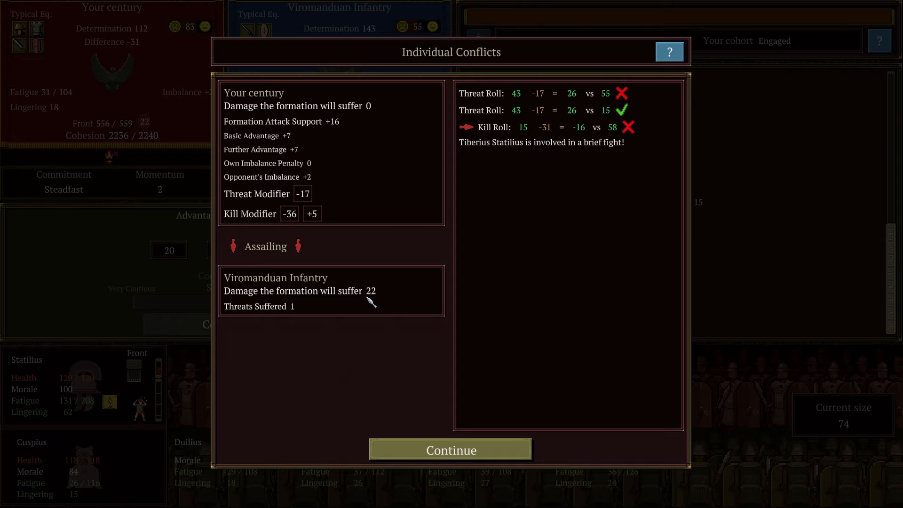
pyautogui.moveTo(408, 295)
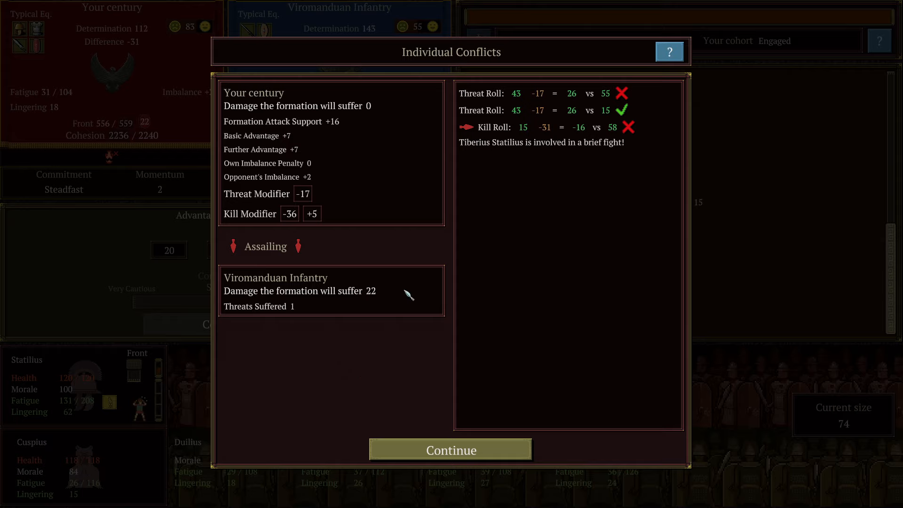
pyautogui.moveTo(511, 463)
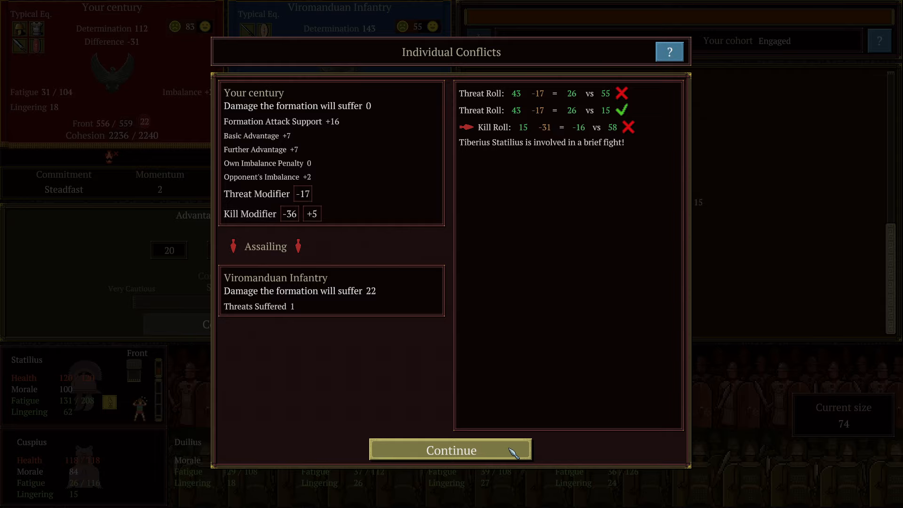
# Continue past Tiberius Statilius's conflict results, logging 22 damage to the Viromanduan Infantry.
pyautogui.click(451, 450)
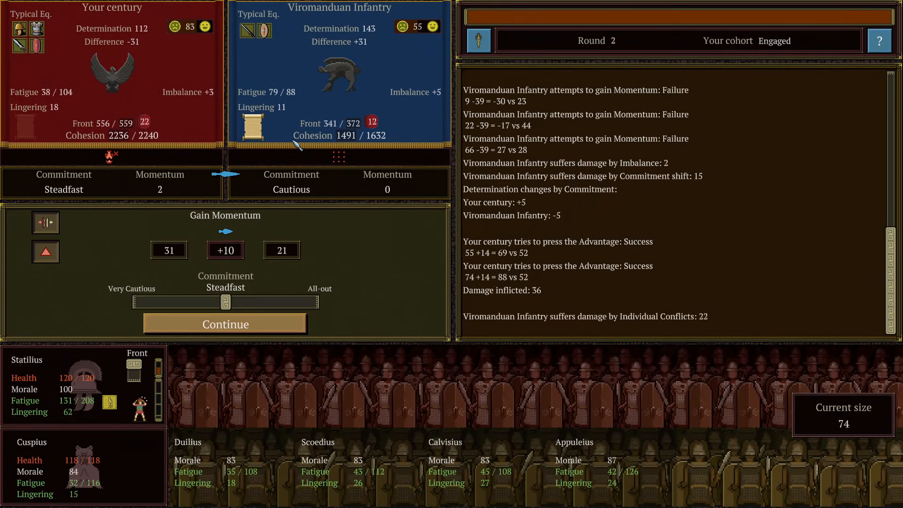
pyautogui.moveTo(314, 134)
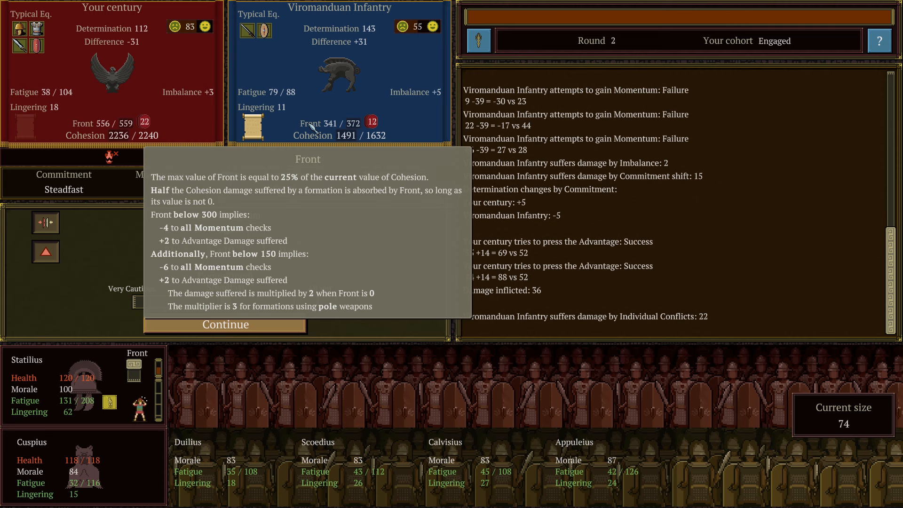
# Continue to roll Gain Momentum for round 2 against the Viromanduan Infantry.
pyautogui.click(226, 324)
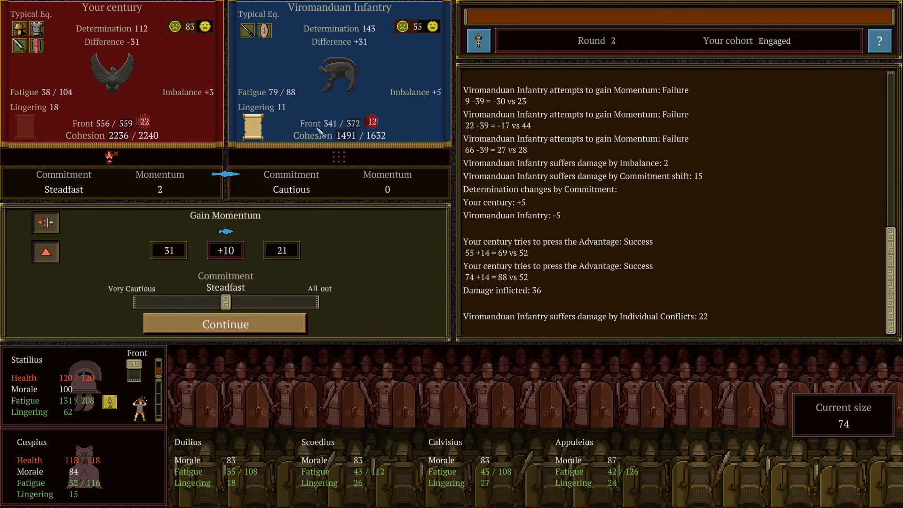
pyautogui.moveTo(399, 129)
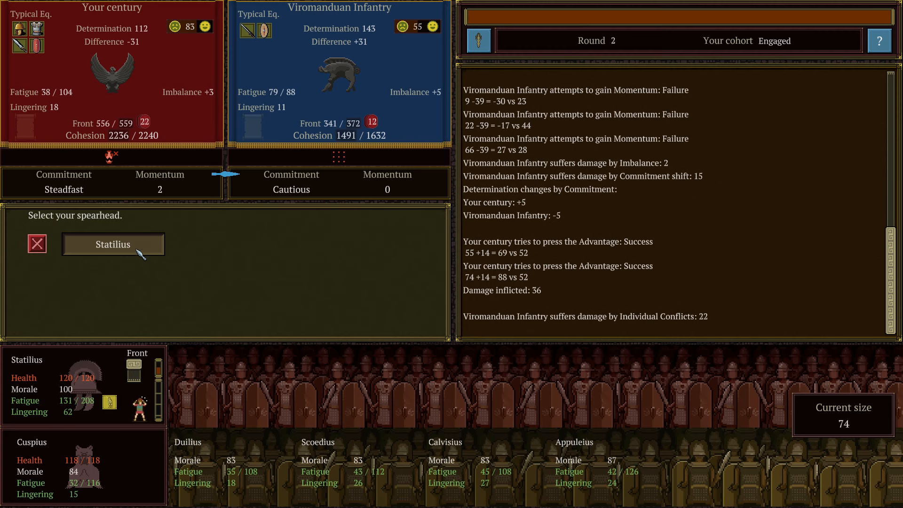
pyautogui.moveTo(37, 252)
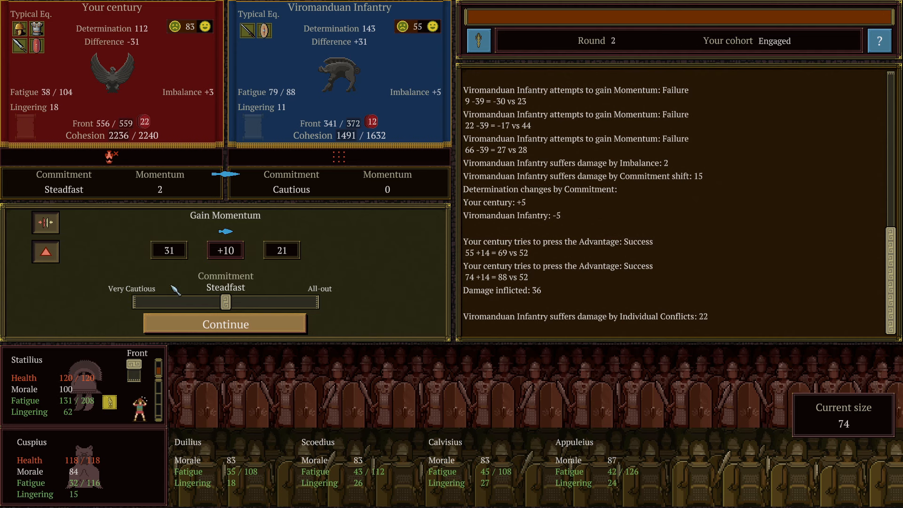
pyautogui.moveTo(187, 105)
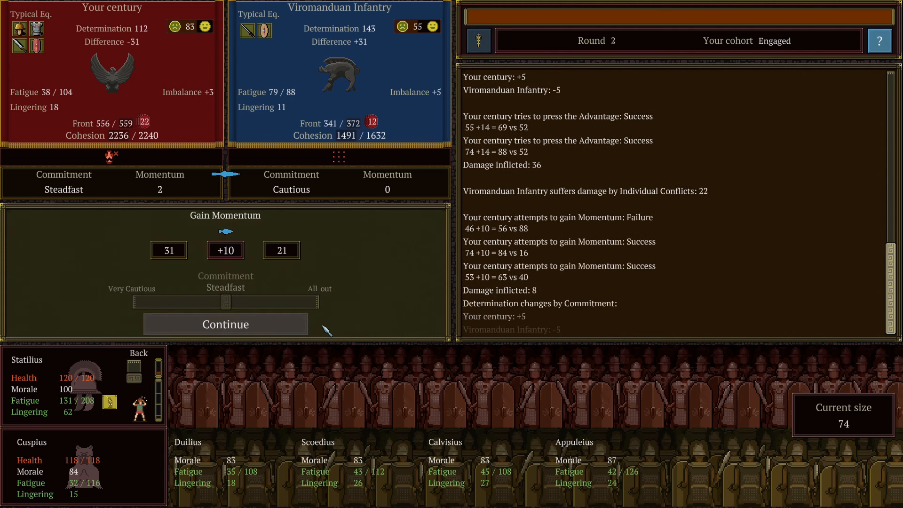
# Press the advantage for one success and 18 damage, then advance into round 3.
pyautogui.click(226, 323)
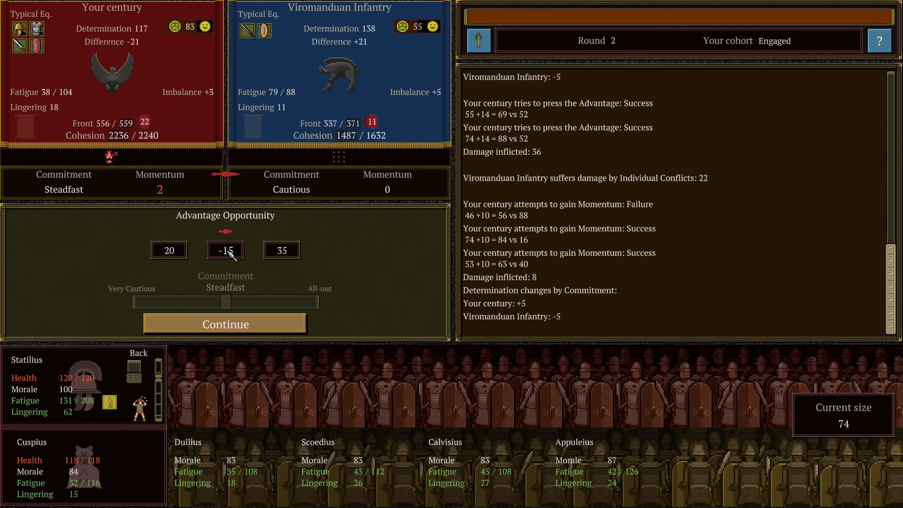
pyautogui.moveTo(372, 325)
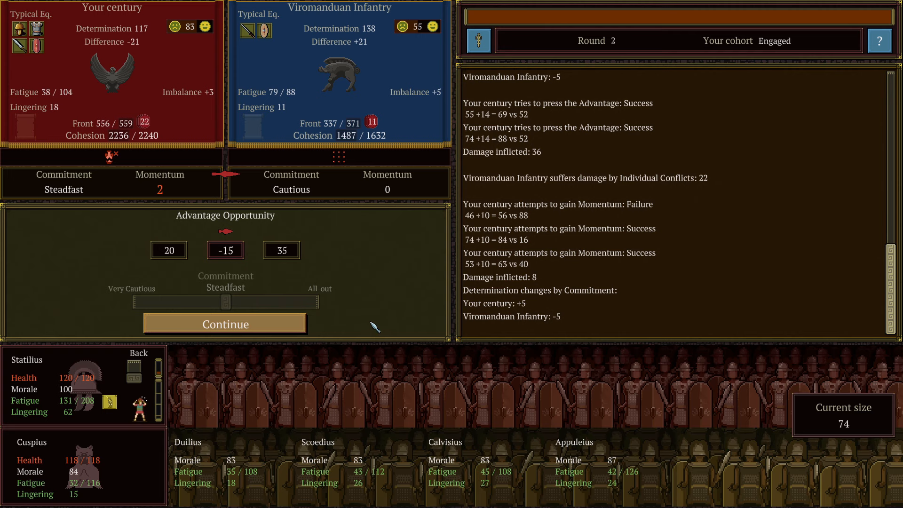
pyautogui.click(226, 324)
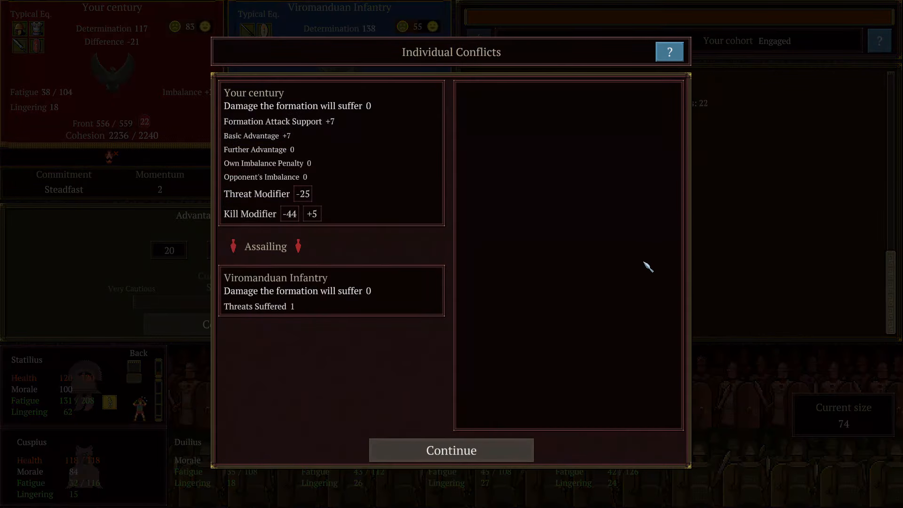
pyautogui.click(451, 450)
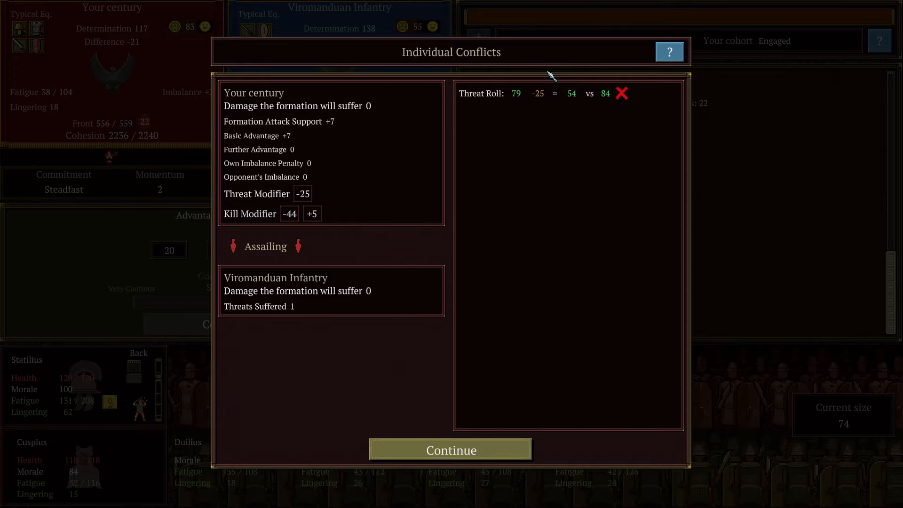
pyautogui.moveTo(503, 376)
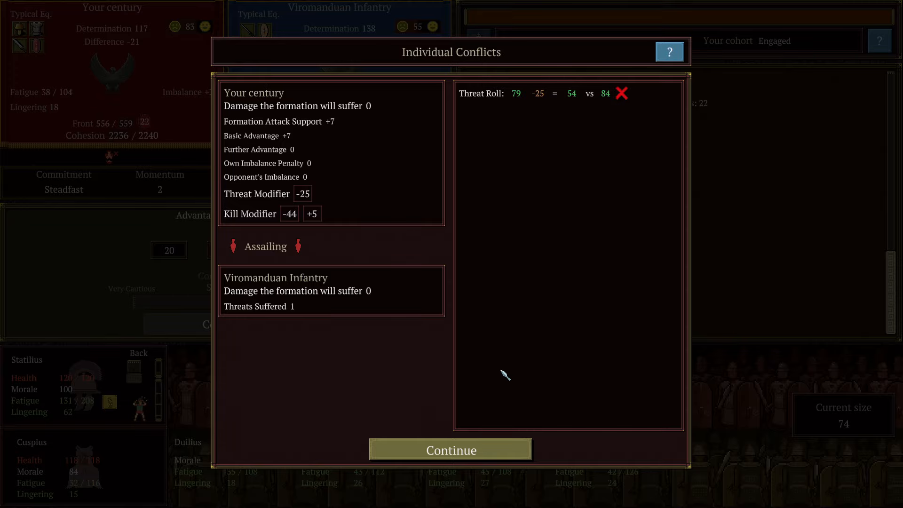
pyautogui.click(450, 449)
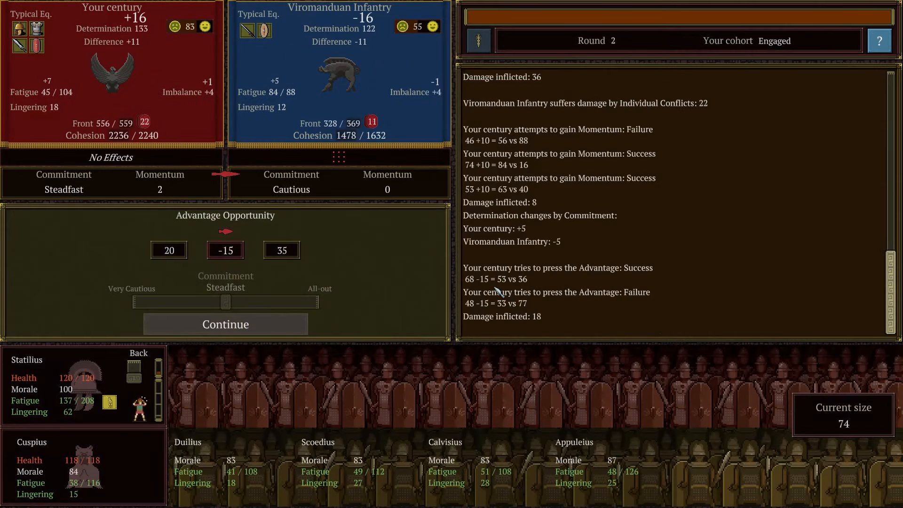
pyautogui.click(226, 323)
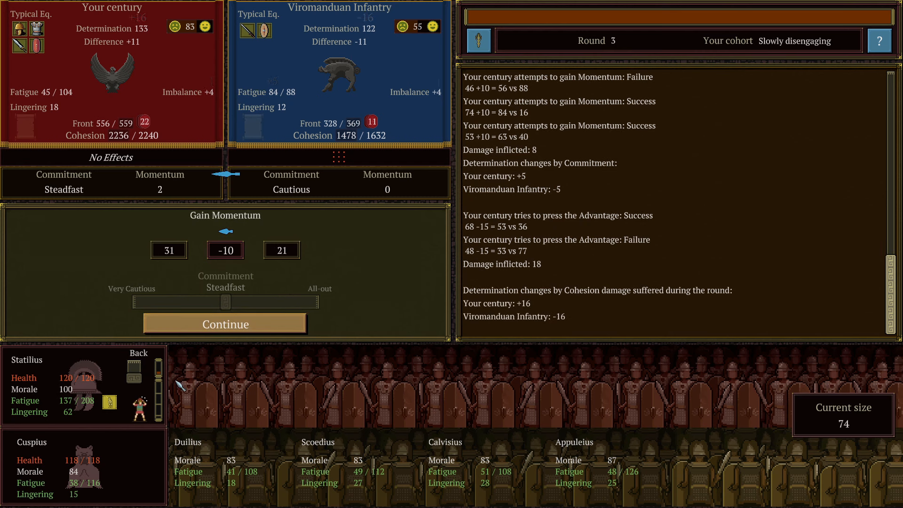
pyautogui.moveTo(397, 307)
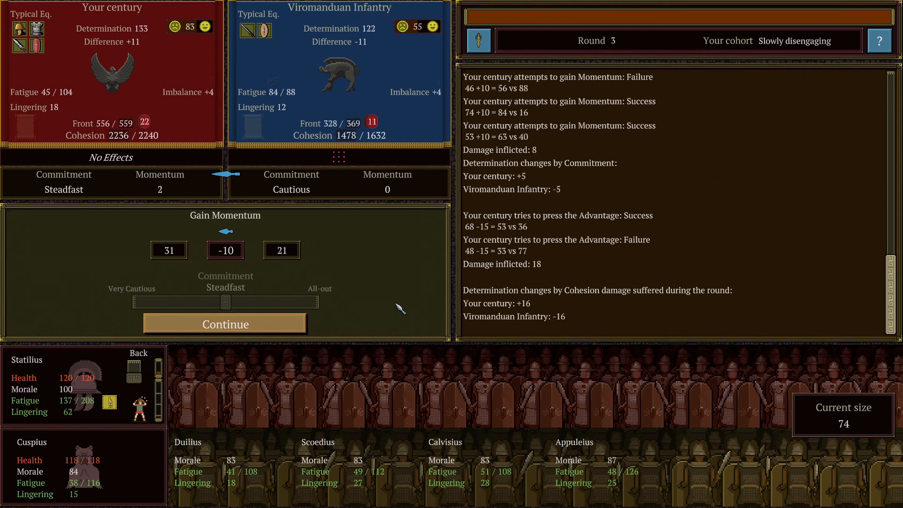
pyautogui.moveTo(408, 324)
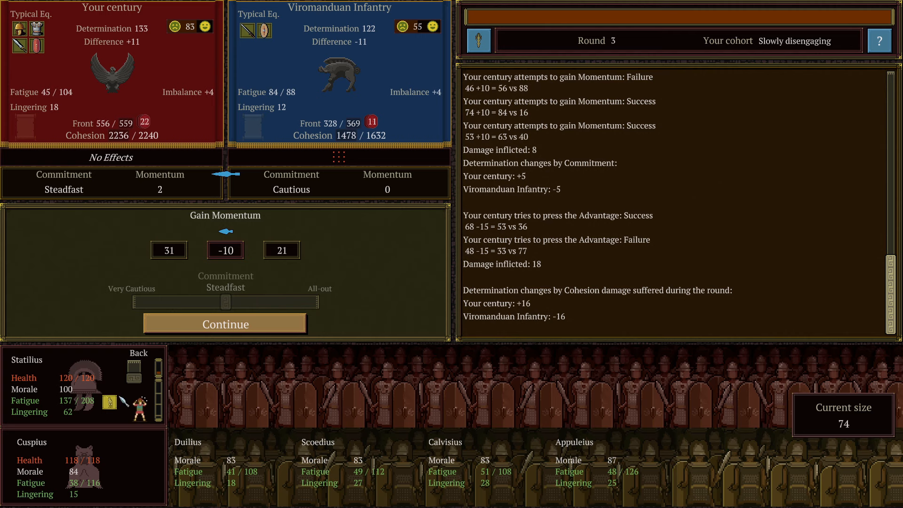
pyautogui.moveTo(430, 384)
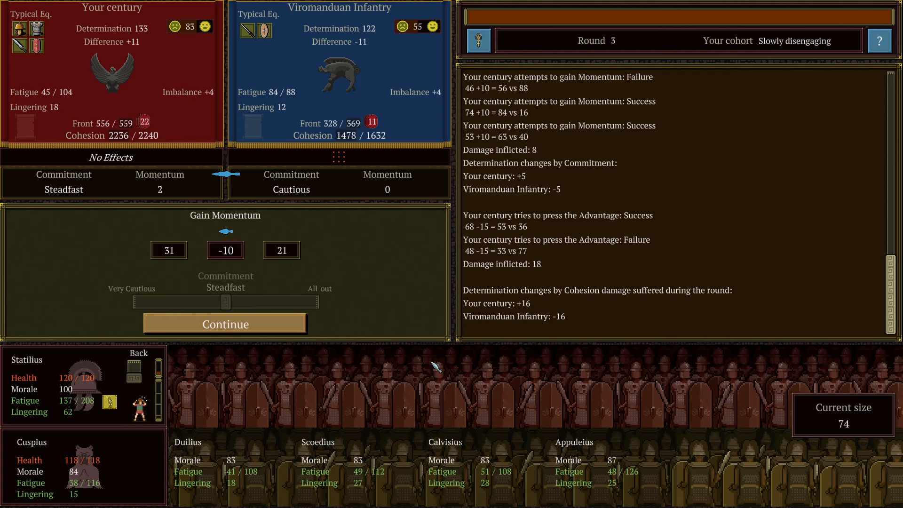
pyautogui.moveTo(638, 277)
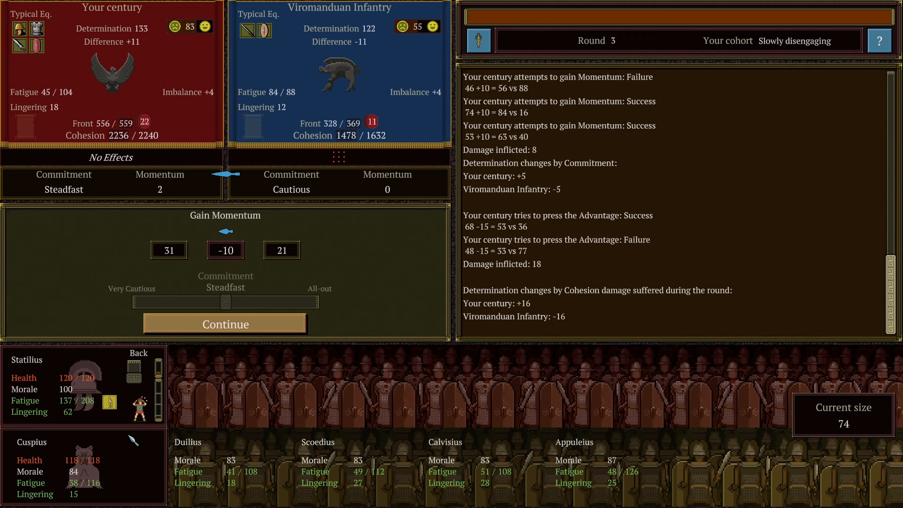
pyautogui.moveTo(621, 311)
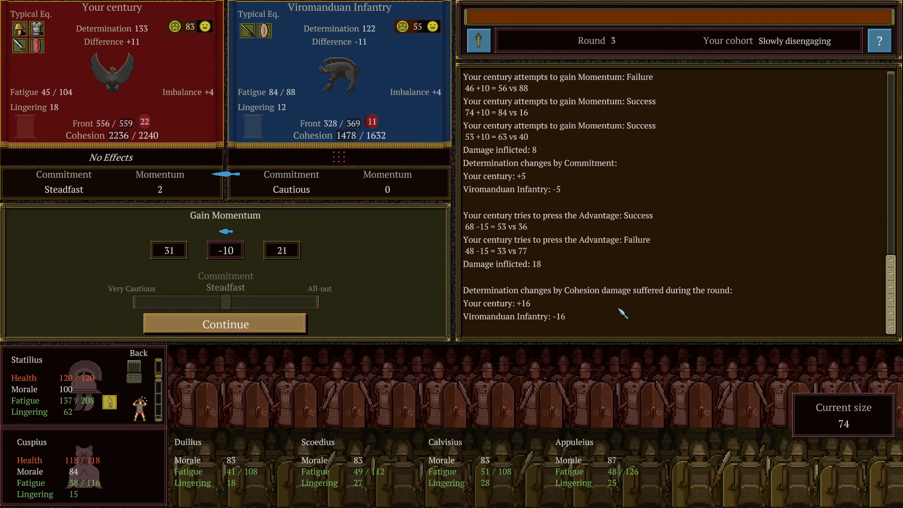
pyautogui.moveTo(711, 198)
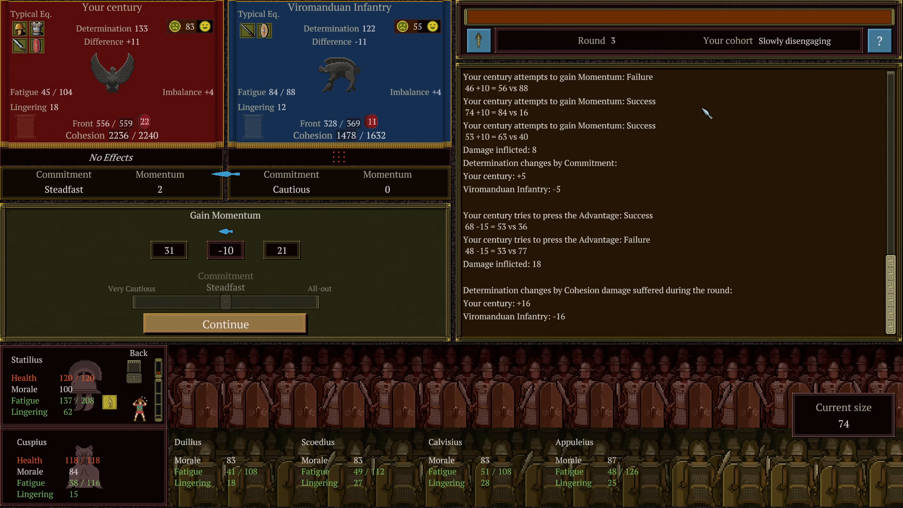
pyautogui.moveTo(691, 60)
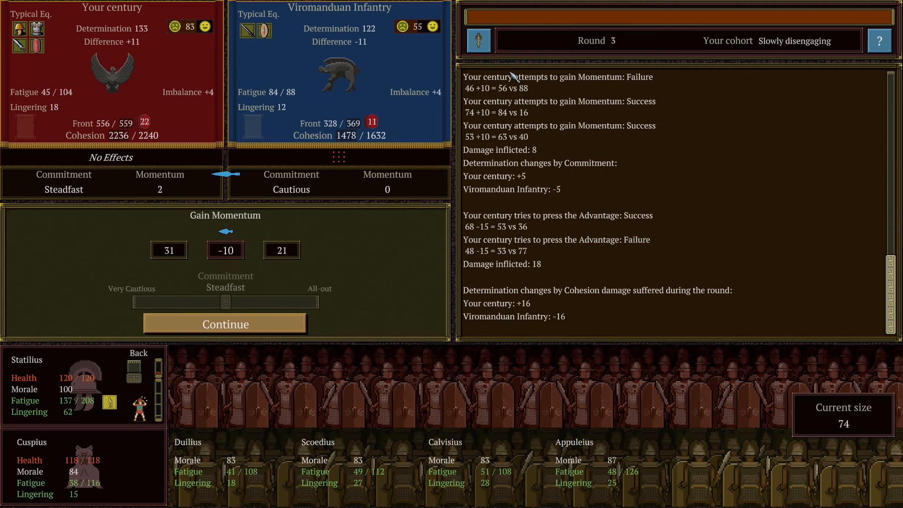
pyautogui.moveTo(840, 221)
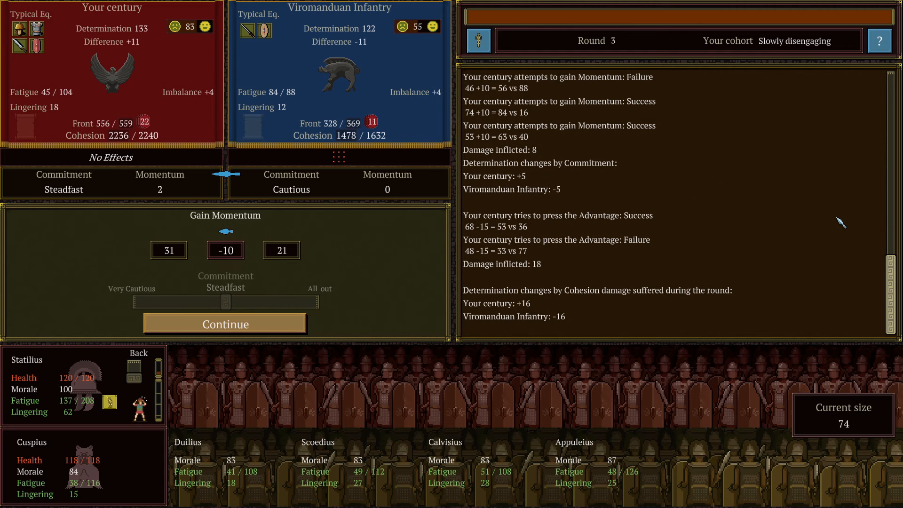
pyautogui.moveTo(368, 177)
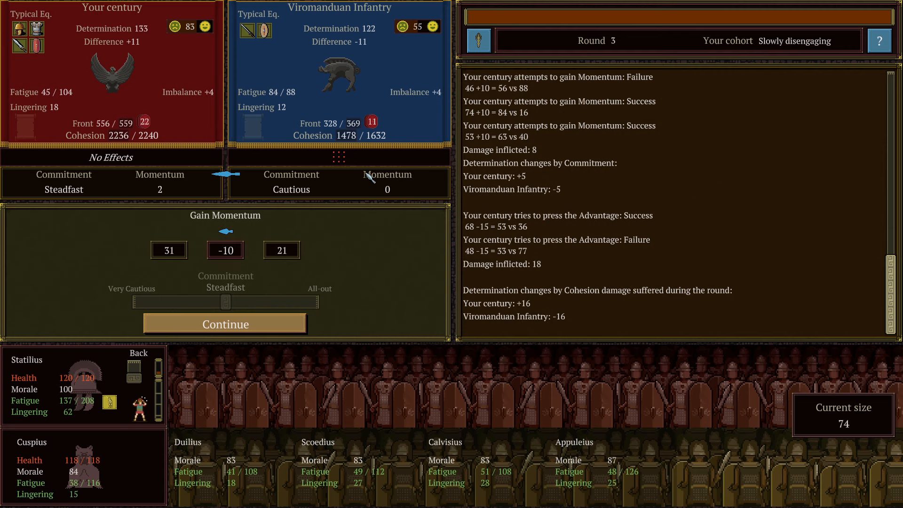
pyautogui.moveTo(461, 271)
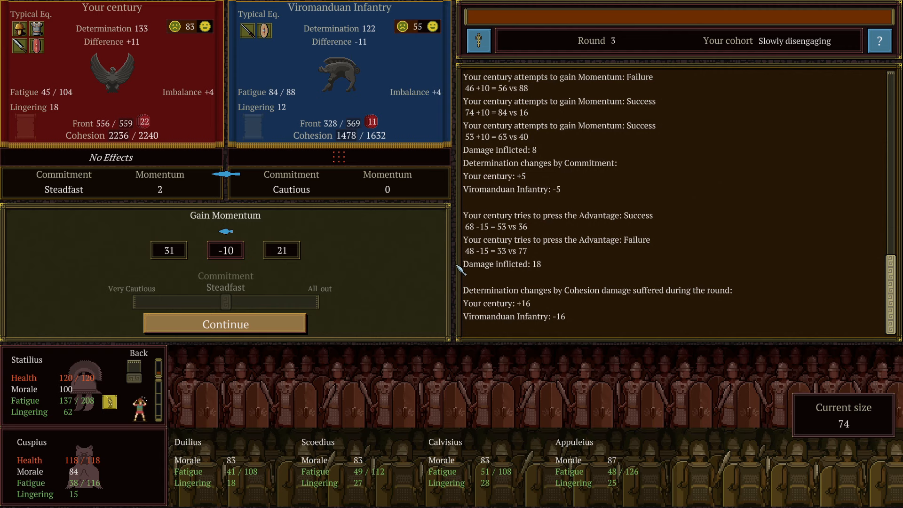